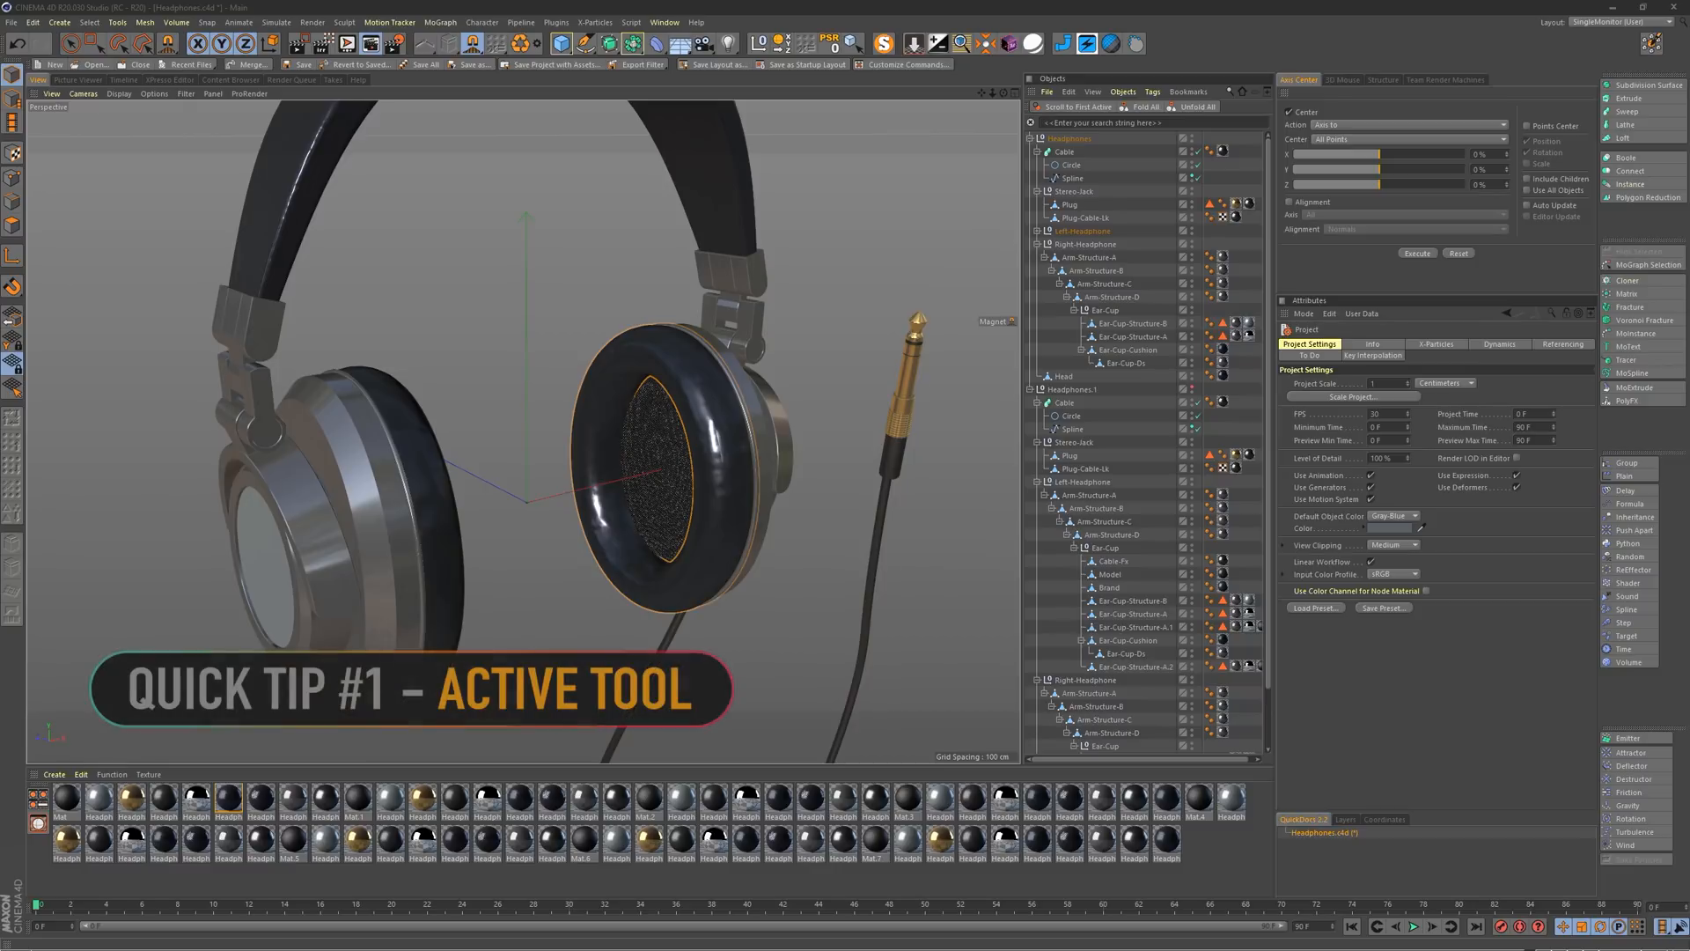
mouse_move(829, 533)
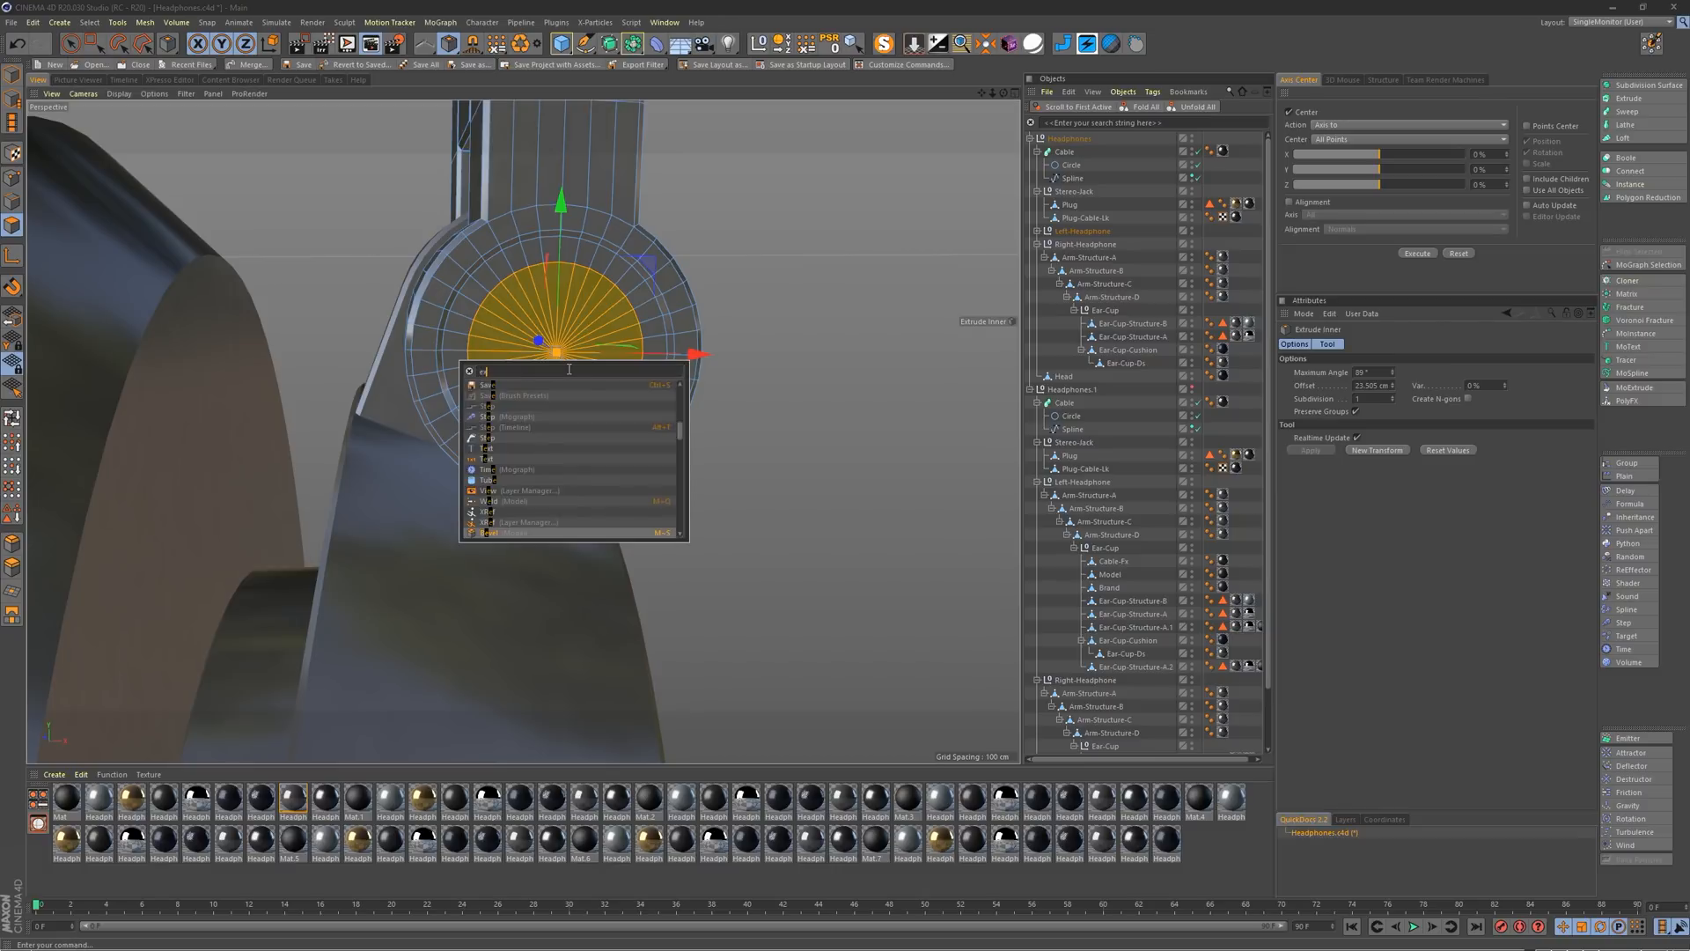
Step: Inset the ear-cup's circular face via Commander, then bevel-drag it outward into a raised disc
text(xt)
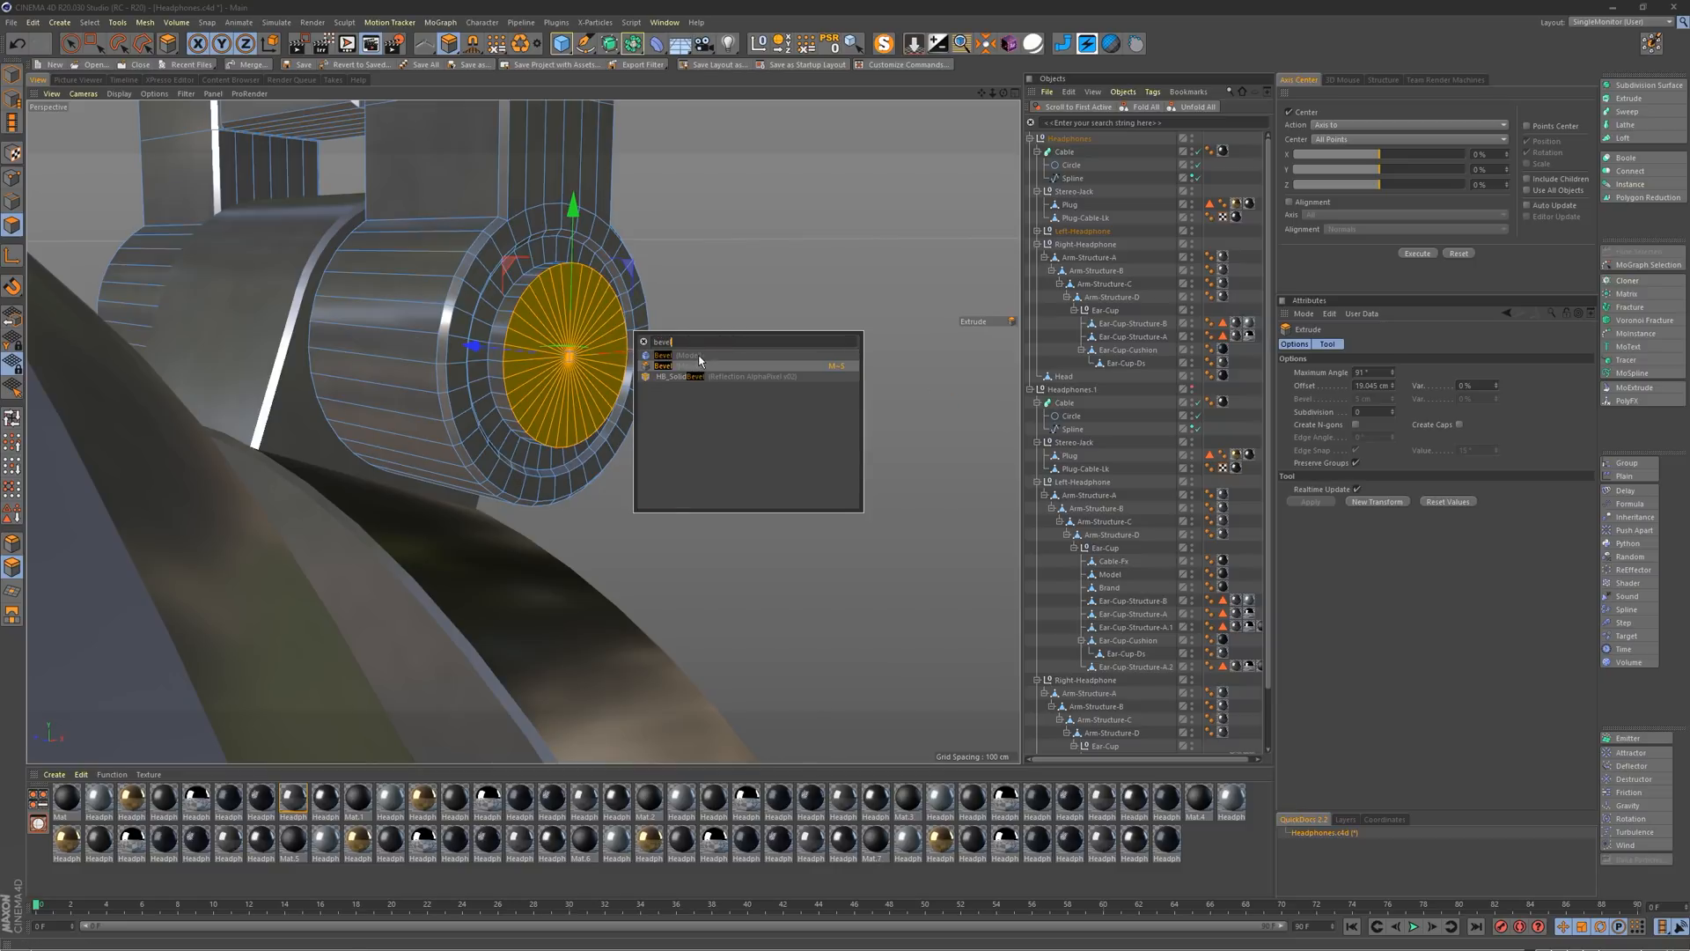
click(664, 354)
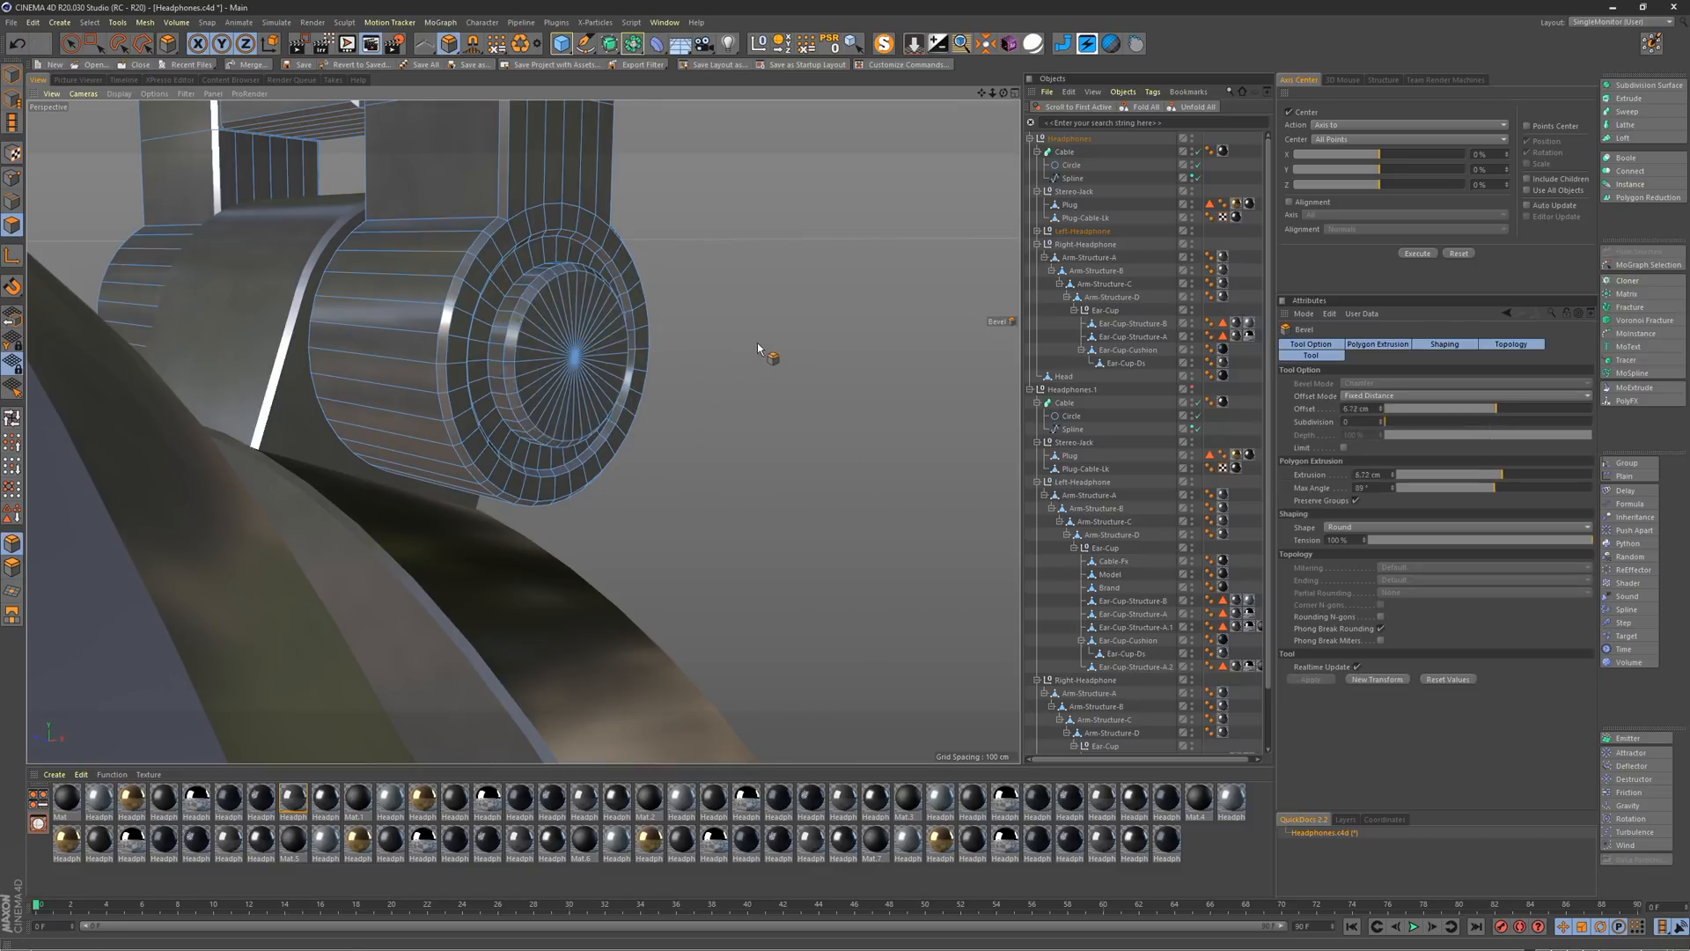
drag(589, 345, 620, 336)
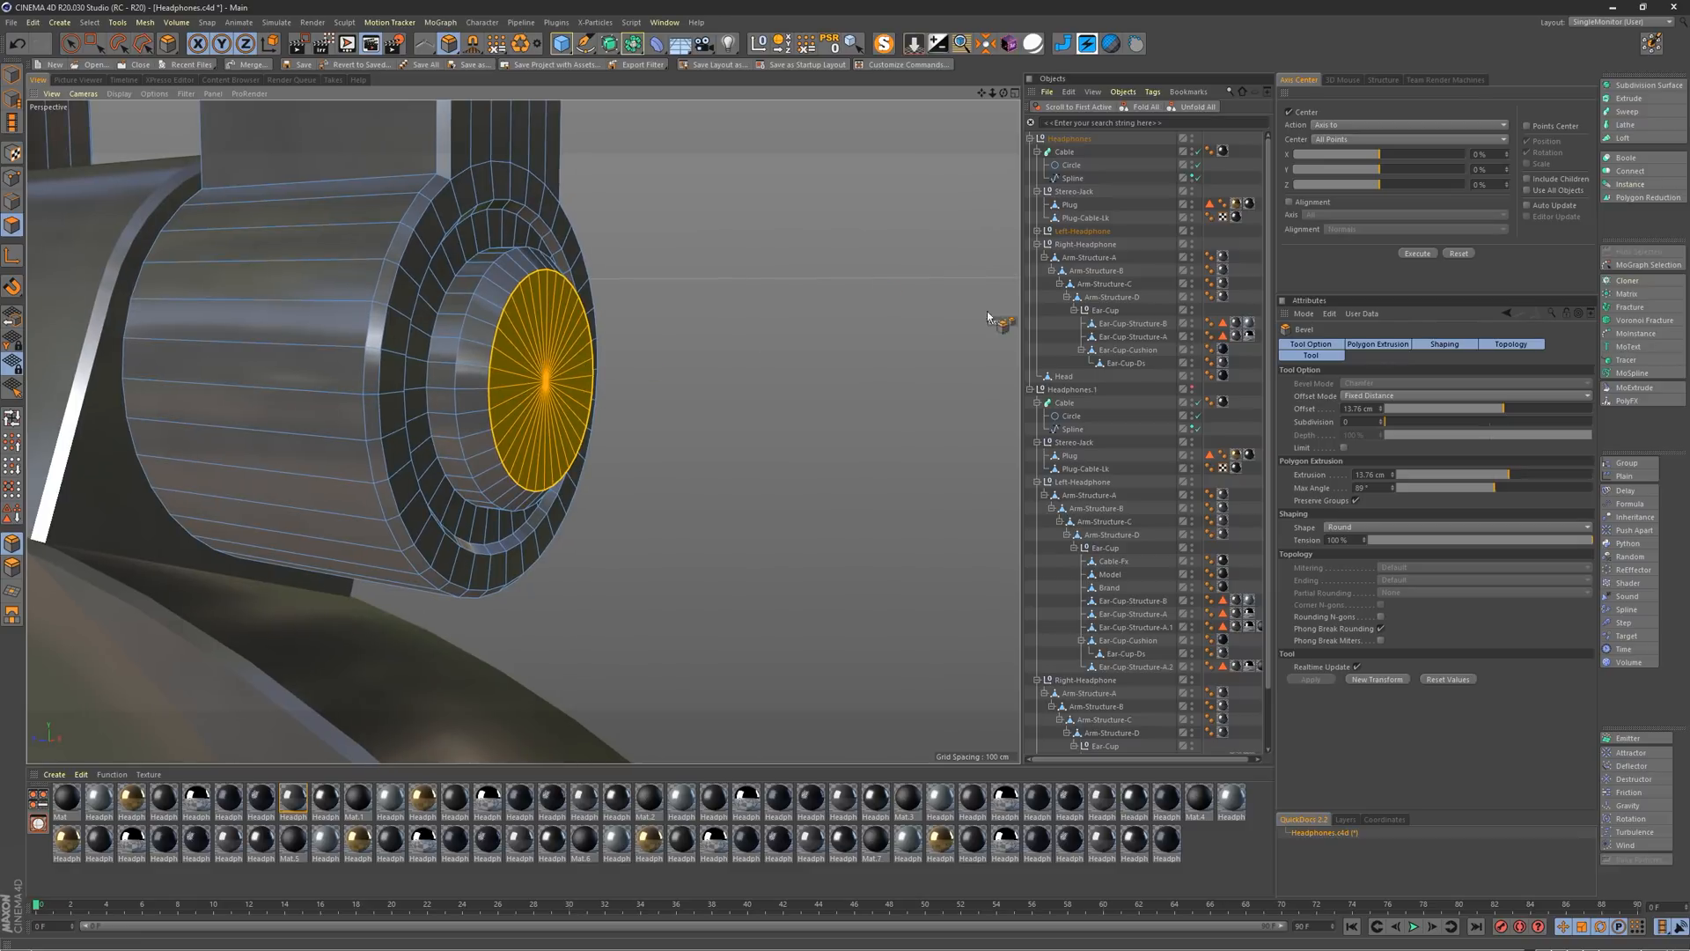
right_click(989, 321)
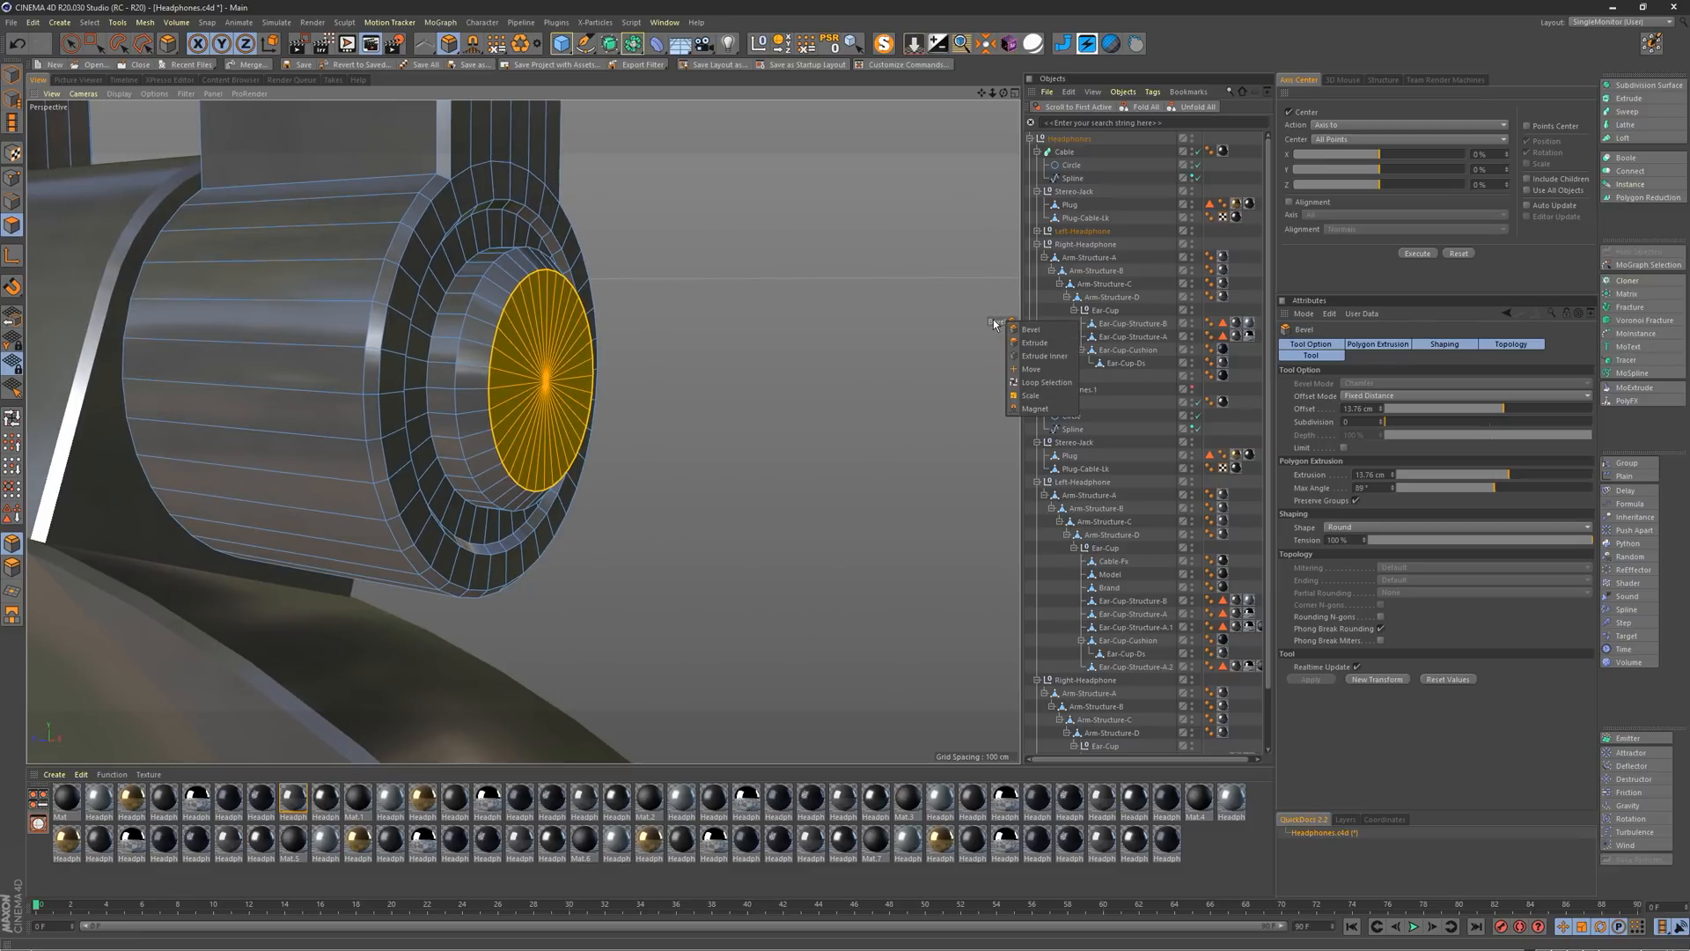
mouse_move(1035, 344)
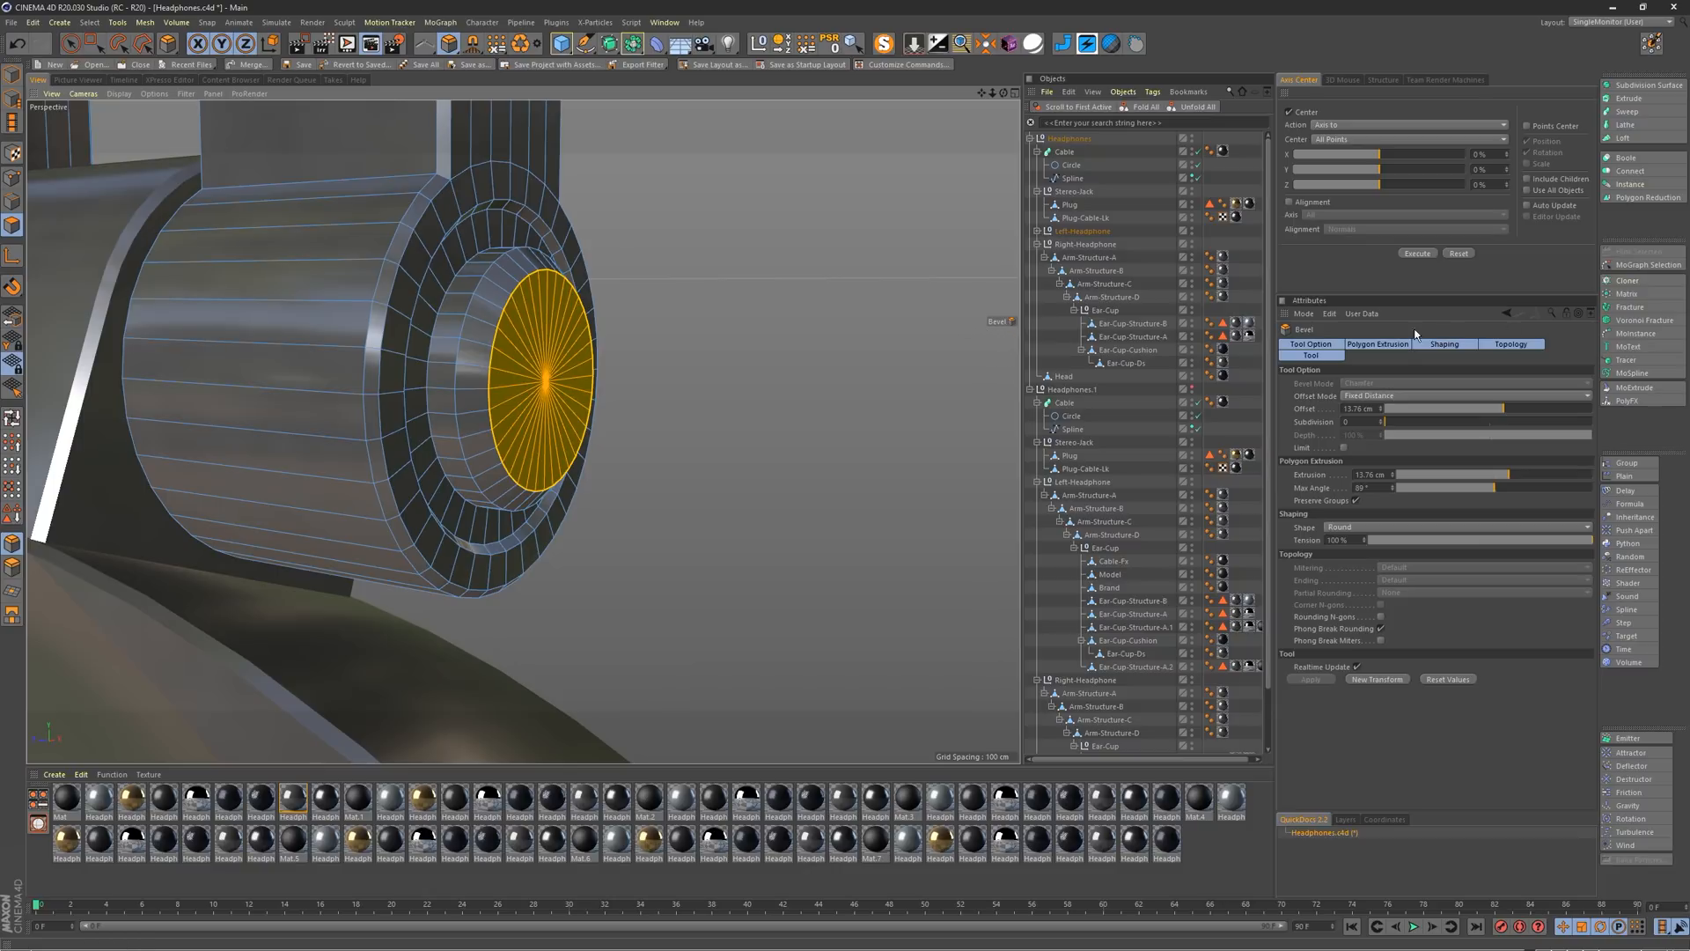
mouse_move(981, 336)
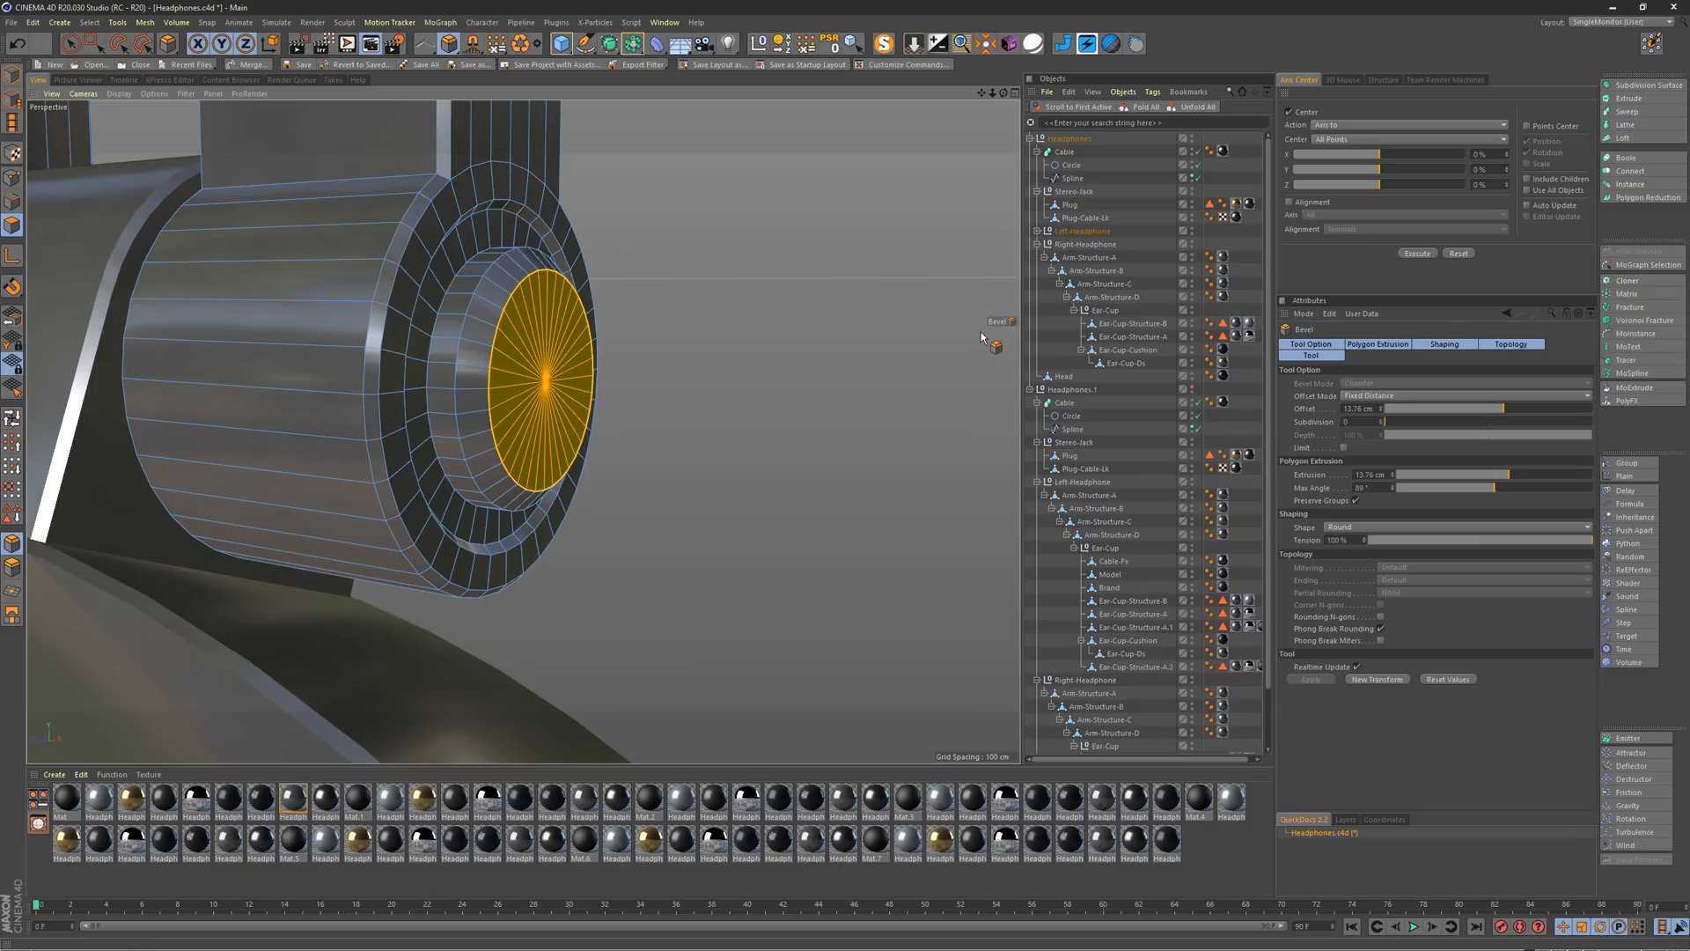
click(1303, 314)
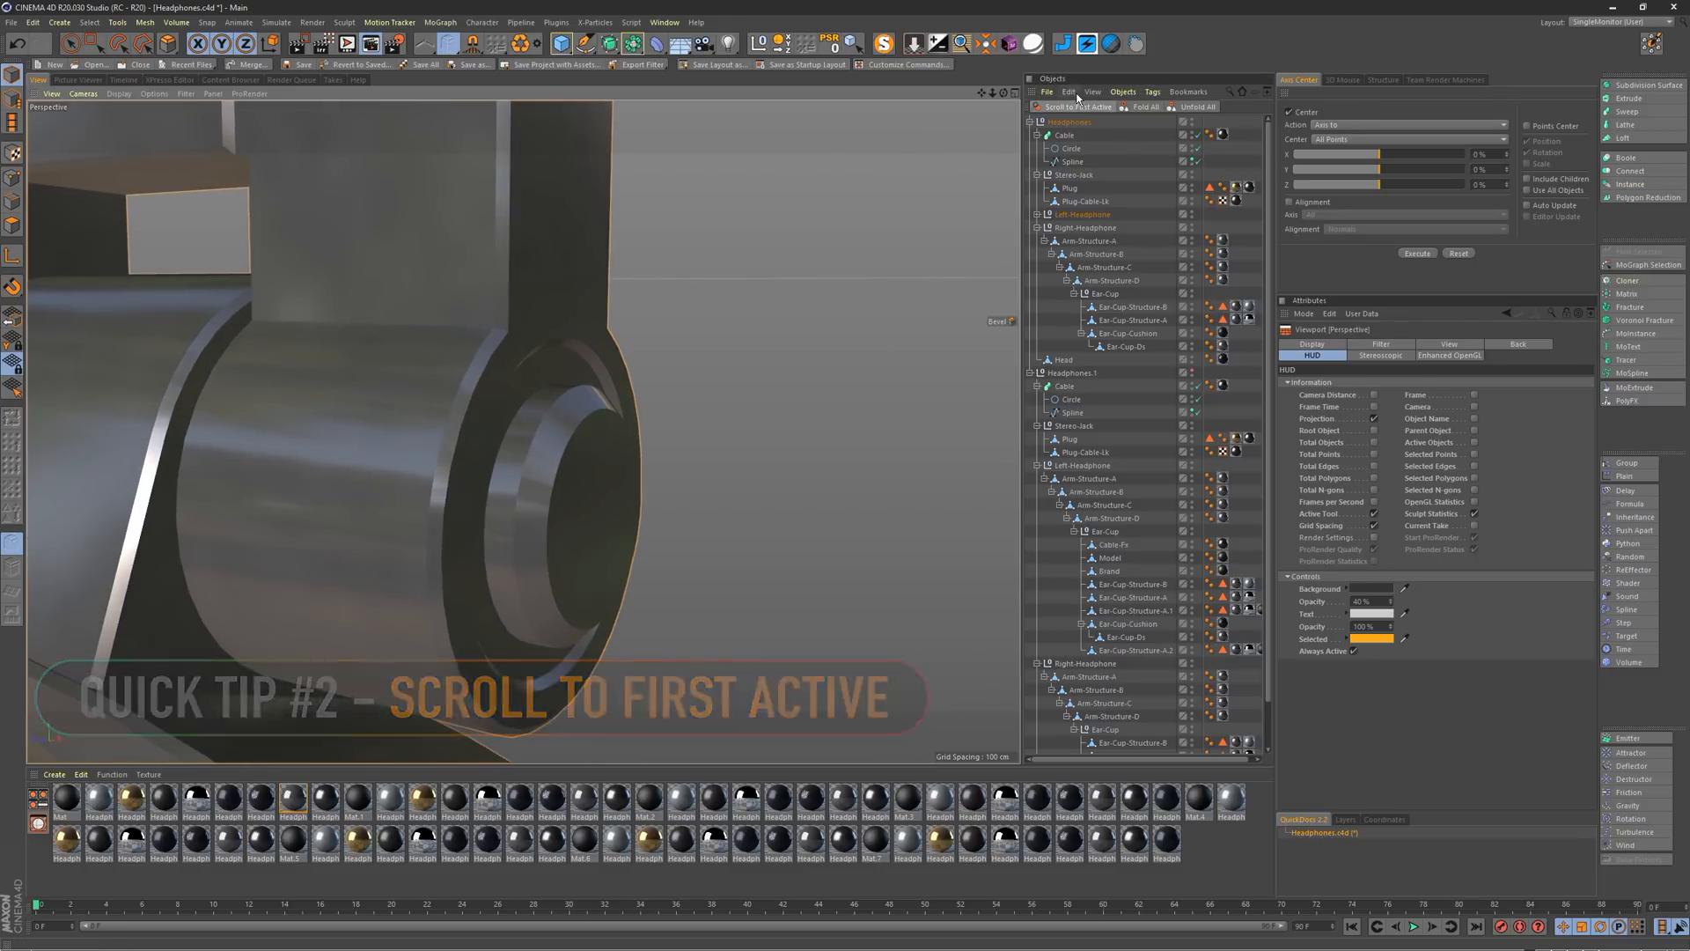
Step: Show the Object Manager's View menu listing Scroll to First Active
click(1090, 91)
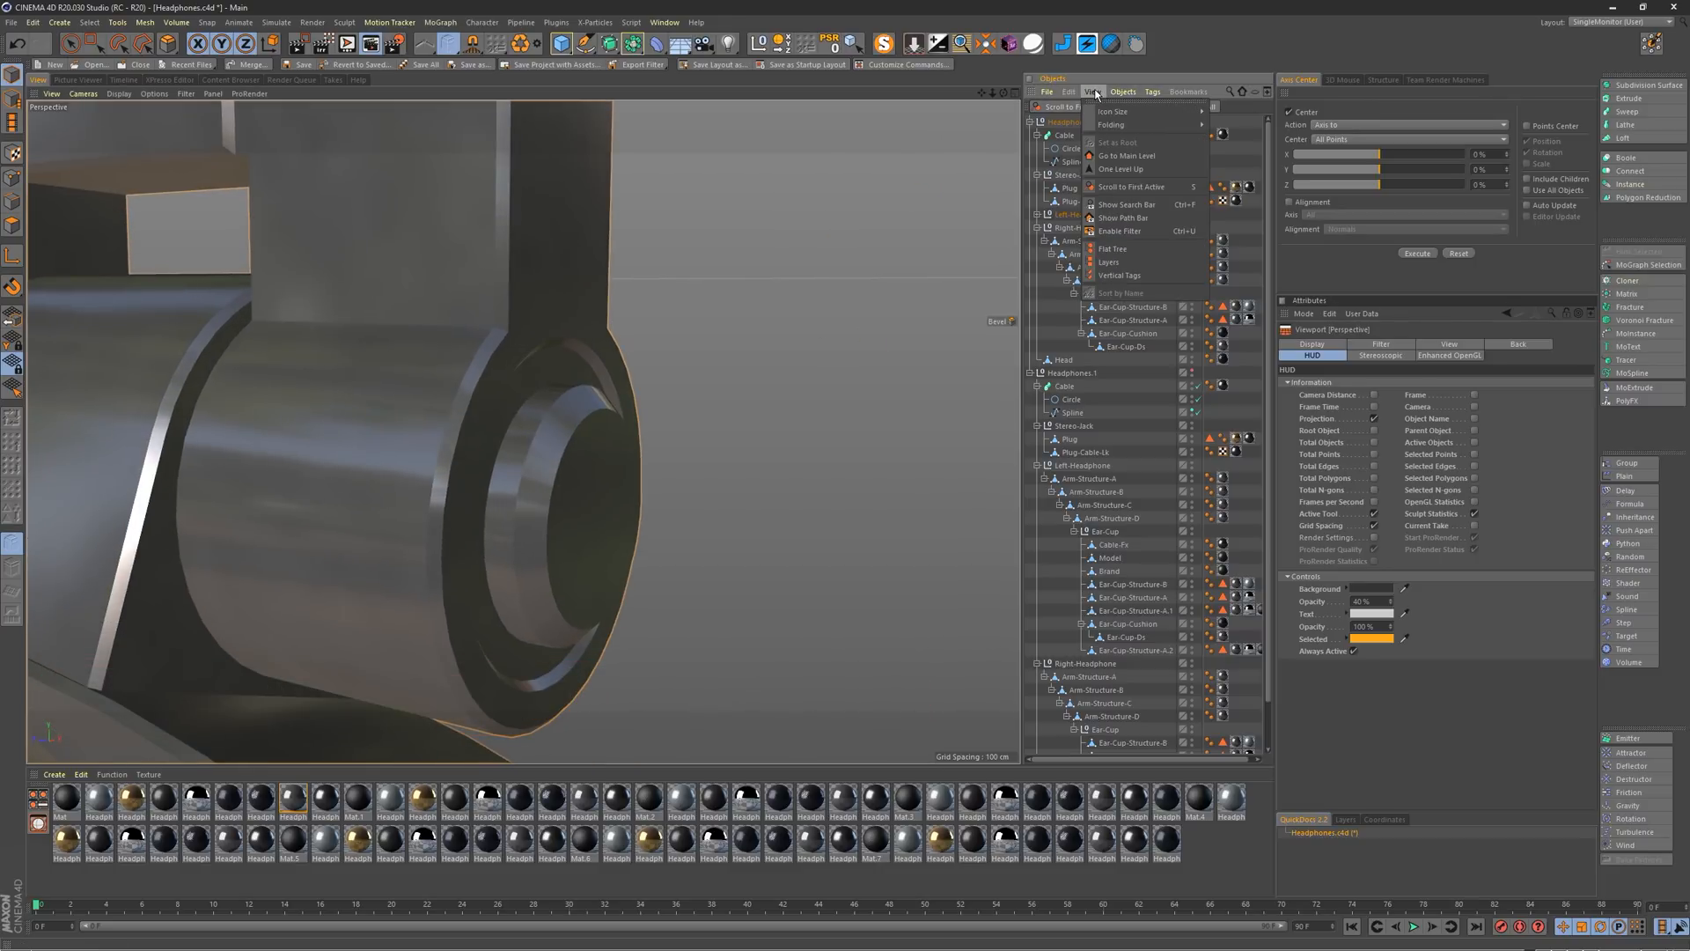
mouse_move(1125, 218)
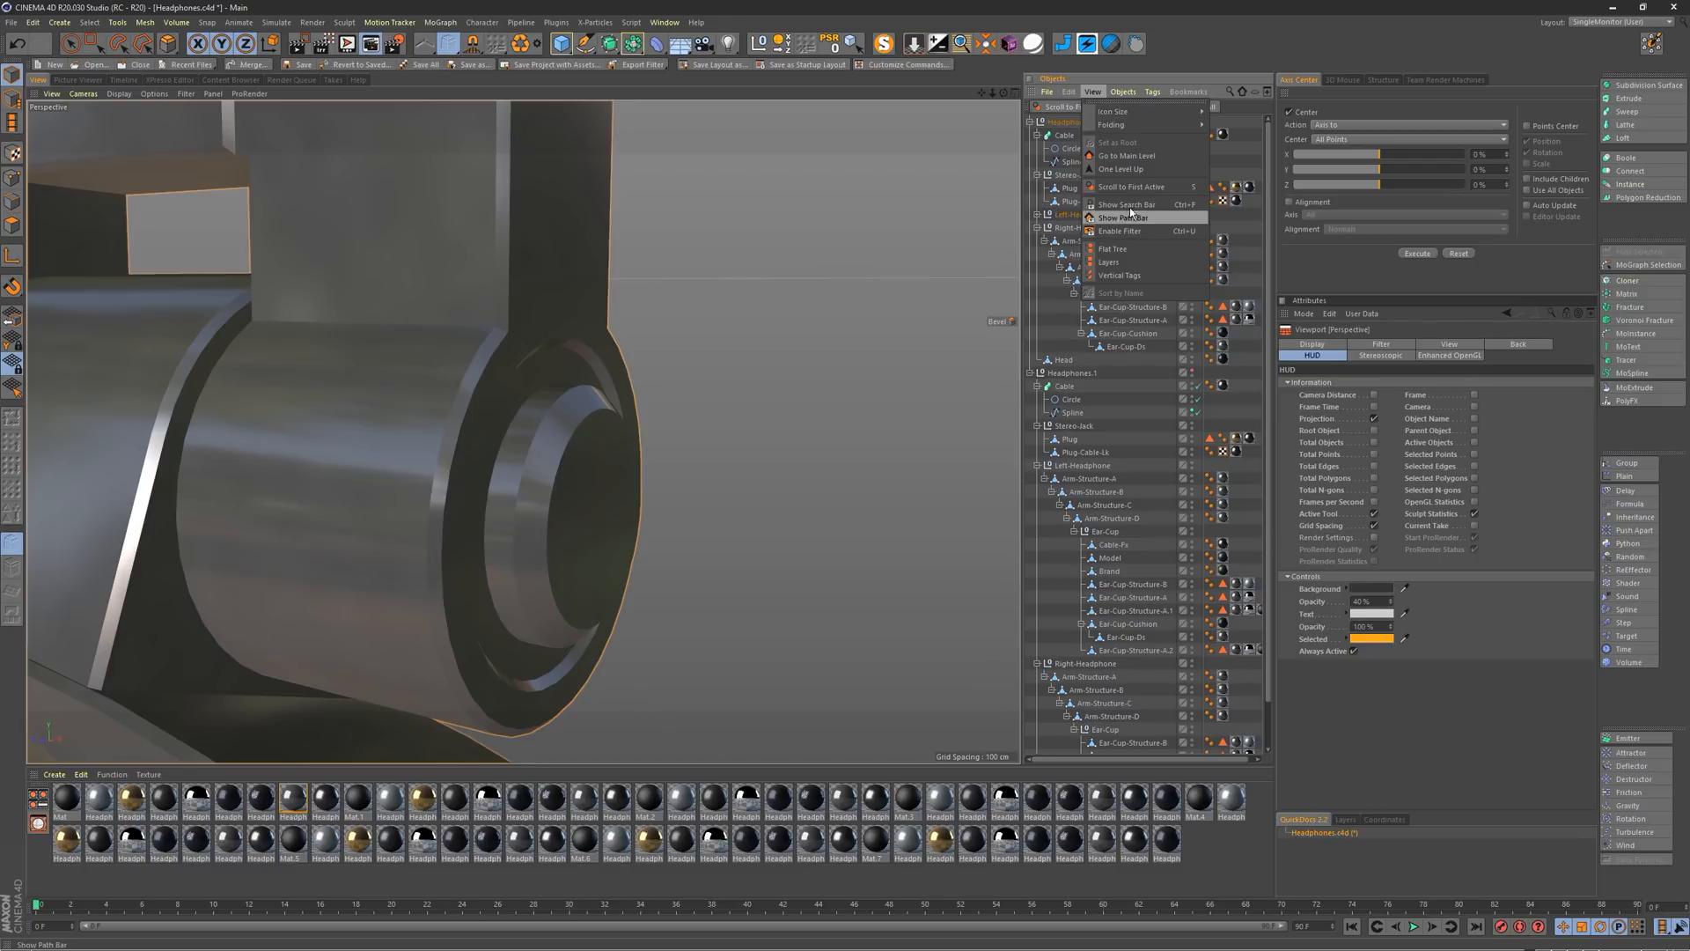
mouse_move(1132, 186)
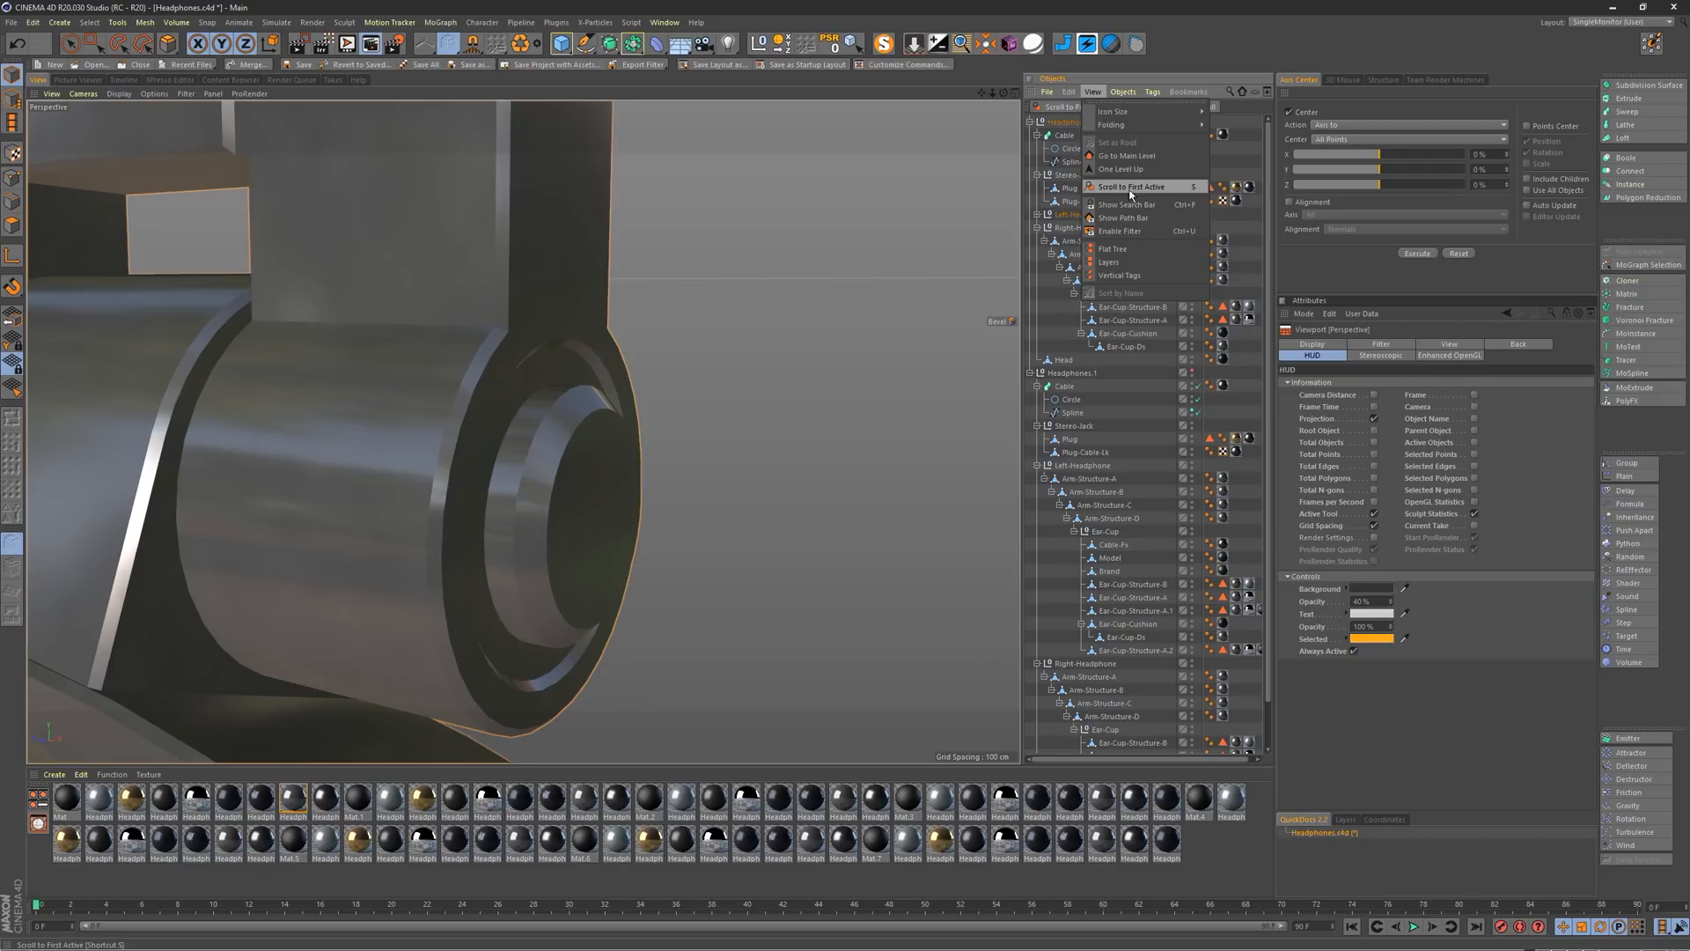
mouse_move(1160, 194)
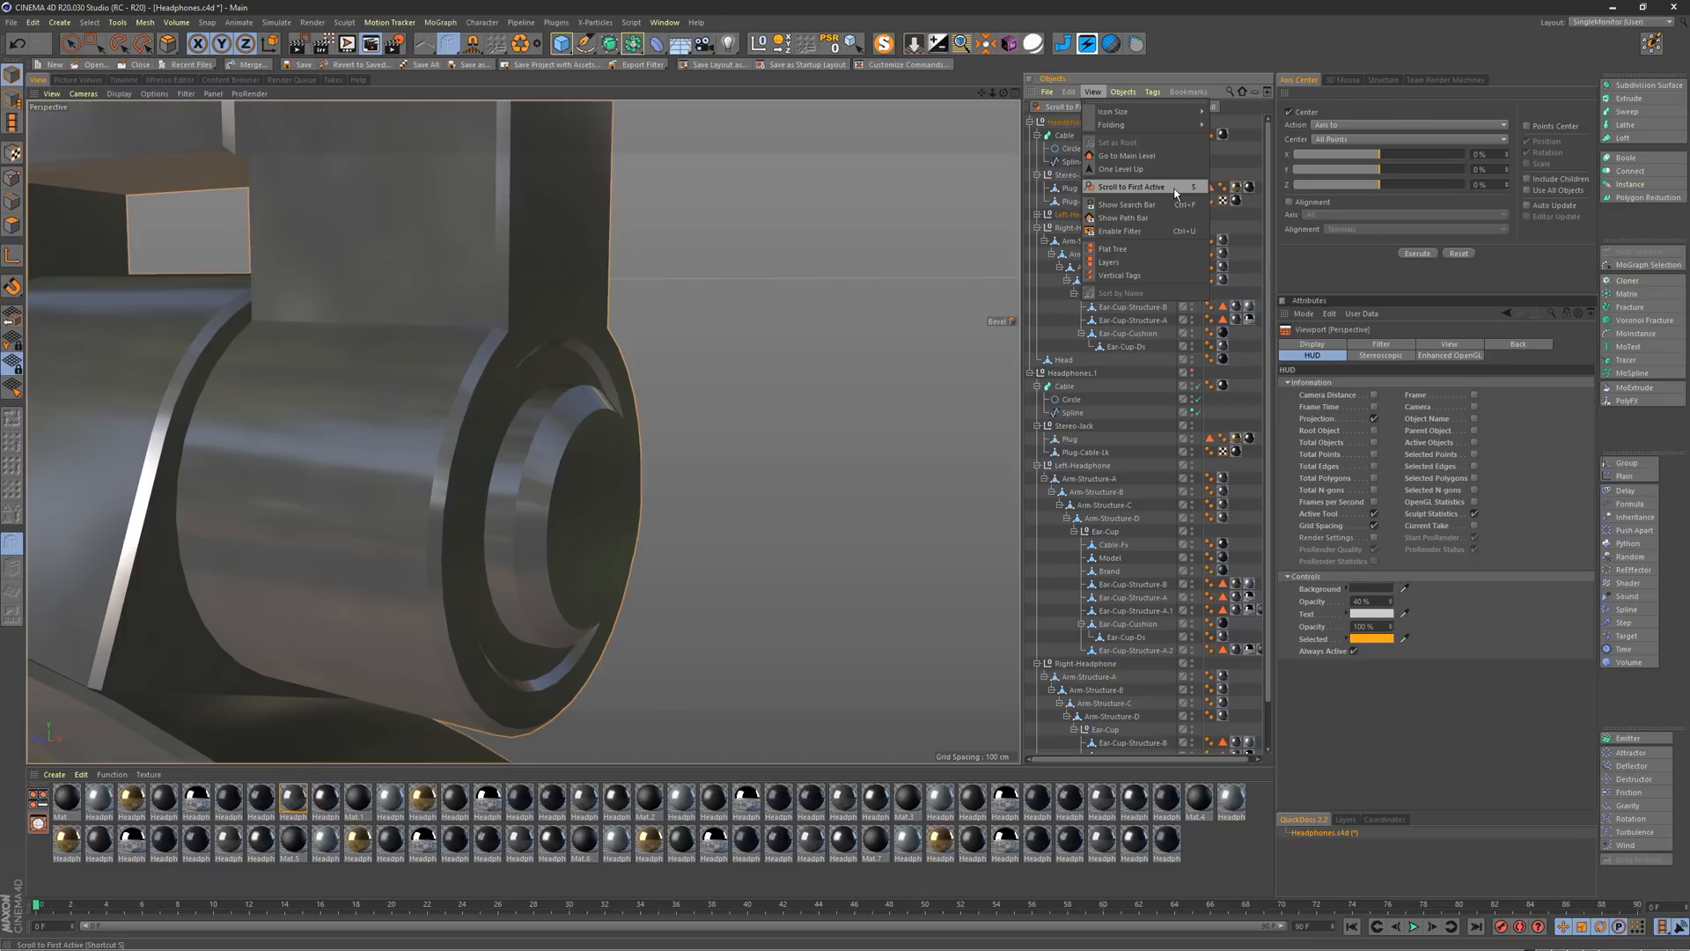
mouse_move(916, 253)
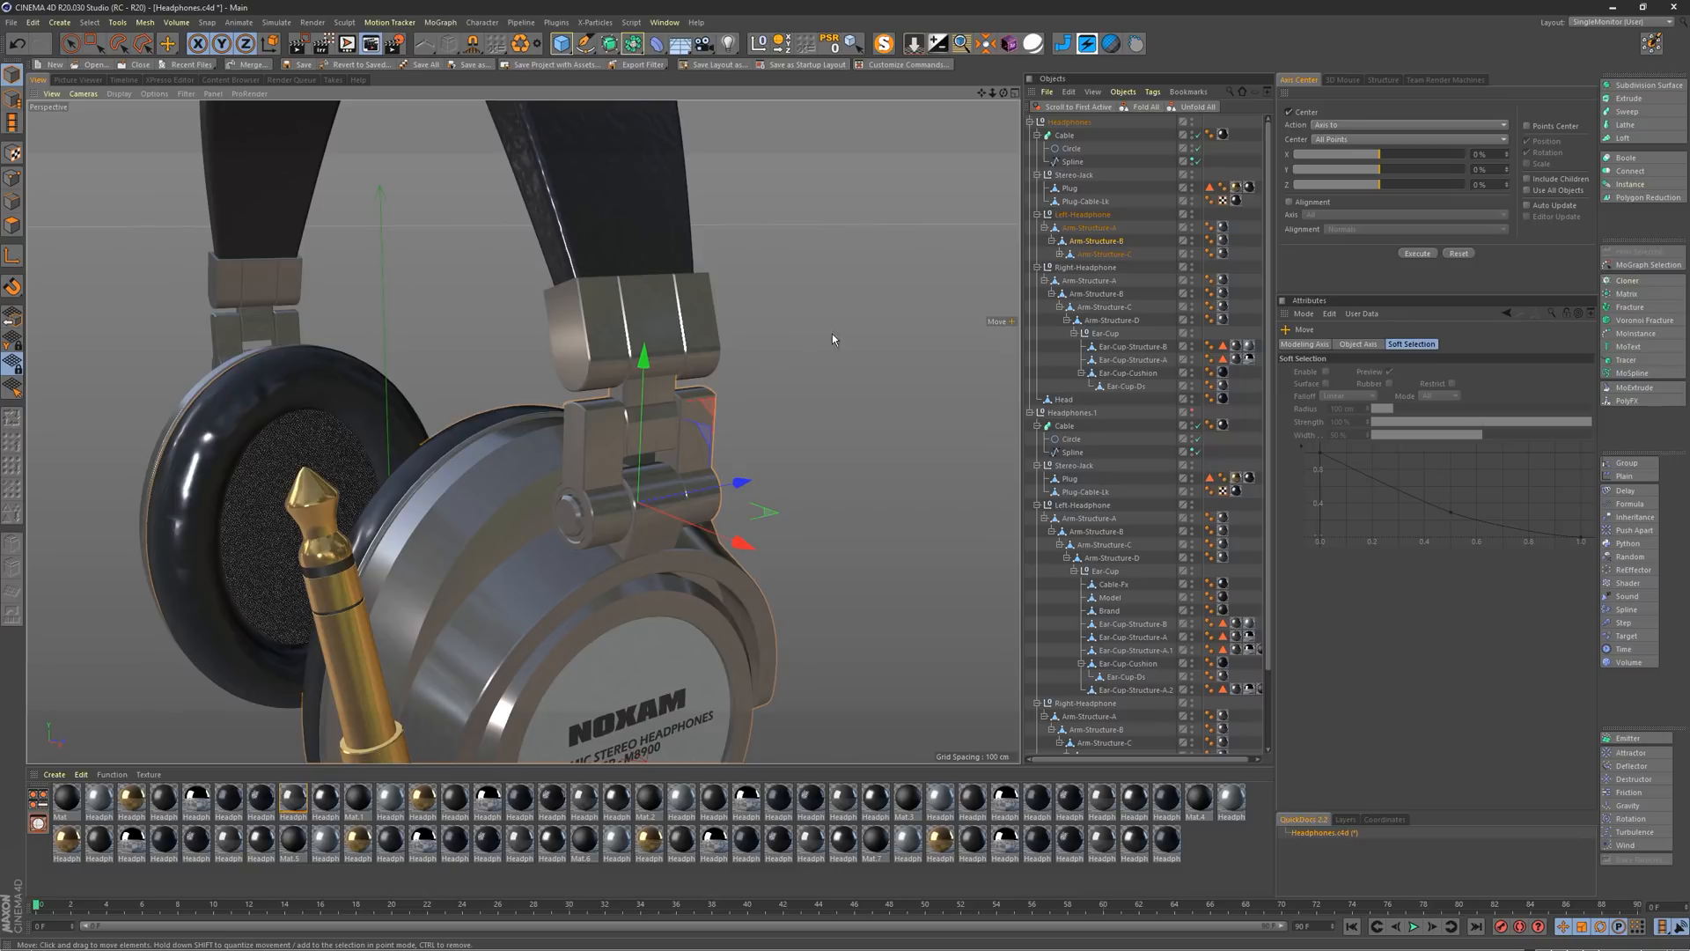
mouse_move(631, 472)
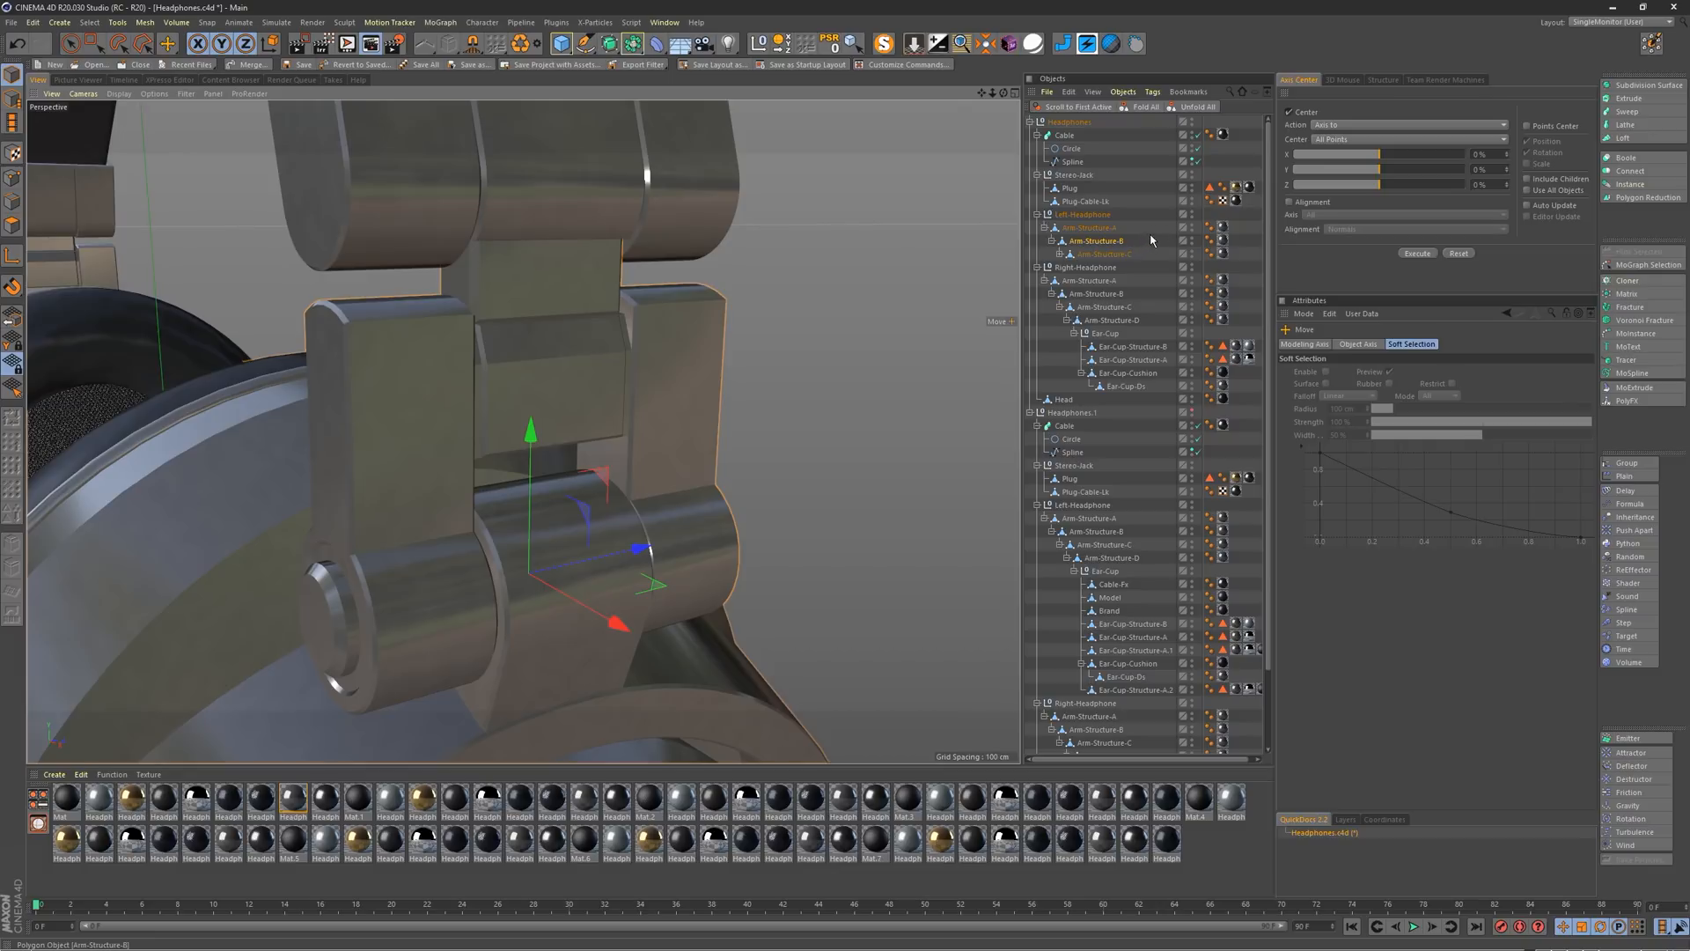
mouse_move(1098, 247)
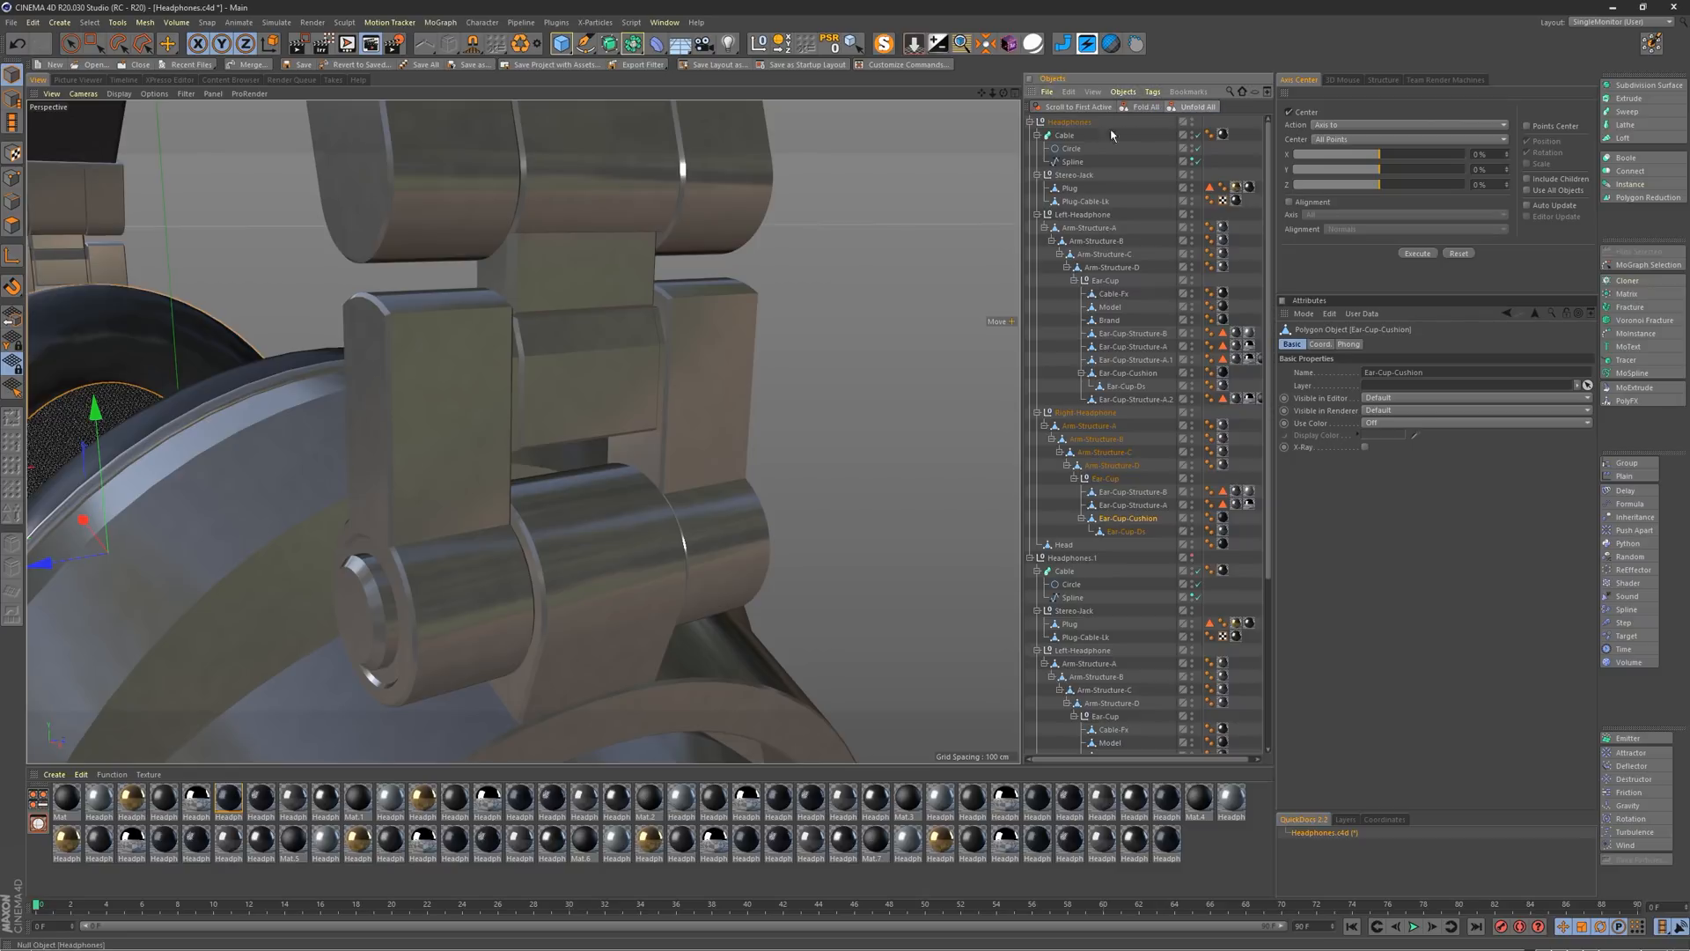
mouse_move(1180, 452)
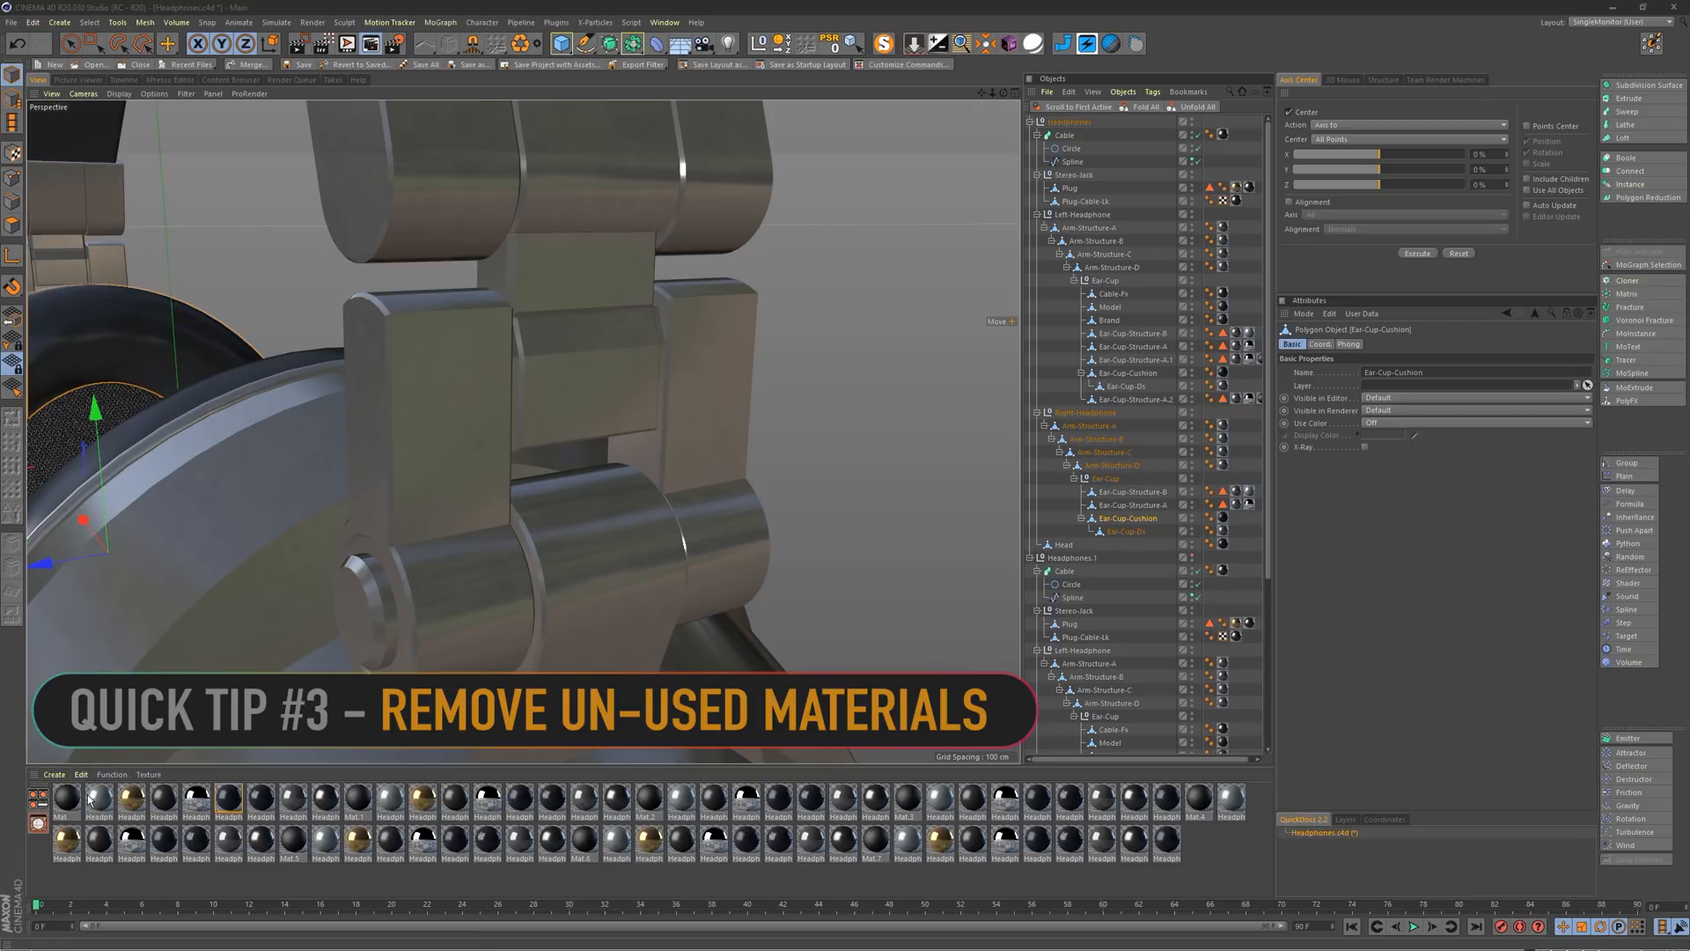
Step: Show the Material Manager's Function menu with Remove Unused Materials
click(111, 774)
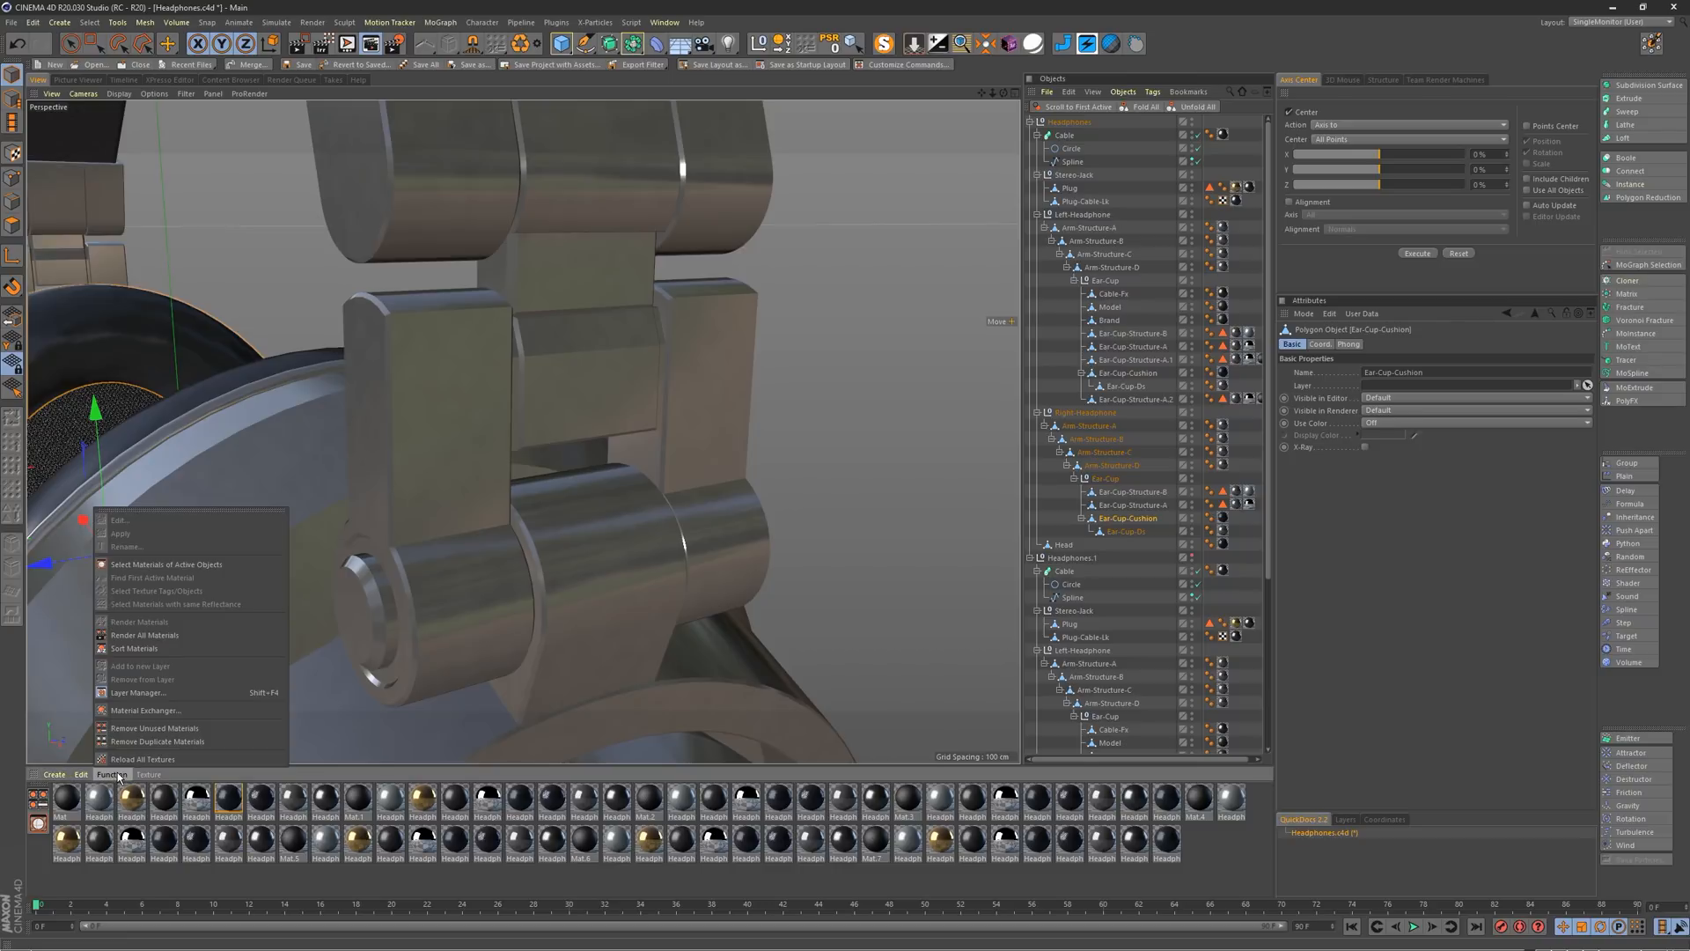
mouse_move(160, 680)
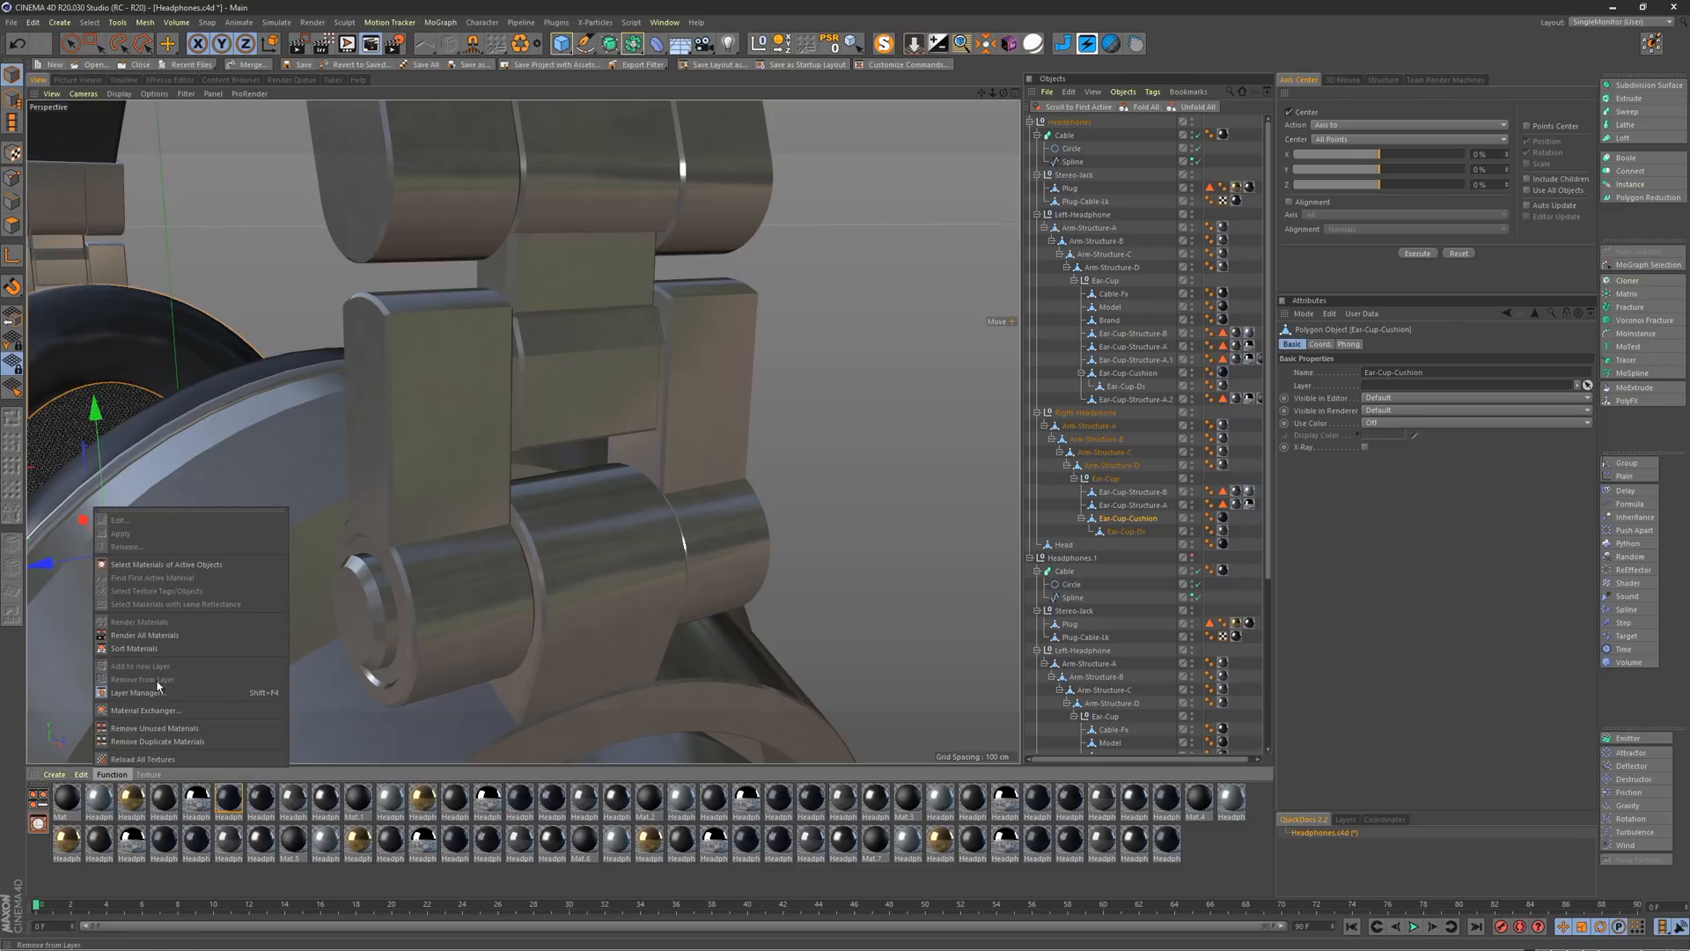
mouse_move(88, 727)
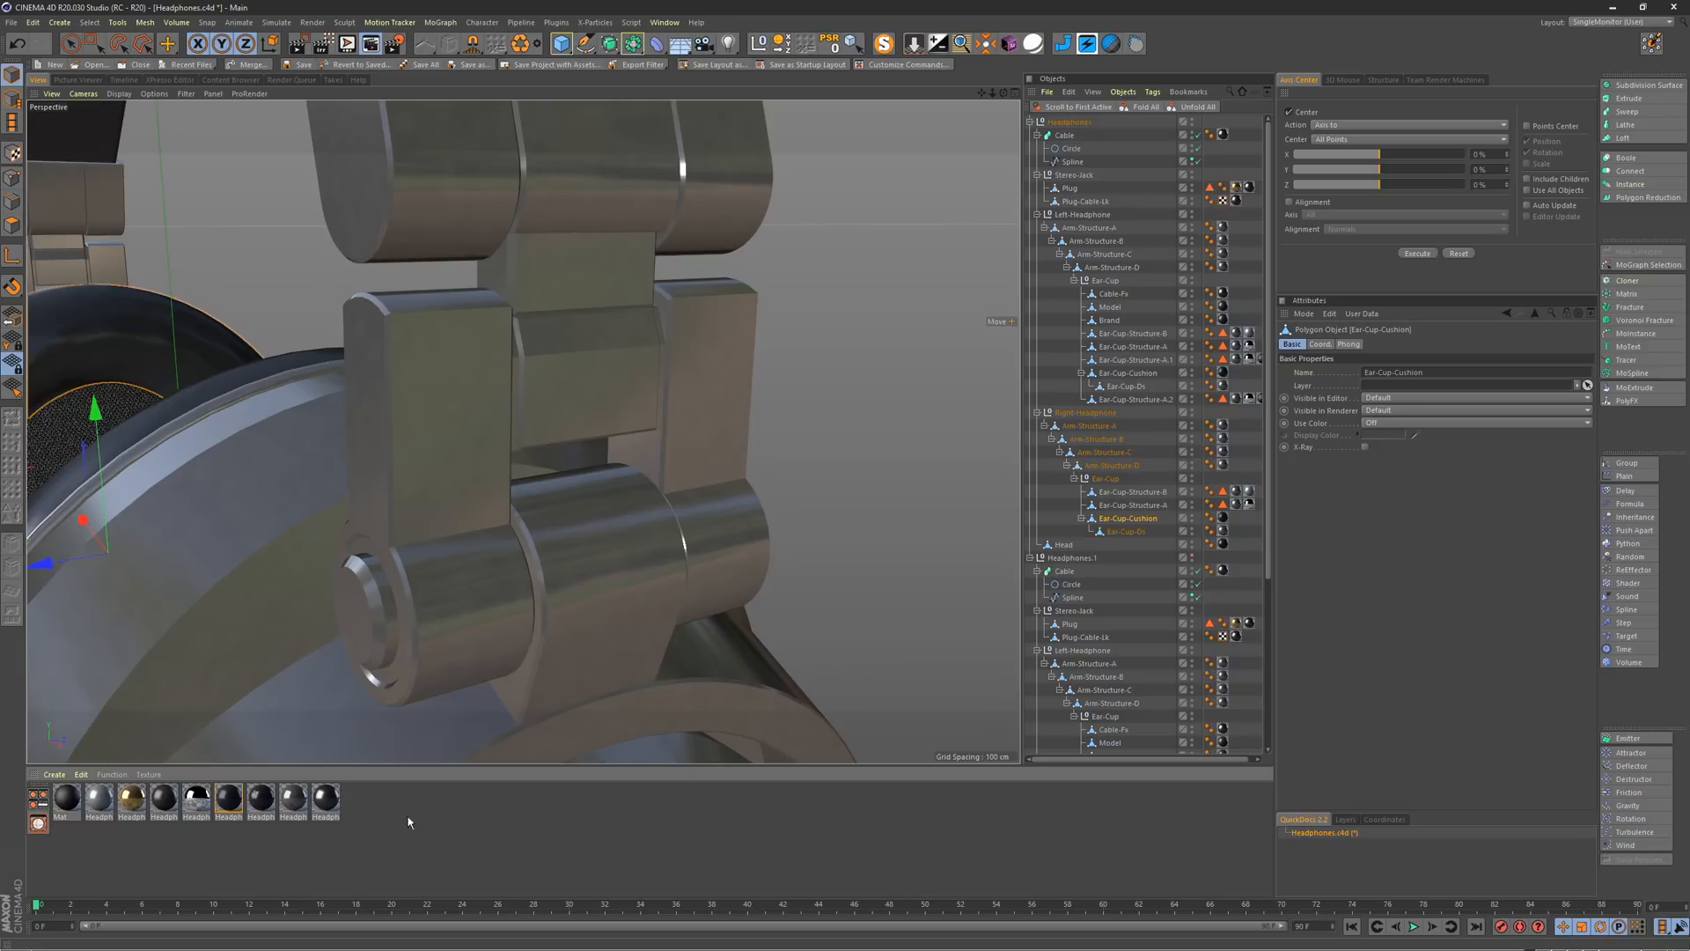
mouse_move(435, 834)
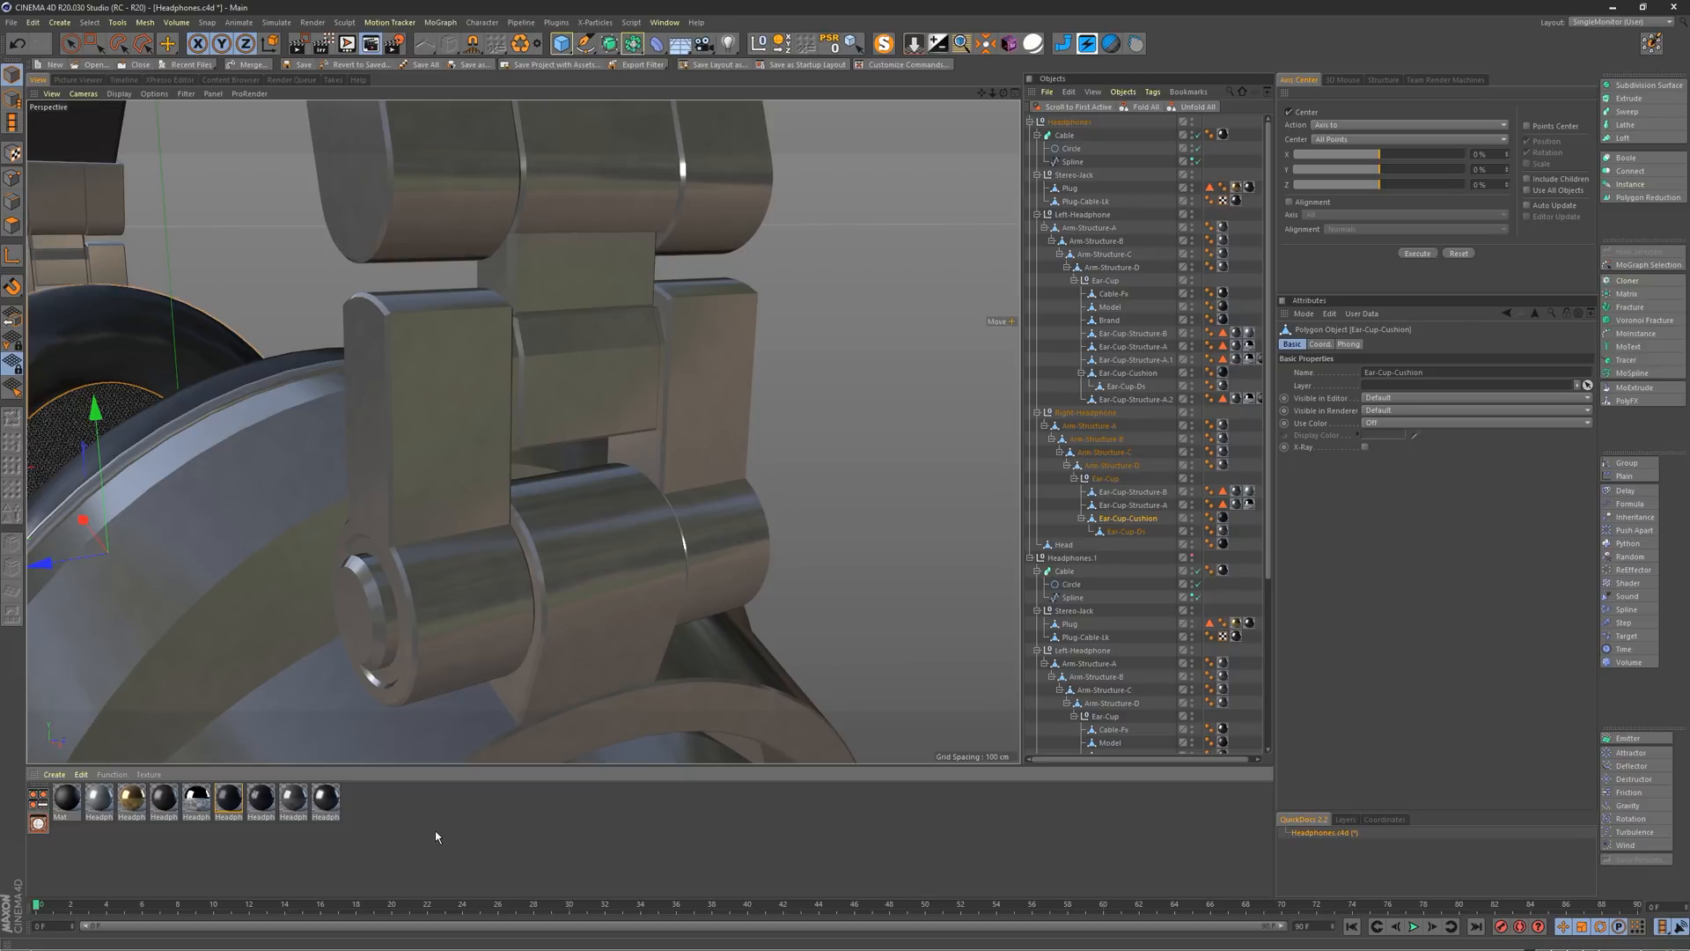
mouse_move(410, 830)
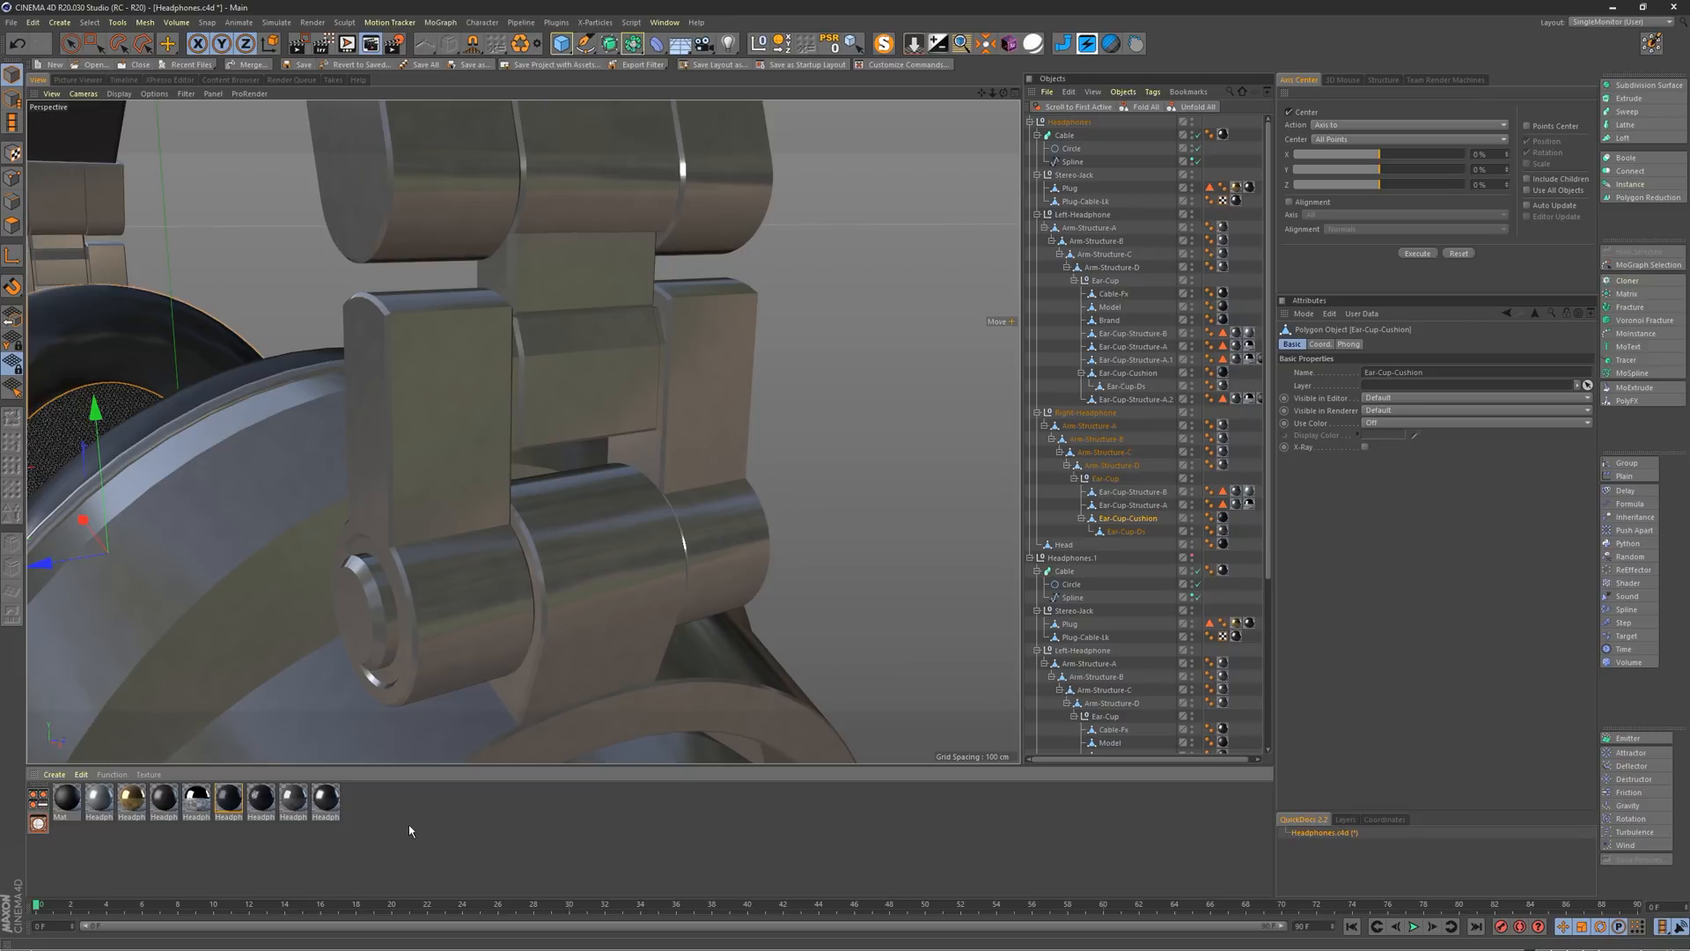
mouse_move(492, 847)
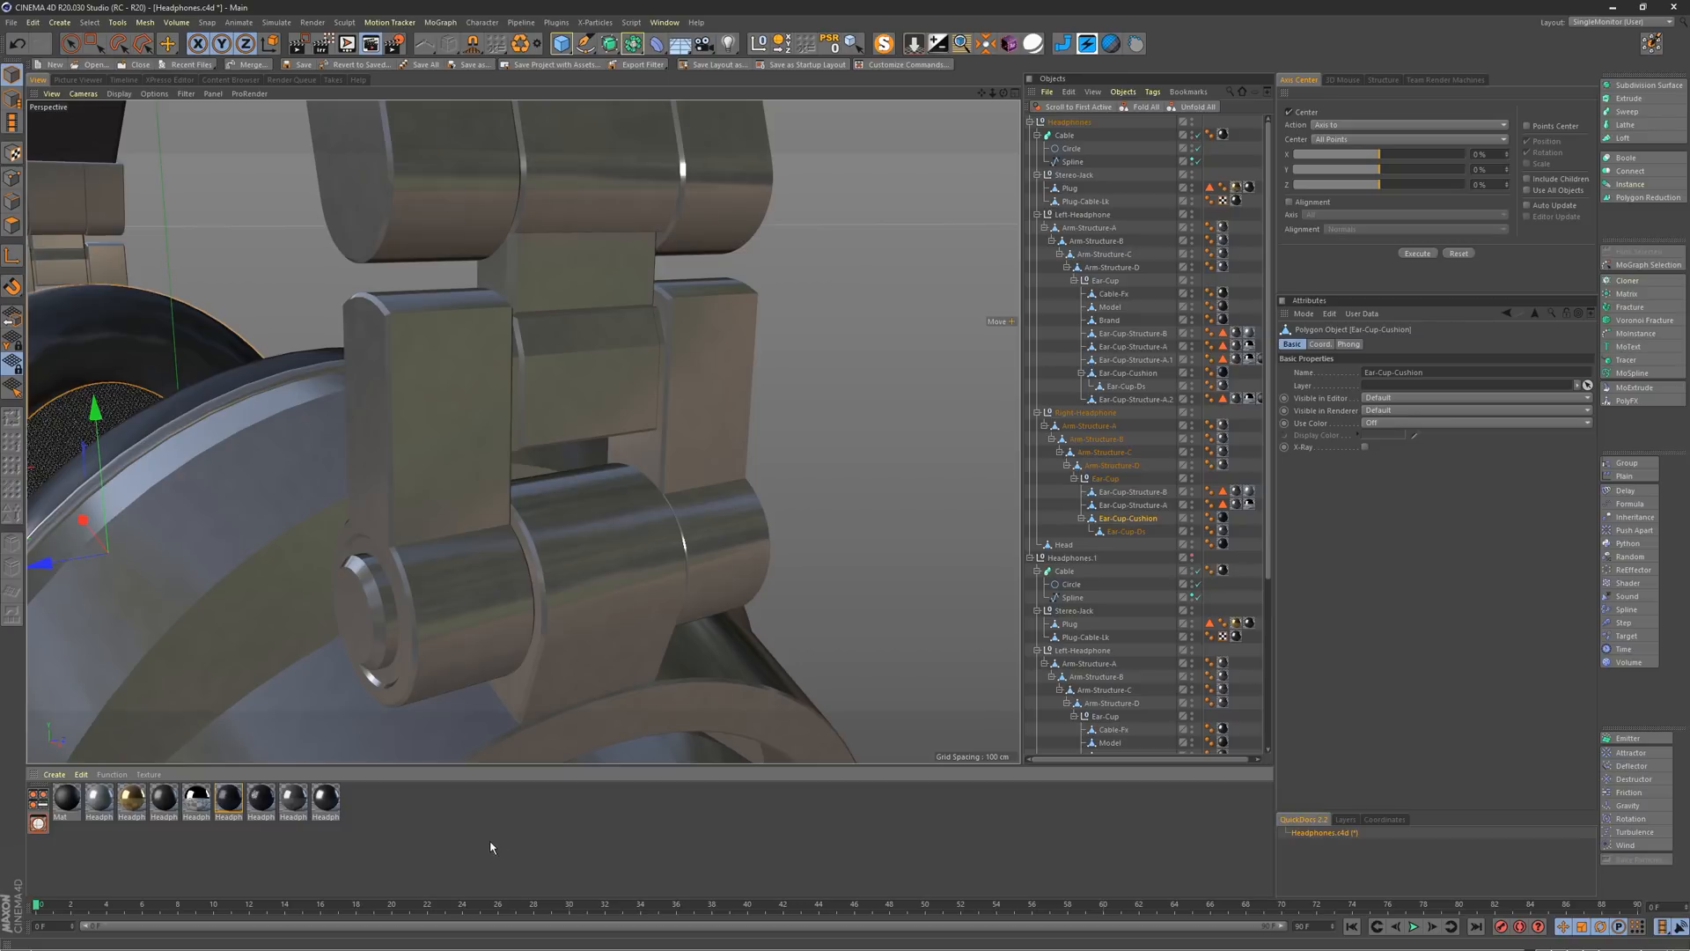
mouse_move(486, 848)
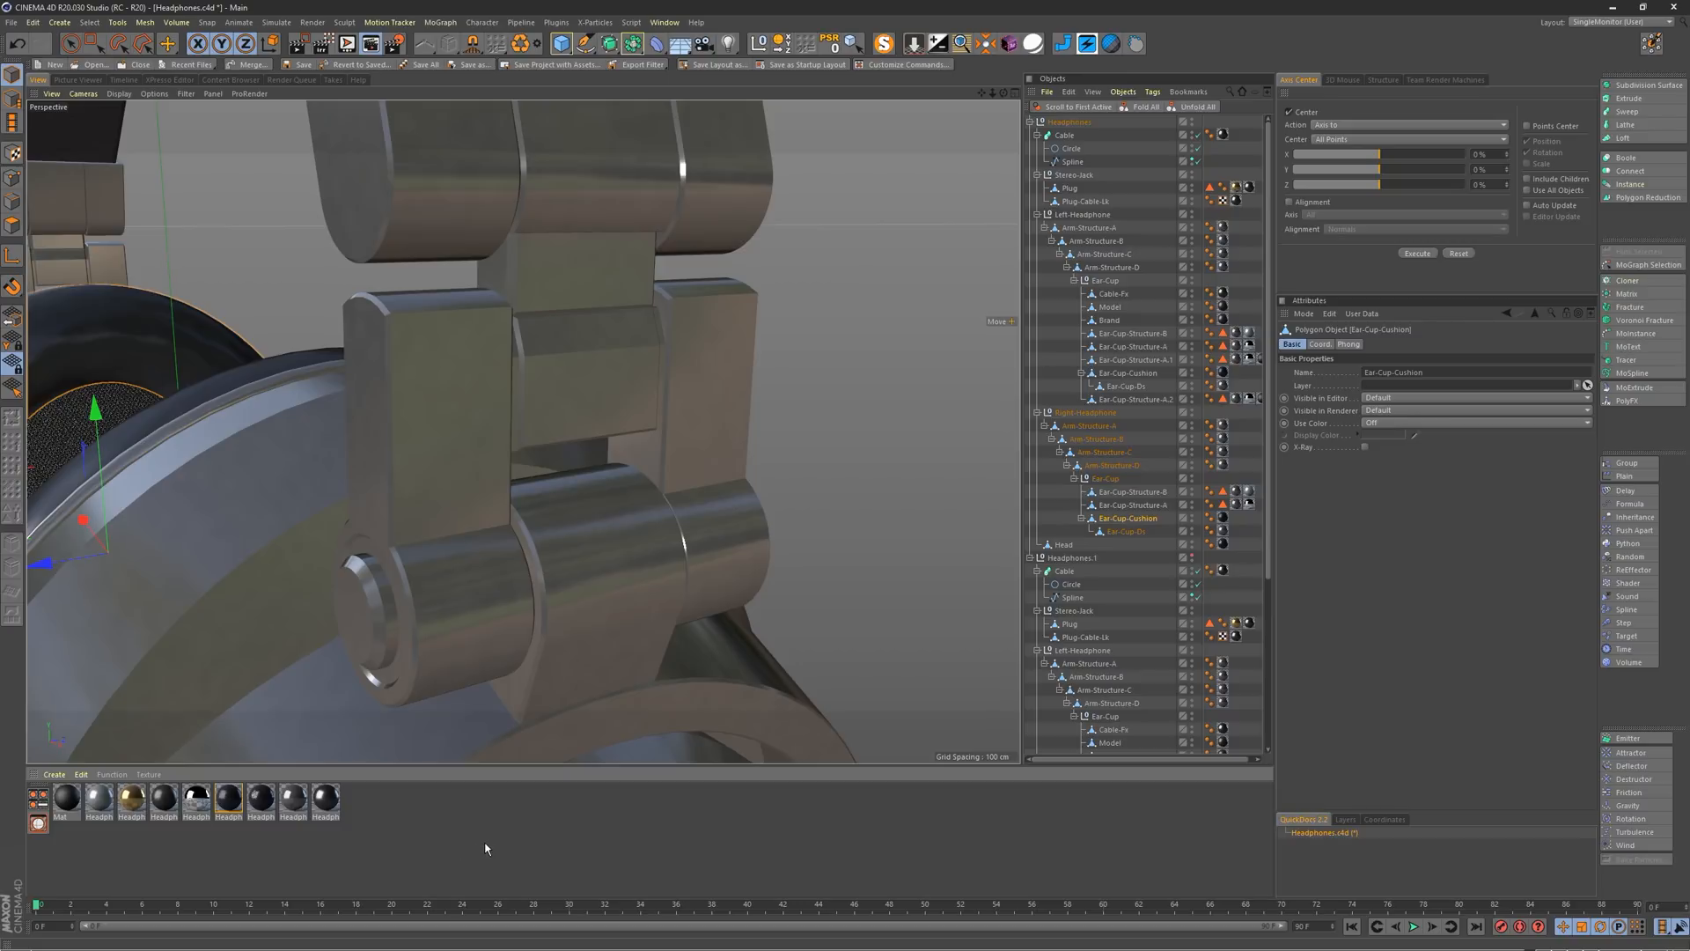
mouse_move(554, 834)
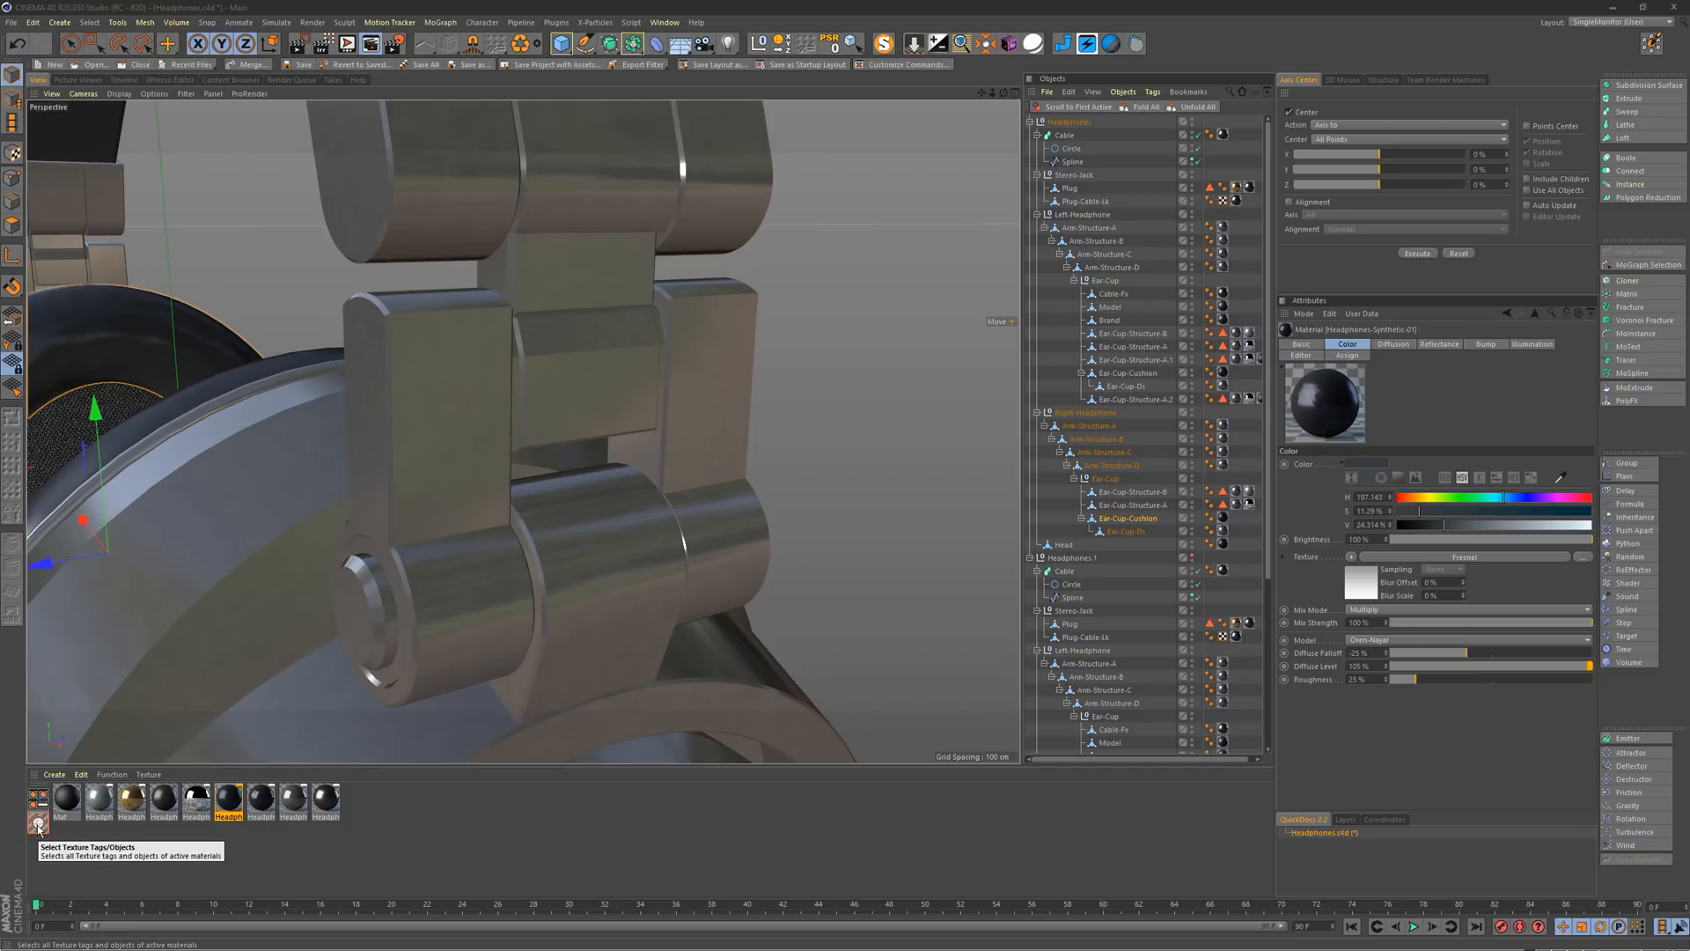
Step: Select the texture tags and objects using Headphones-Speakers, then reopen the Function menu
click(227, 798)
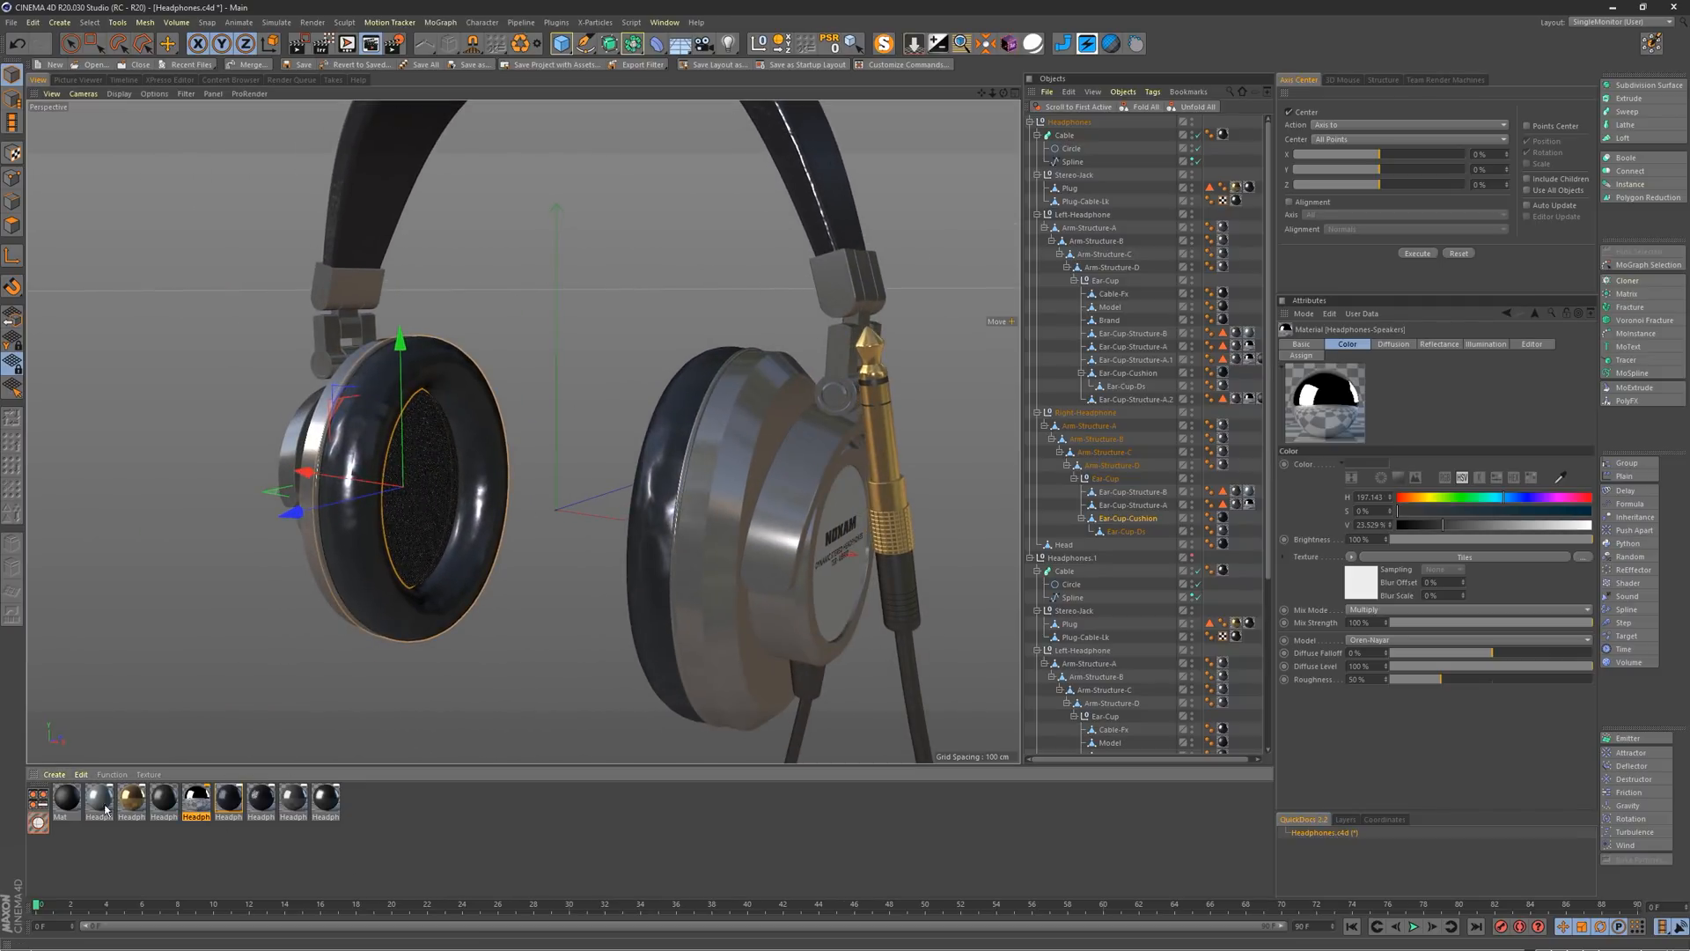
click(111, 774)
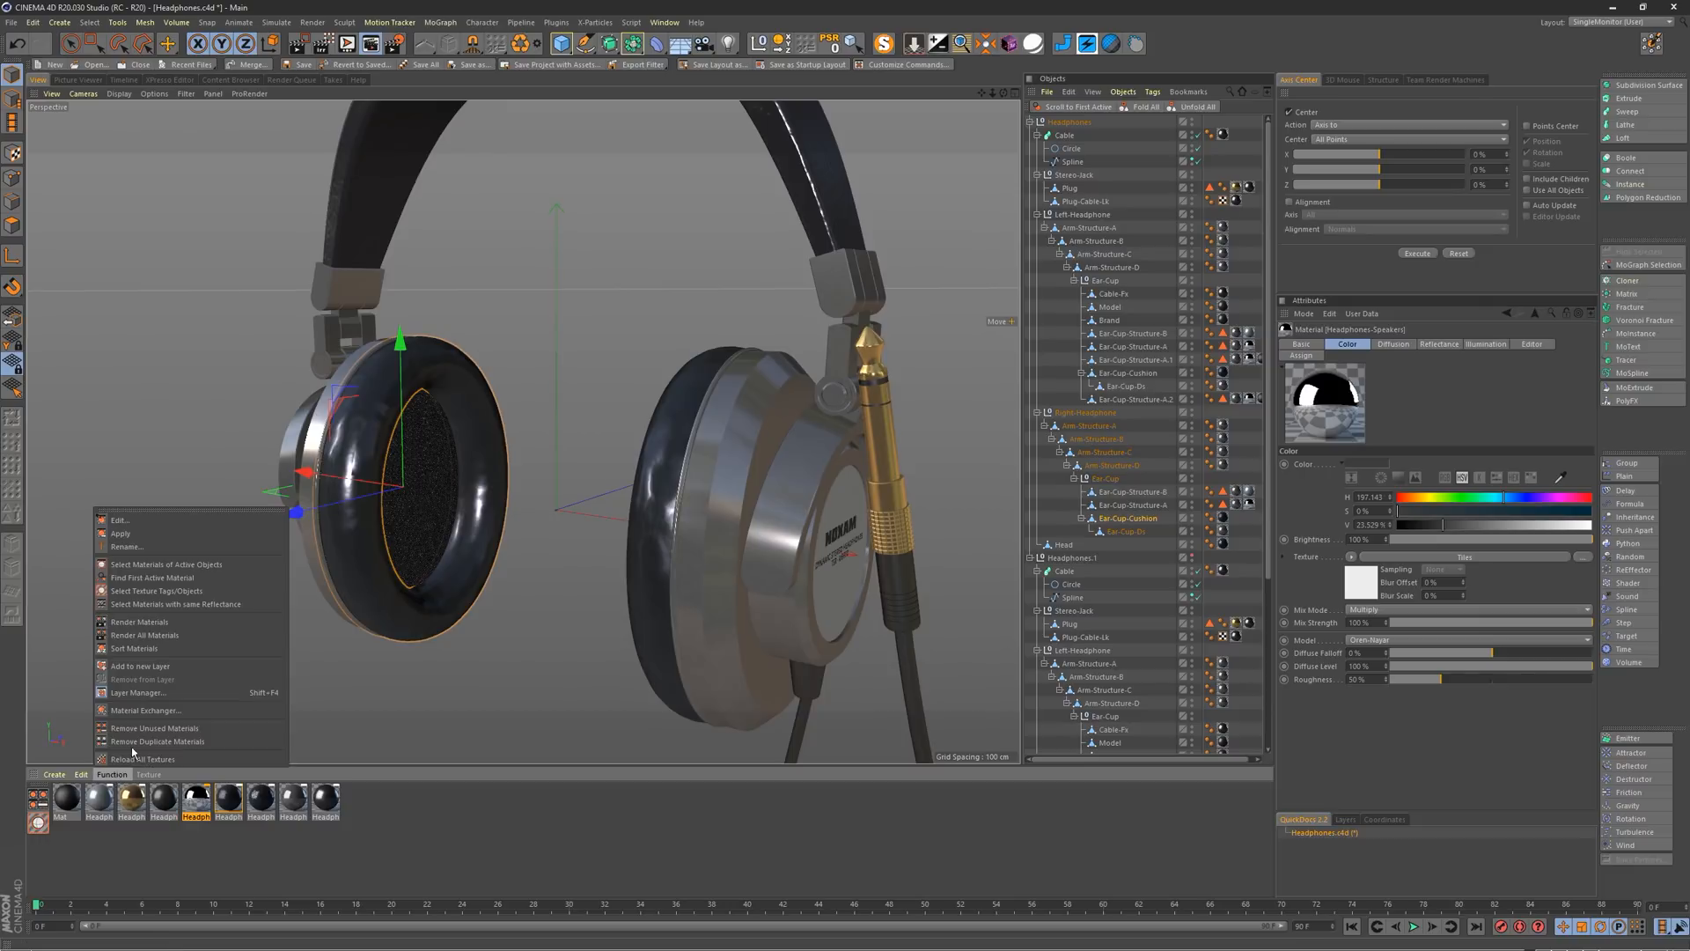
mouse_move(193, 604)
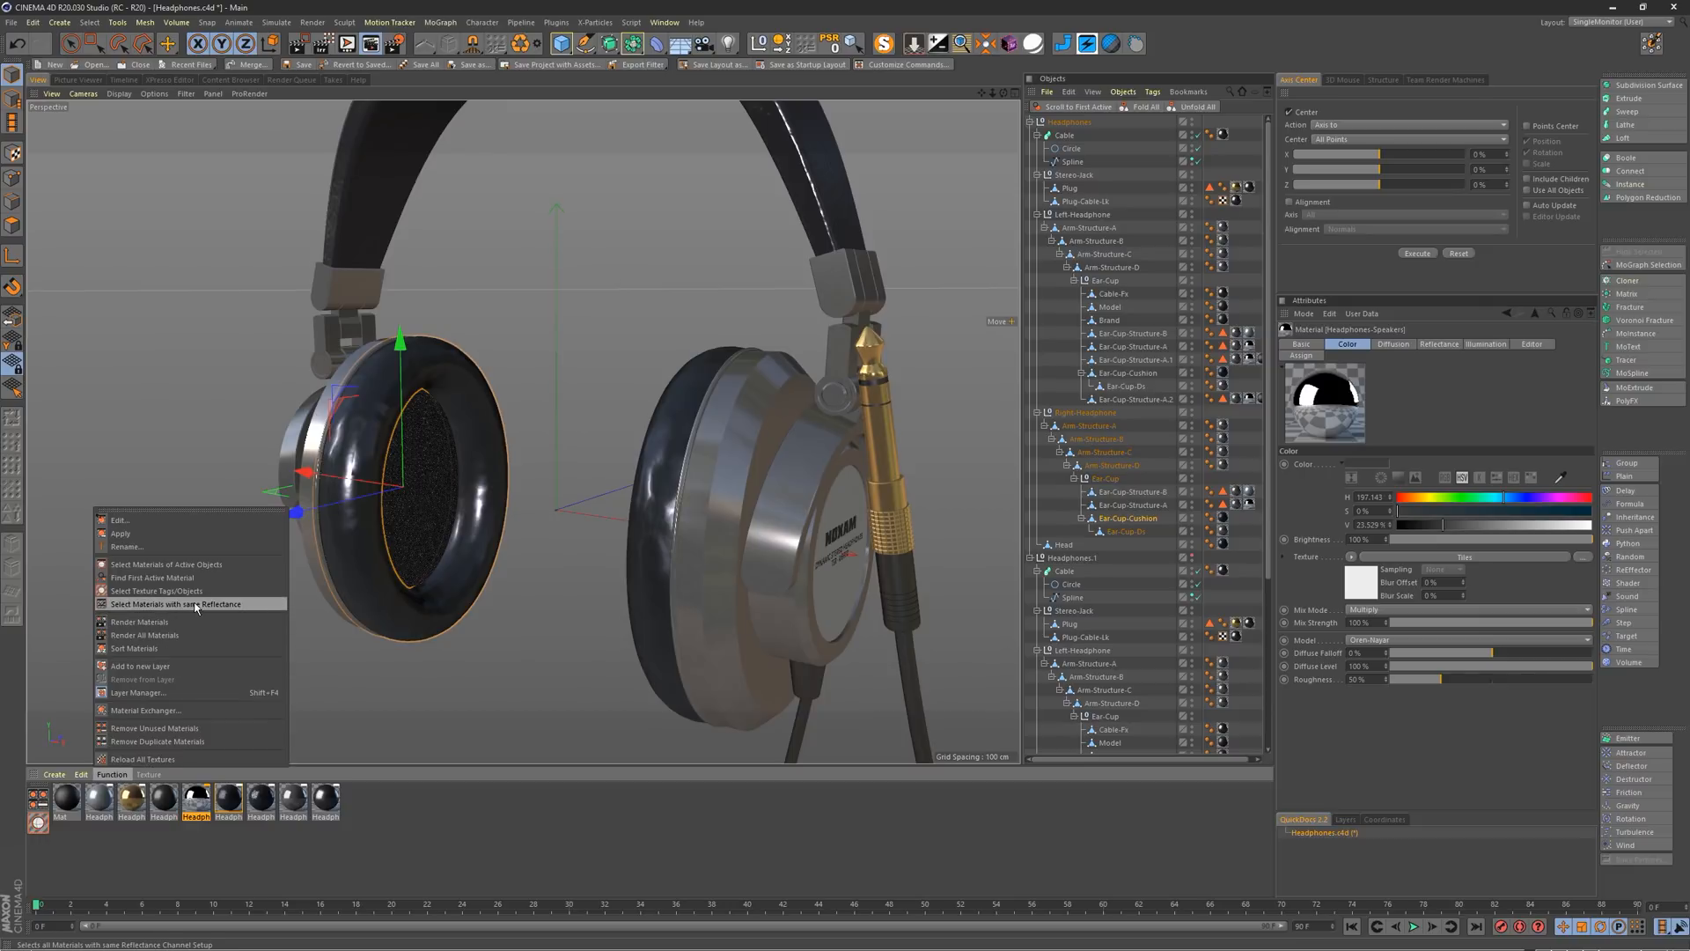
mouse_move(157, 589)
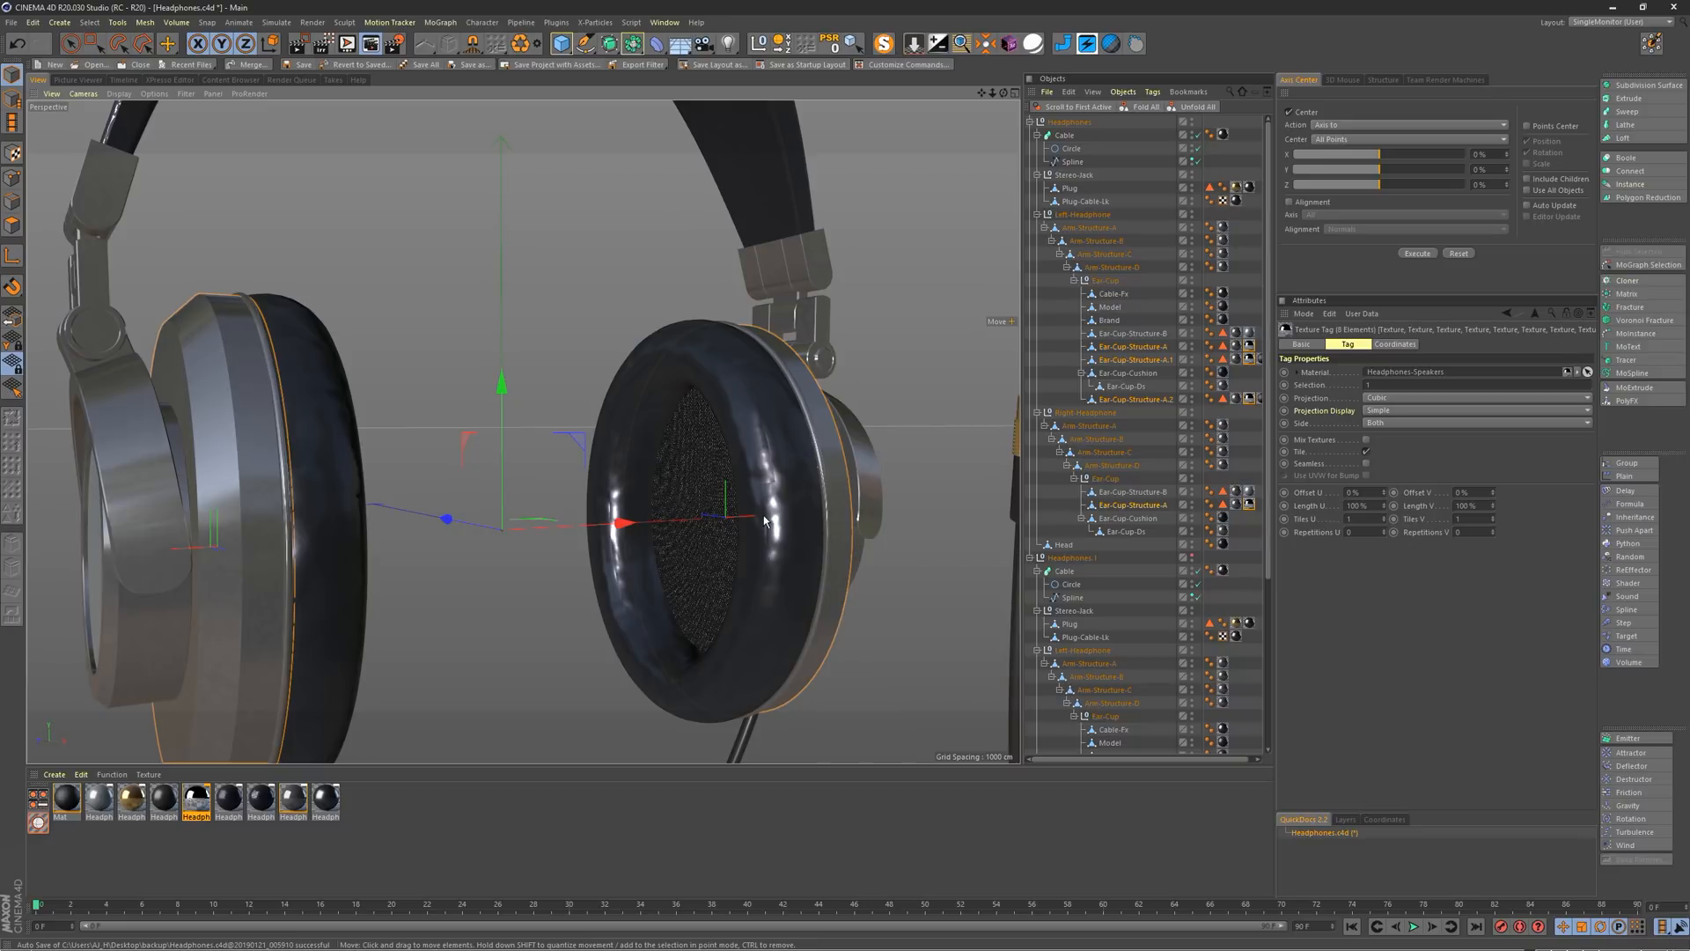
mouse_move(849, 468)
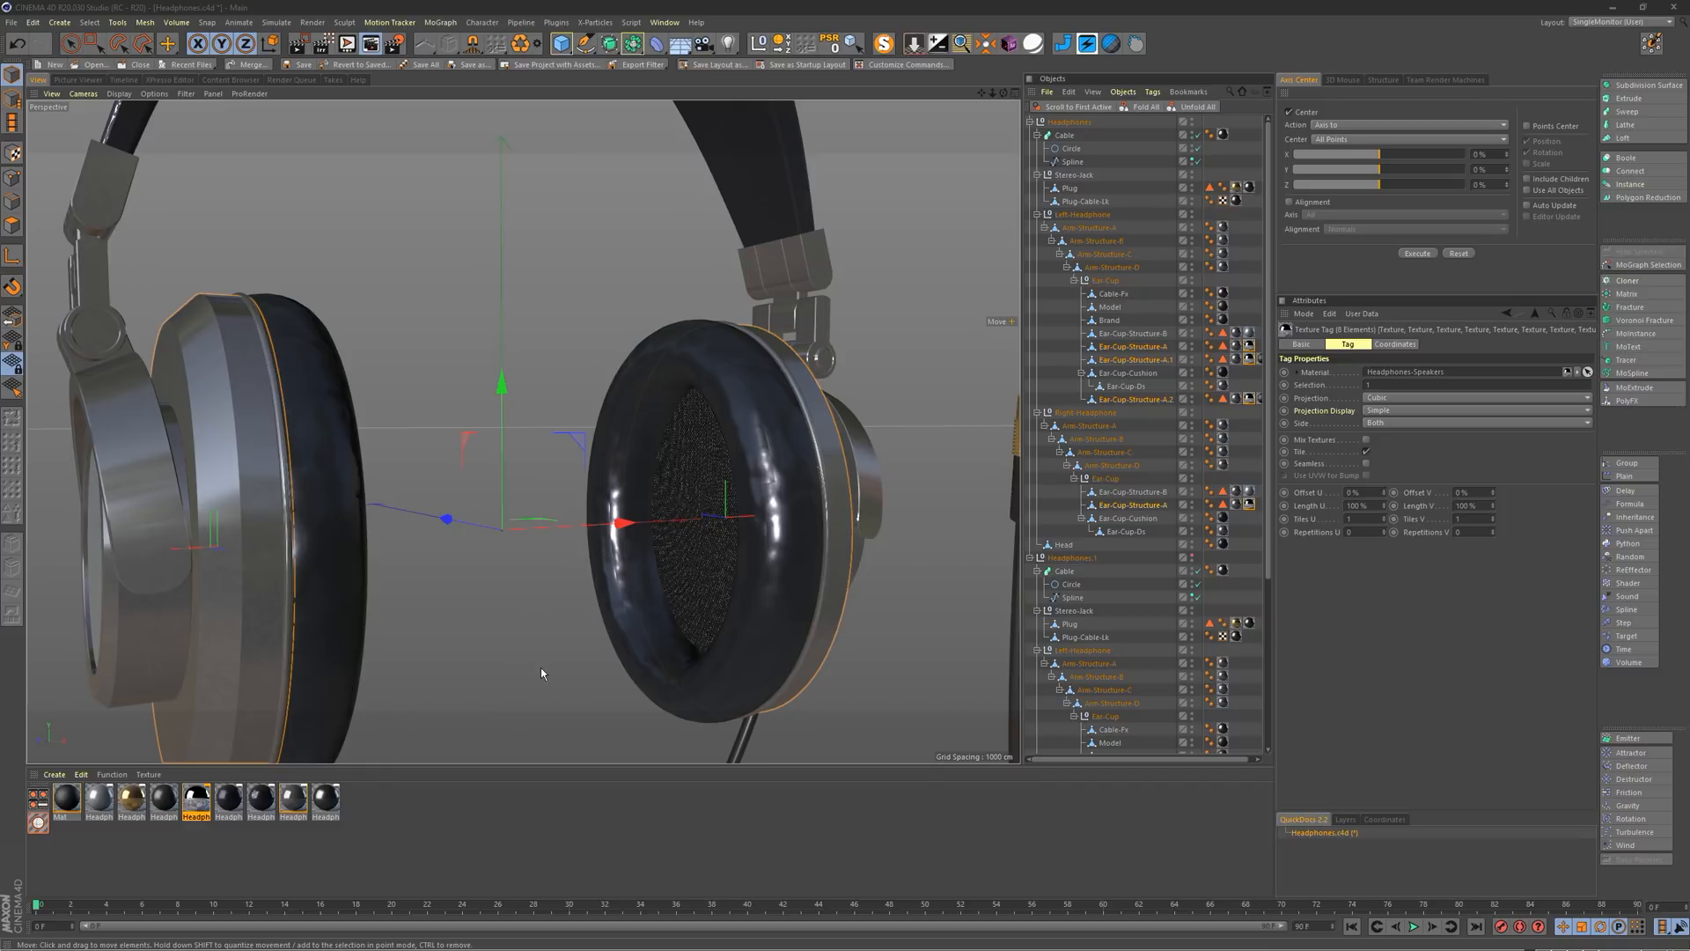
mouse_move(634, 592)
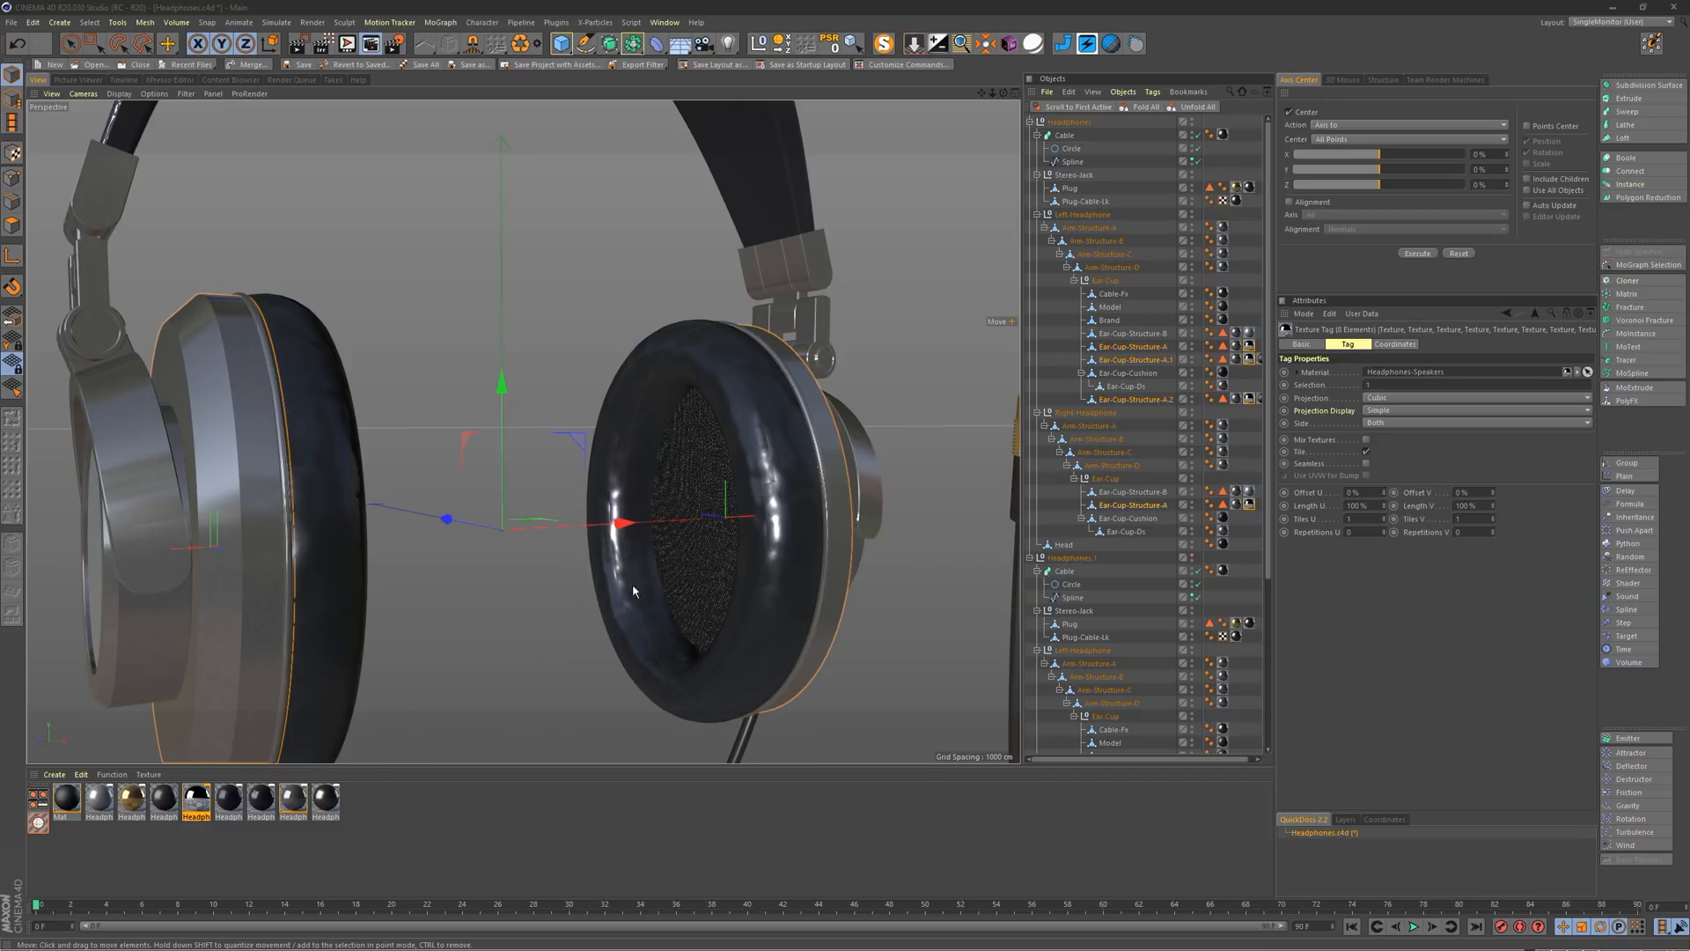
mouse_move(1050, 683)
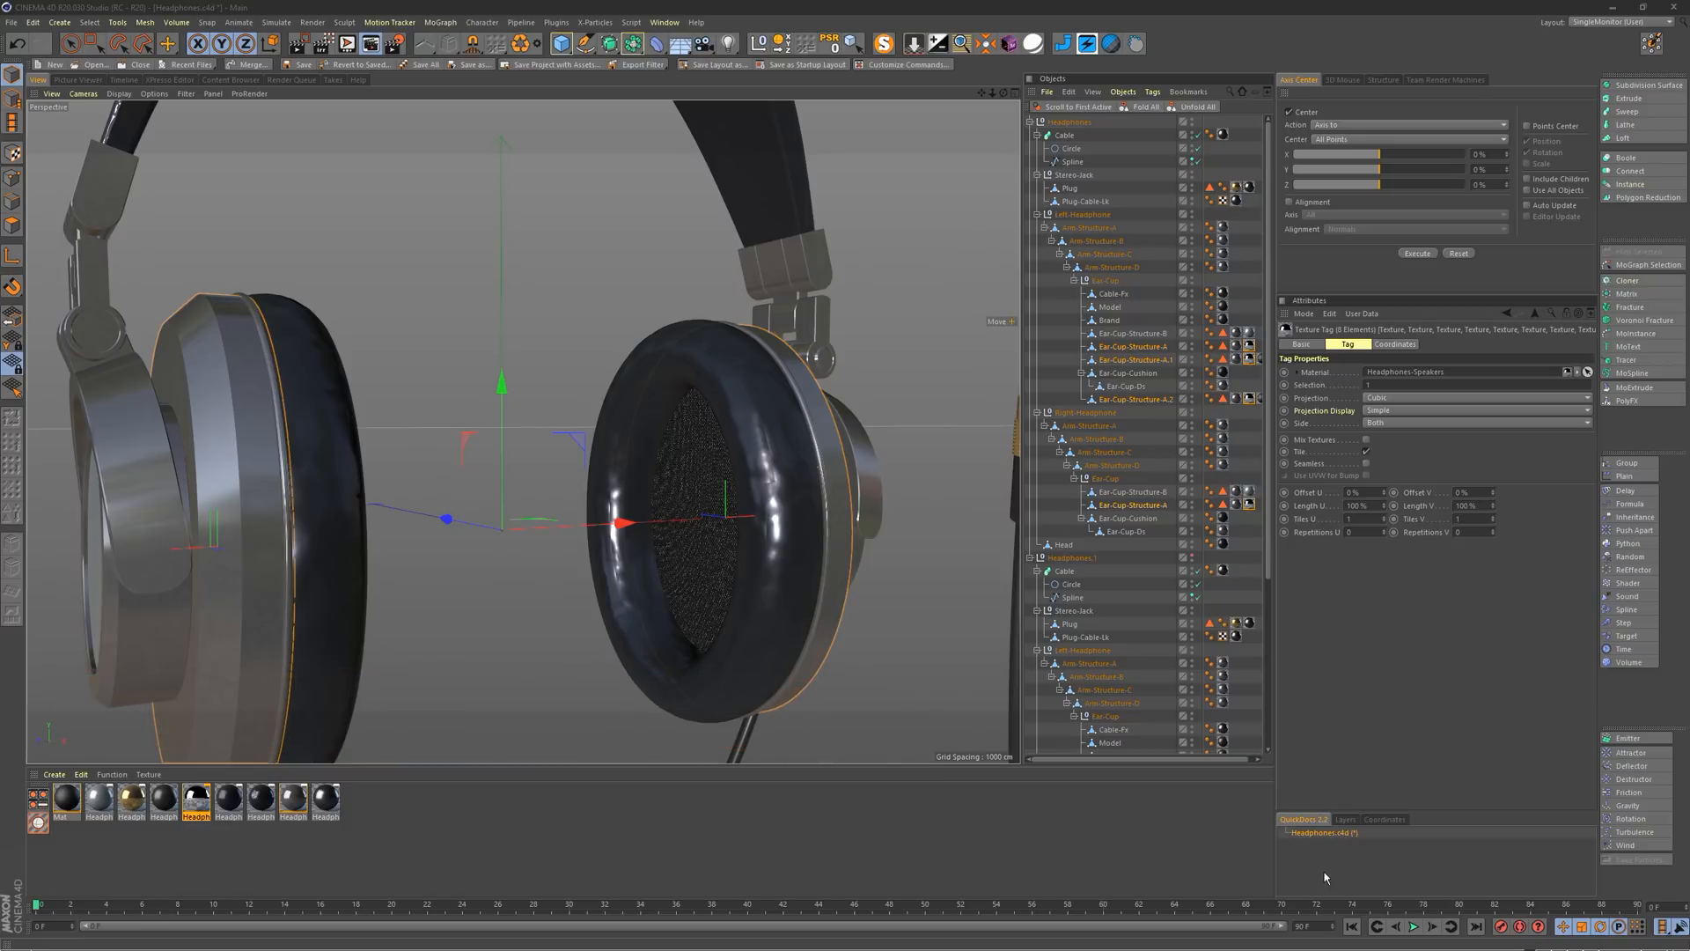
Step: Switch back to the Headphones.c4d project from the new Untitled 1 project
click(663, 21)
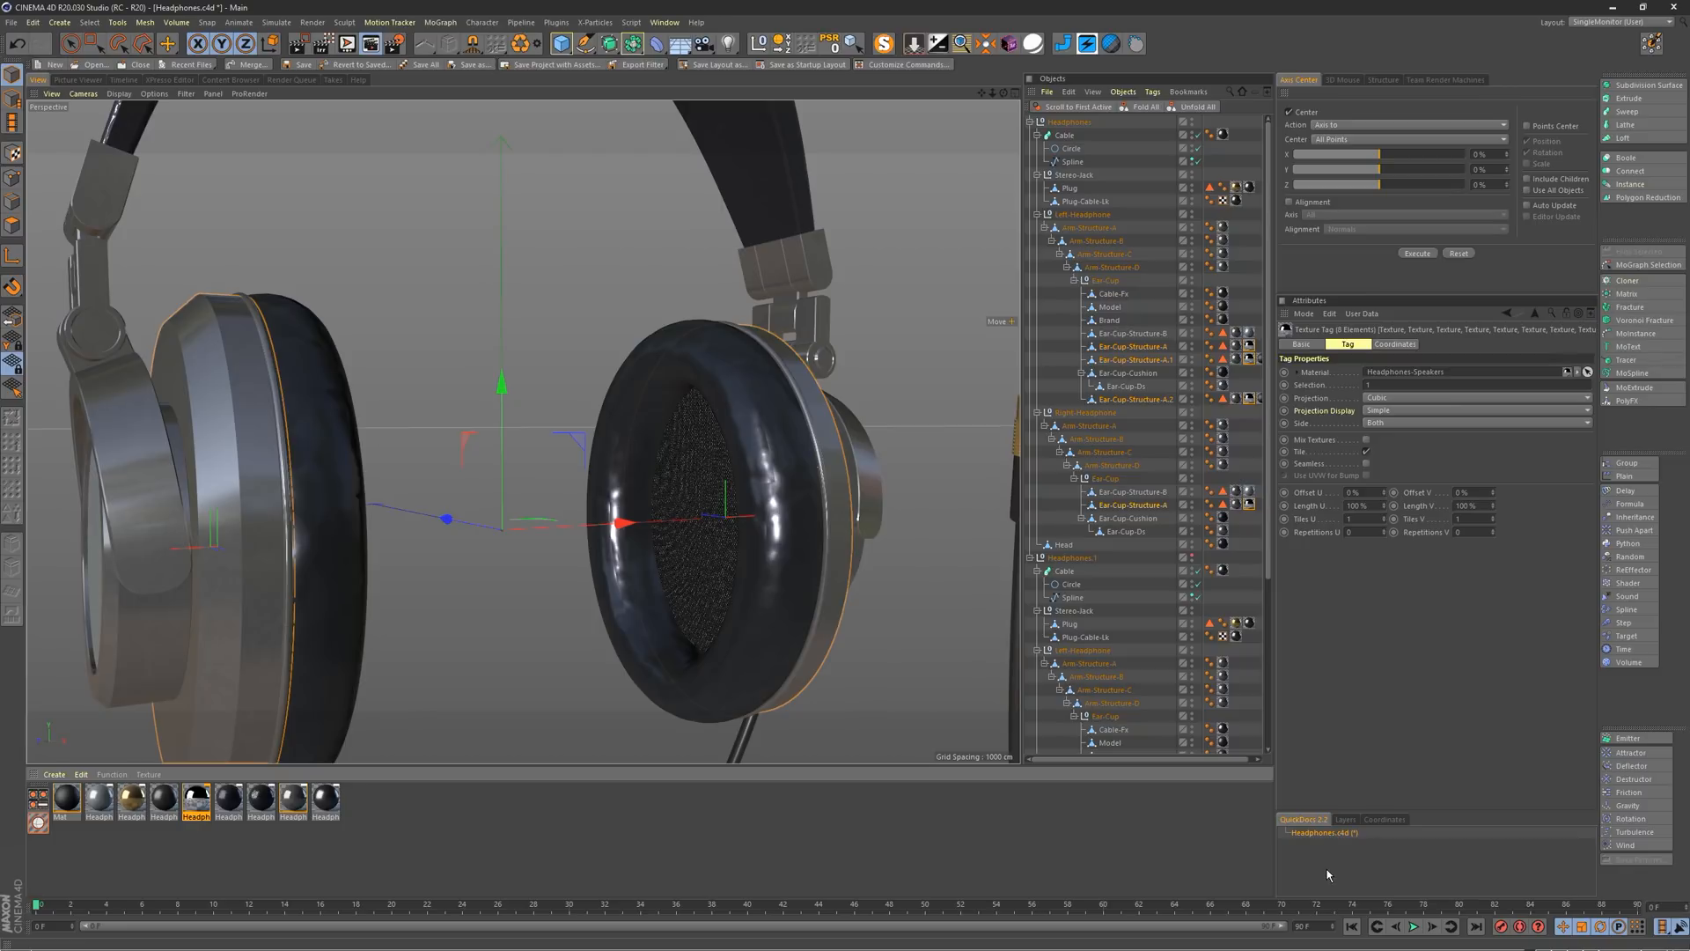
mouse_move(1402, 842)
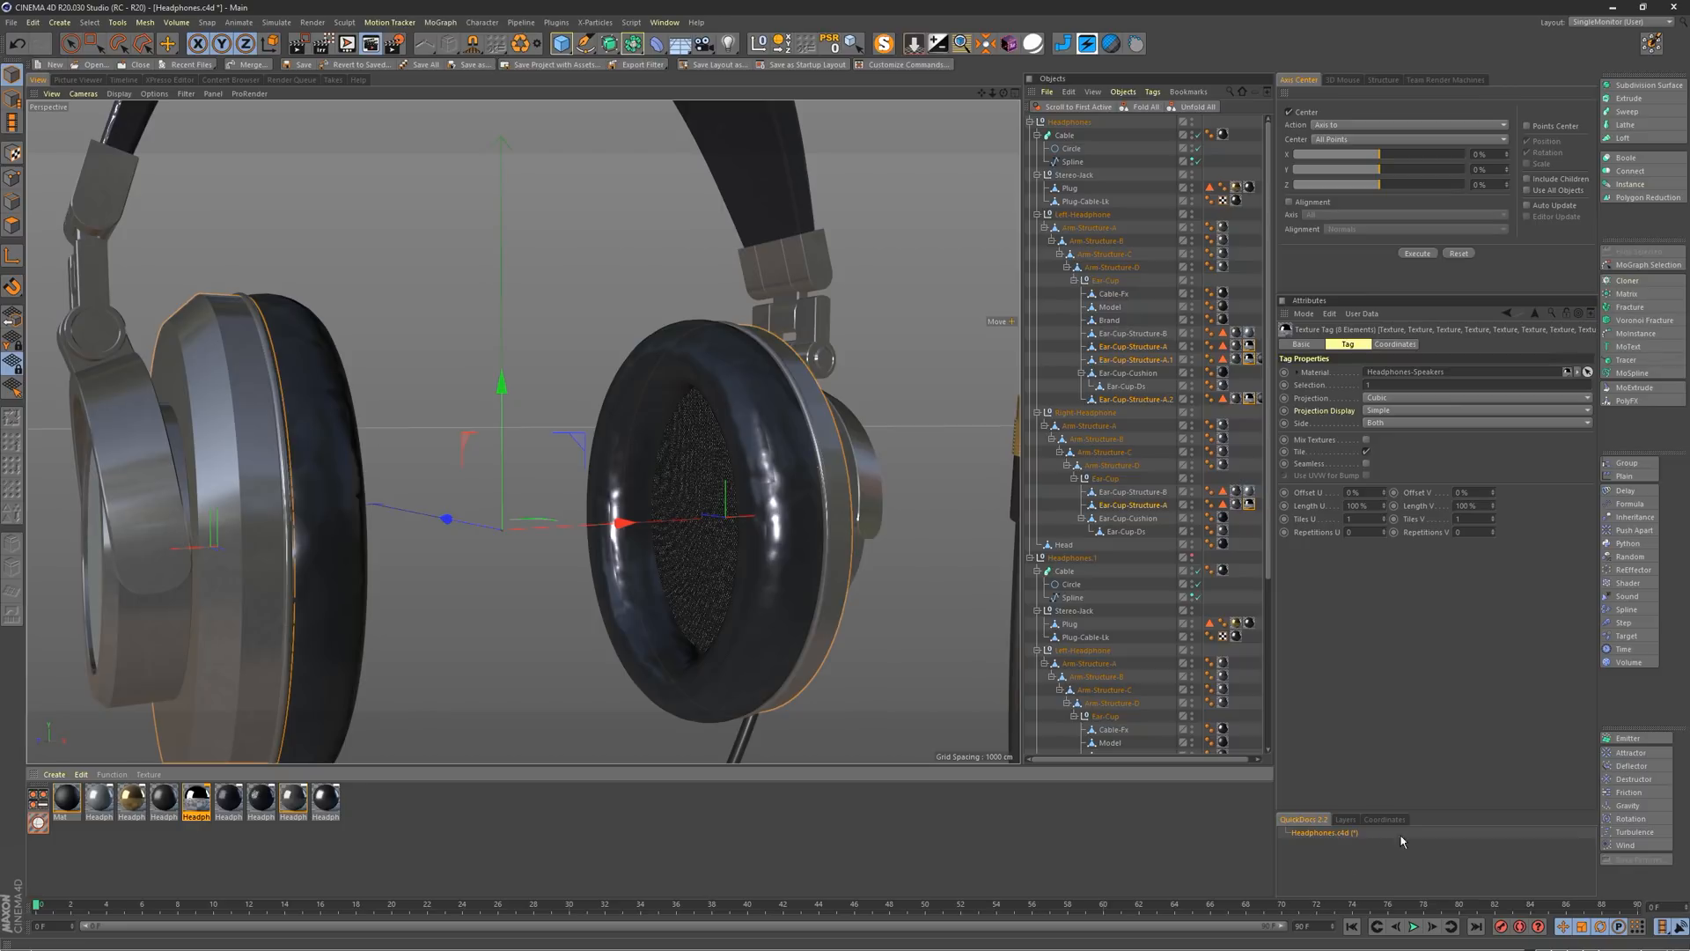
mouse_move(1327, 859)
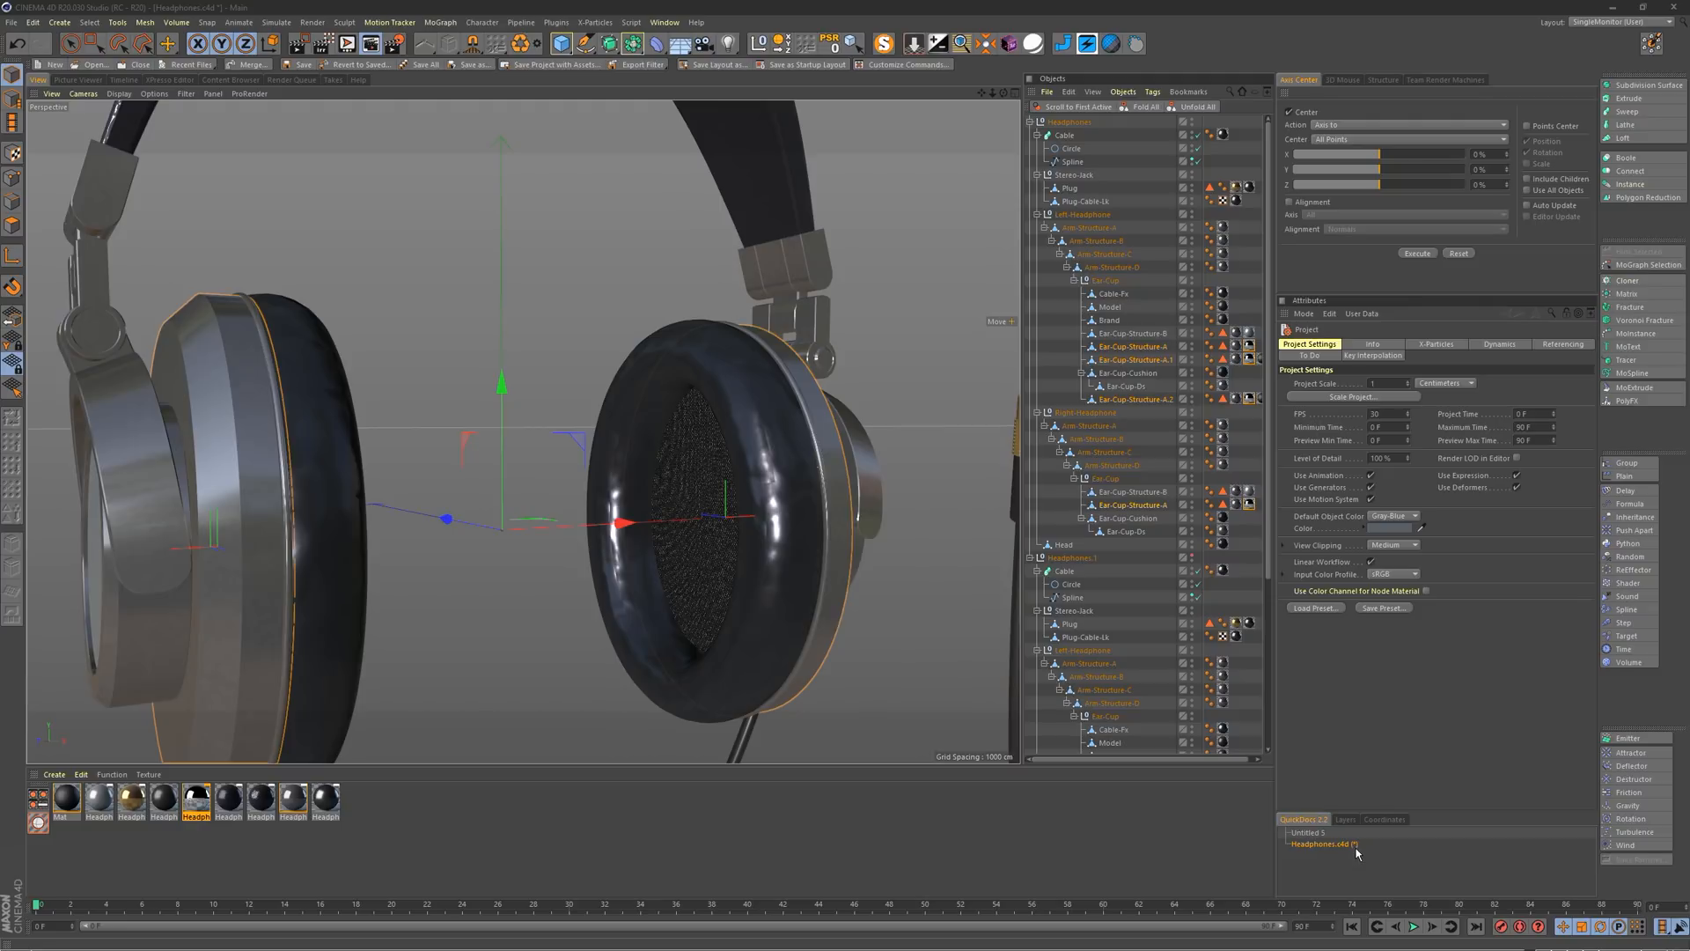
mouse_move(1356, 854)
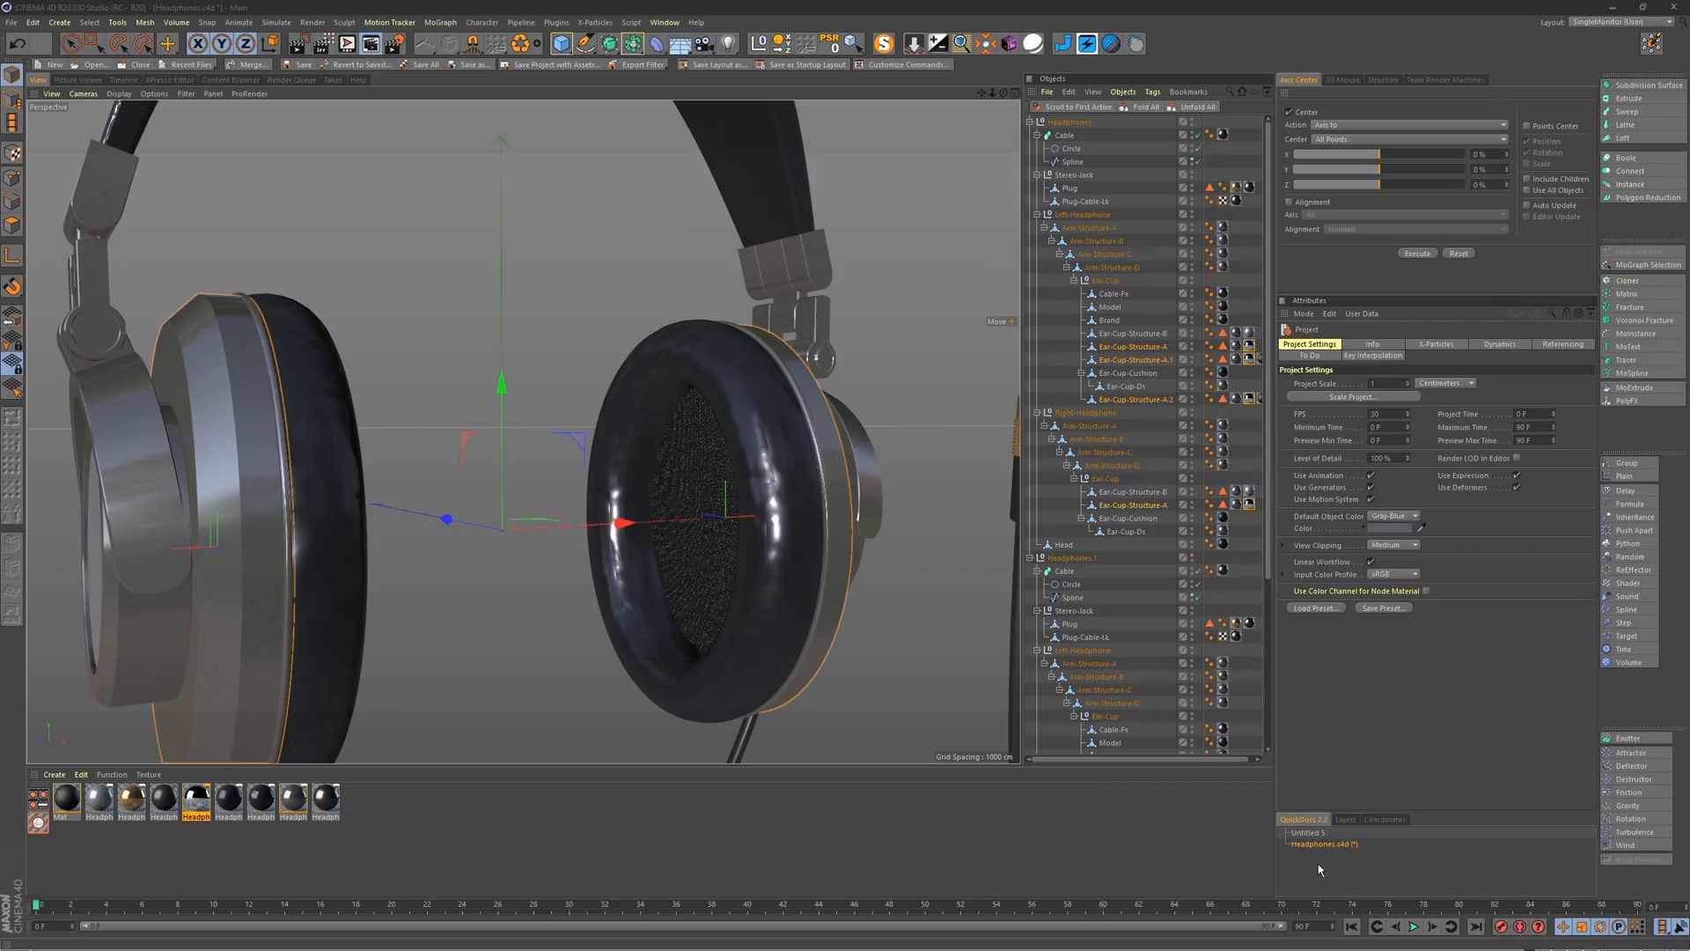
mouse_move(1352, 856)
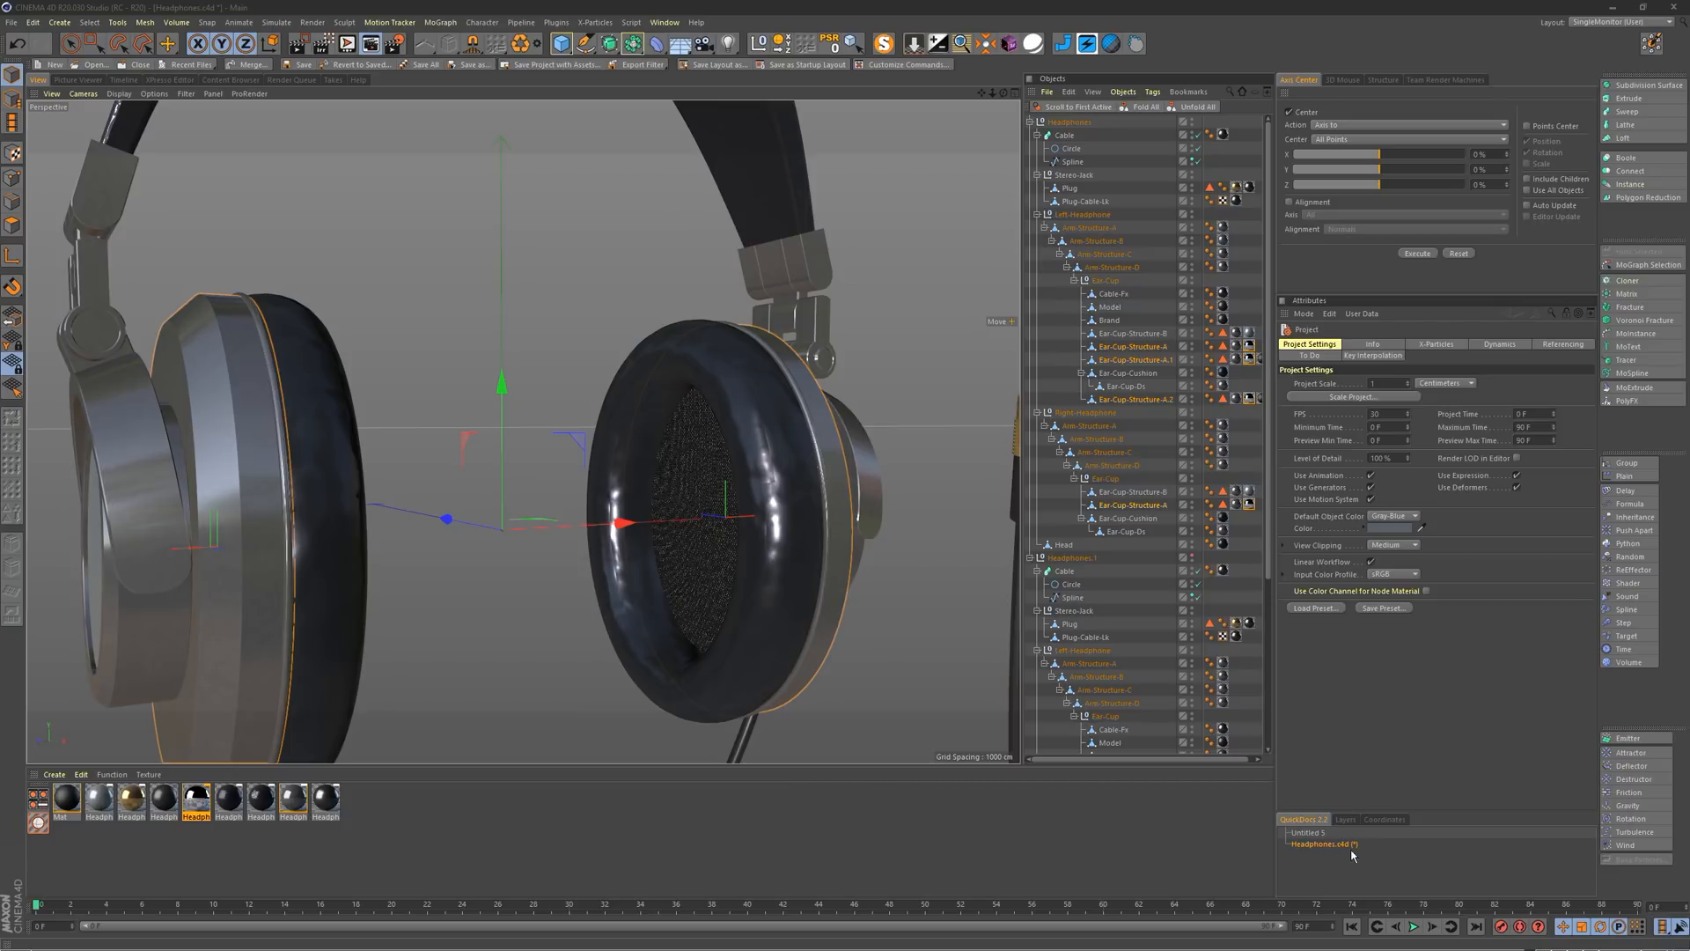
mouse_move(1335, 859)
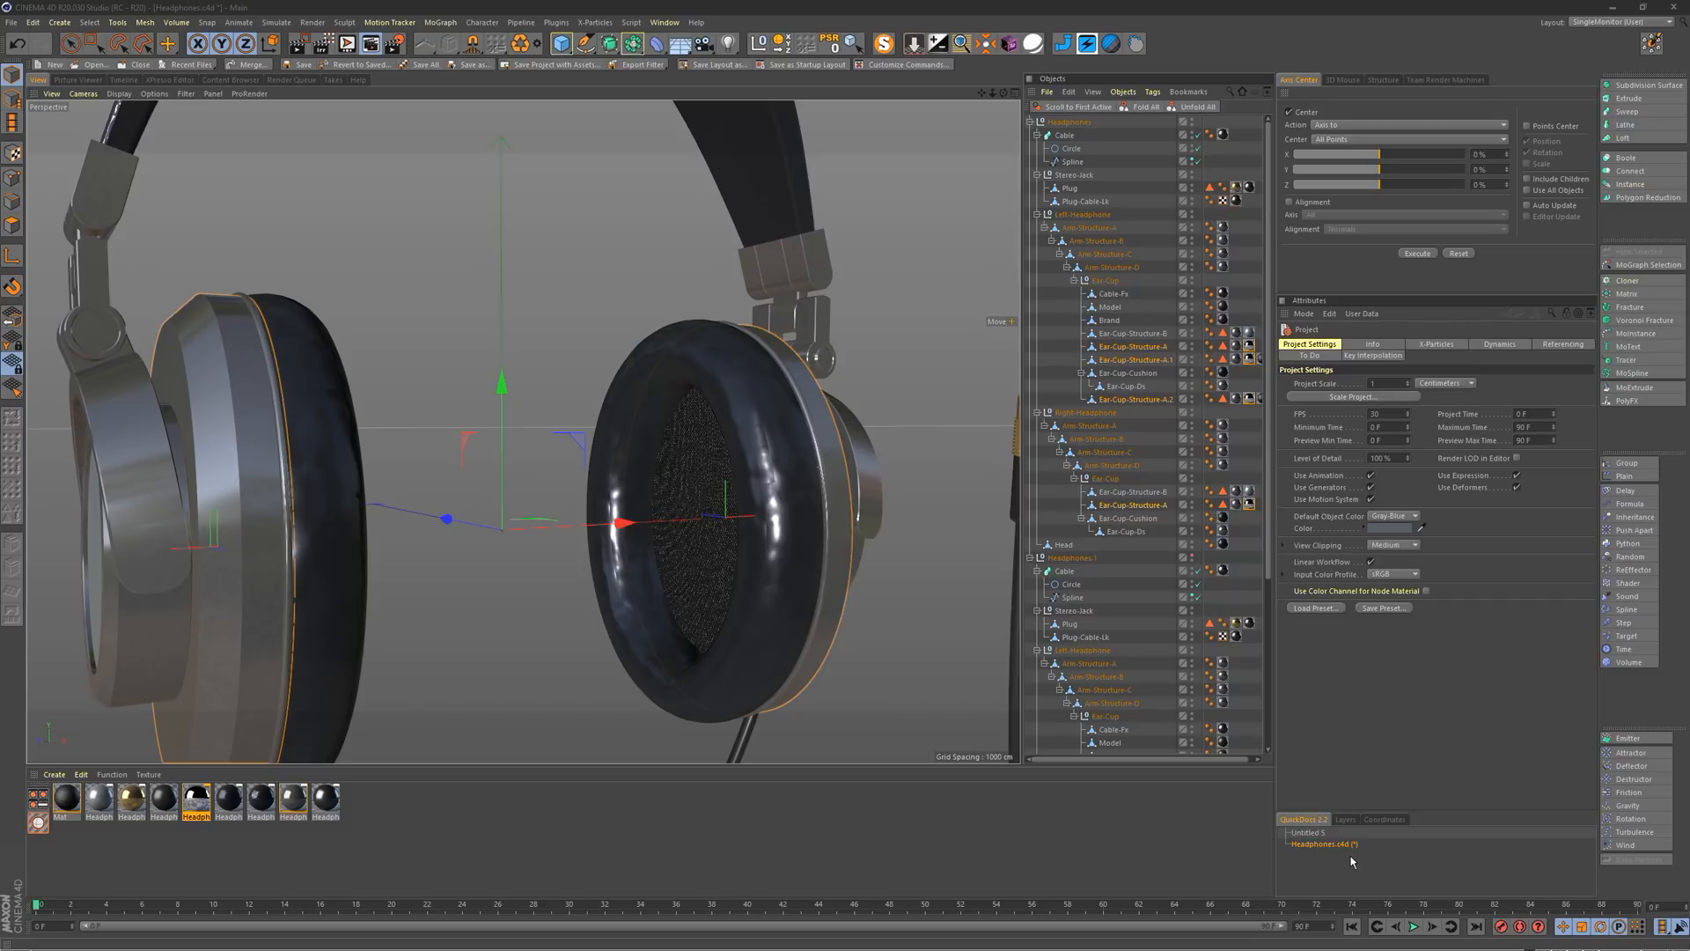
mouse_move(1389, 863)
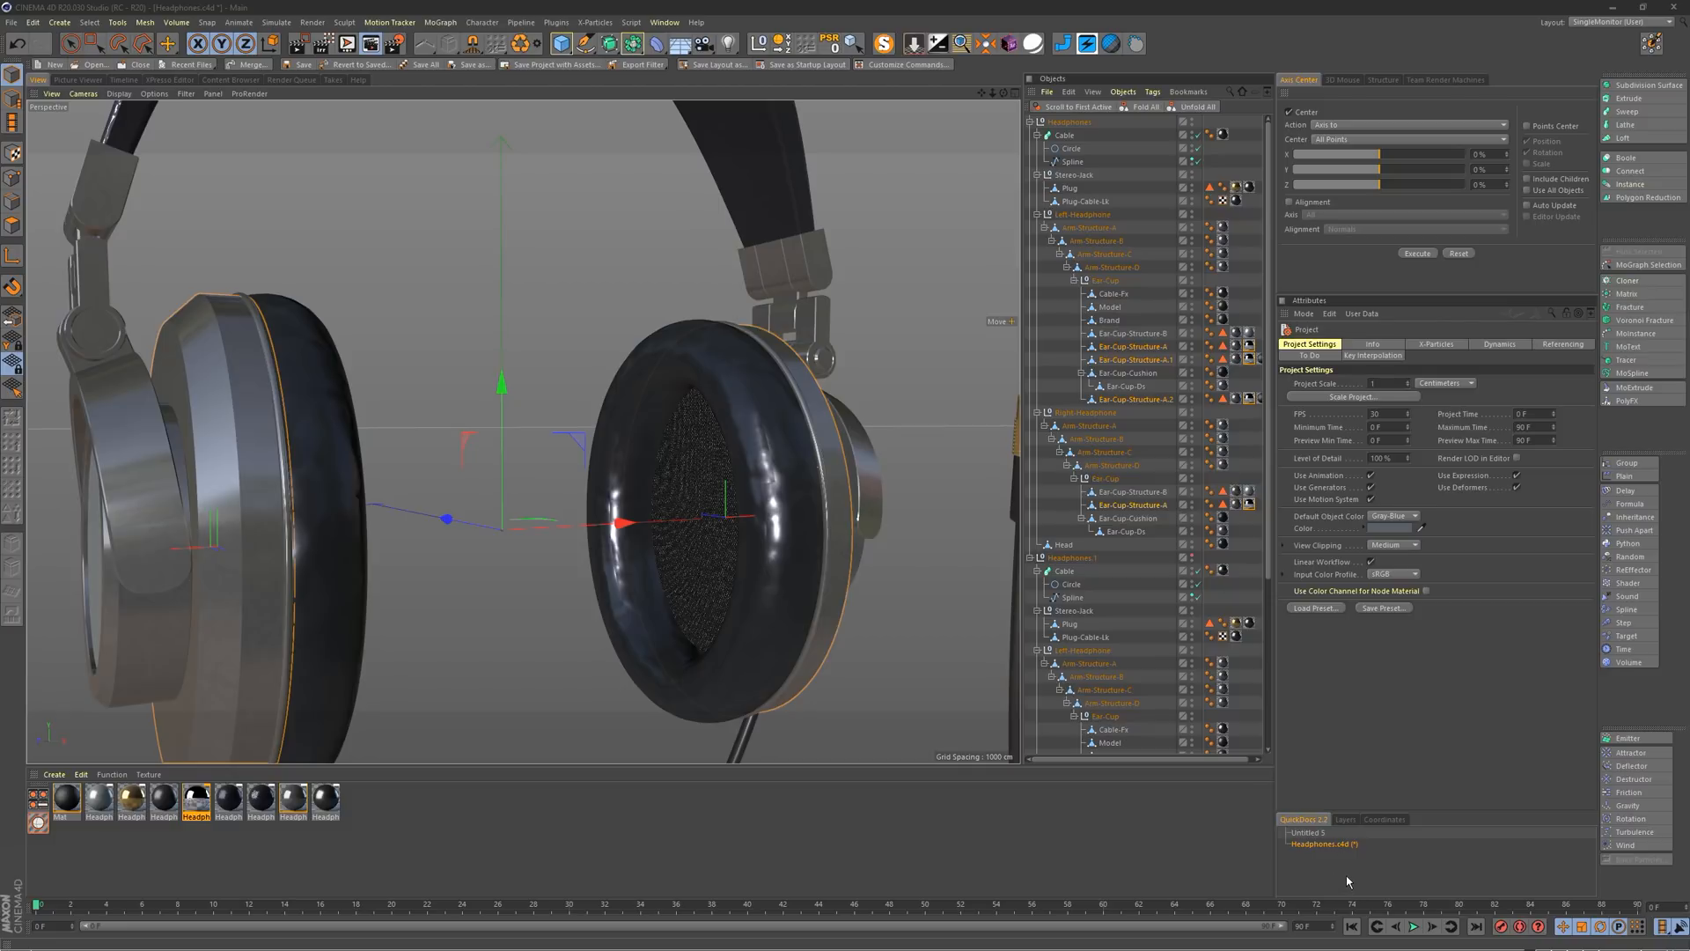
mouse_move(1447, 873)
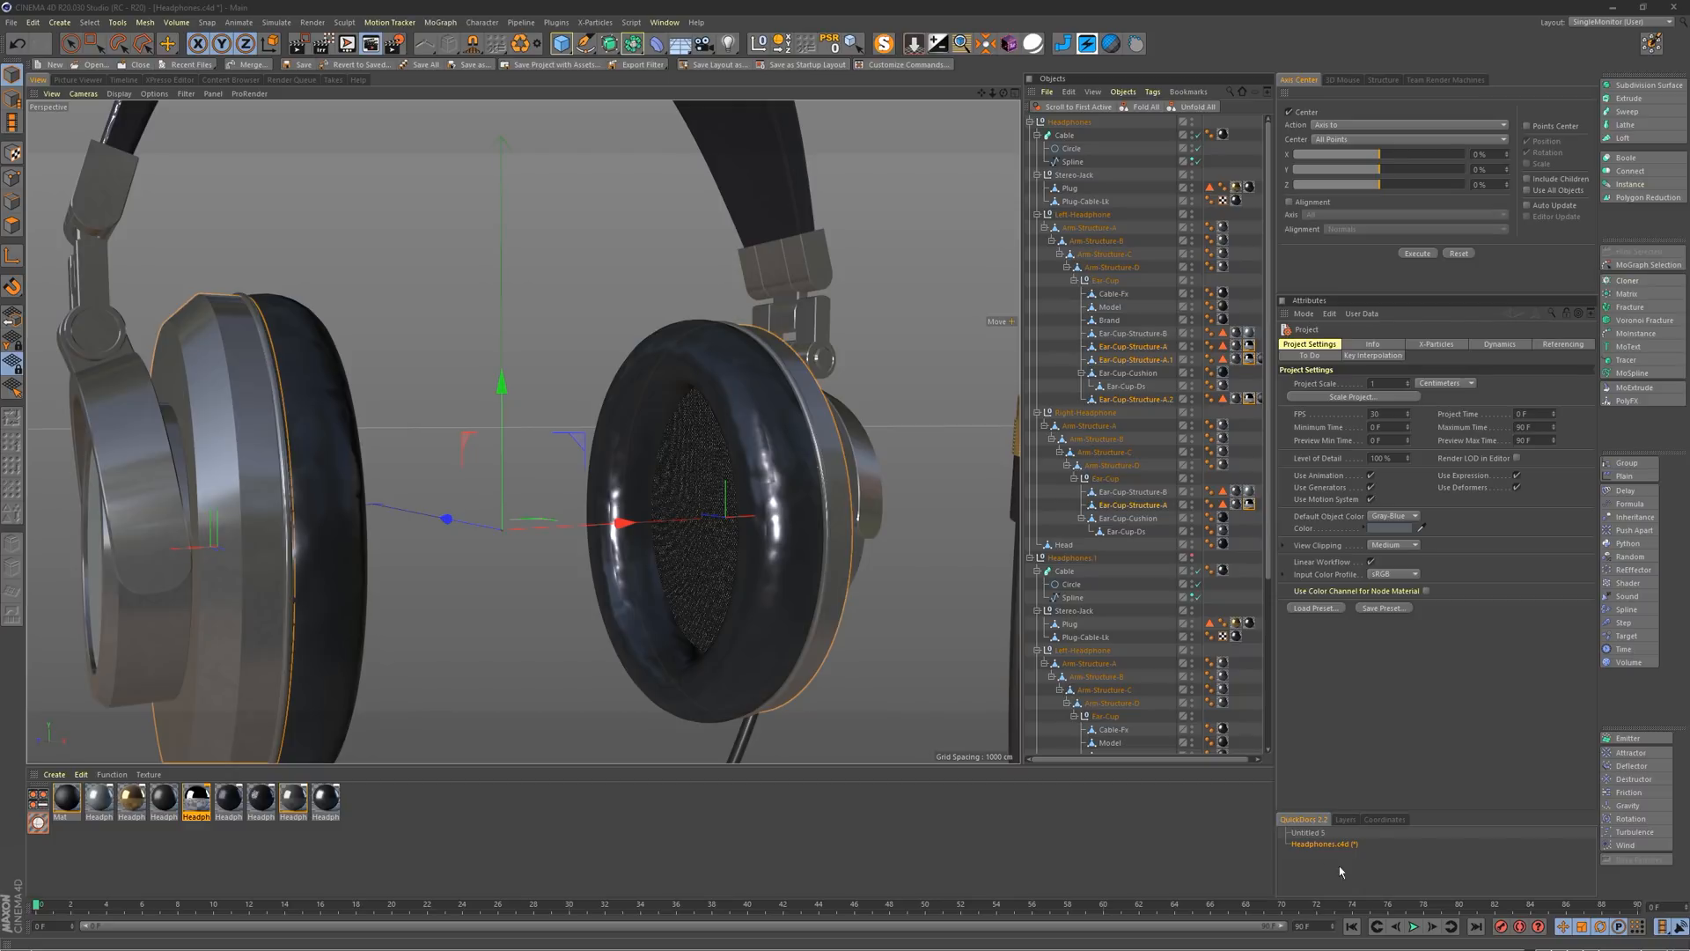
mouse_move(1349, 866)
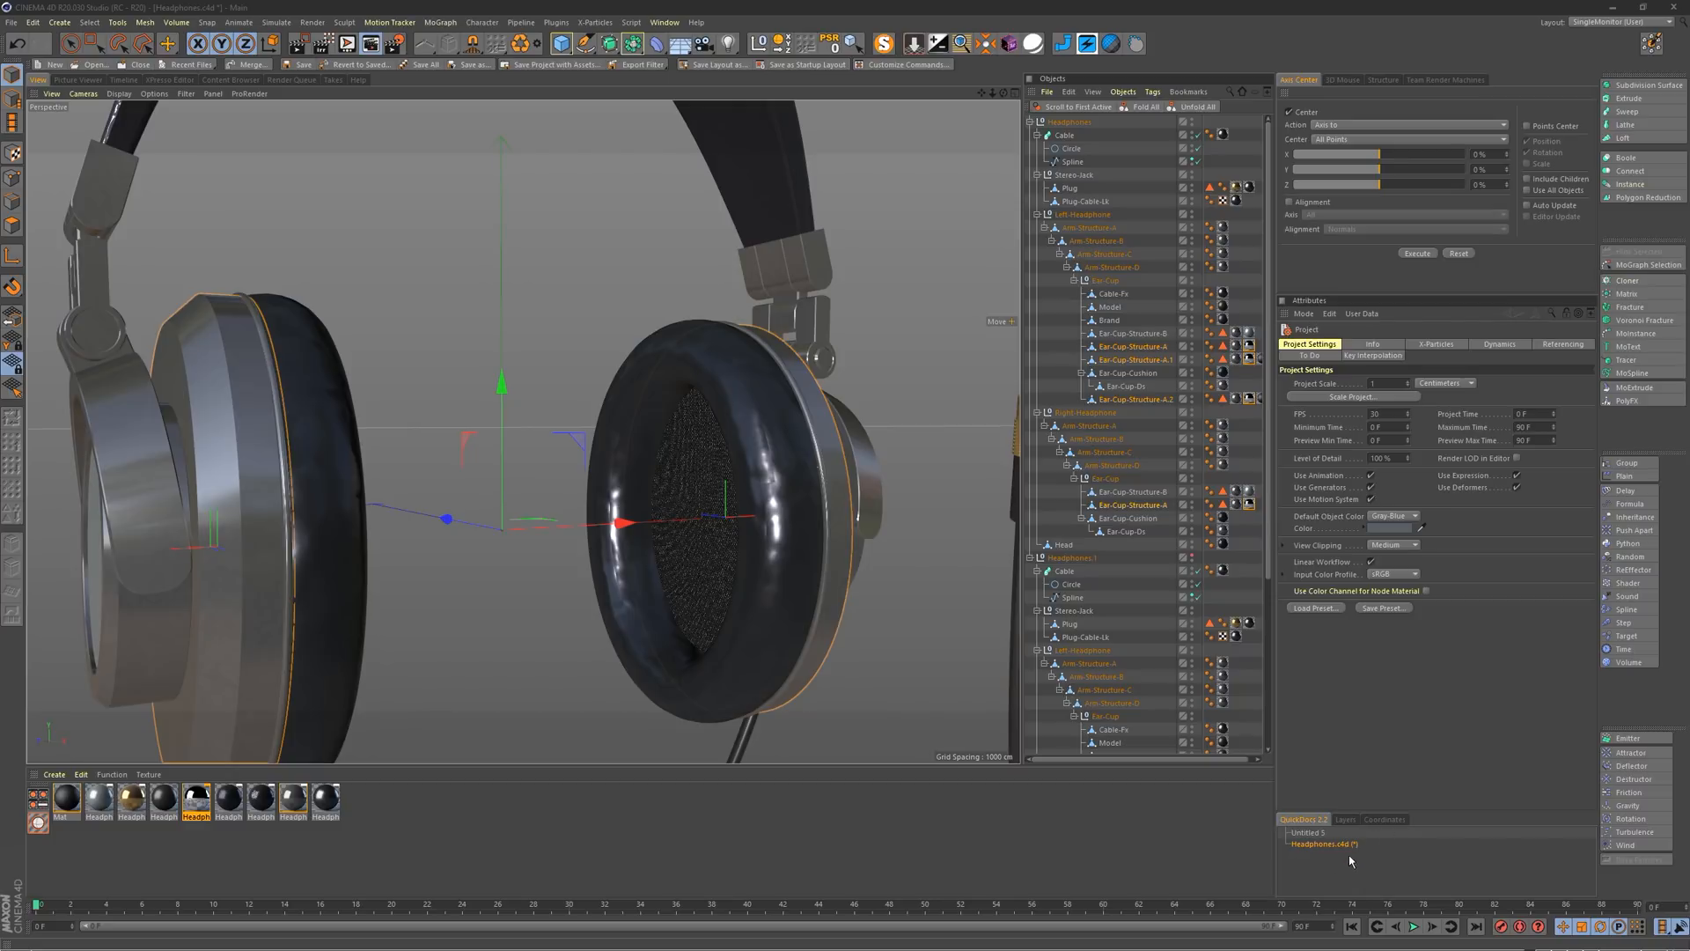
mouse_move(903, 63)
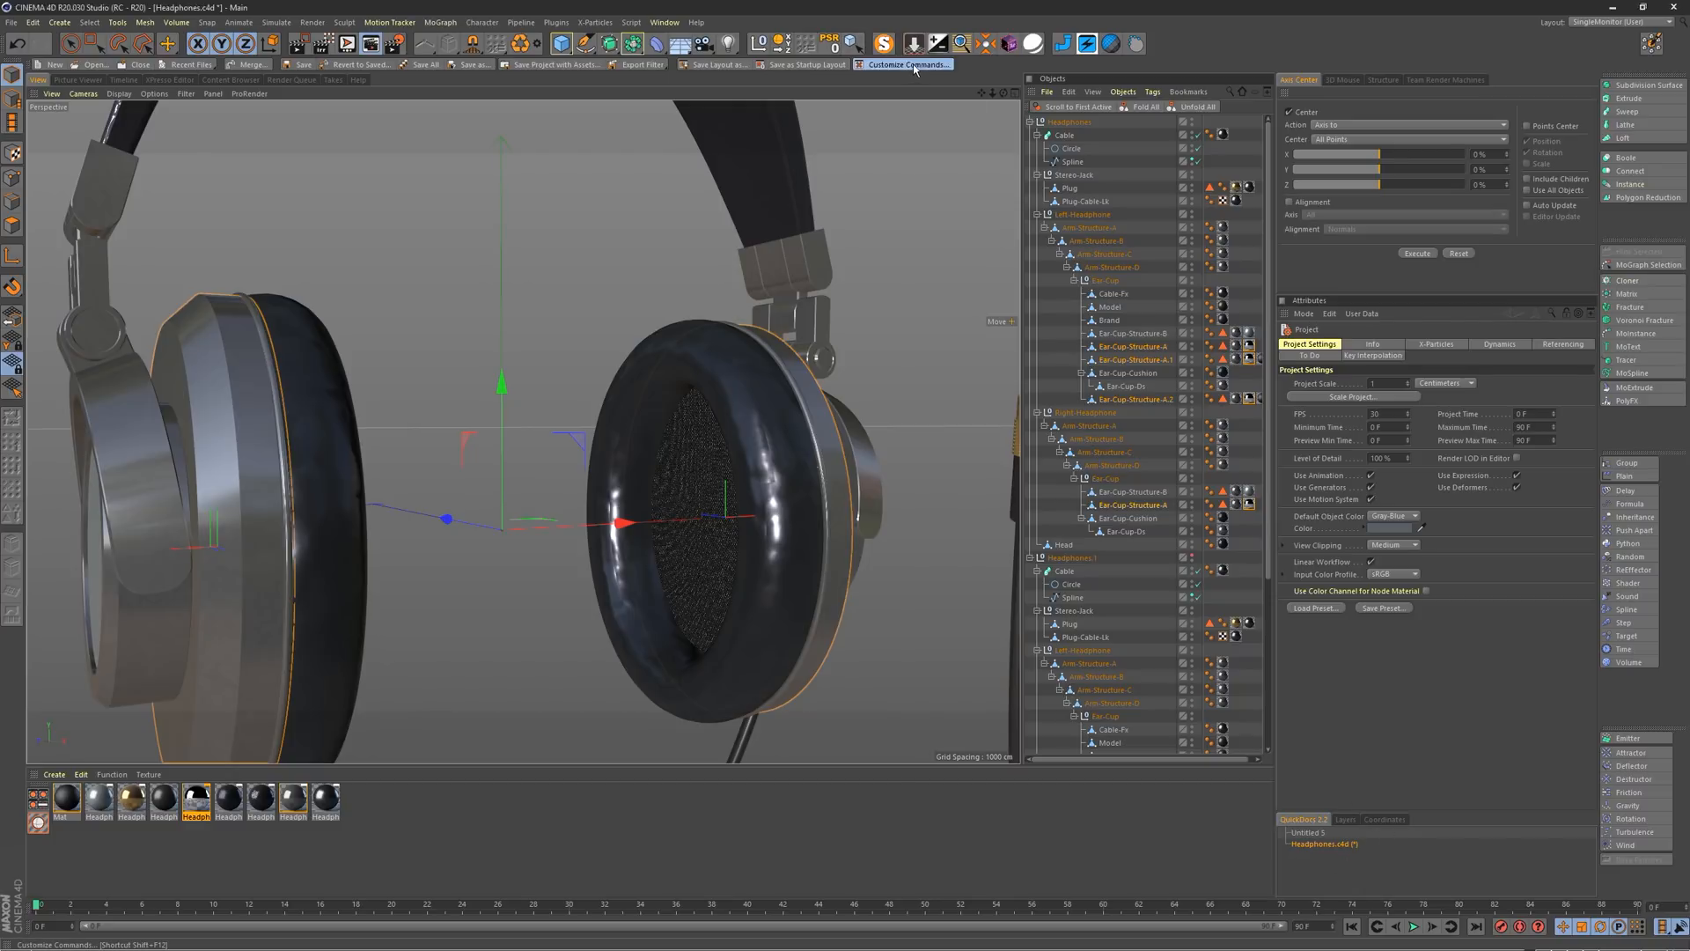
Step: Filter Customize Commands by 'next' then 'previous' and locate the Previous Project command
click(907, 63)
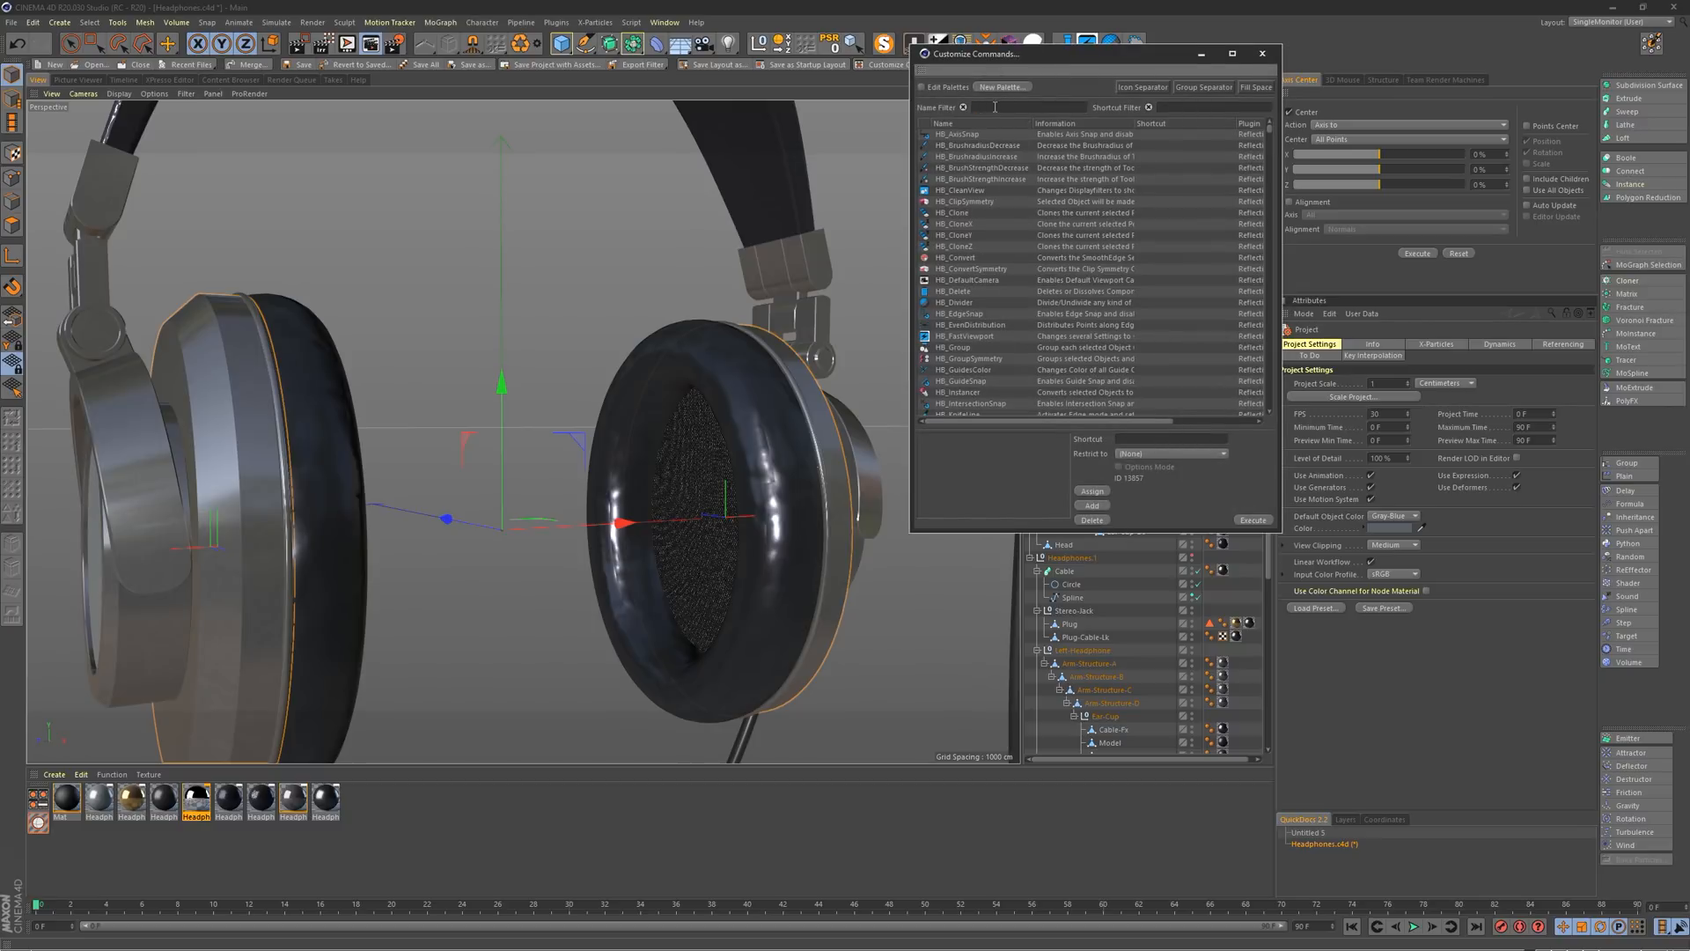
click(981, 107)
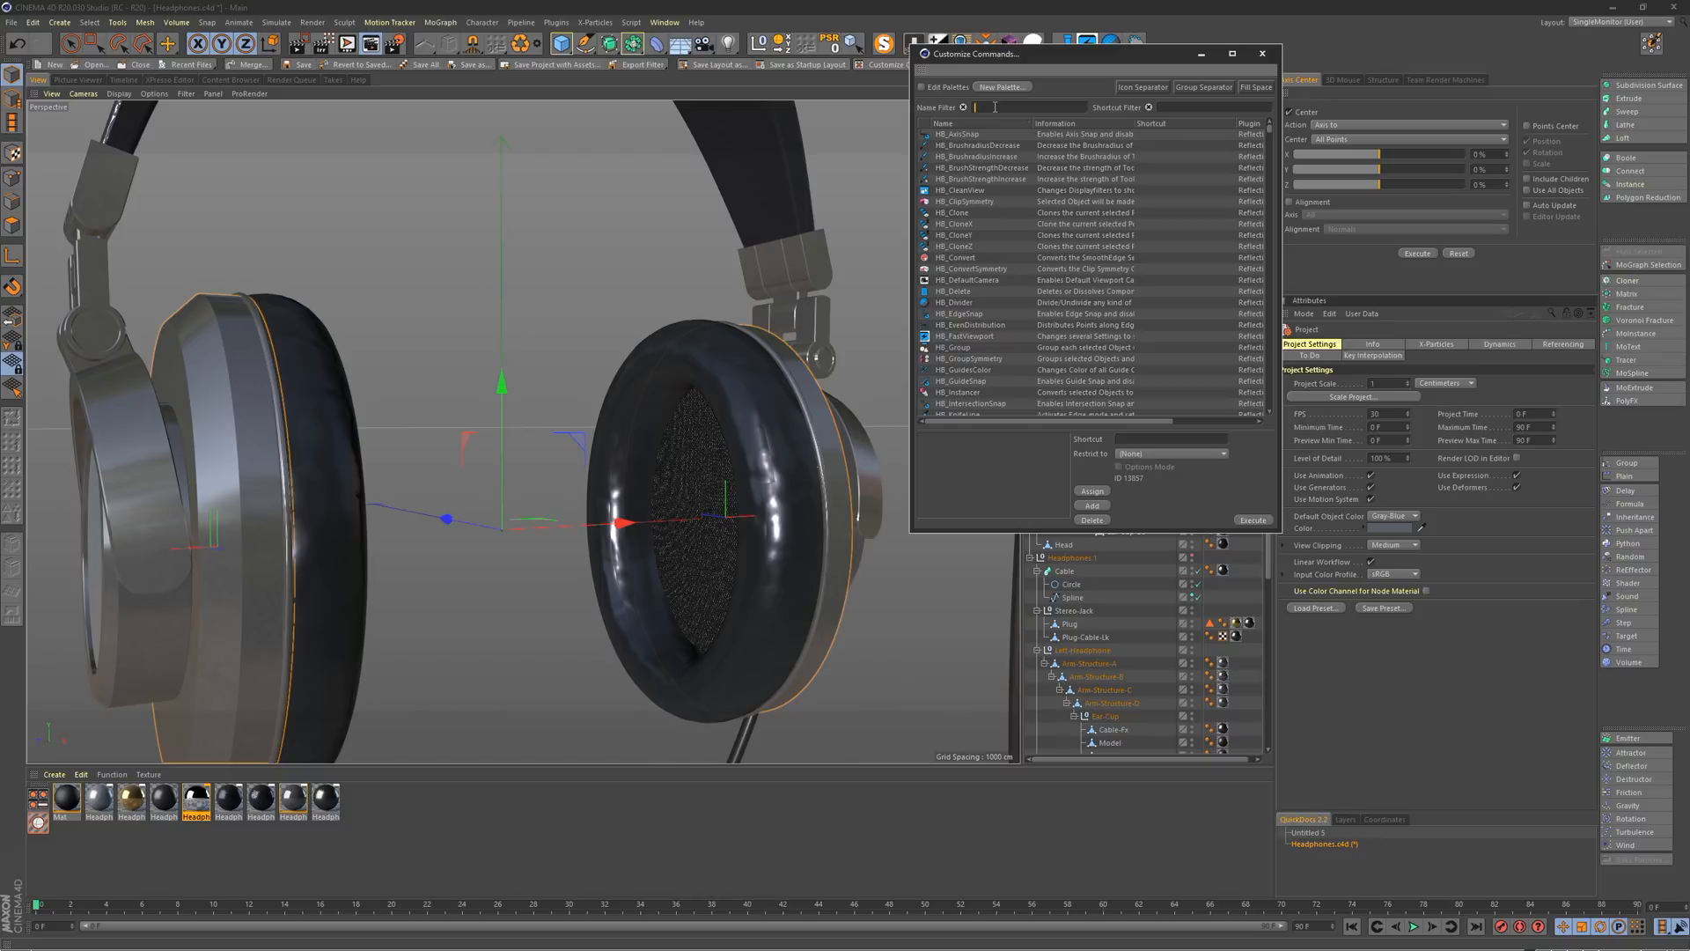
text(next)
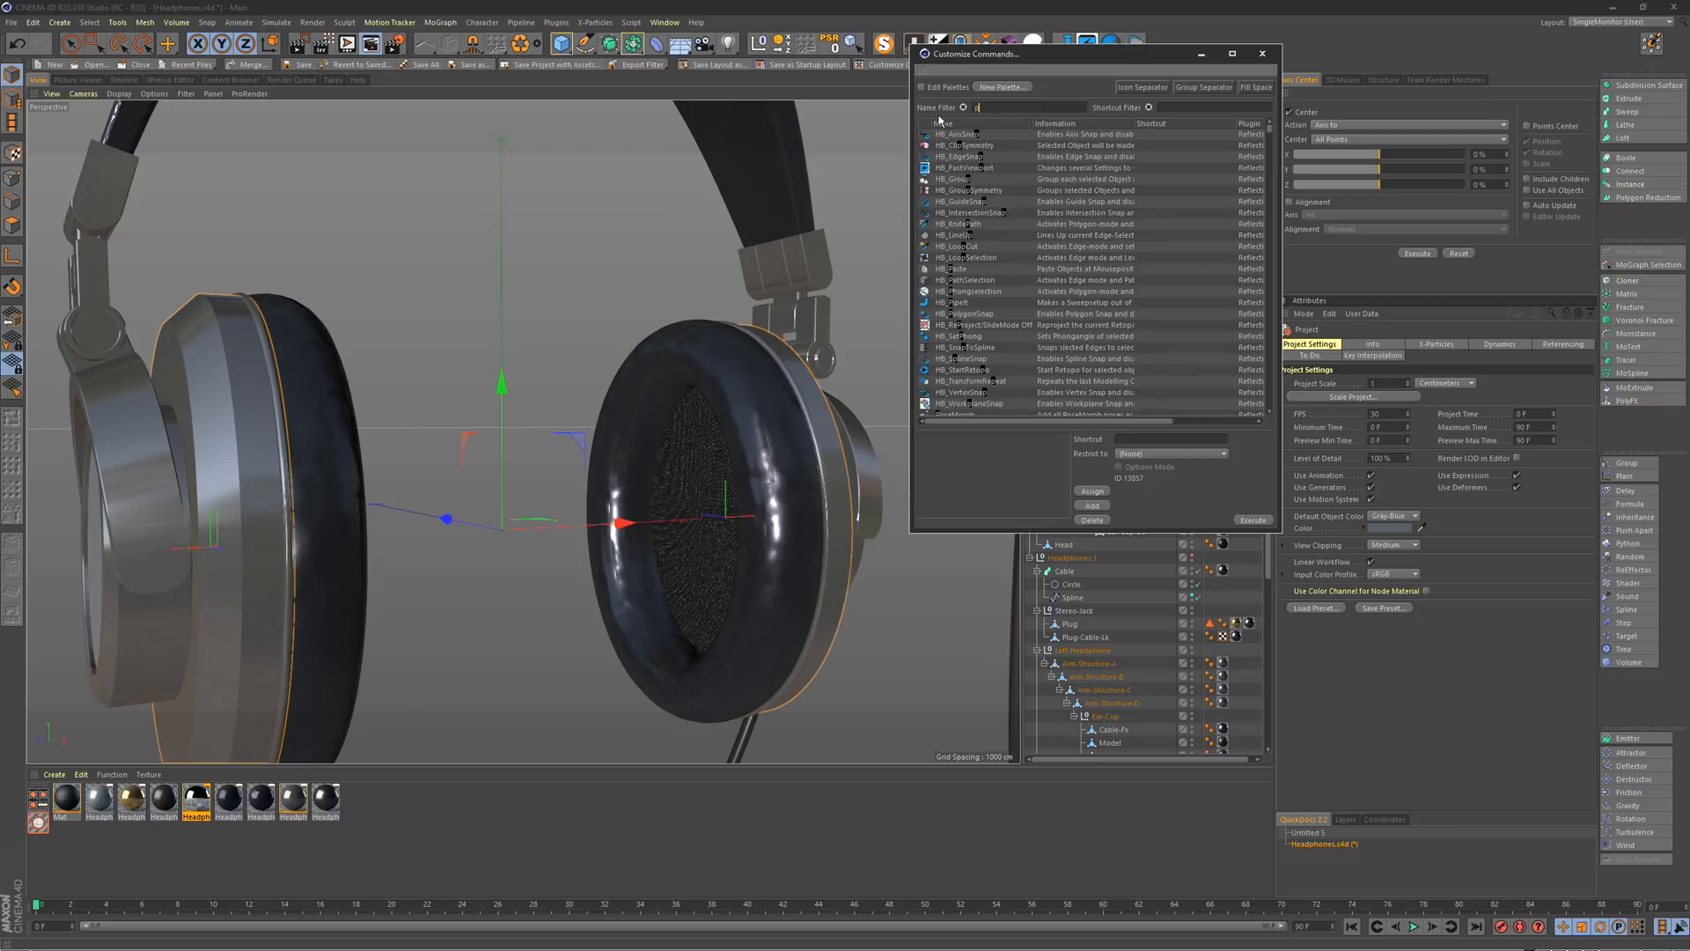
text(previu)
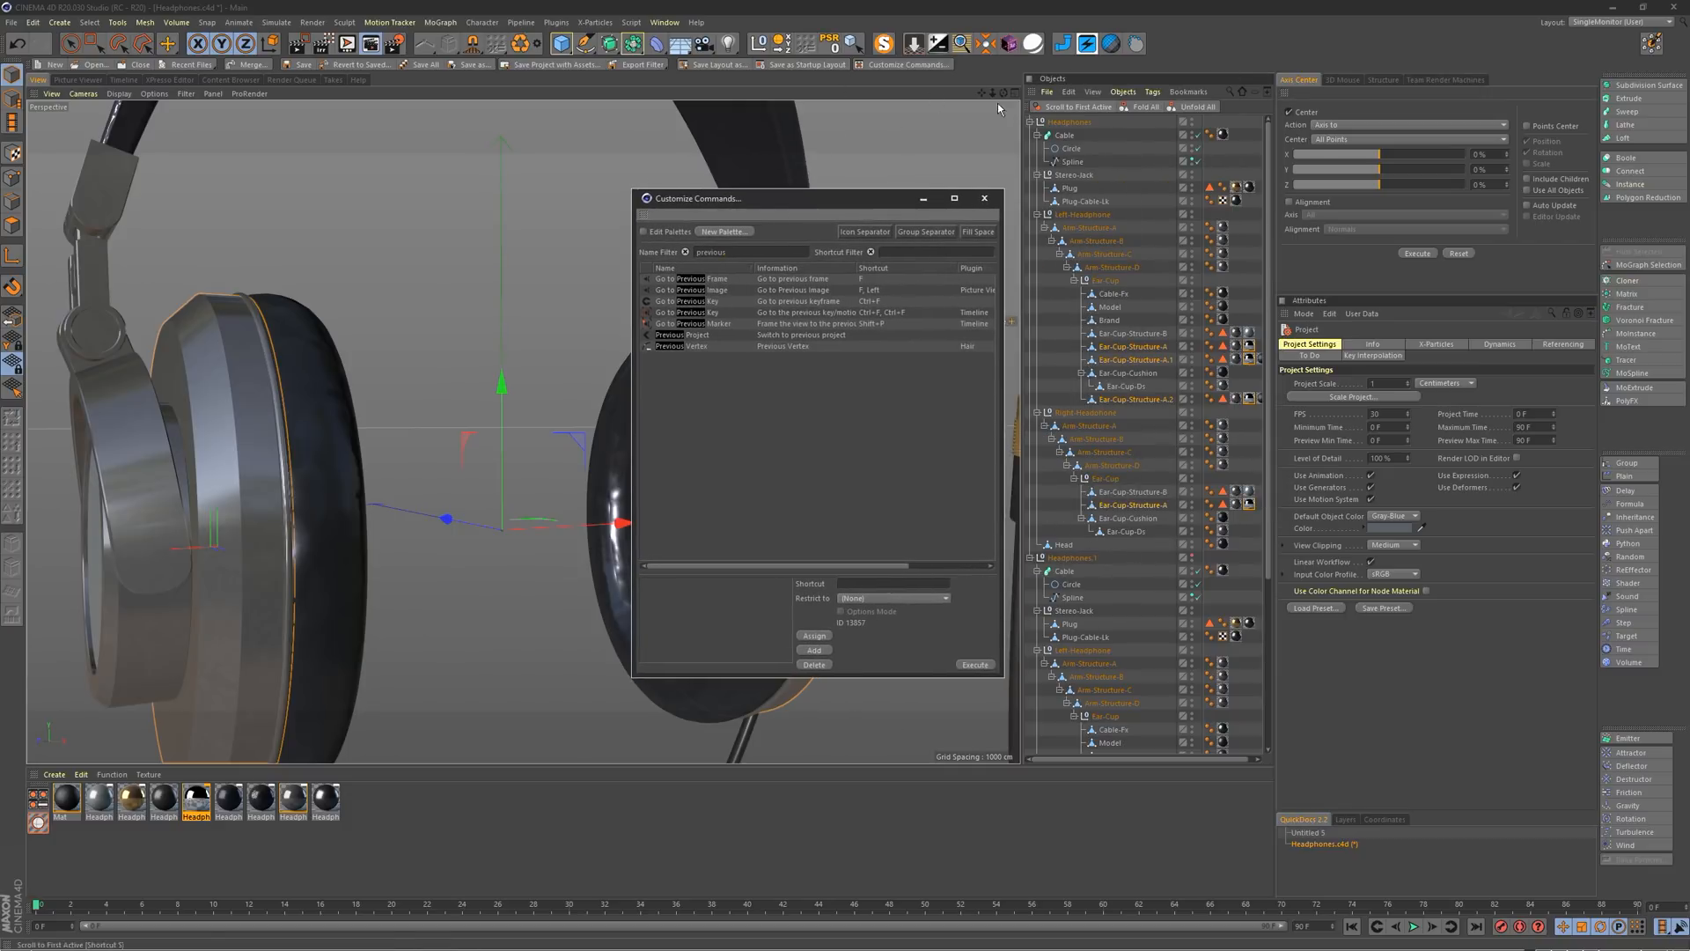
click(983, 197)
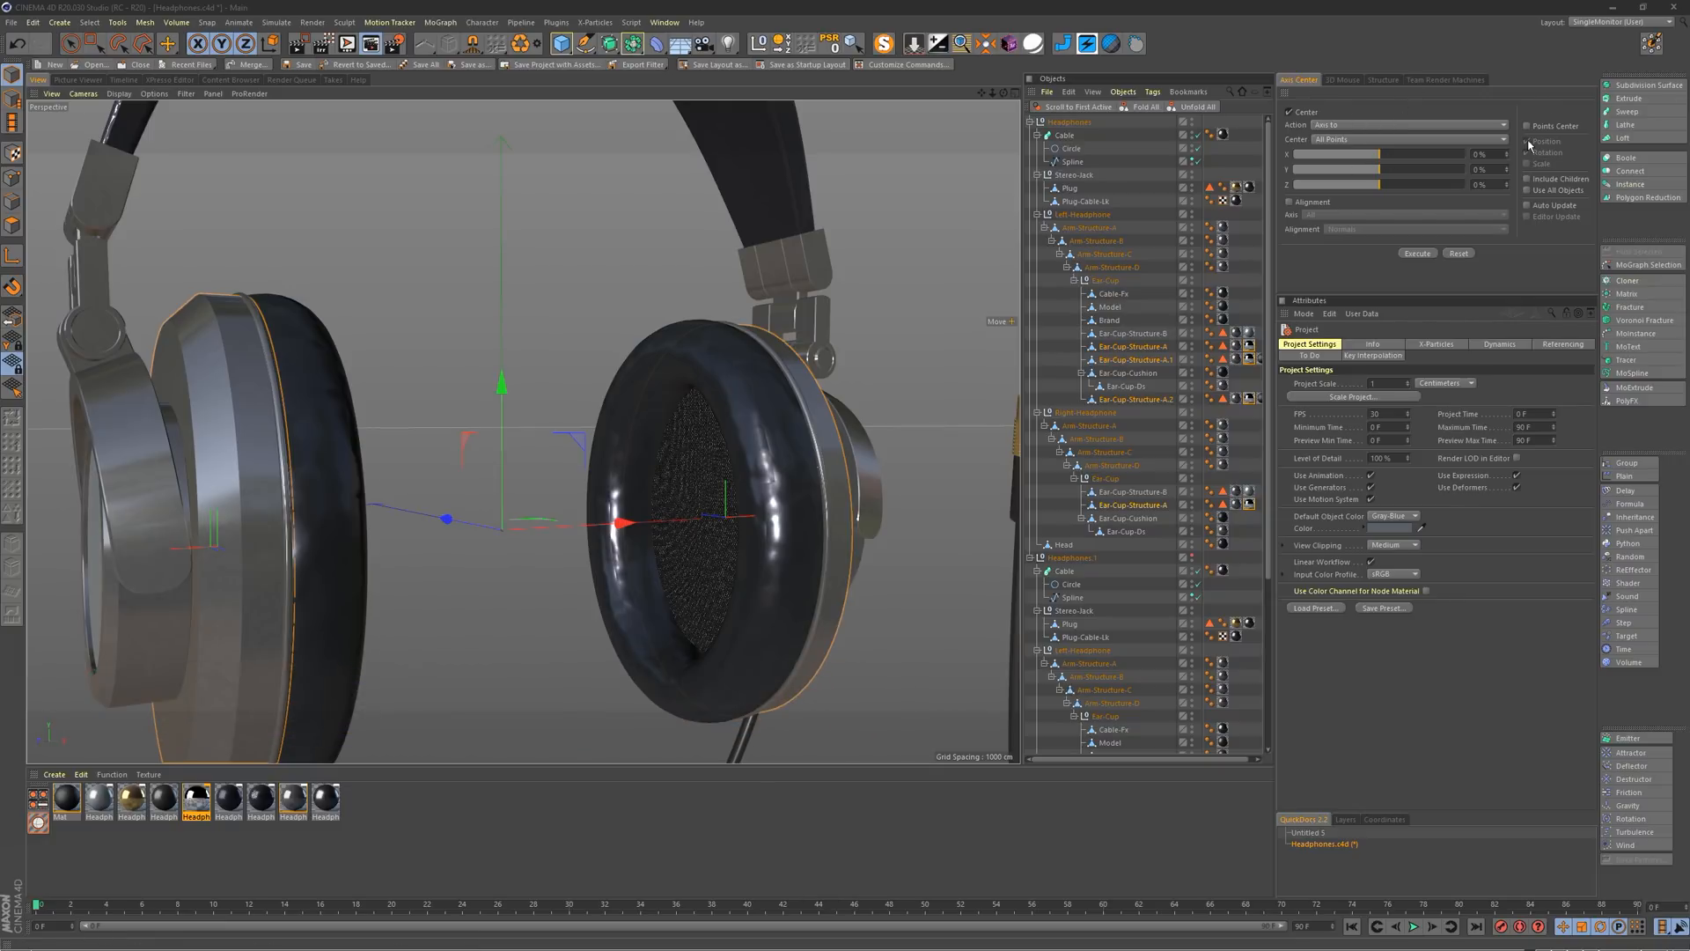
mouse_move(553, 352)
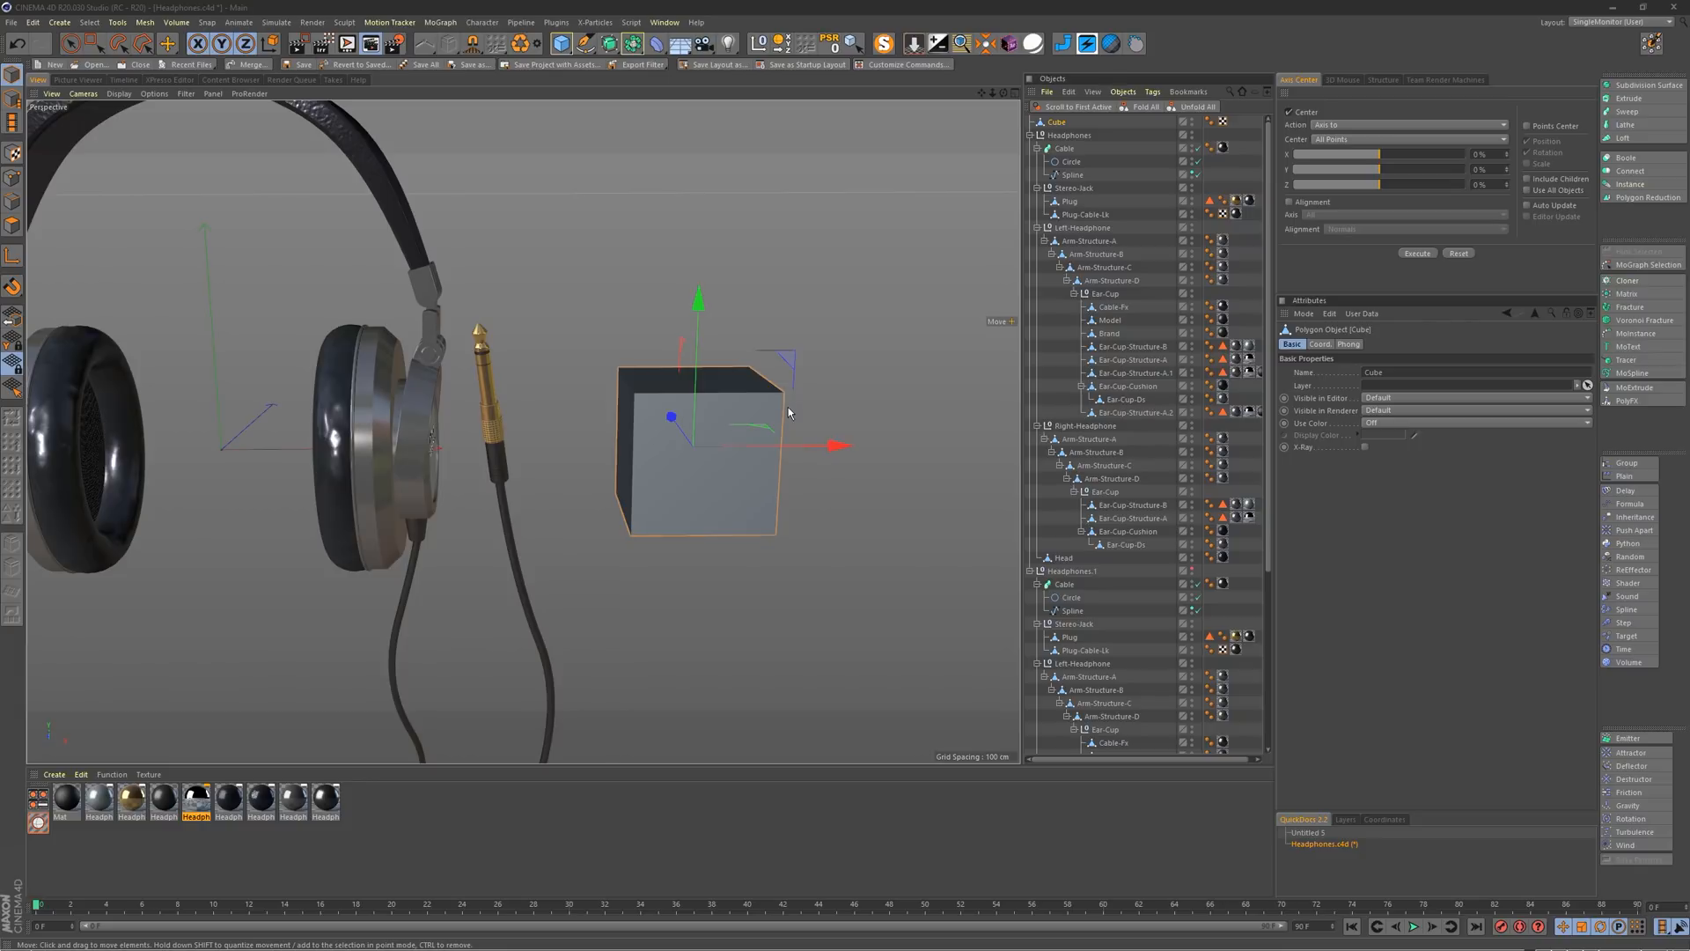
mouse_move(980, 287)
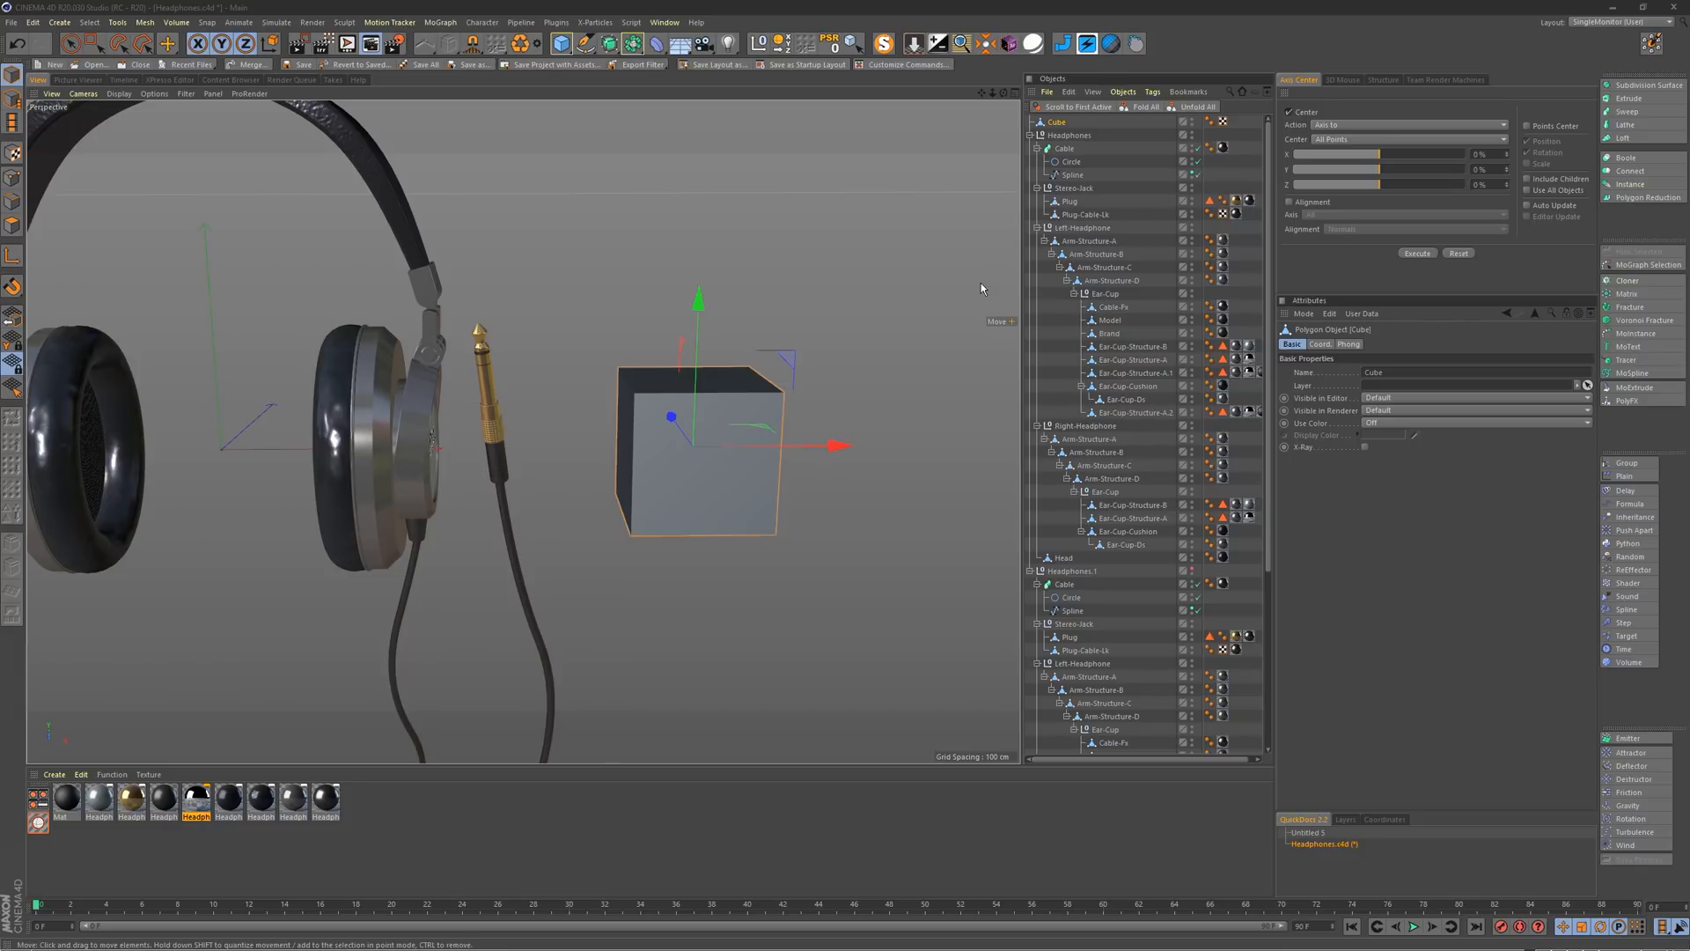
mouse_move(1356, 180)
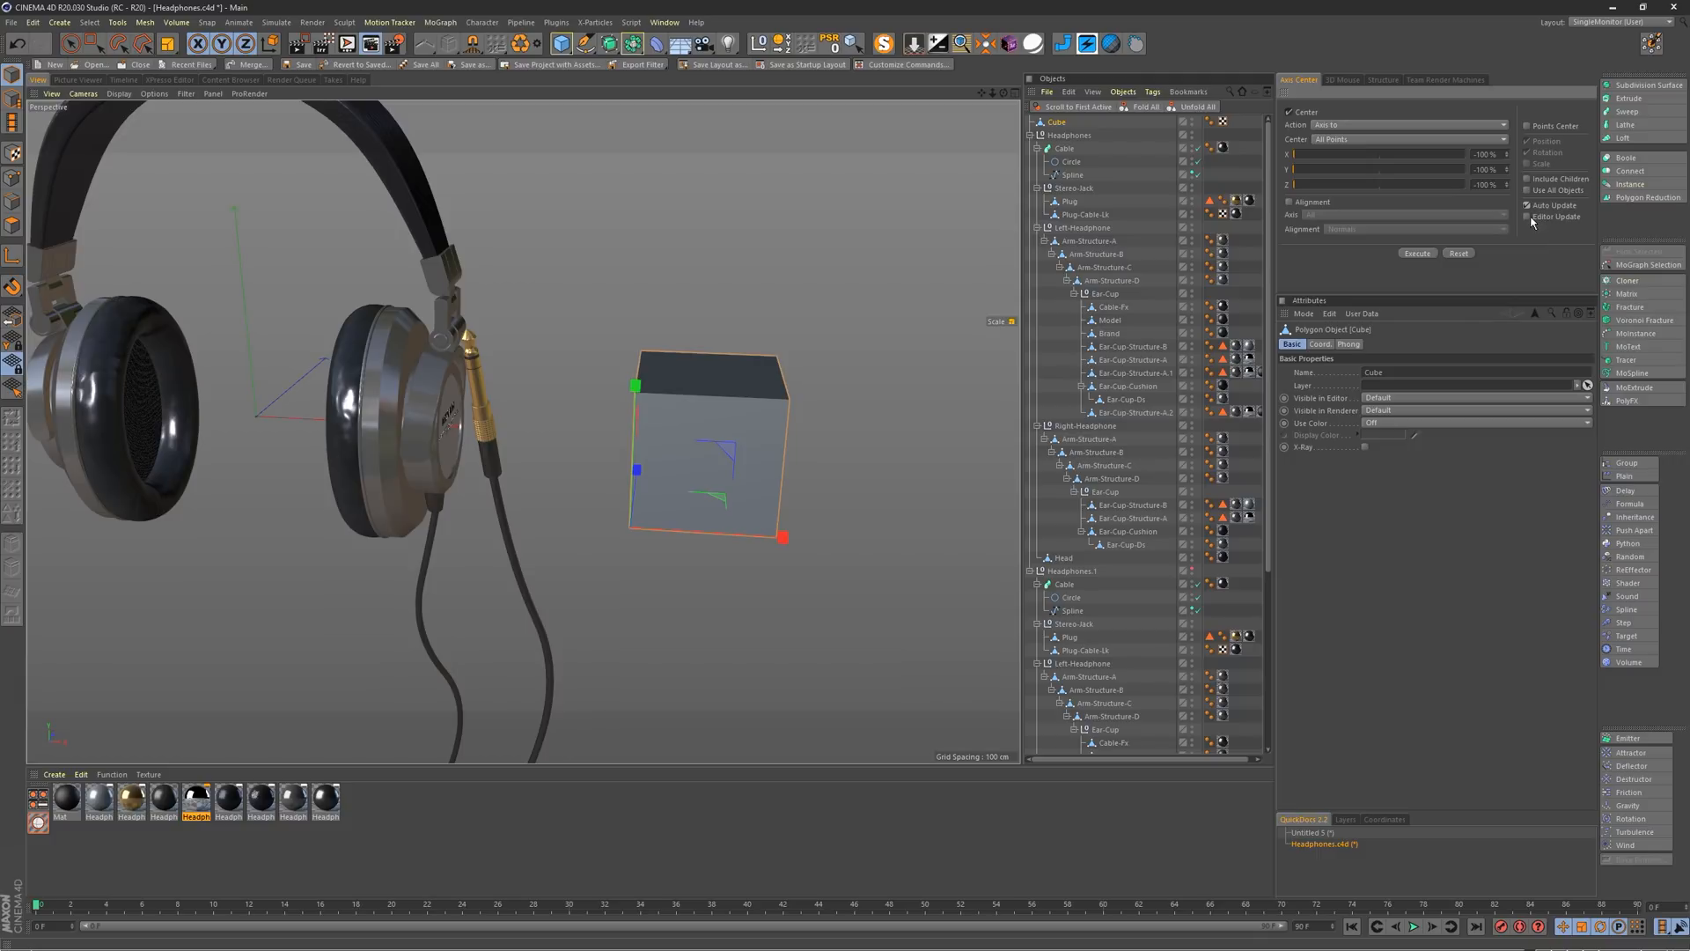
Step: Offset the cube's axis with the sliders, set Action 'Axis to' and Center 'All Points', then shift X to the other side
drag(1380, 169, 1326, 169)
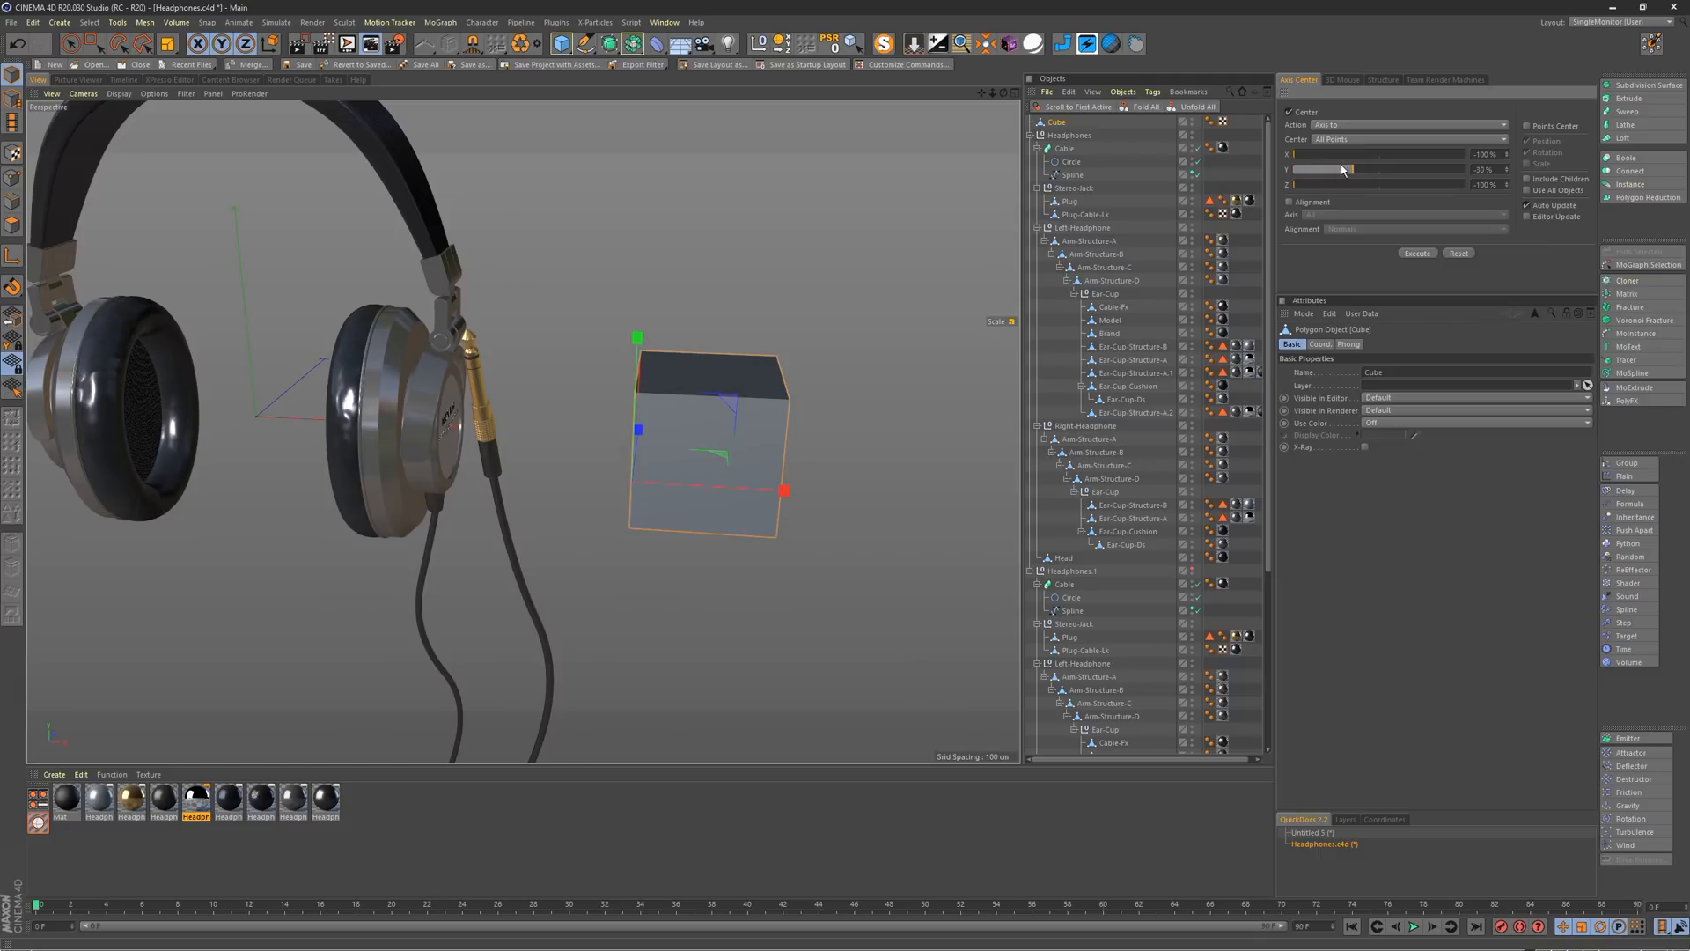
drag(1347, 154, 1402, 153)
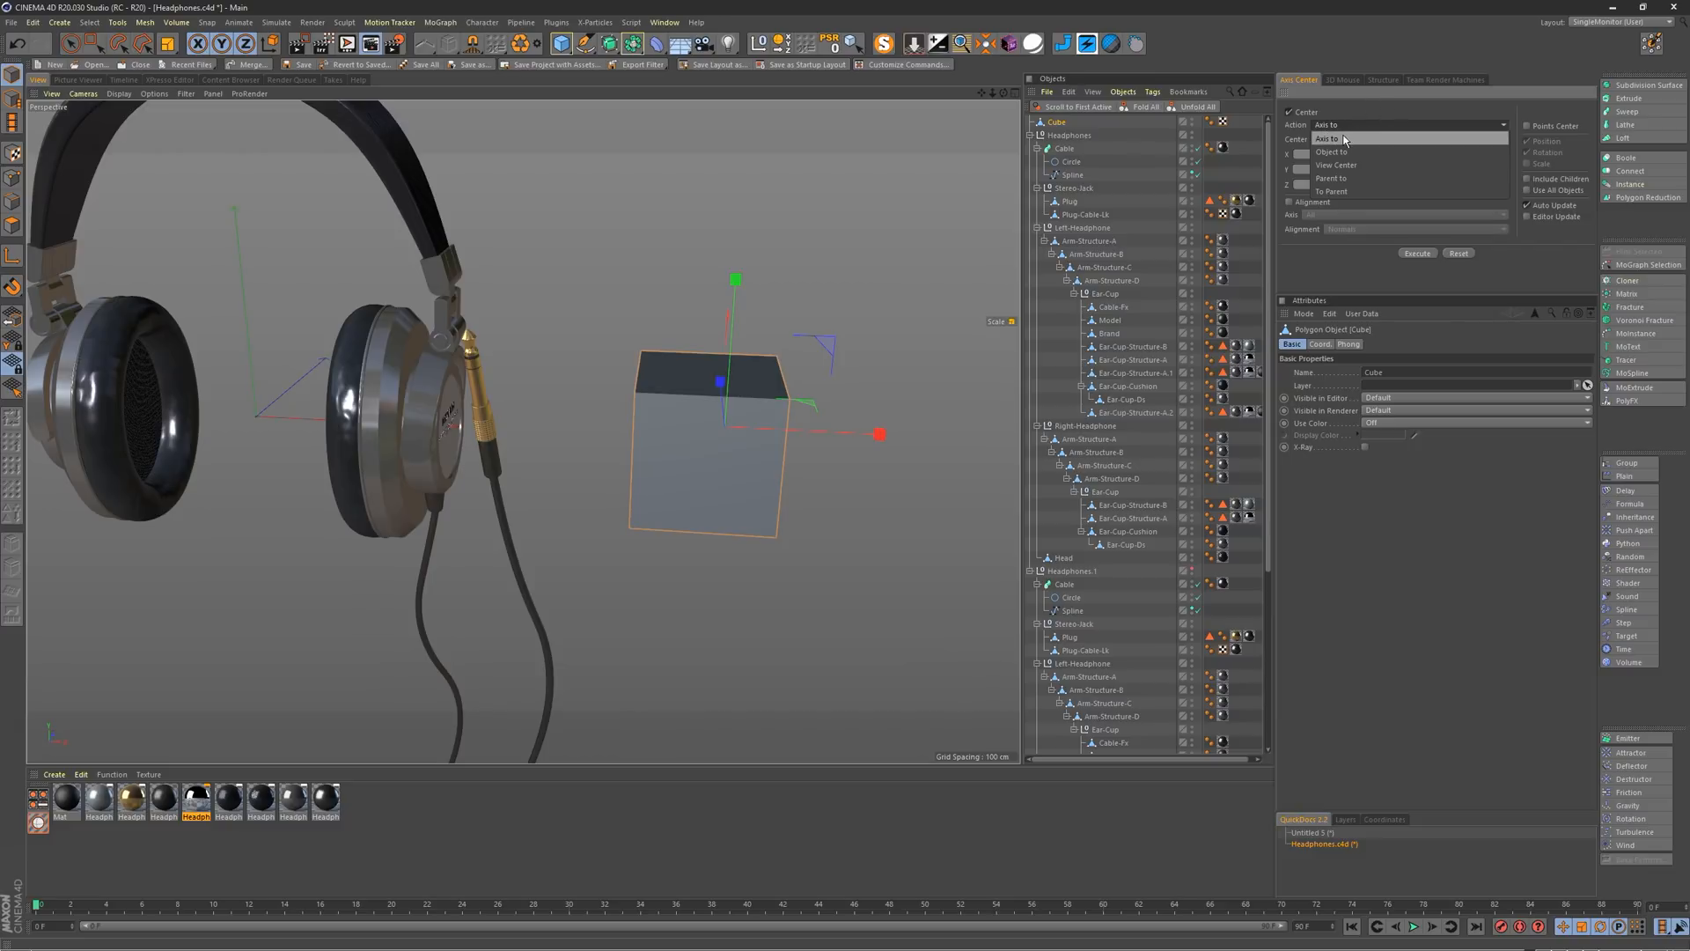
click(1331, 138)
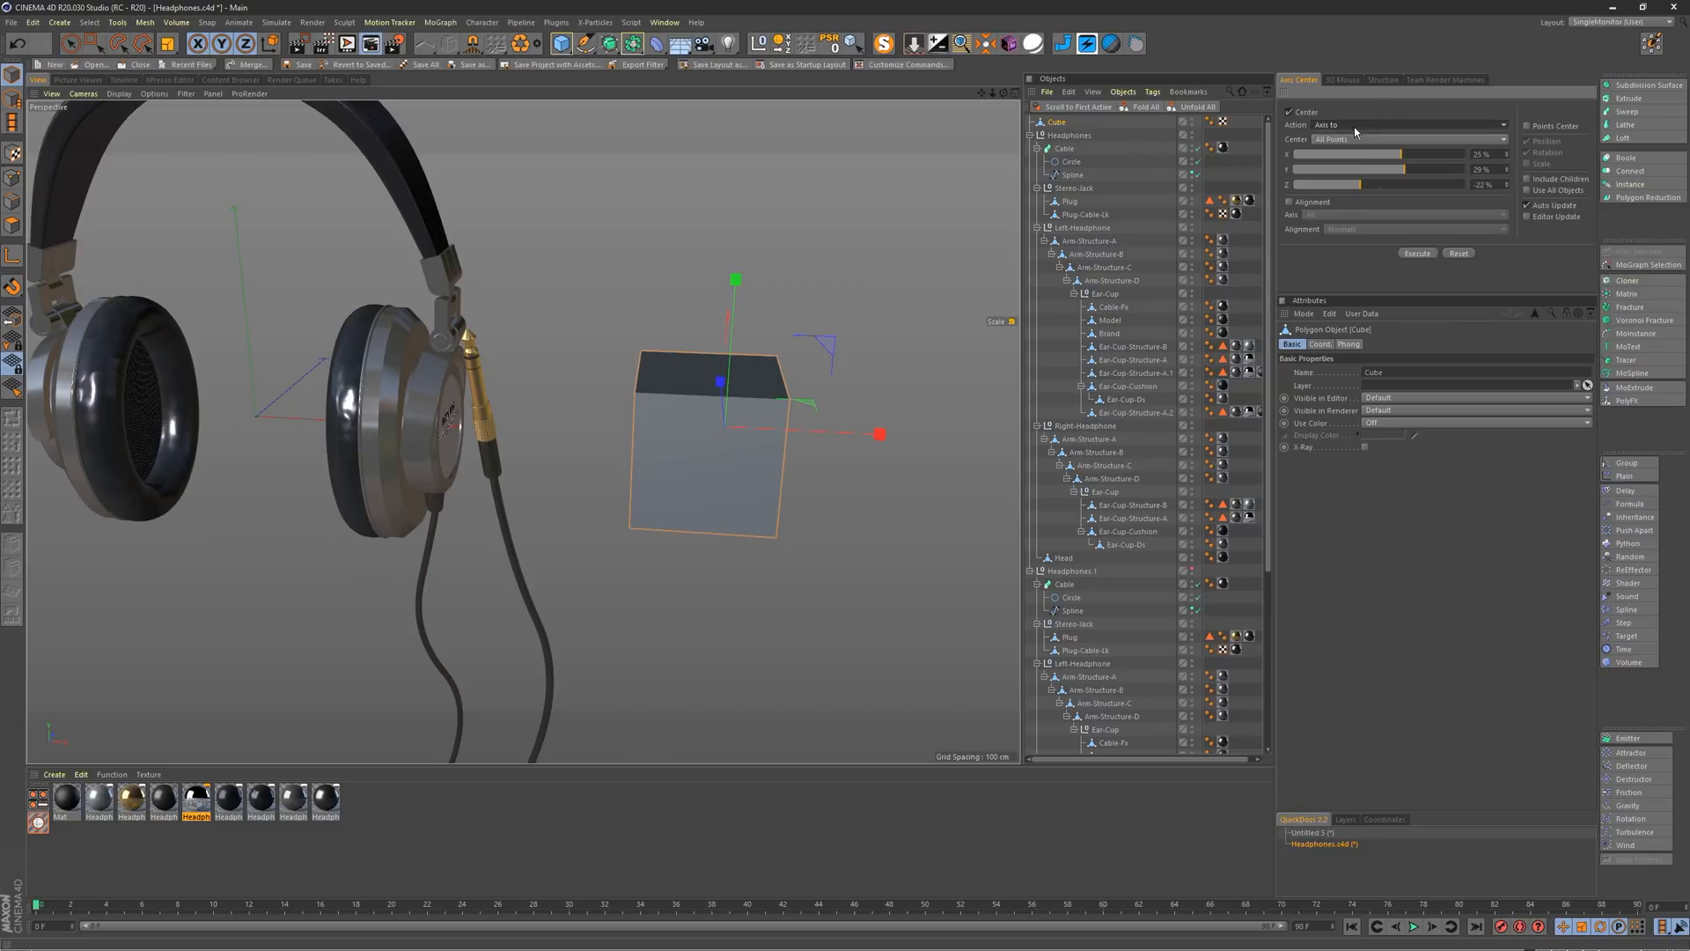
click(1407, 140)
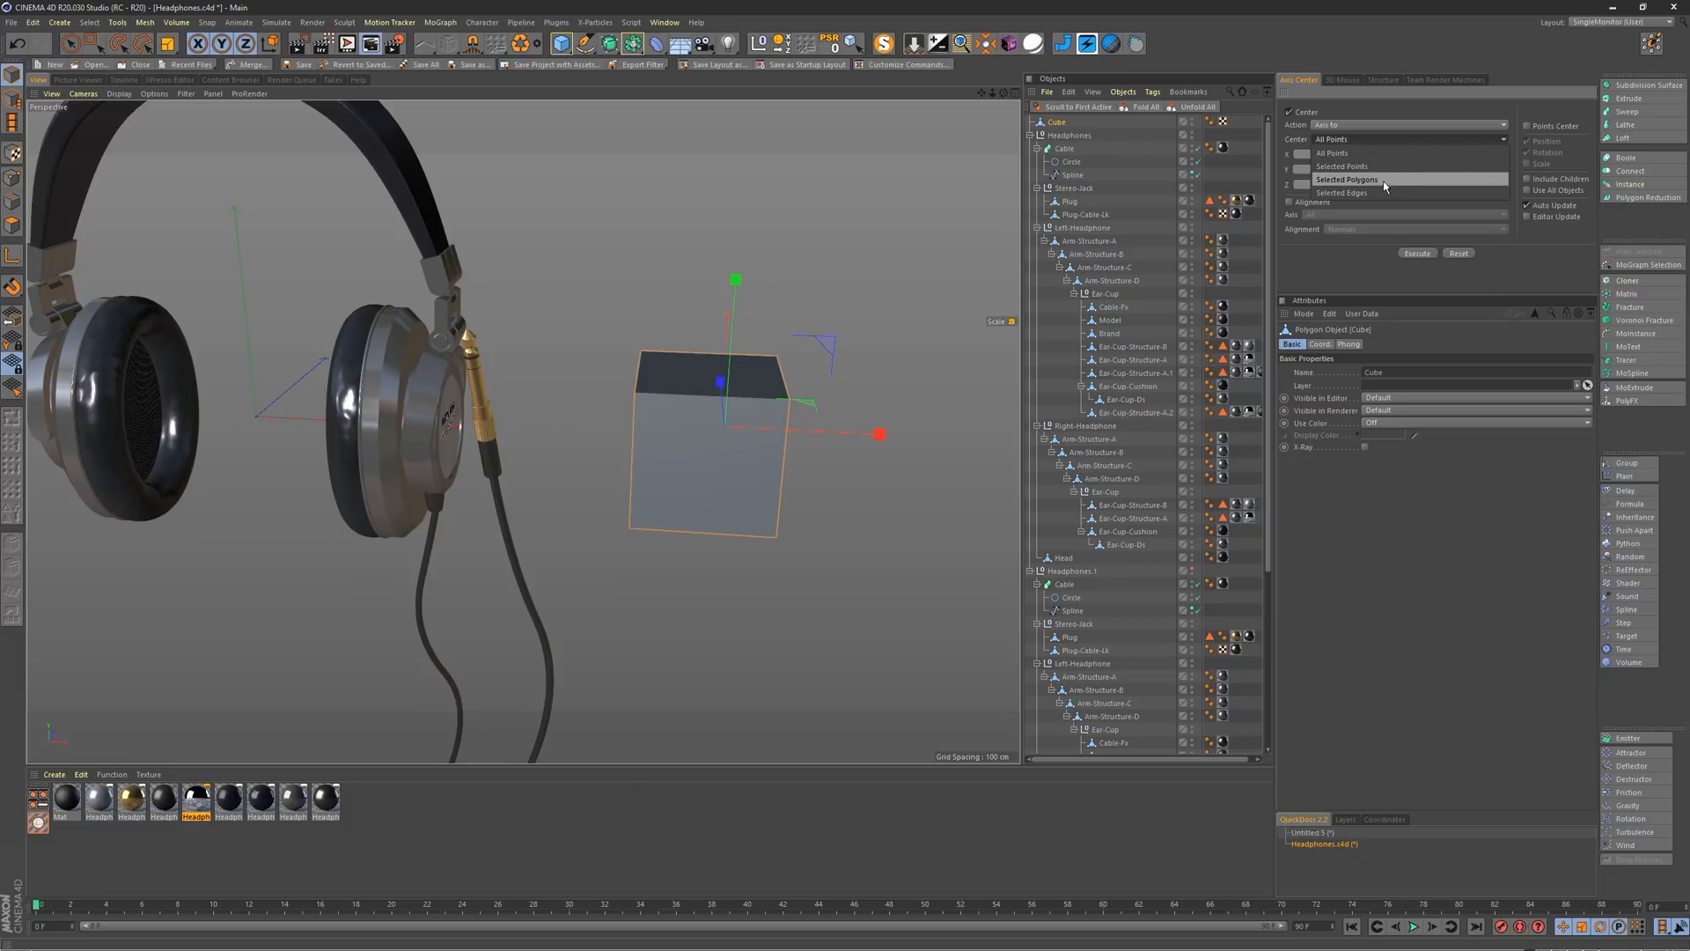
click(1331, 151)
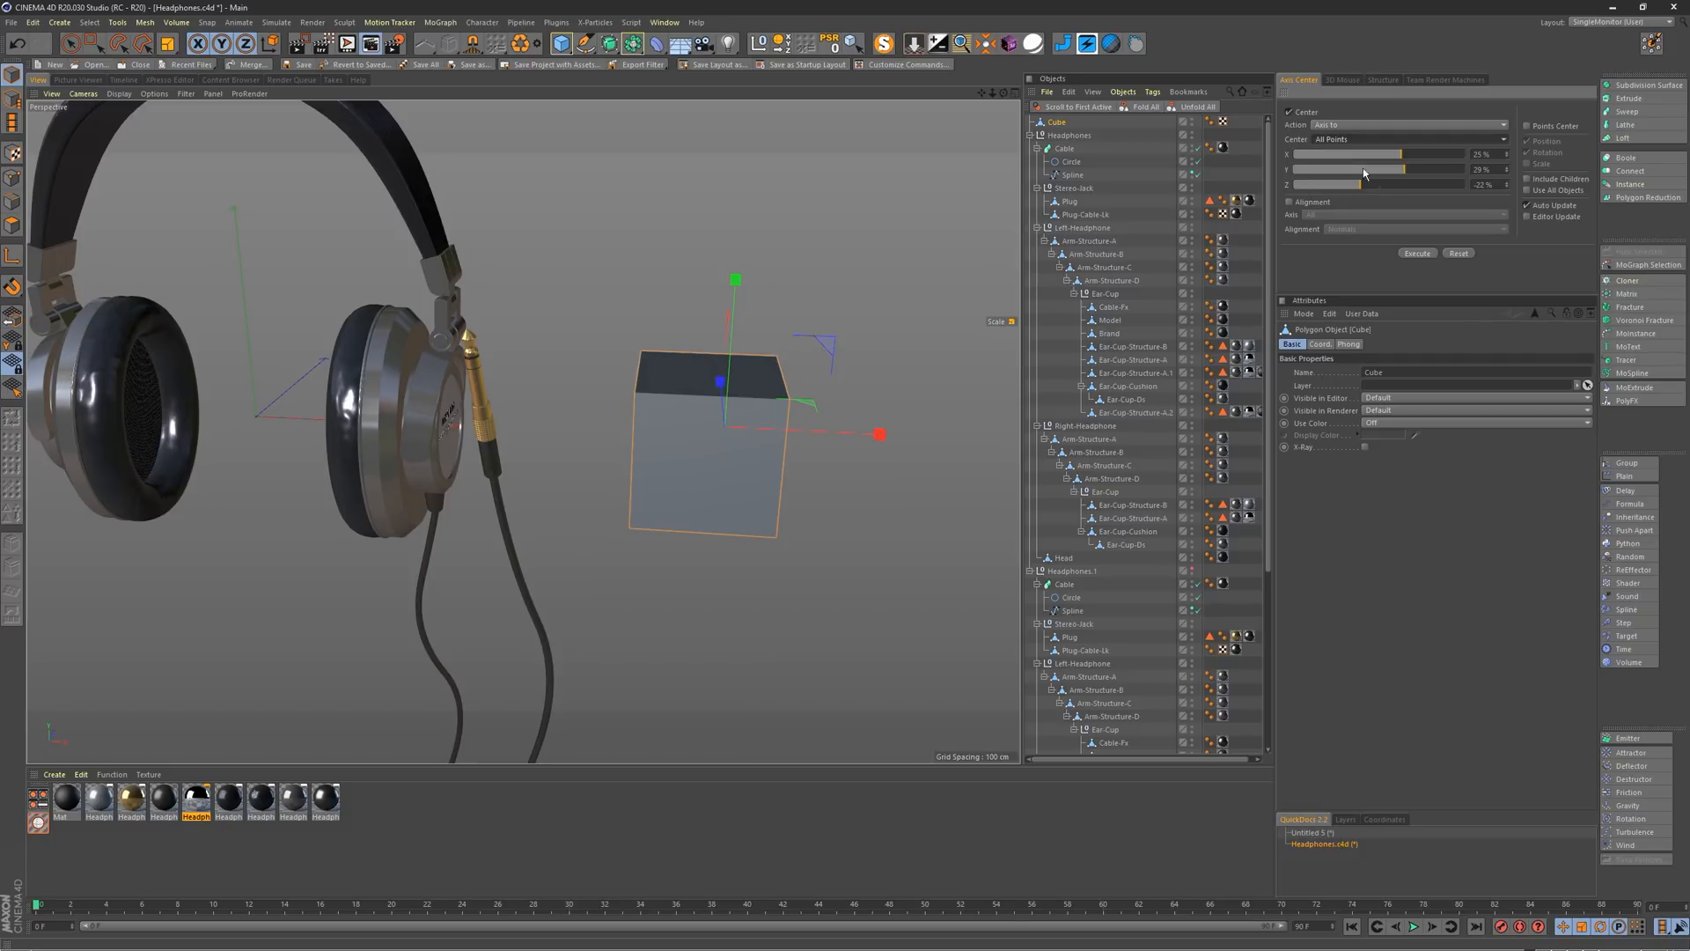
drag(1391, 155, 1341, 155)
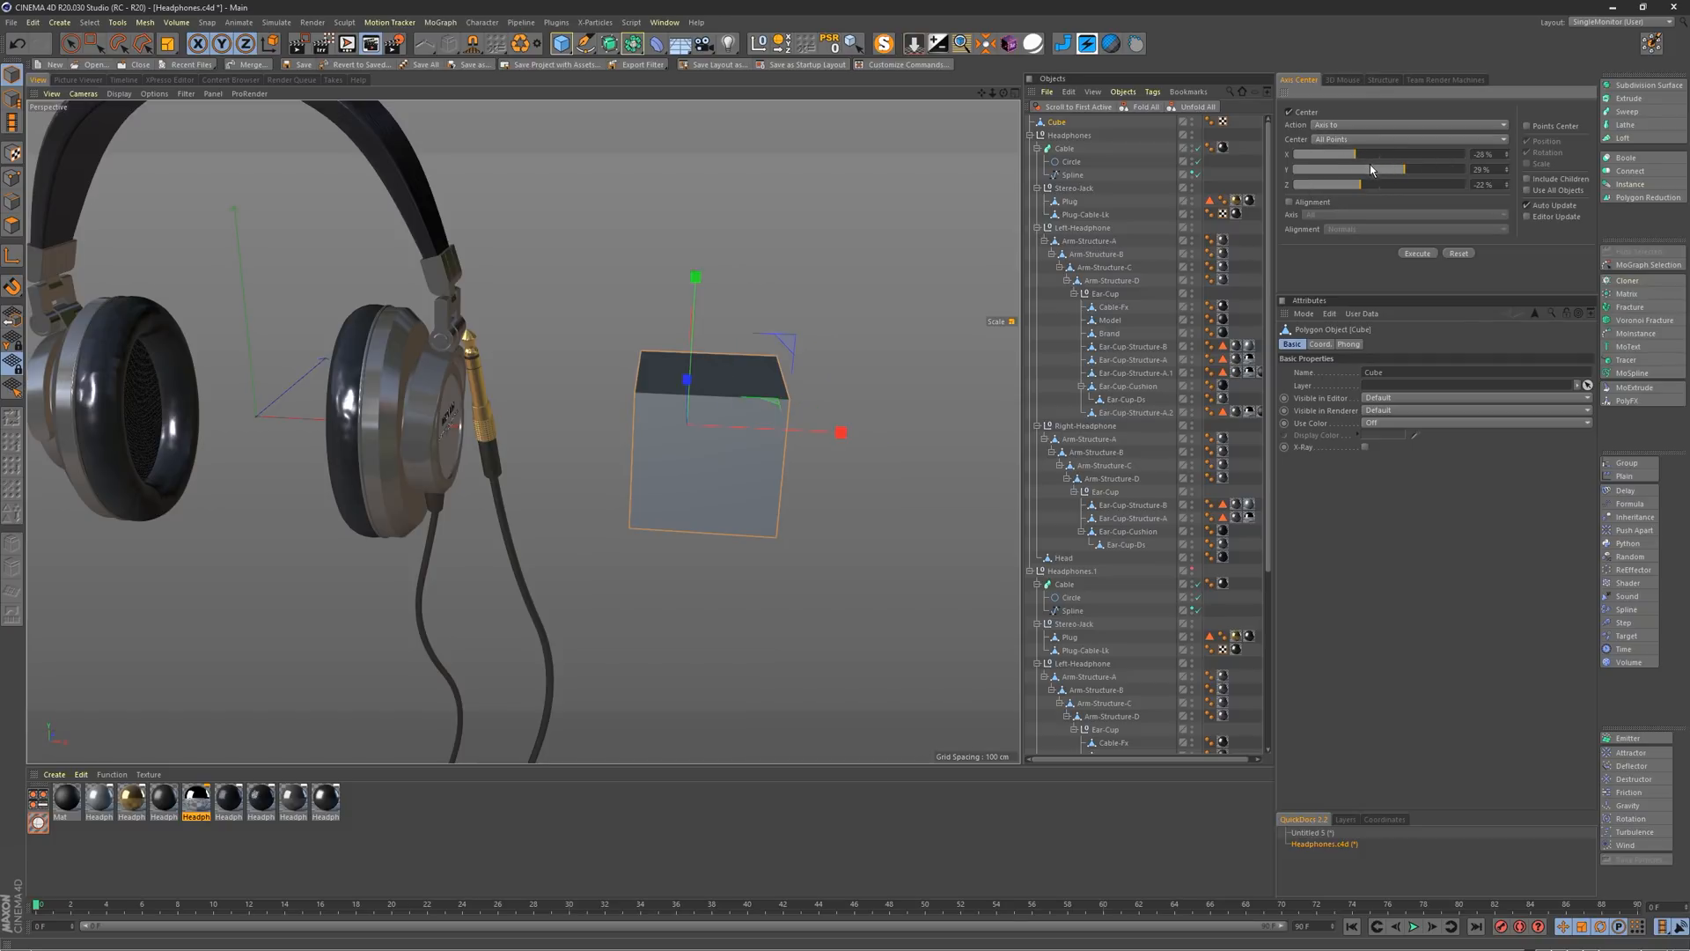
mouse_move(1397, 178)
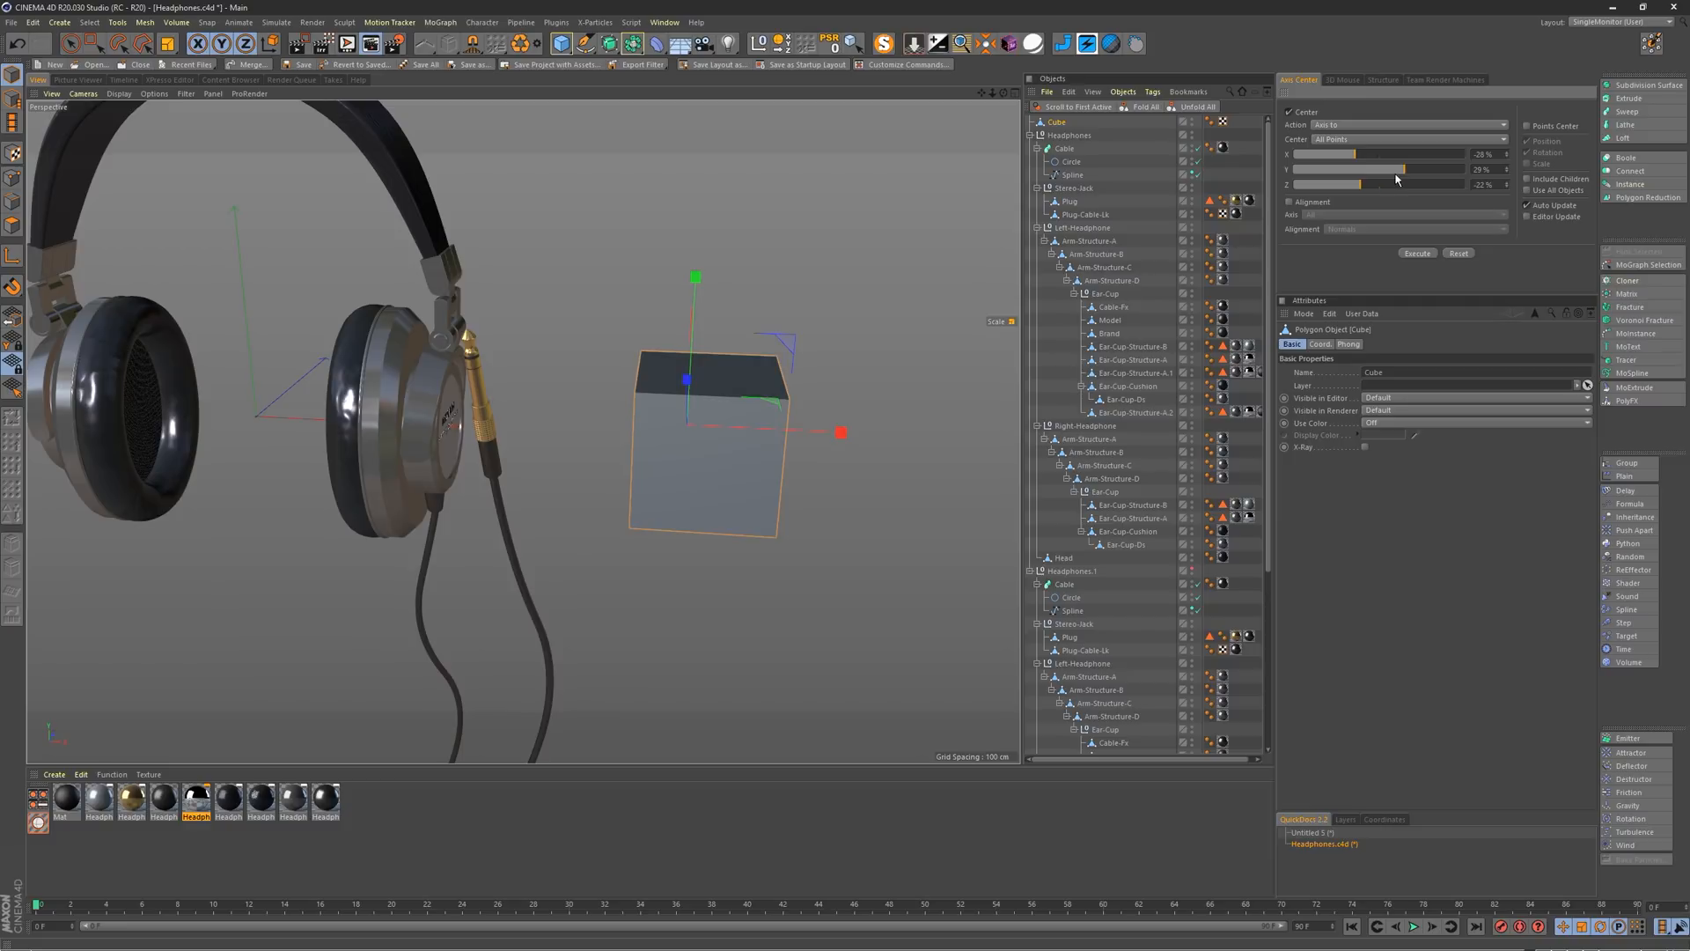
mouse_move(1384, 182)
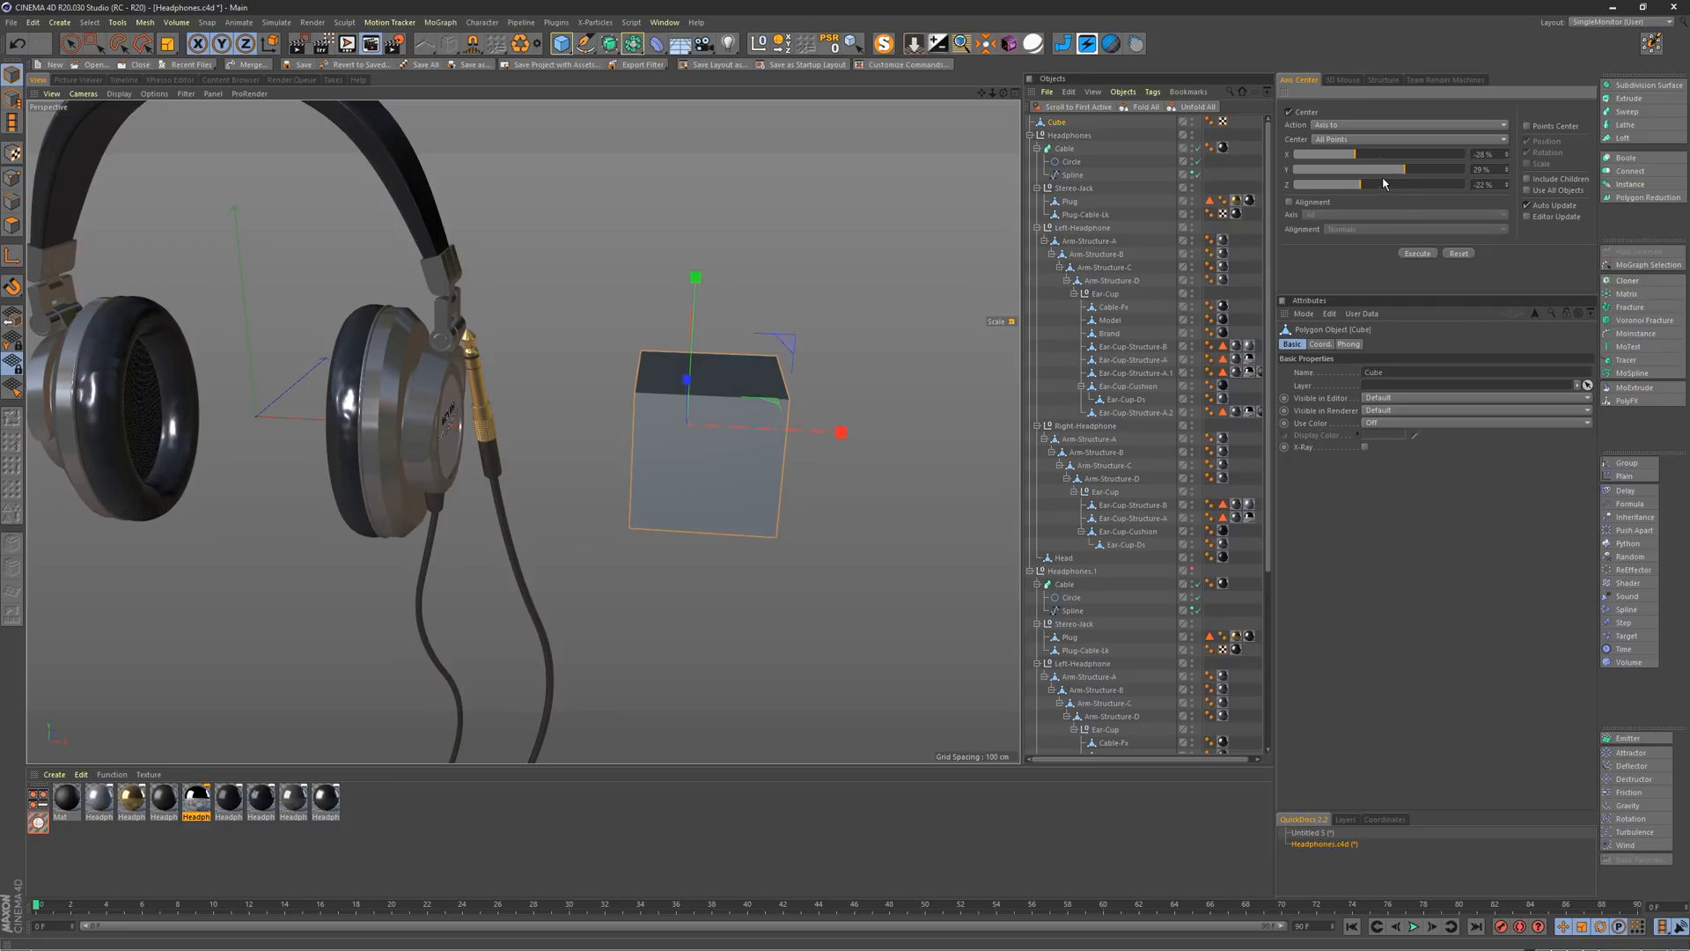
mouse_move(1380, 184)
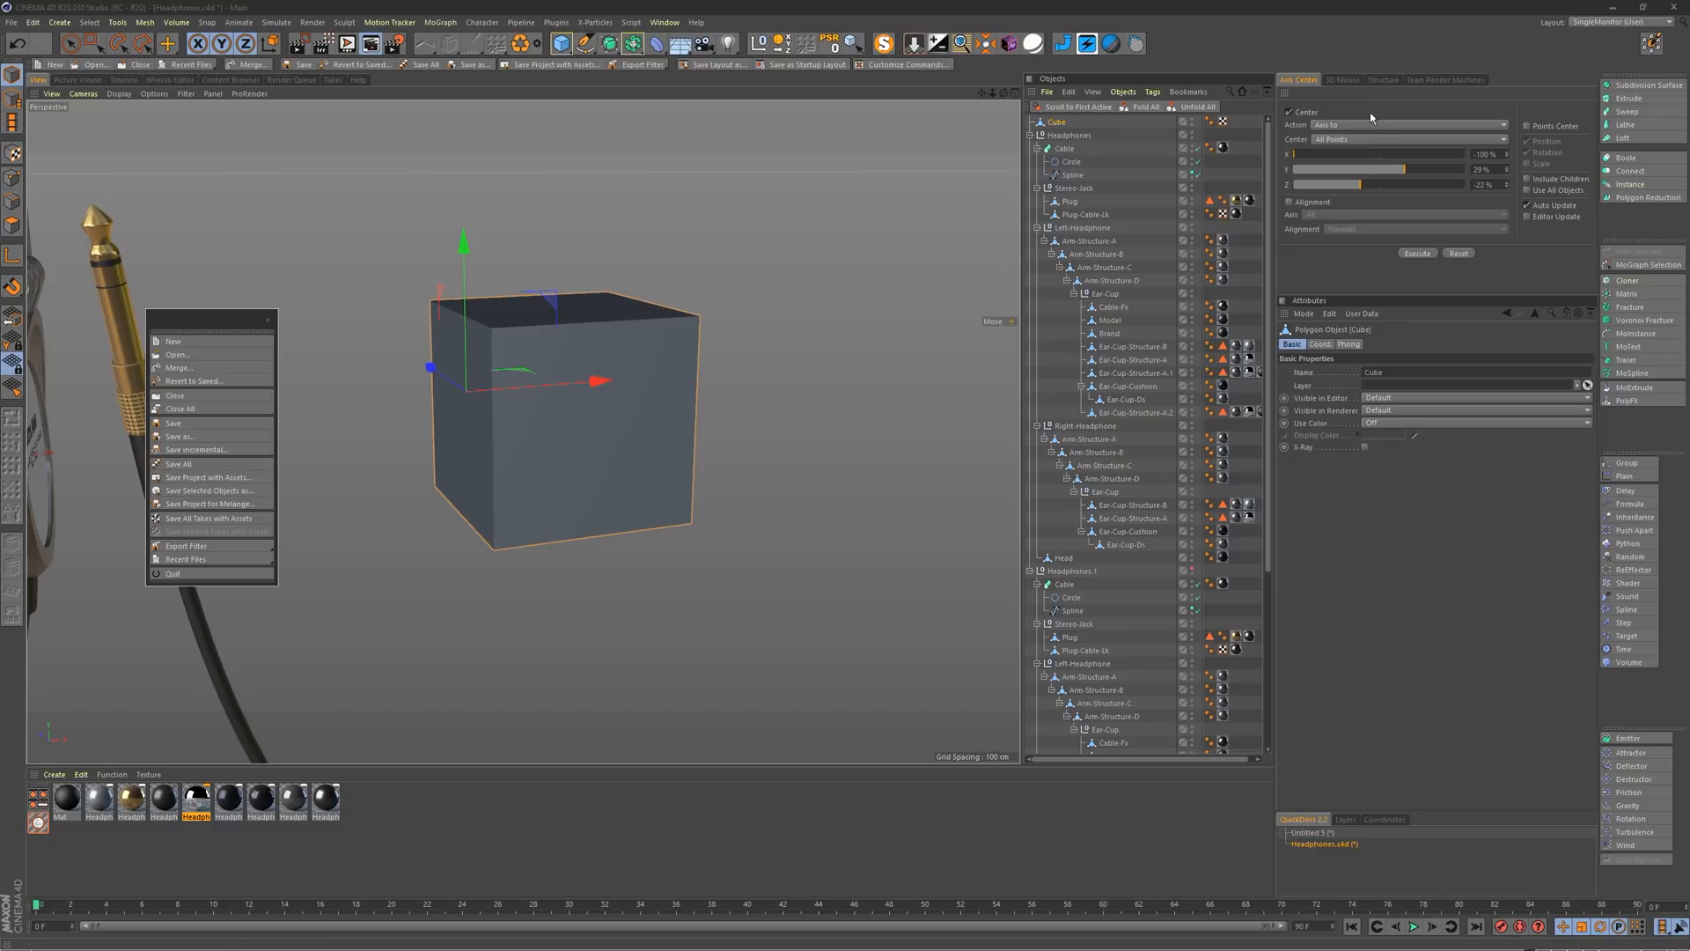
mouse_move(1356, 169)
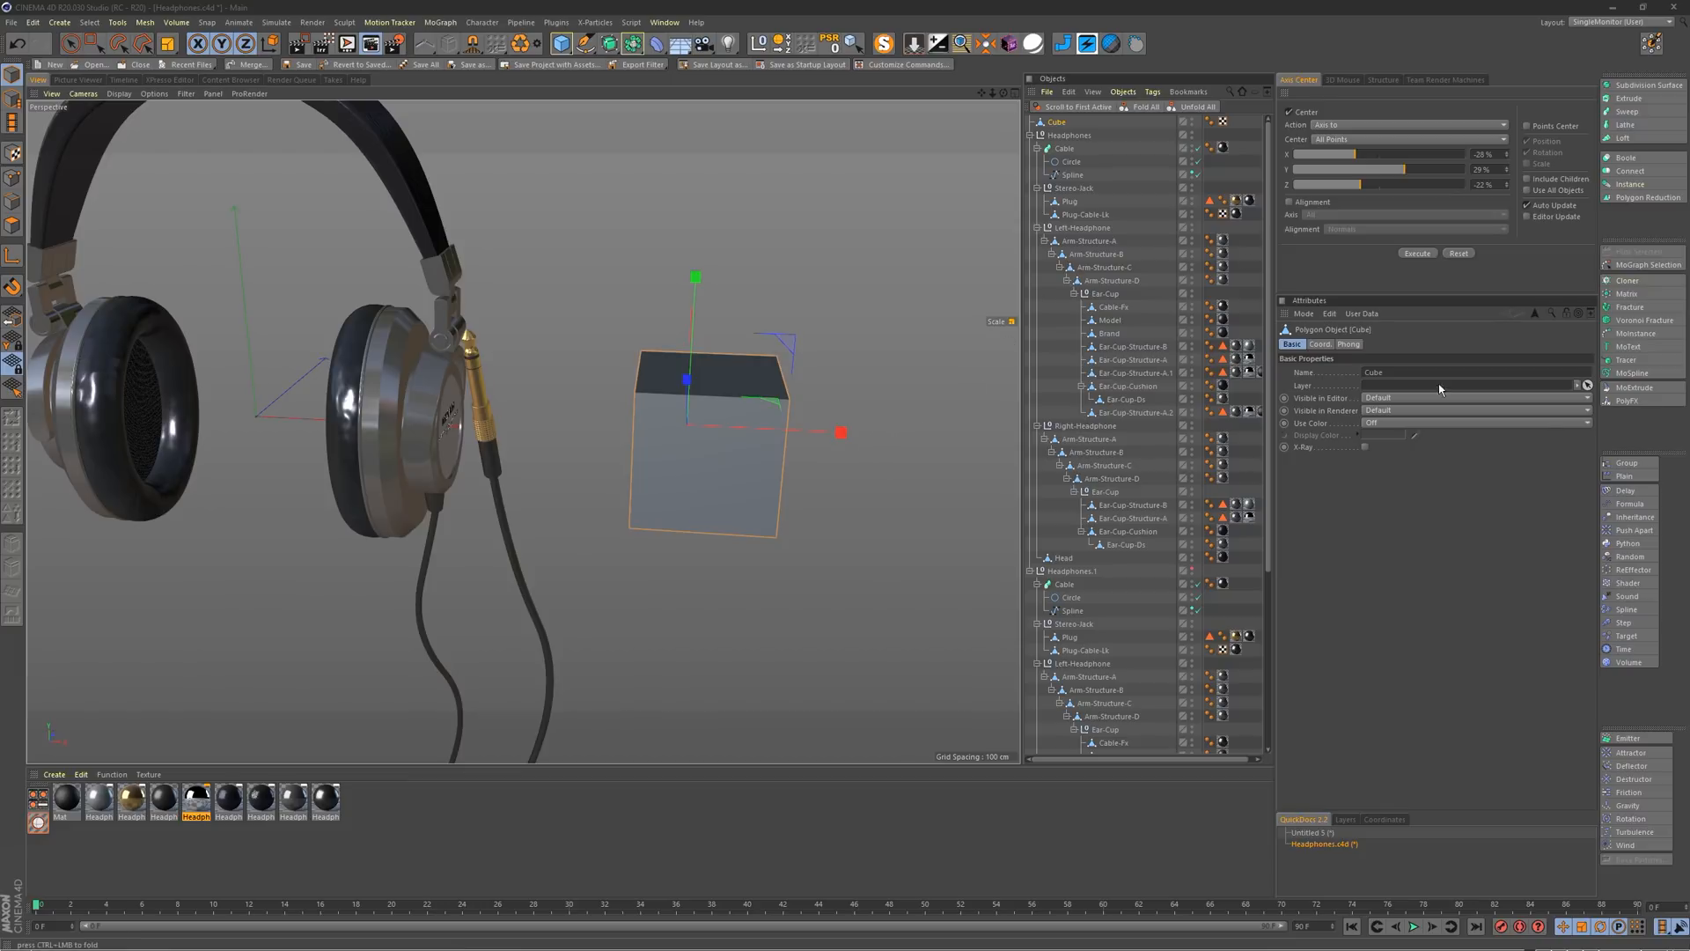
mouse_move(518, 97)
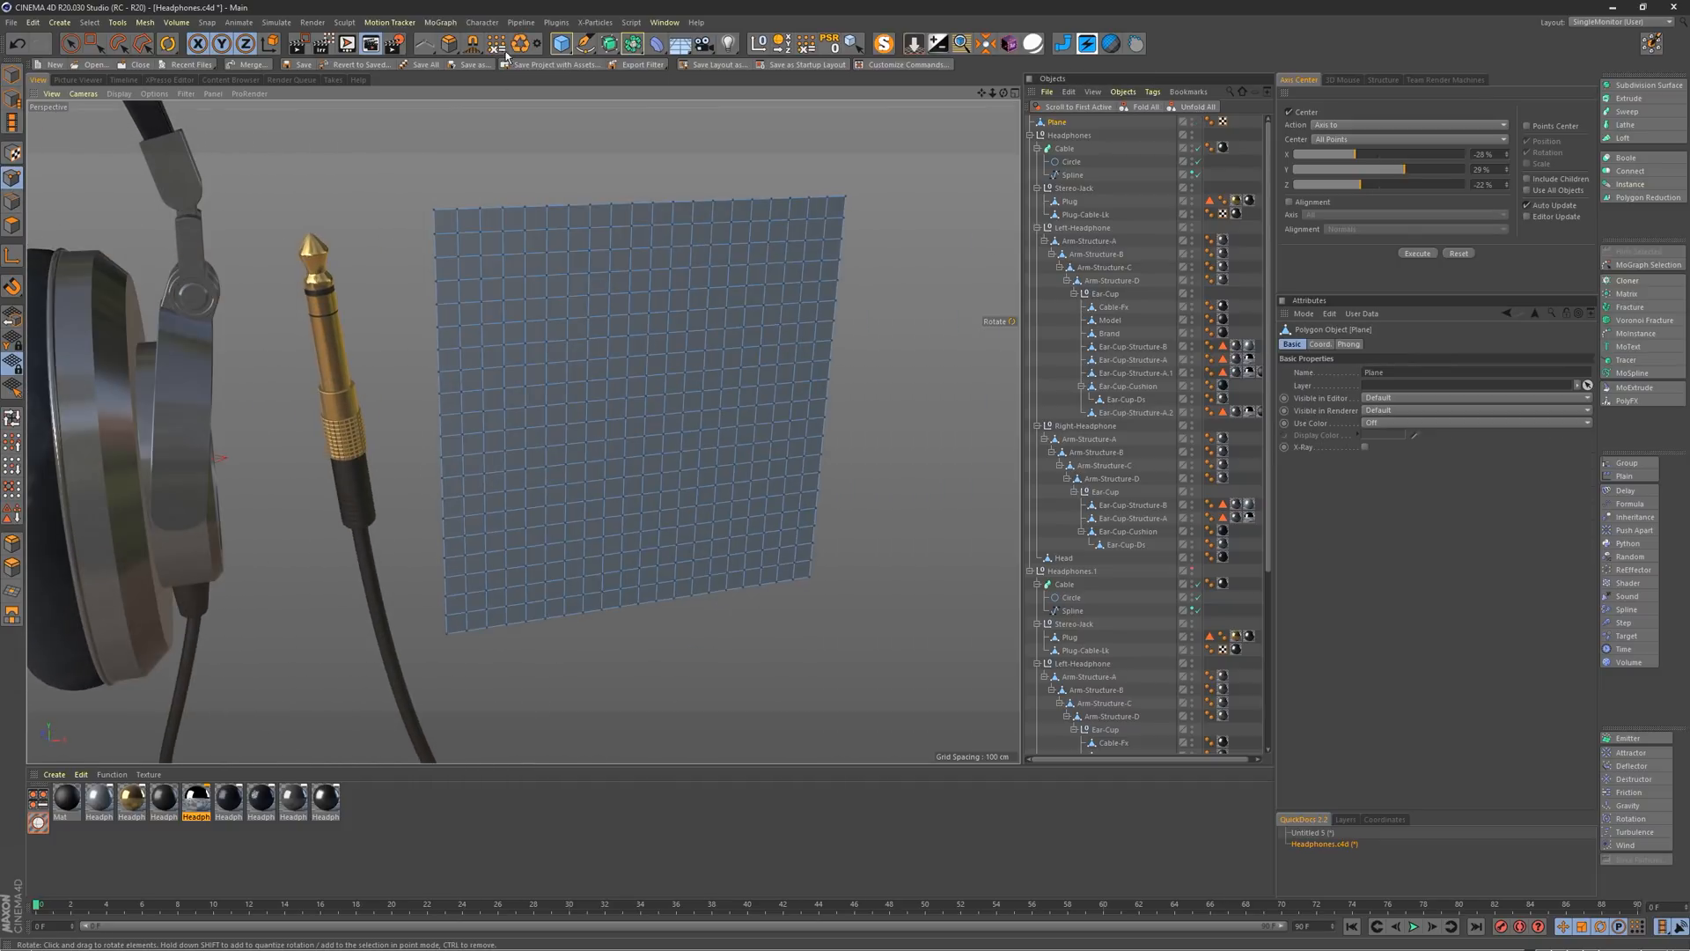
Step: Activate the brush tool in point mode on the subdivided plane
click(505, 42)
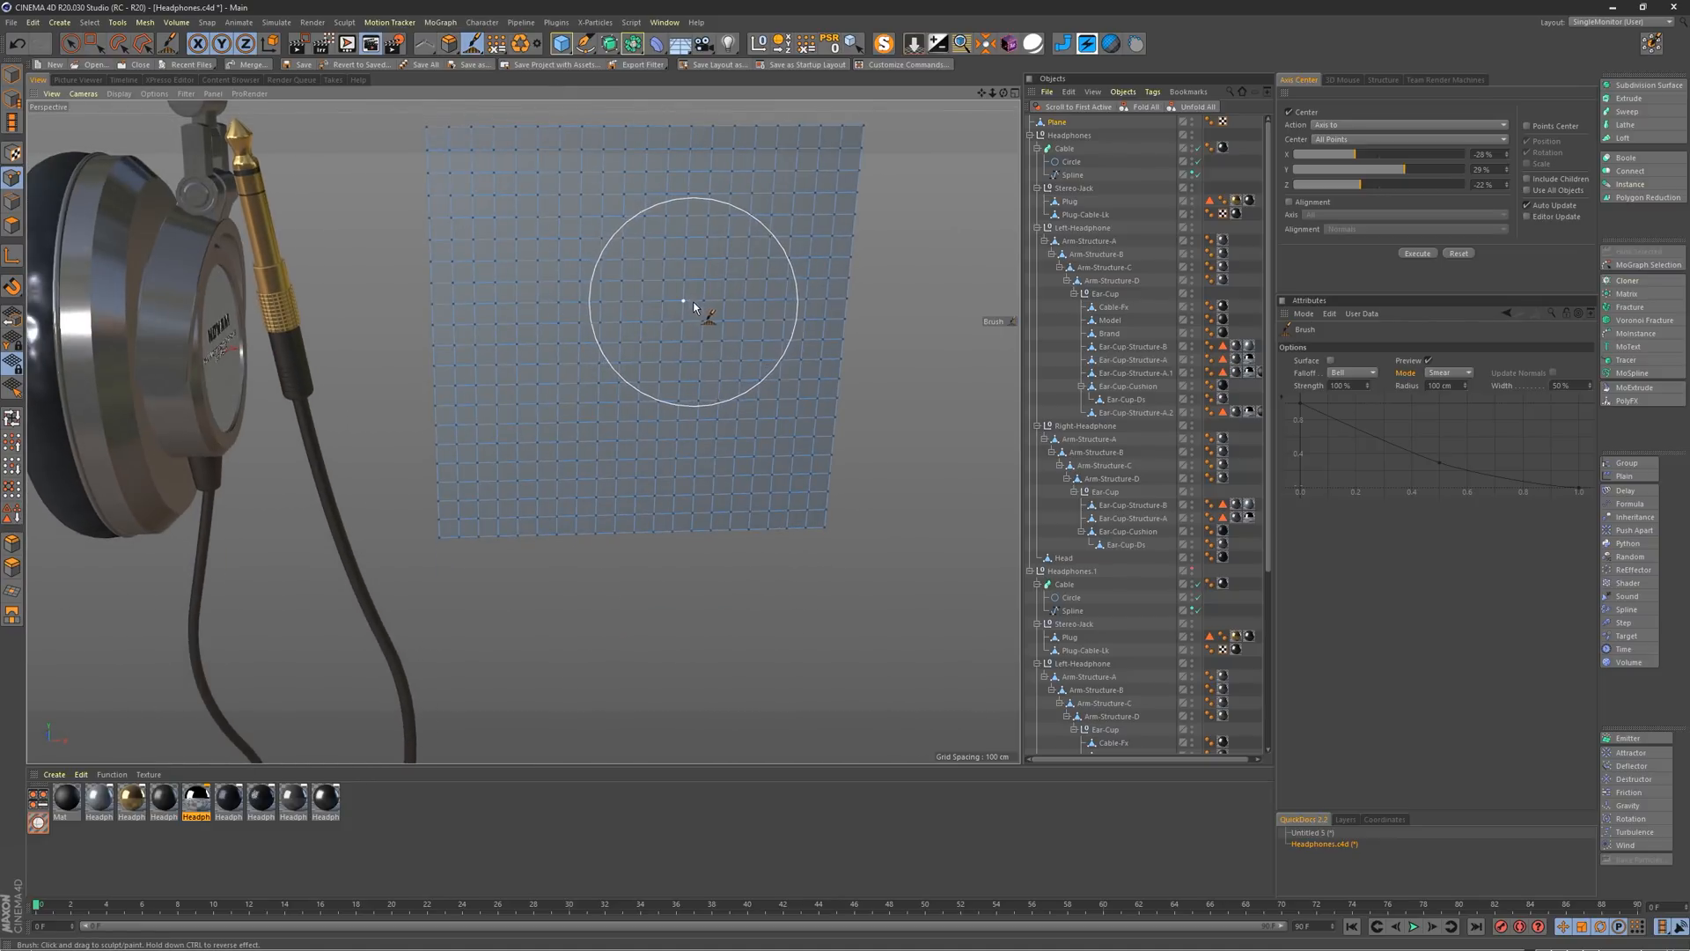
Step: Deform the plane's middle points, set the brush Mode to Smooth, brush again and right-click the Mode list
drag(696, 301, 507, 385)
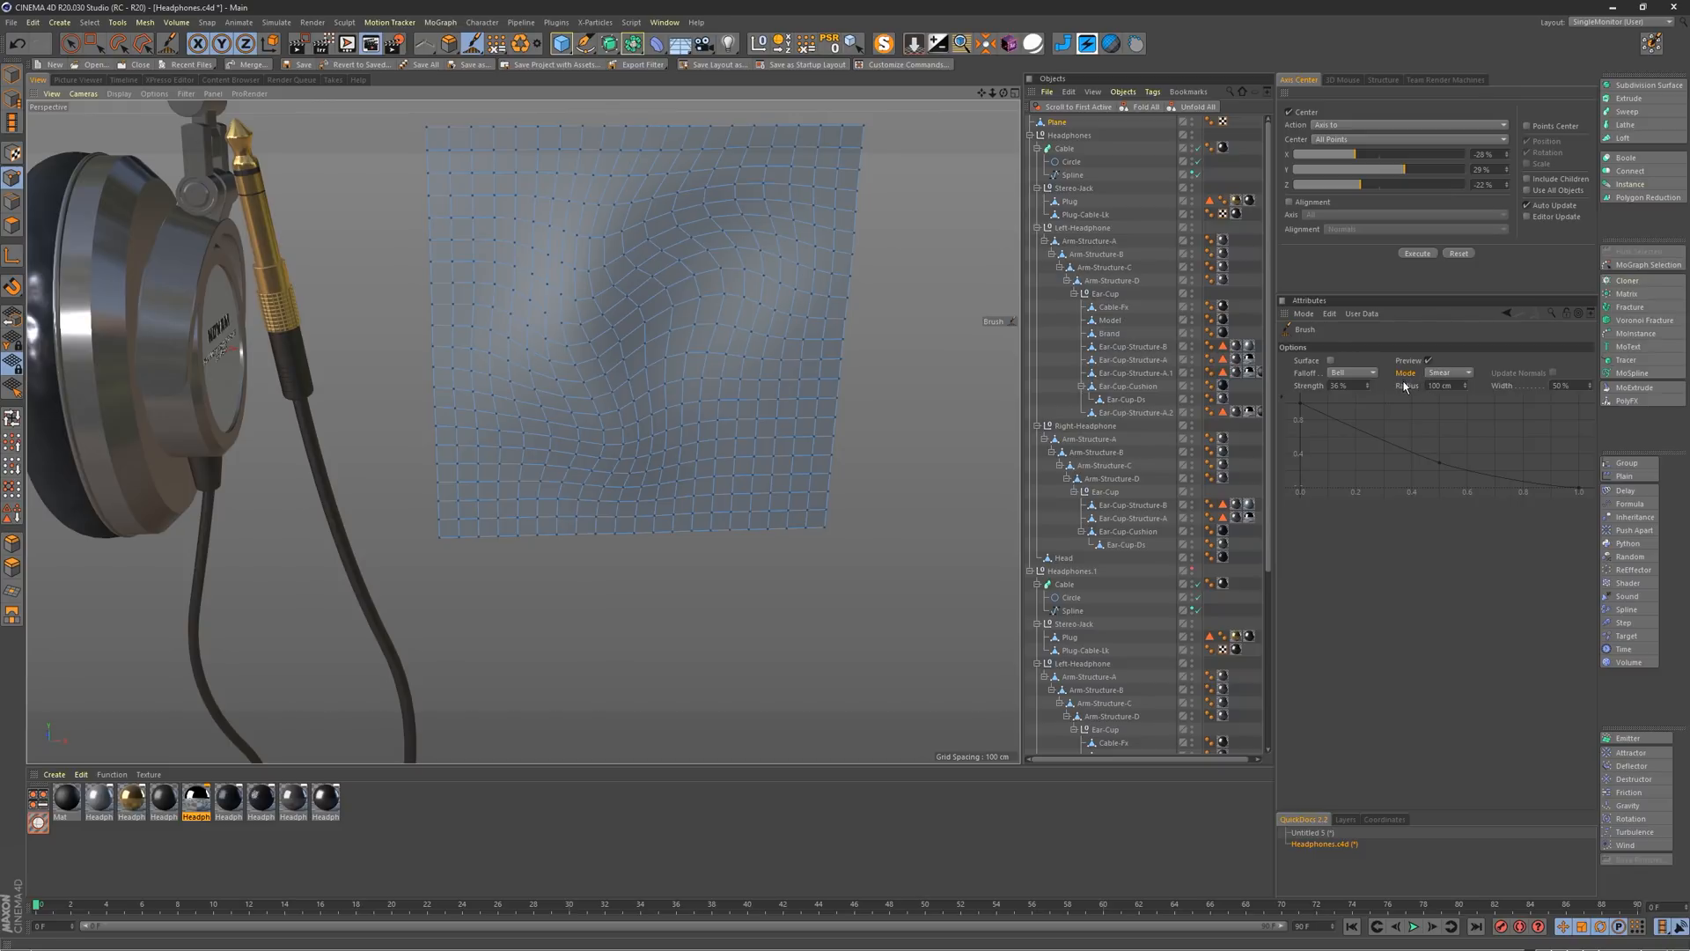
click(1449, 371)
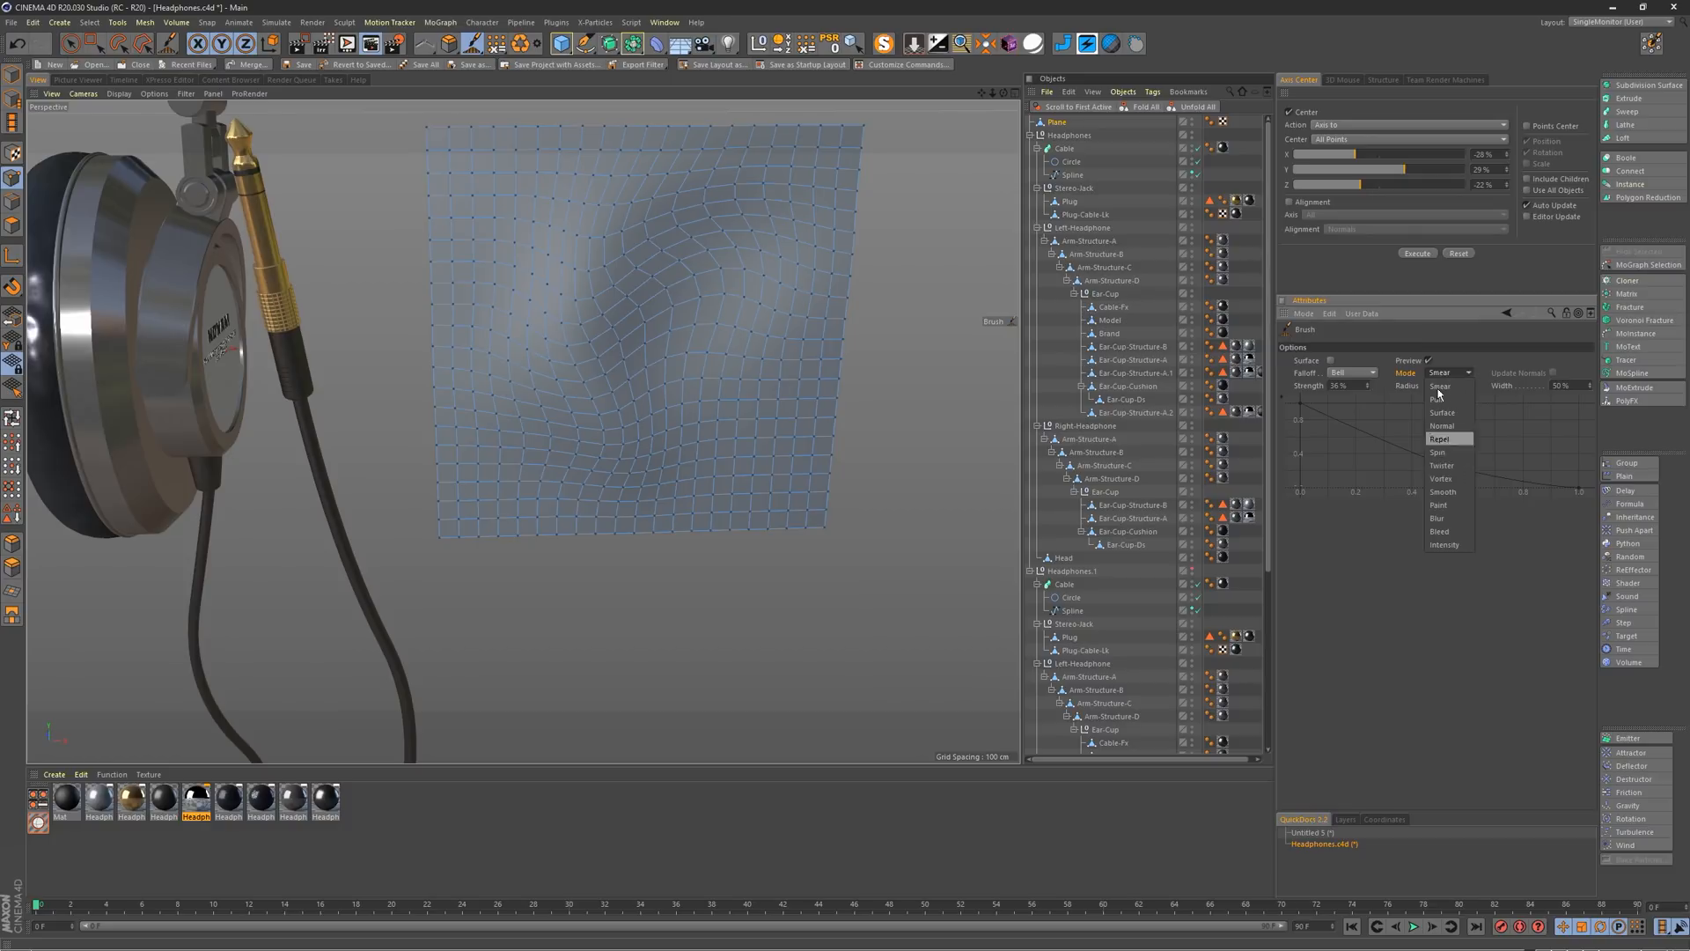
mouse_move(1461, 465)
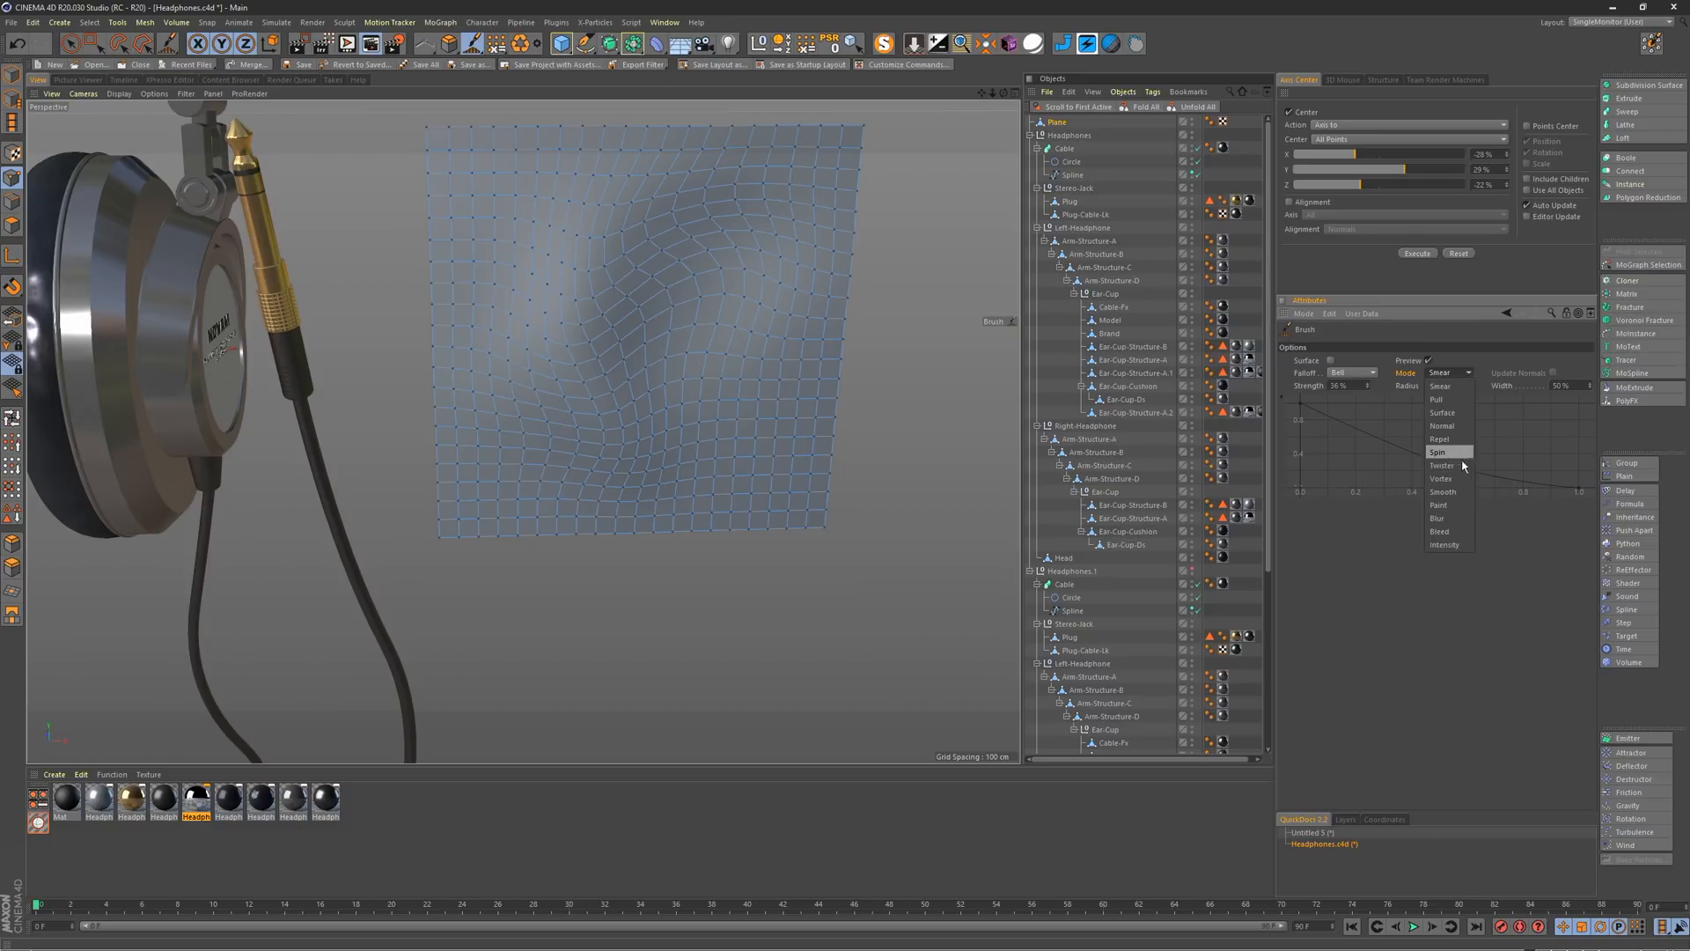
click(1444, 491)
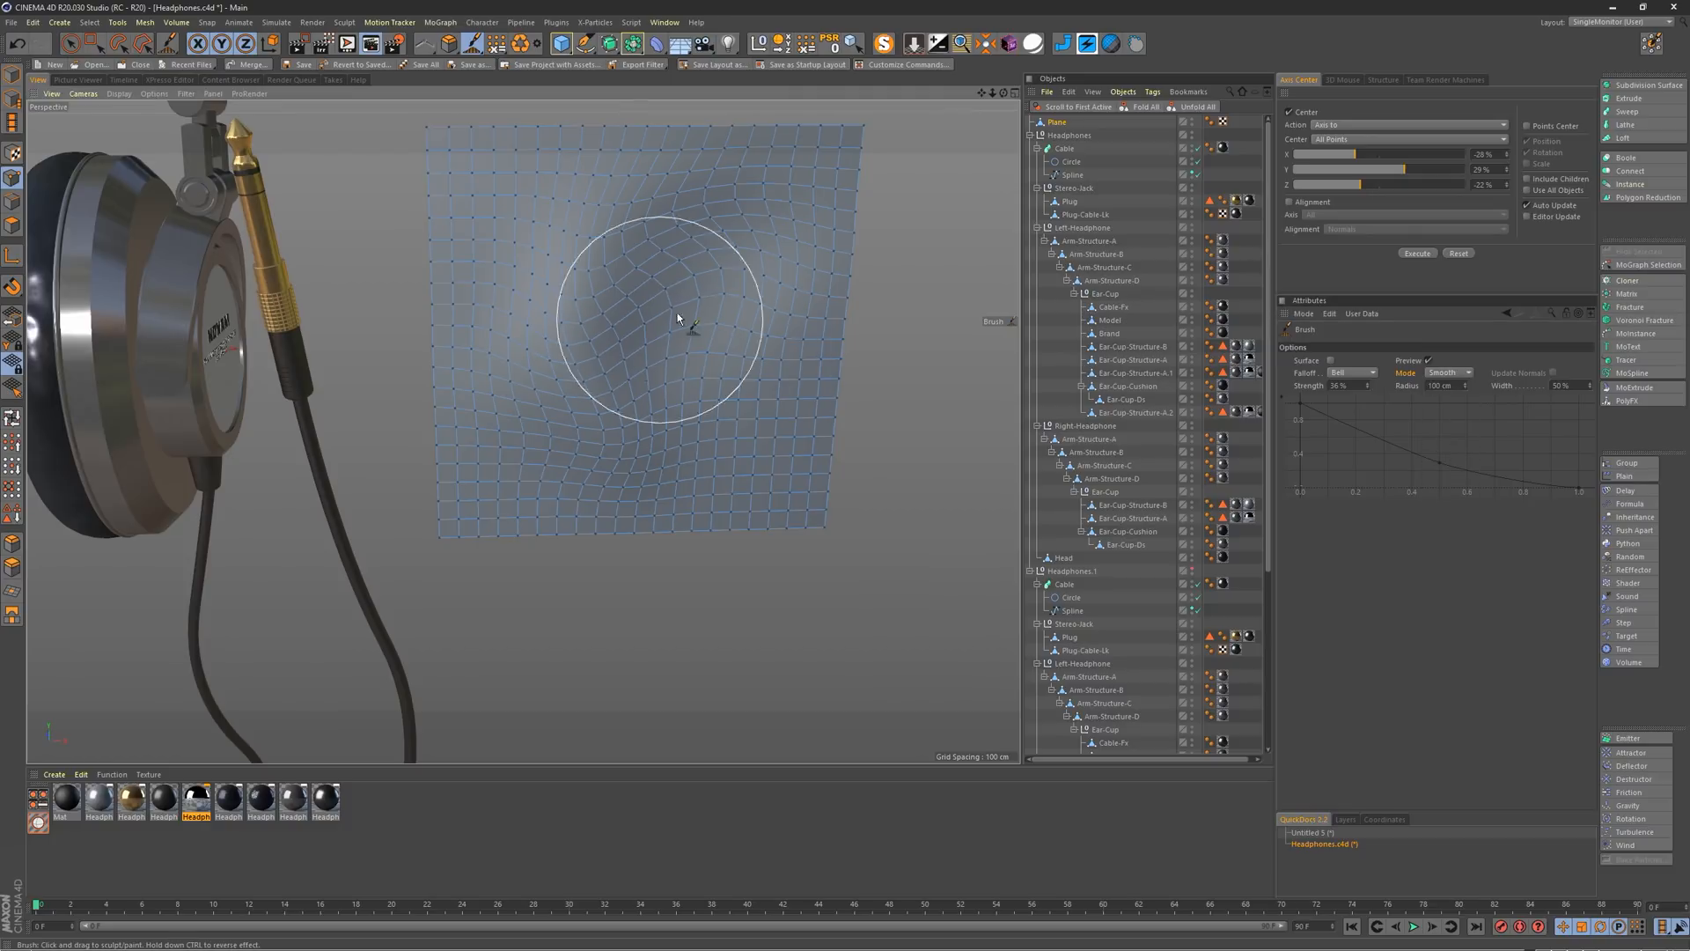
click(1449, 372)
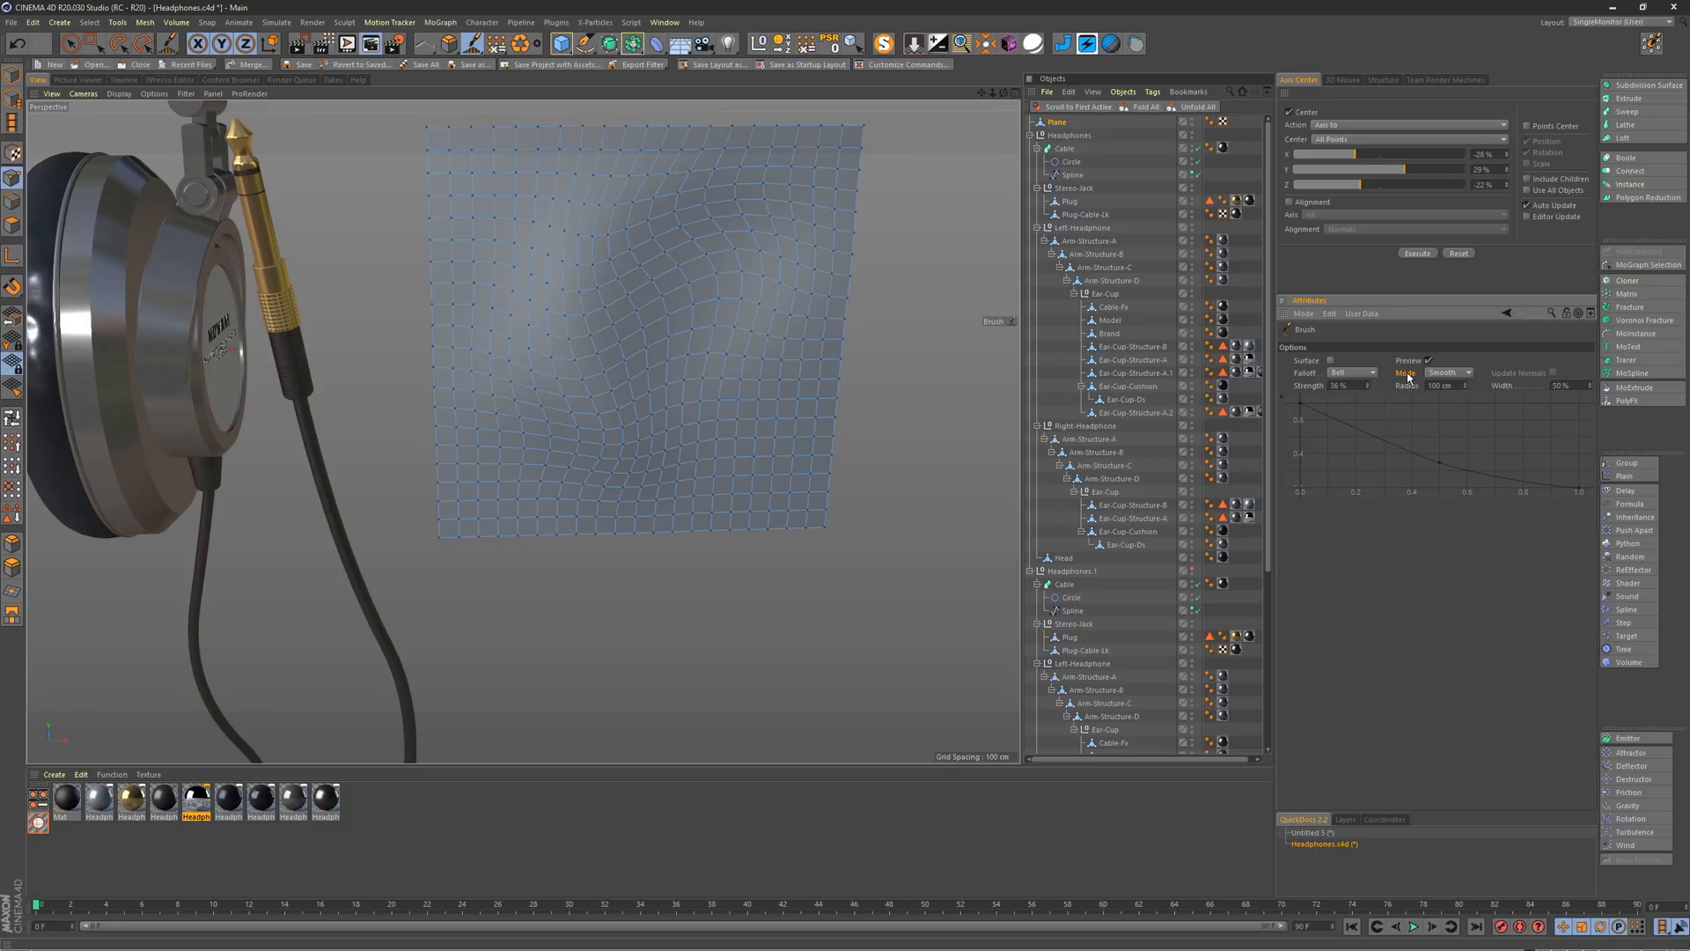
right_click(1407, 373)
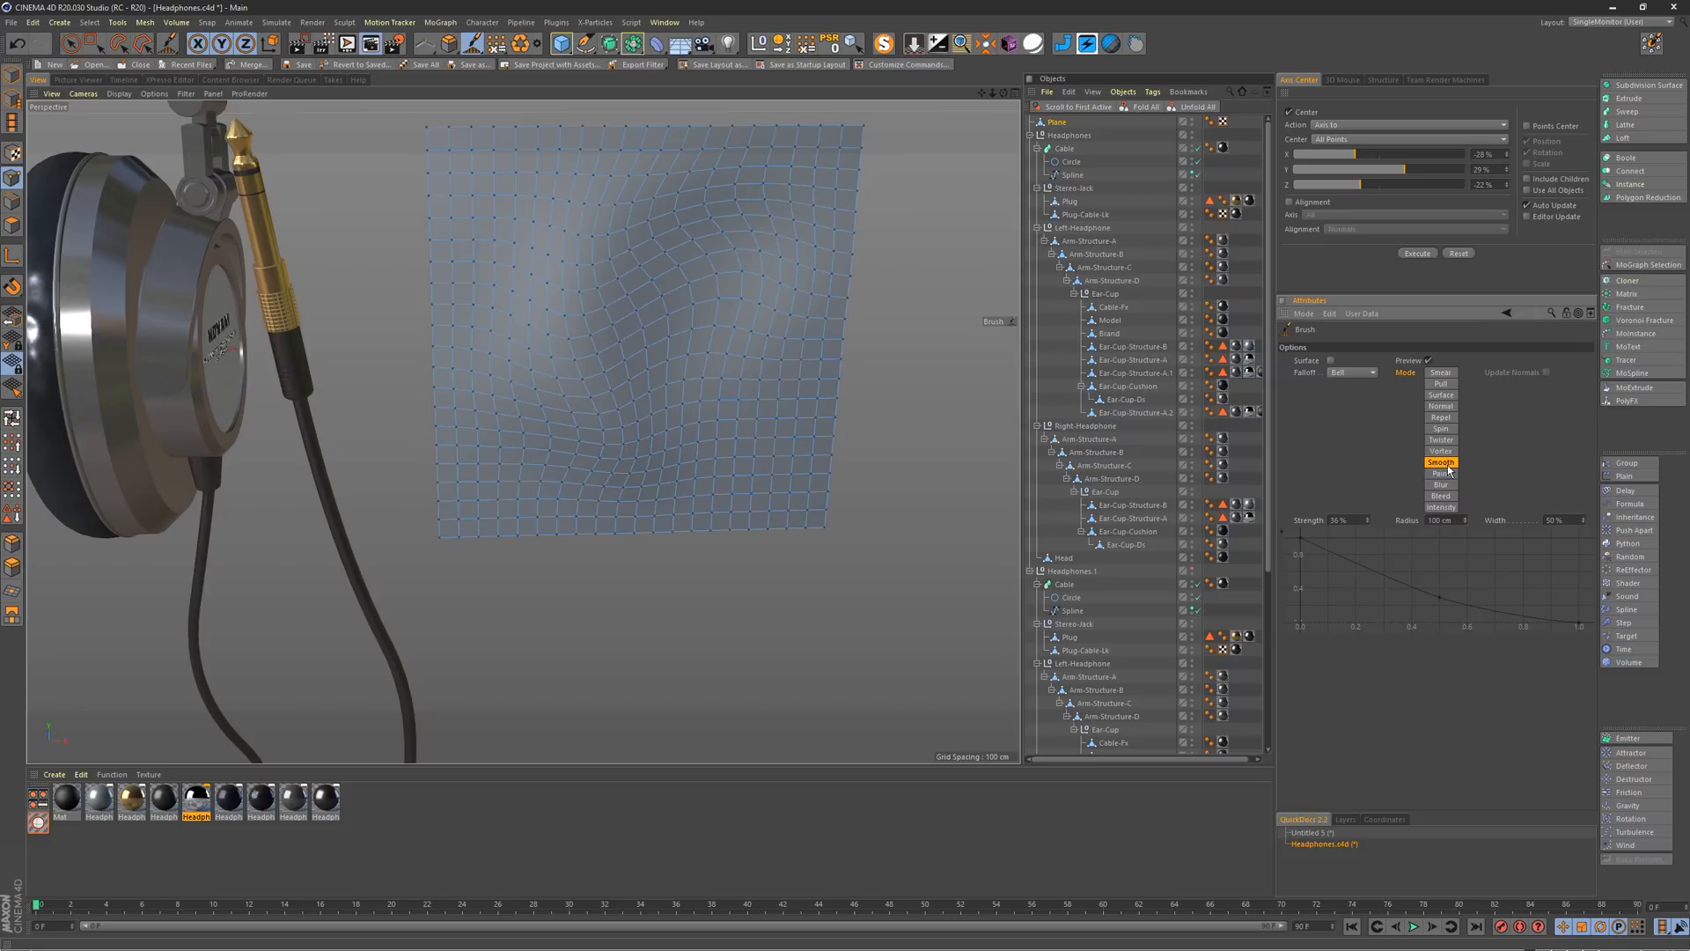
mouse_move(1419, 419)
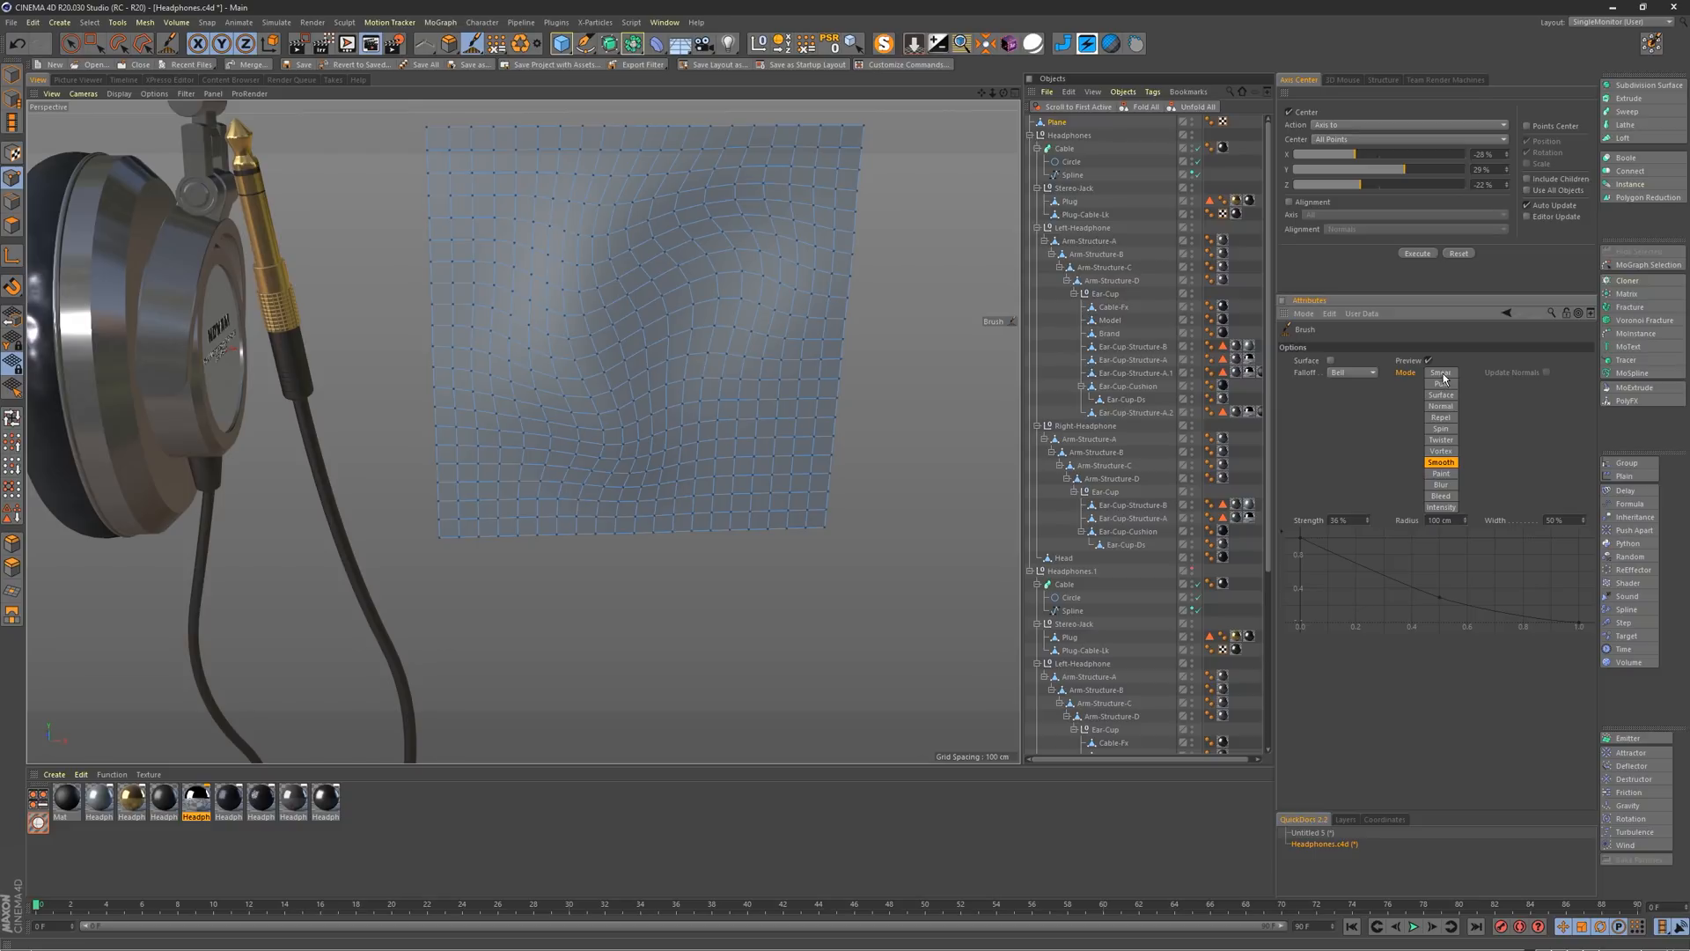
Step: With modes as quick tabs, smooth the plane, switch to Repel, then back to Smooth
click(1442, 372)
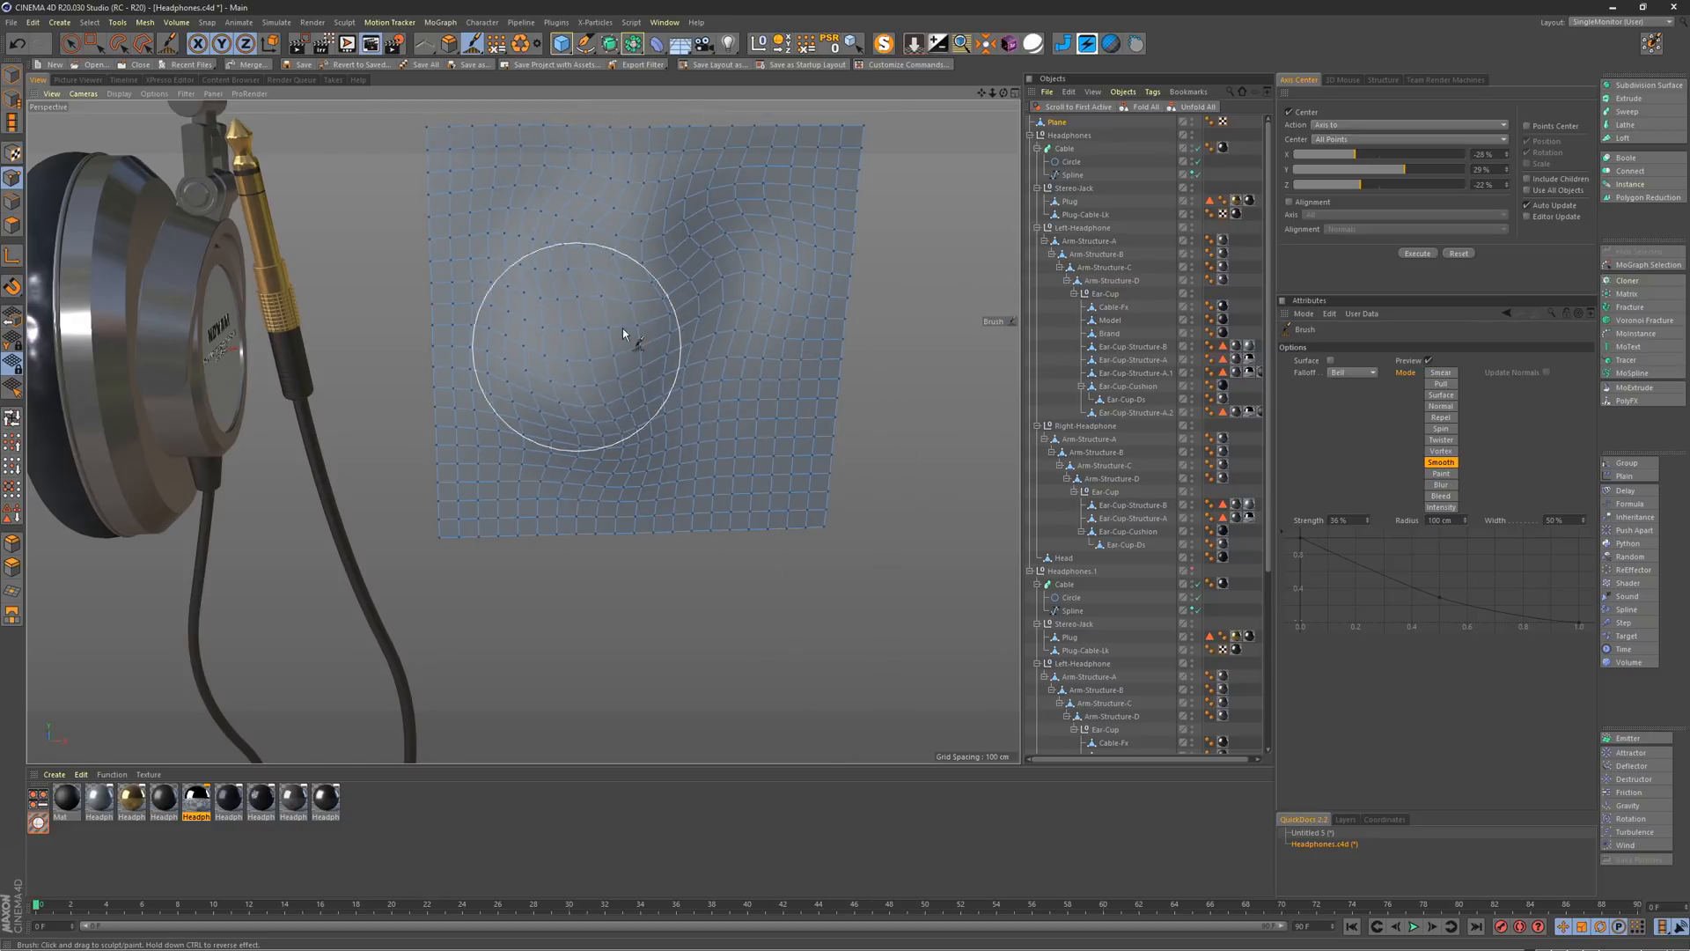
click(1351, 372)
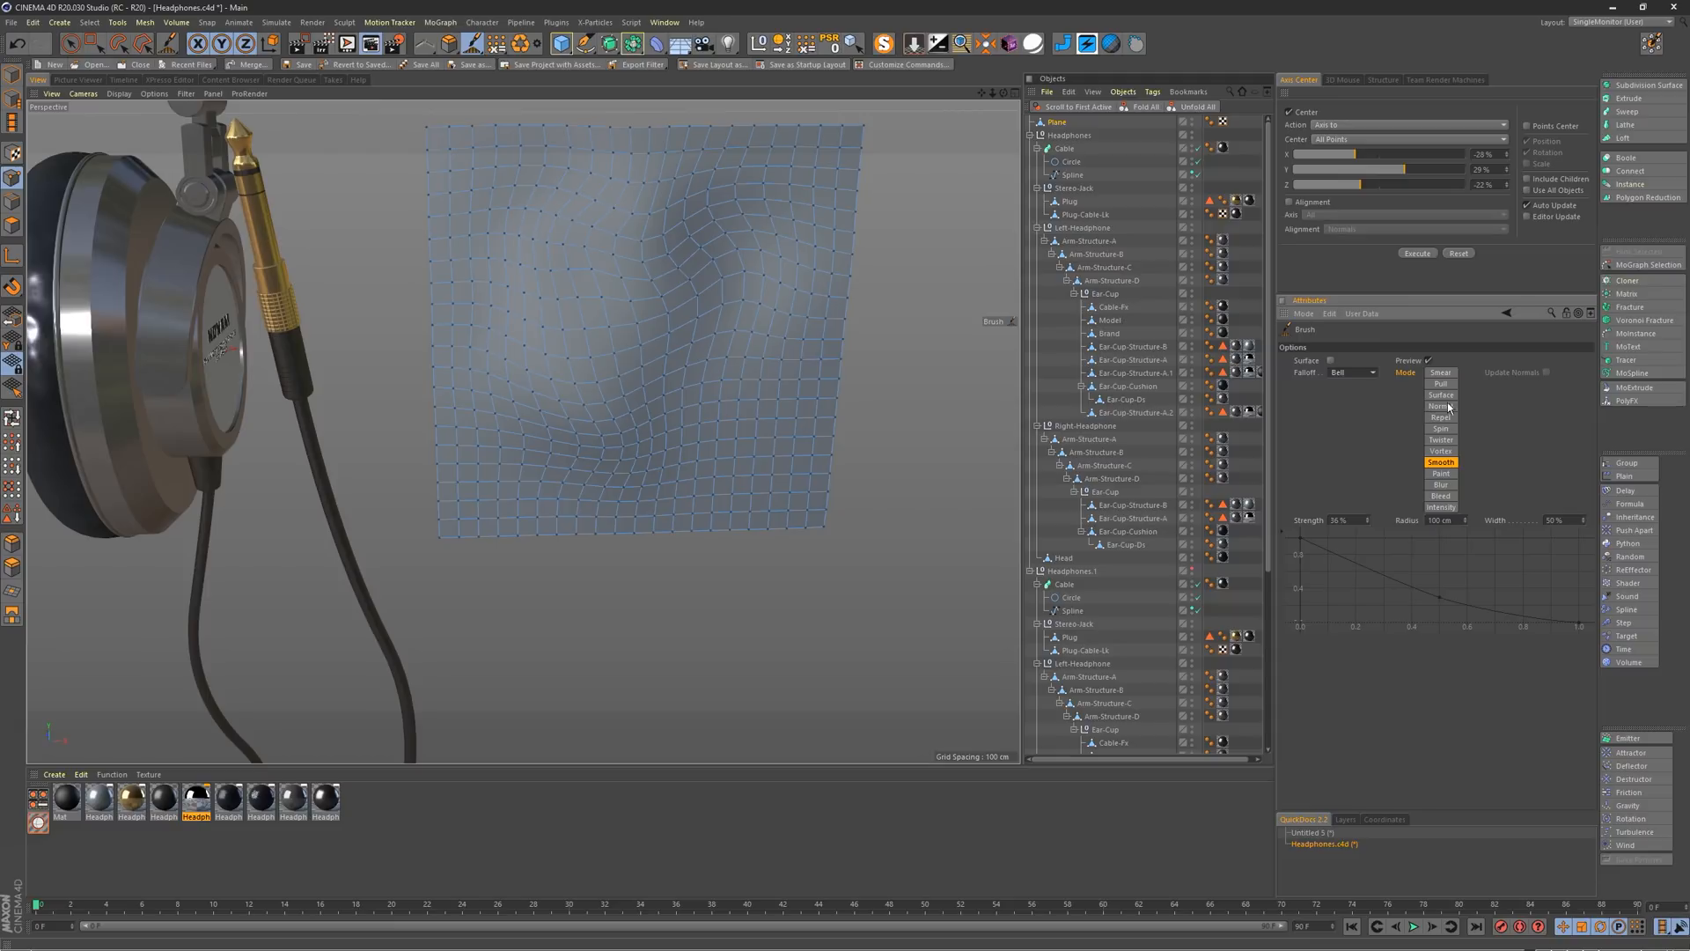
click(1442, 418)
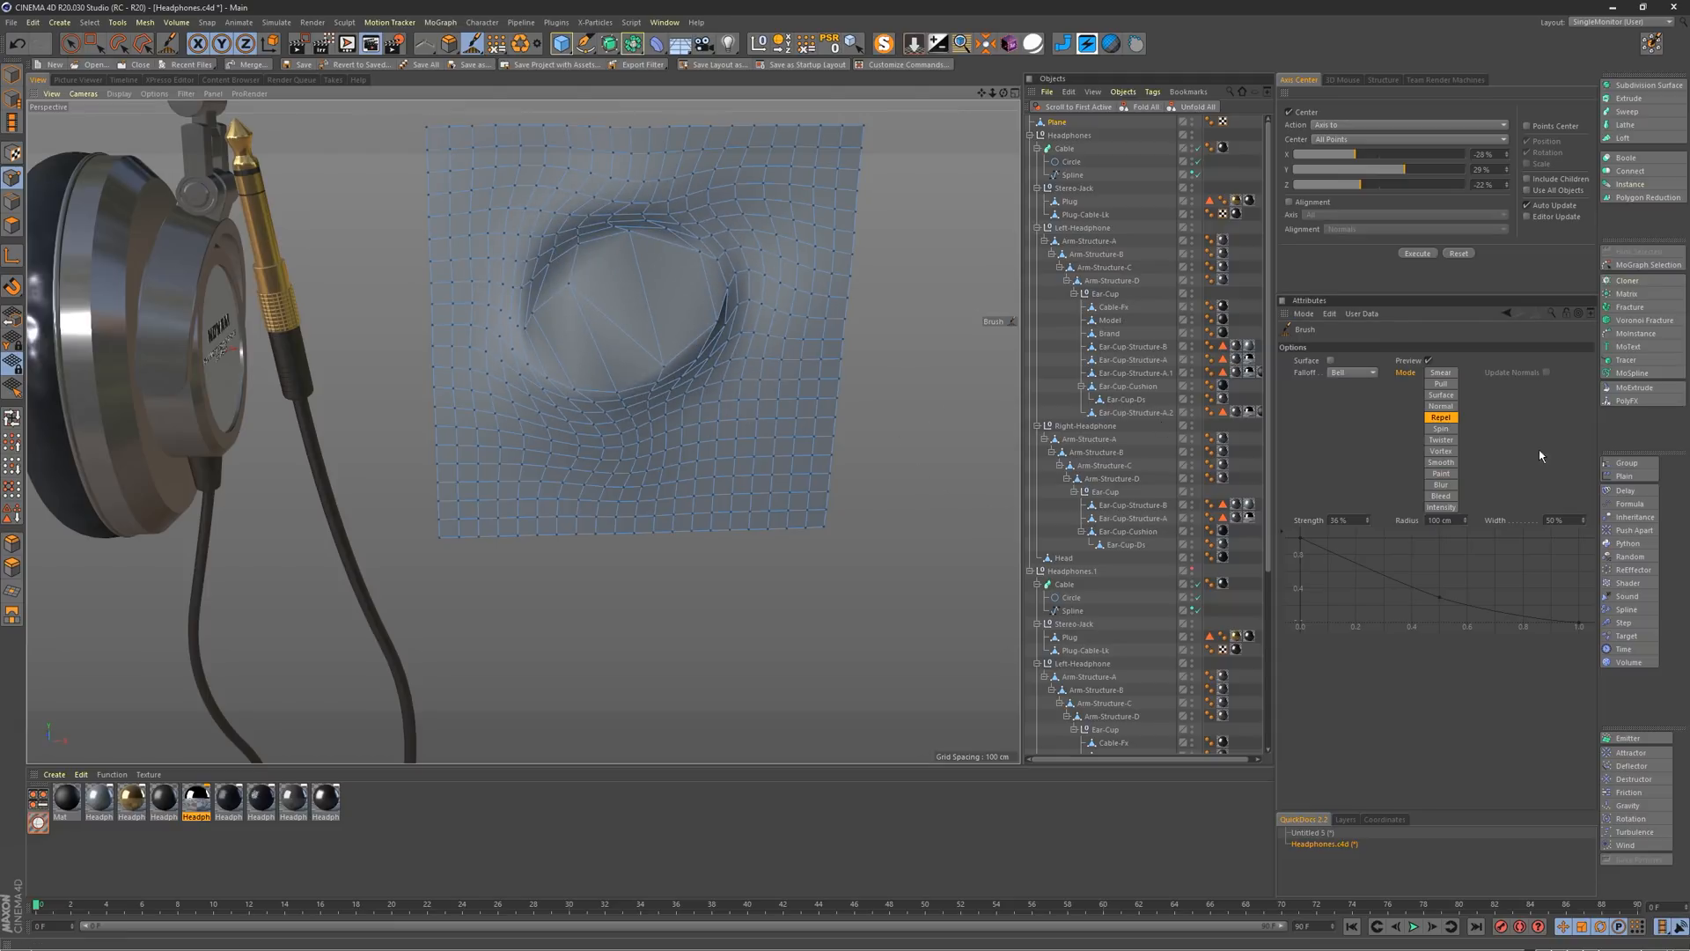
click(1441, 461)
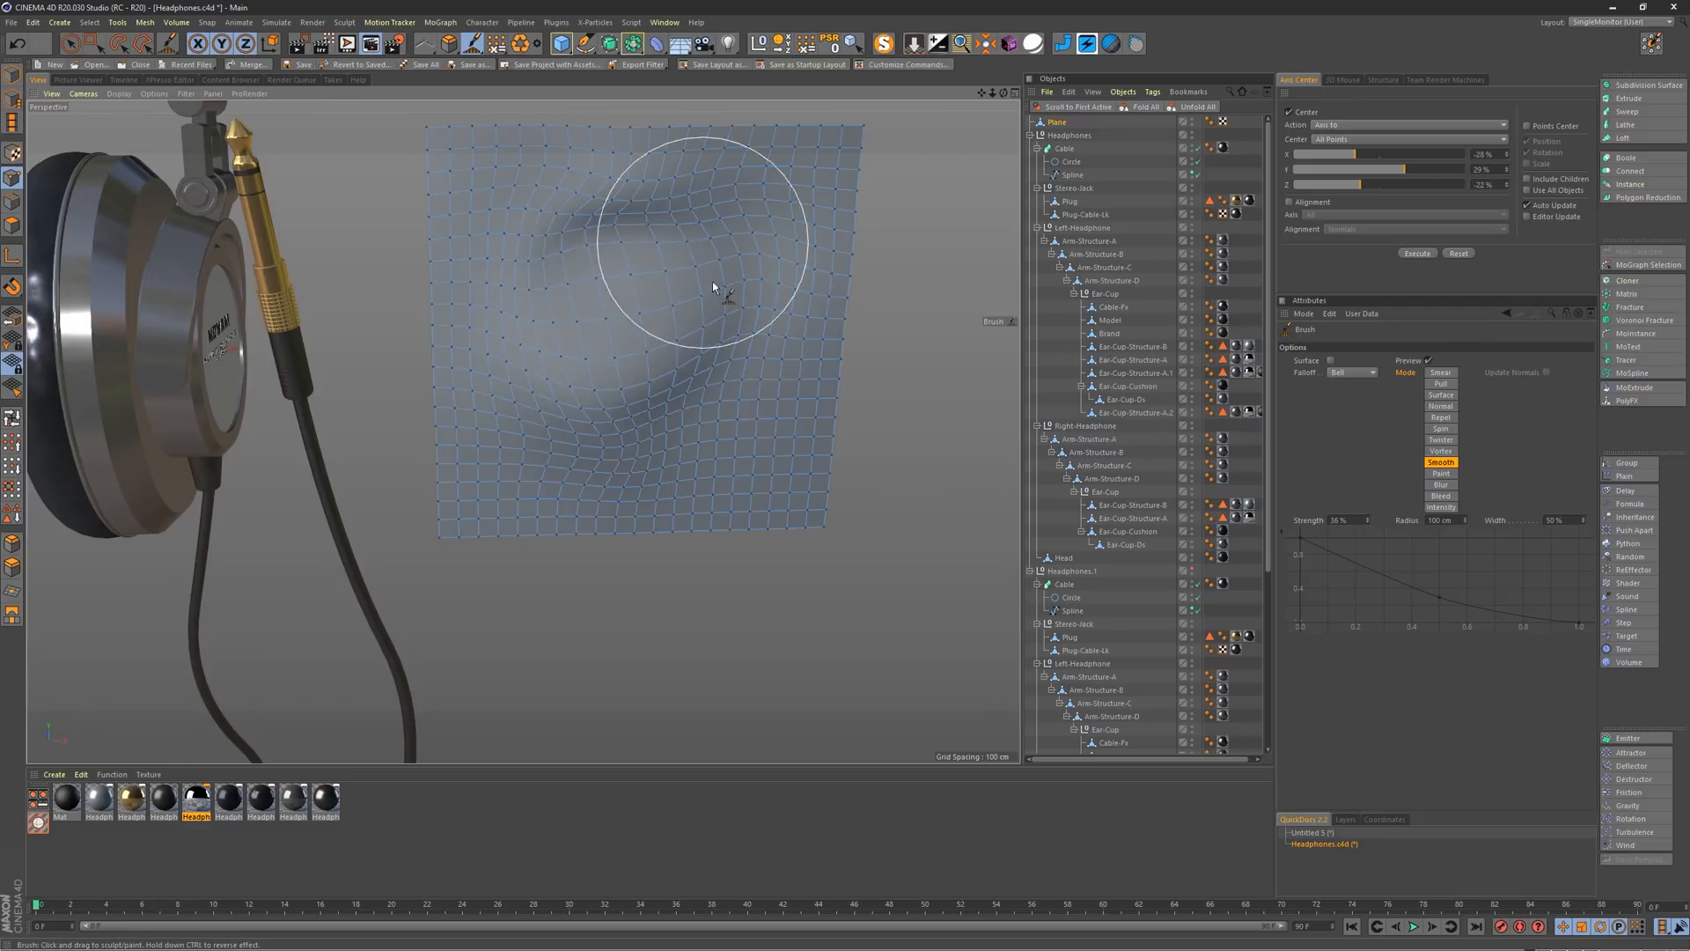
Step: Smooth the plane, then drag-adjust the brush to radius ~140 and strength 76%
drag(717, 296, 571, 329)
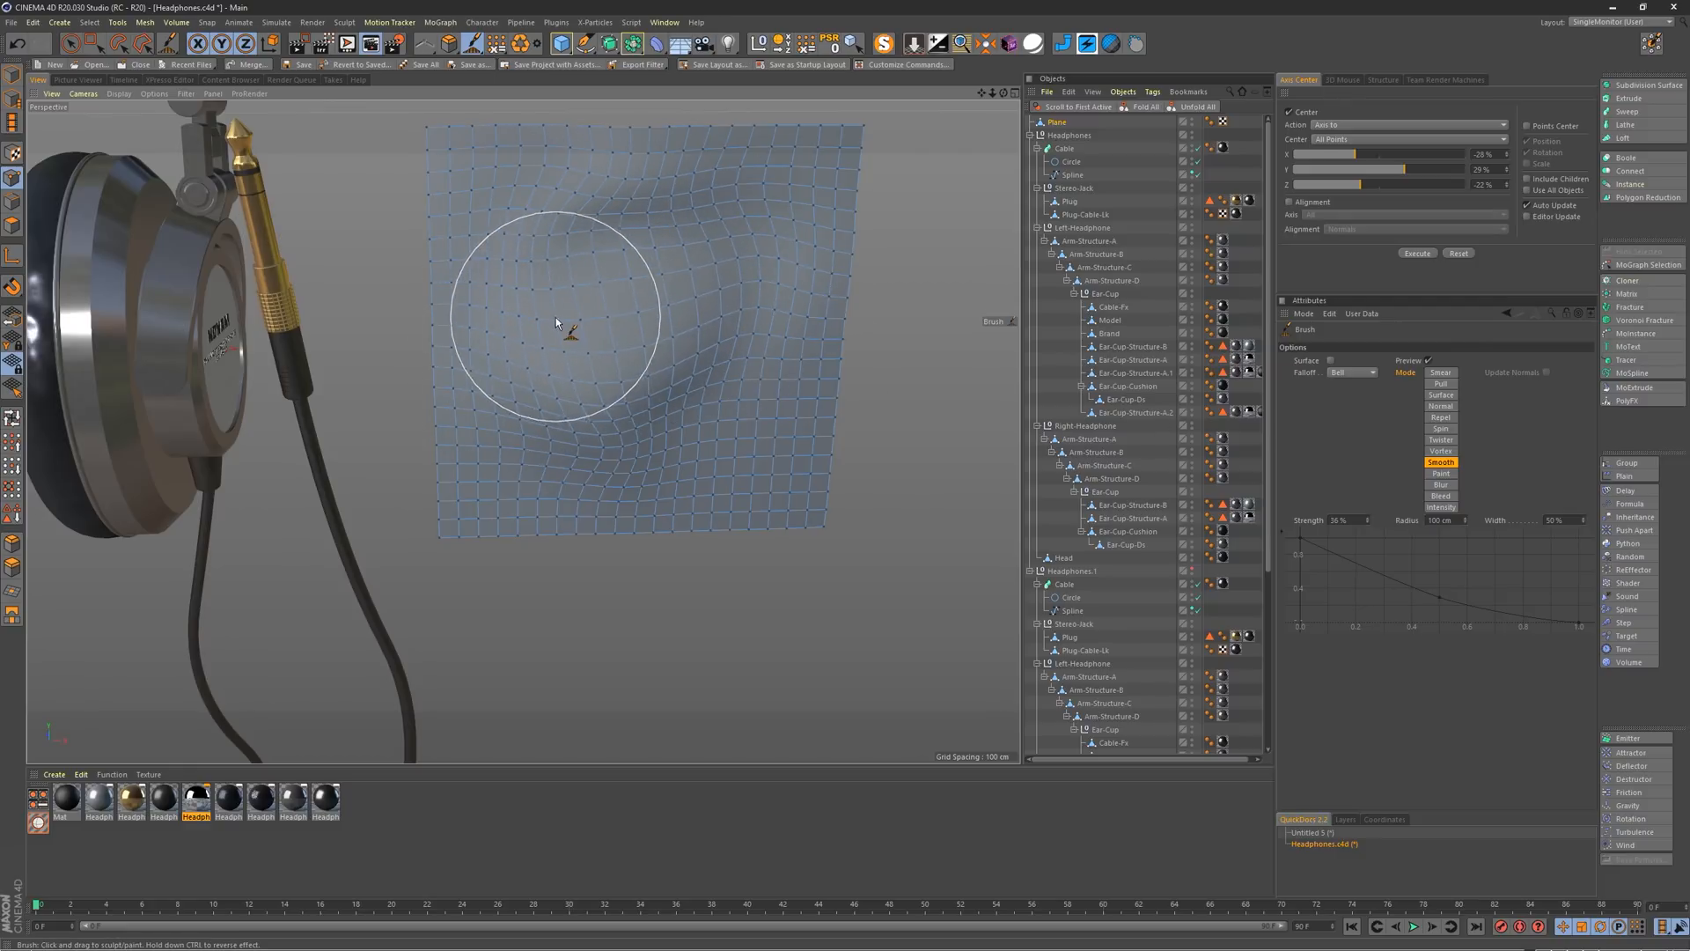
drag(554, 329, 634, 305)
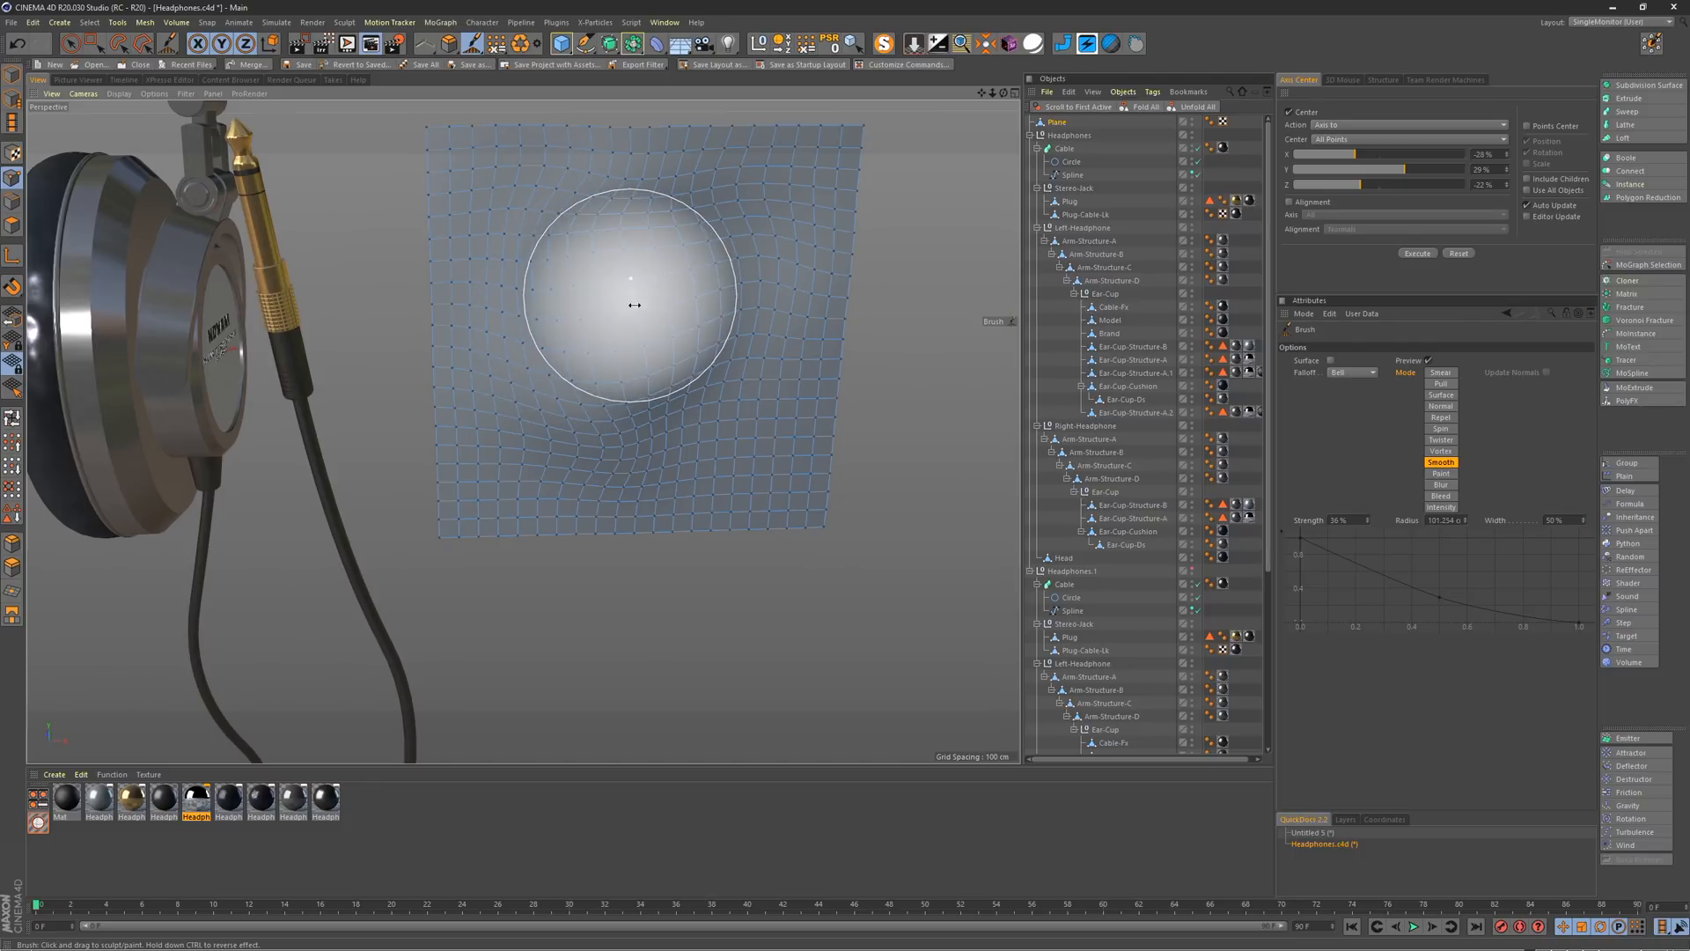
click(629, 280)
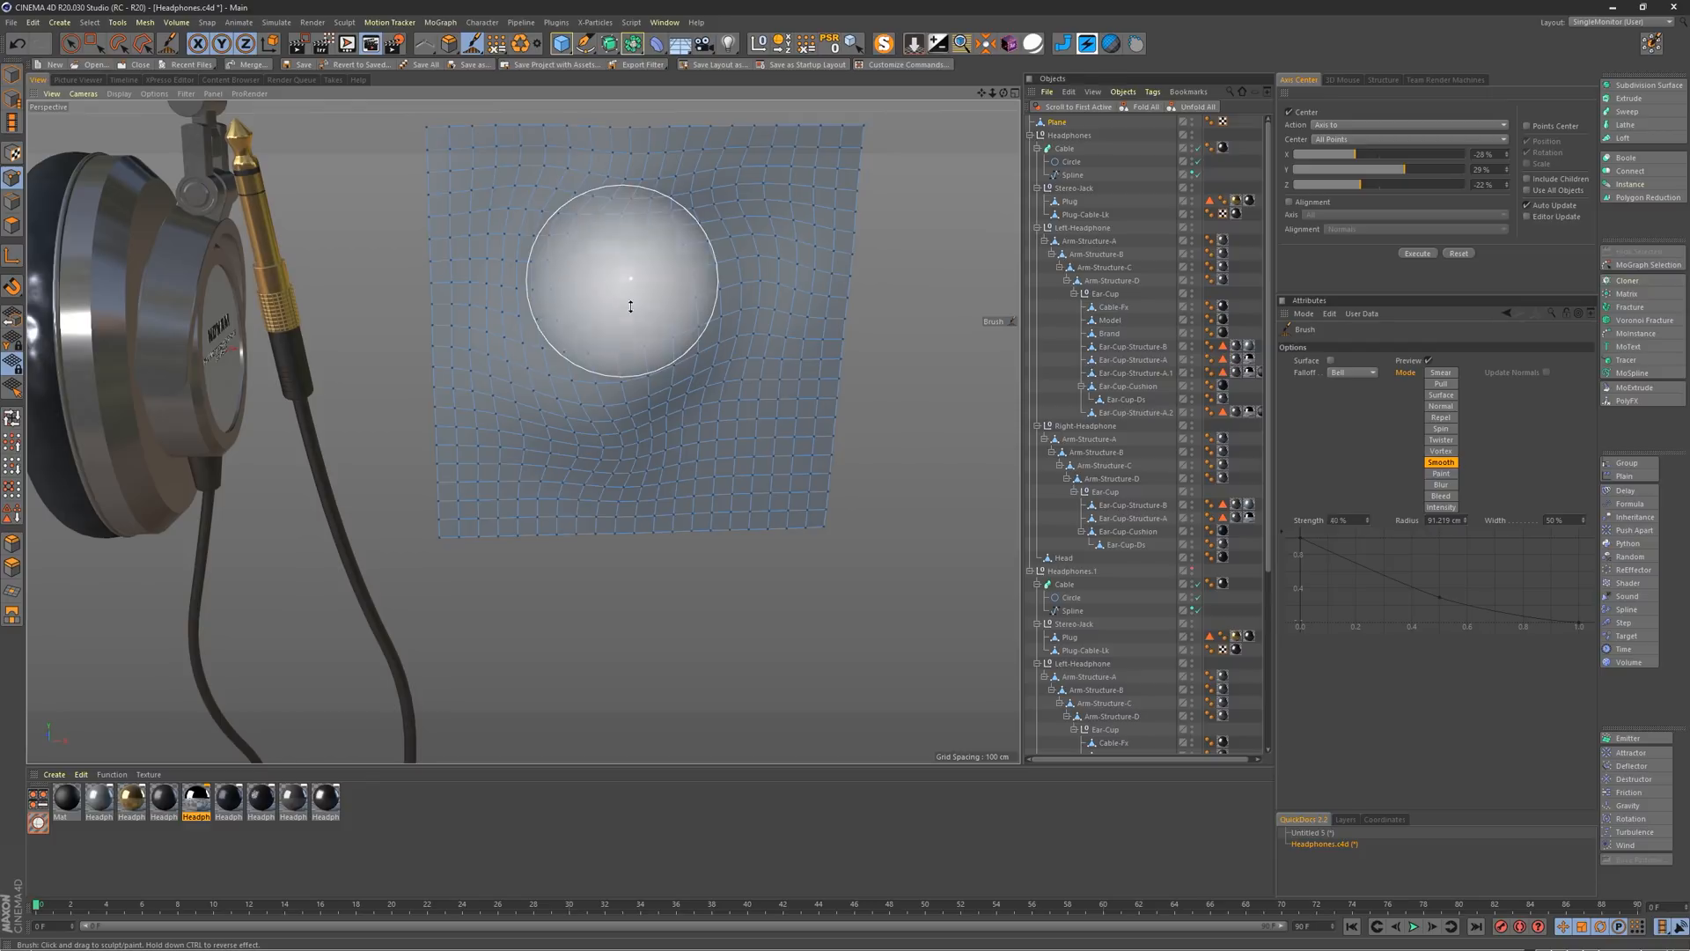
drag(630, 307, 641, 307)
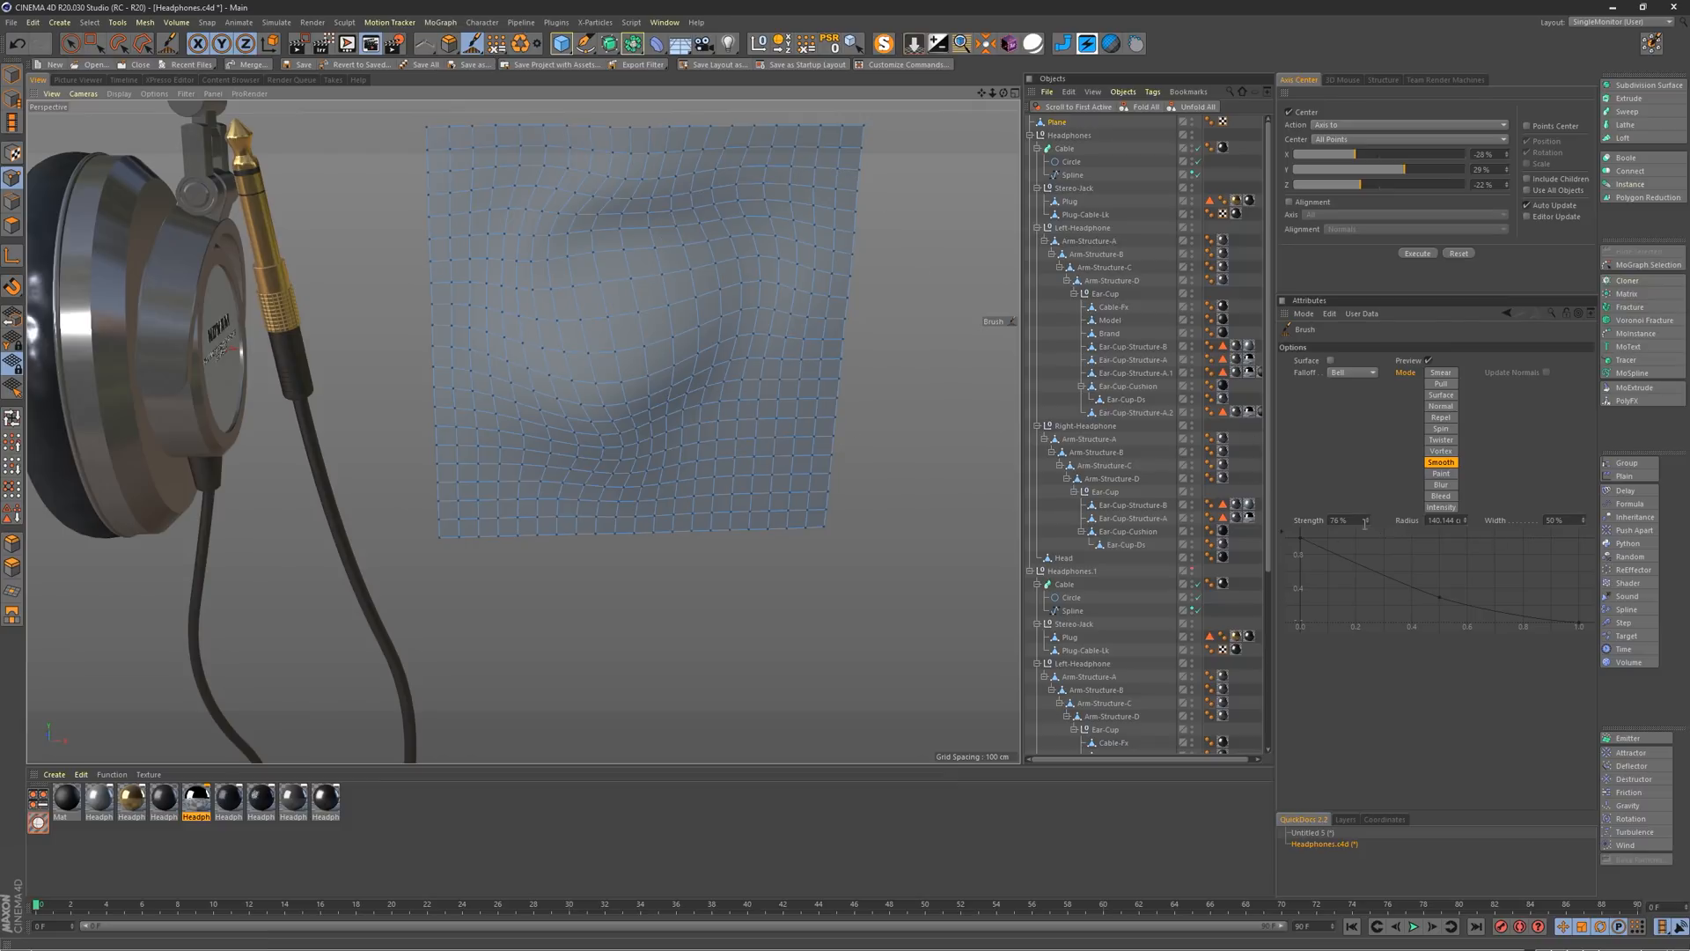
mouse_move(1365, 534)
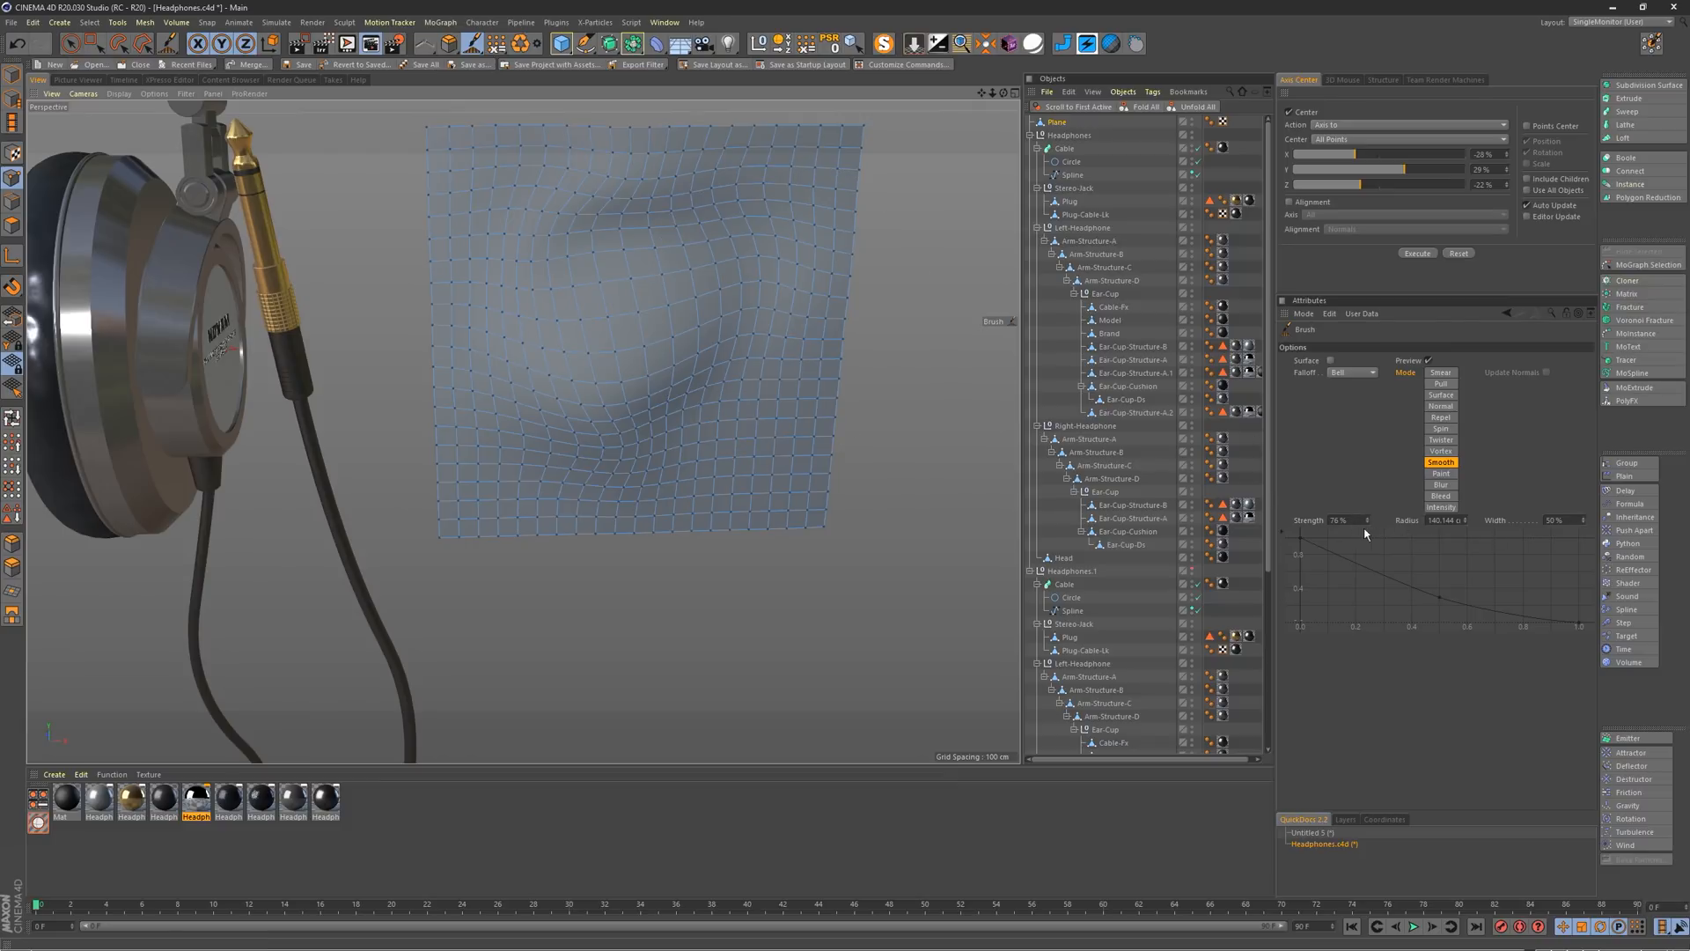
mouse_move(523, 330)
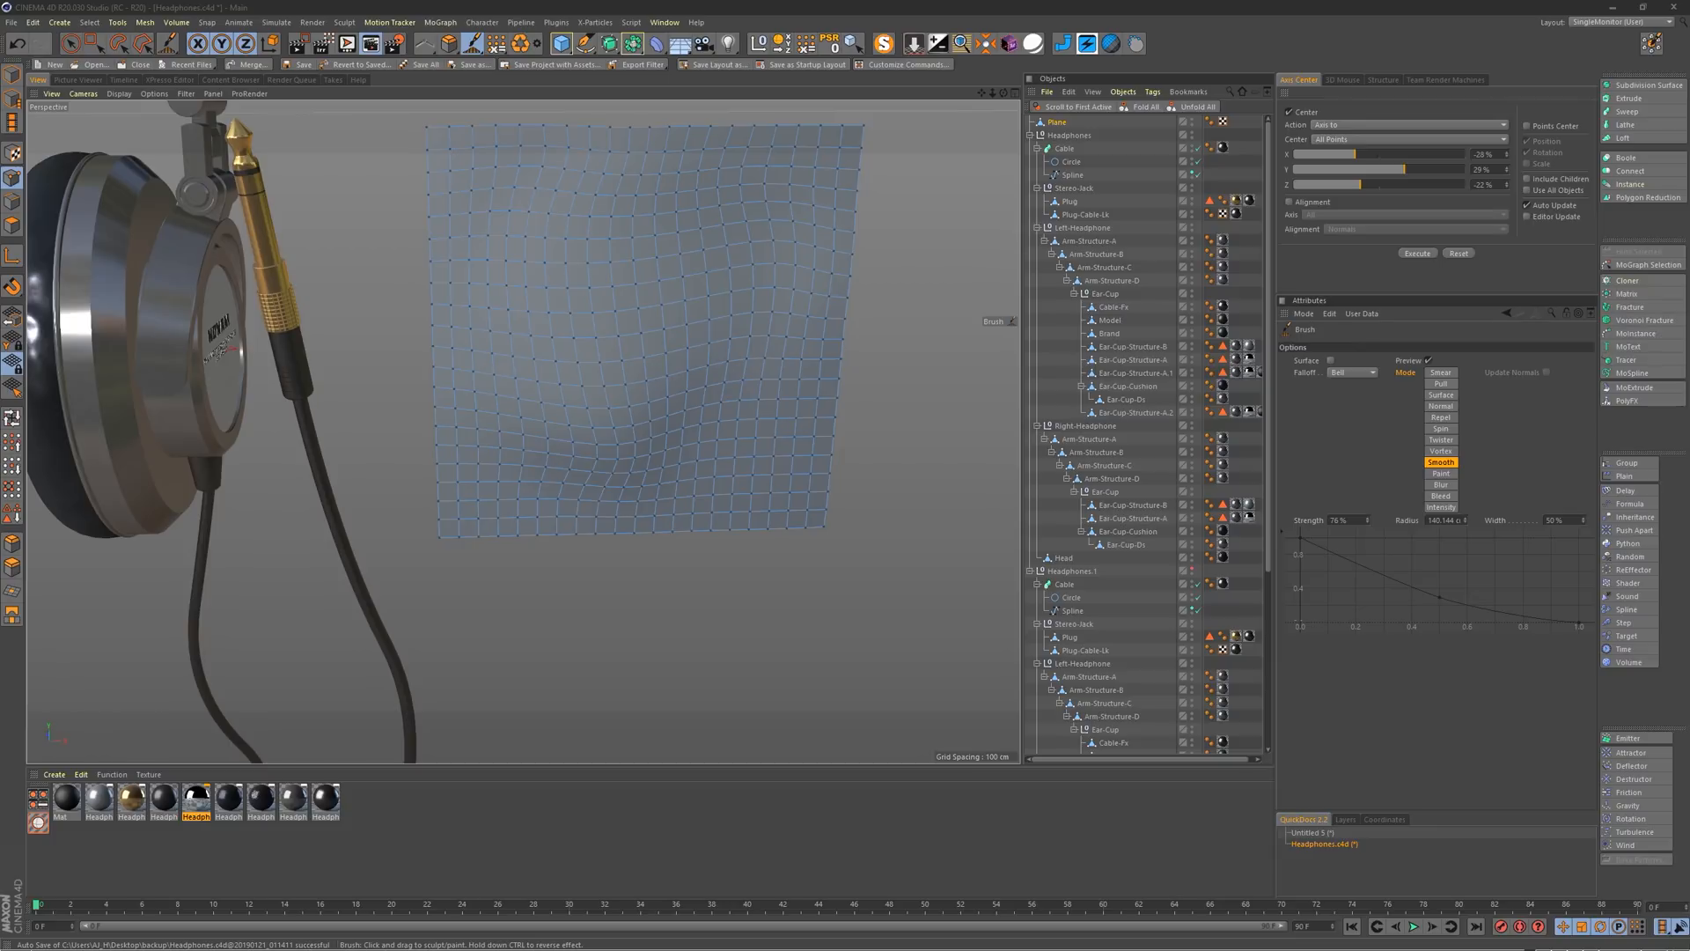
mouse_move(615, 207)
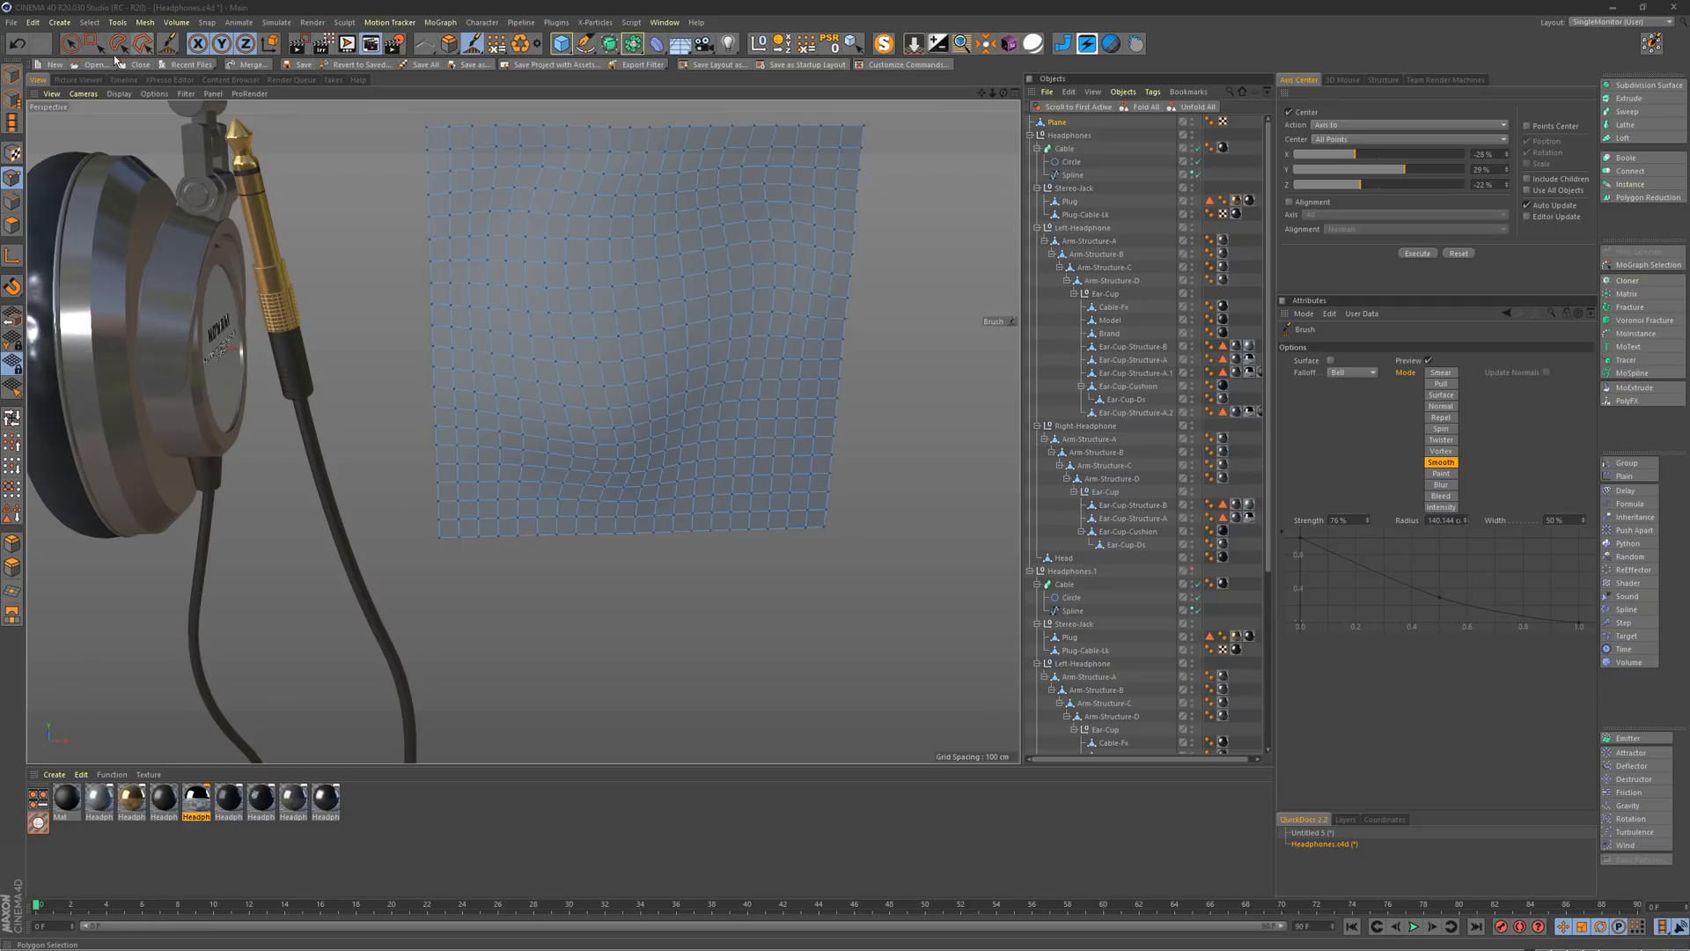
Step: Bring up the File menu's commands (New, Open, Save…) ready to tear off
click(12, 21)
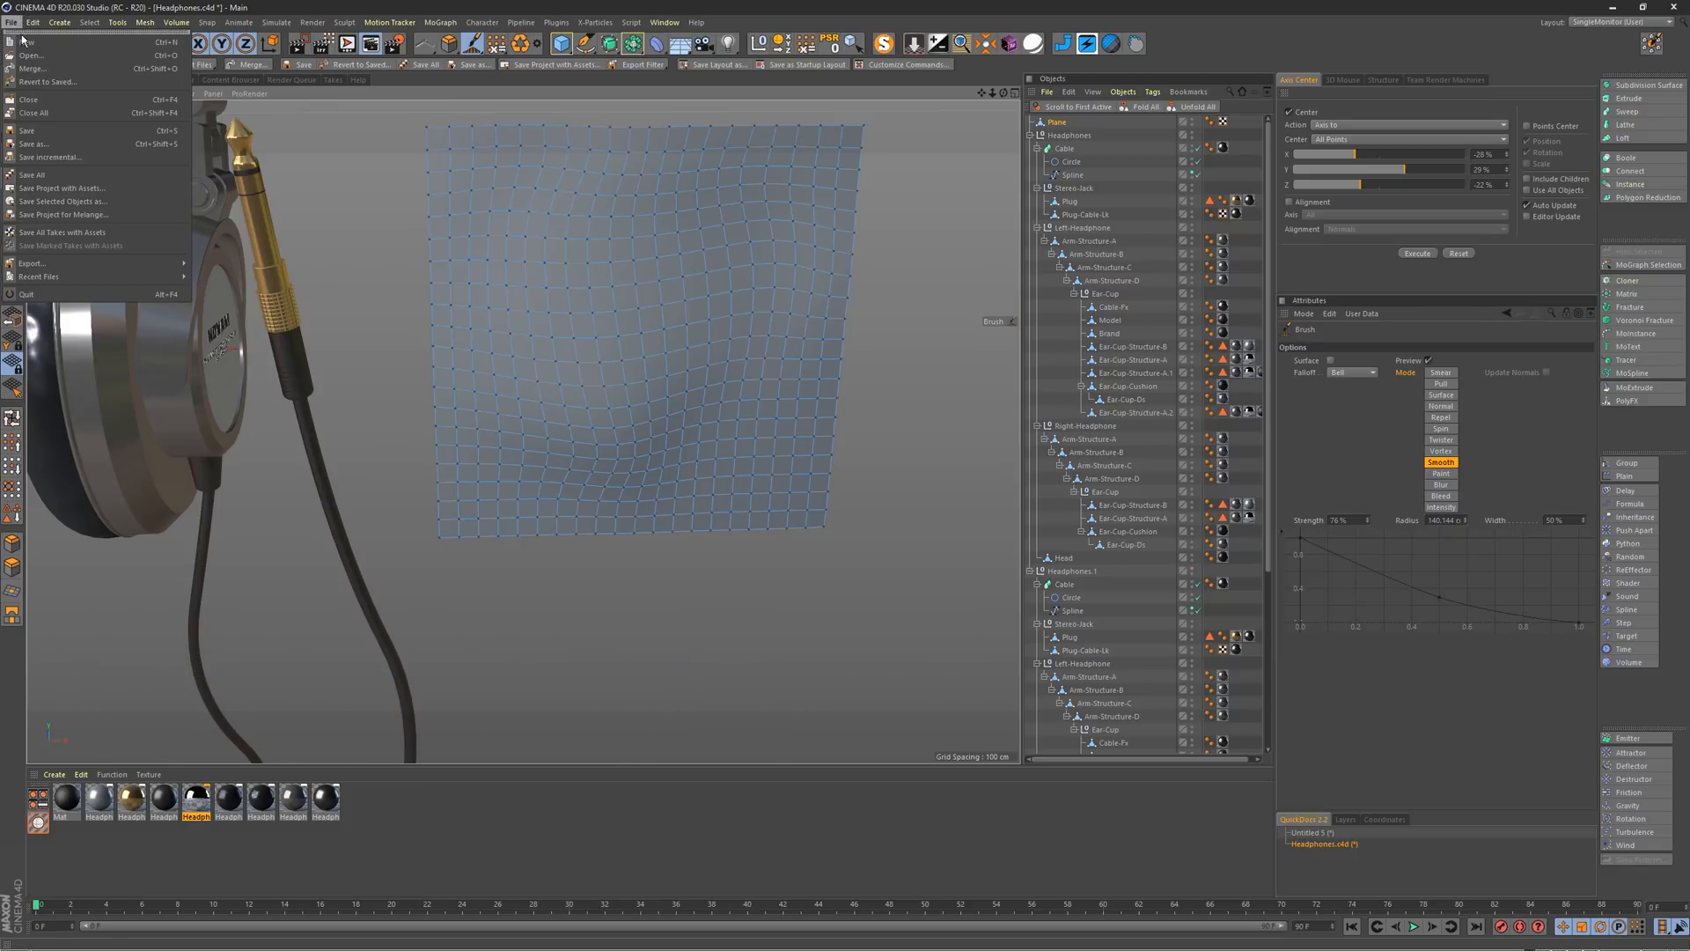
mouse_move(35, 142)
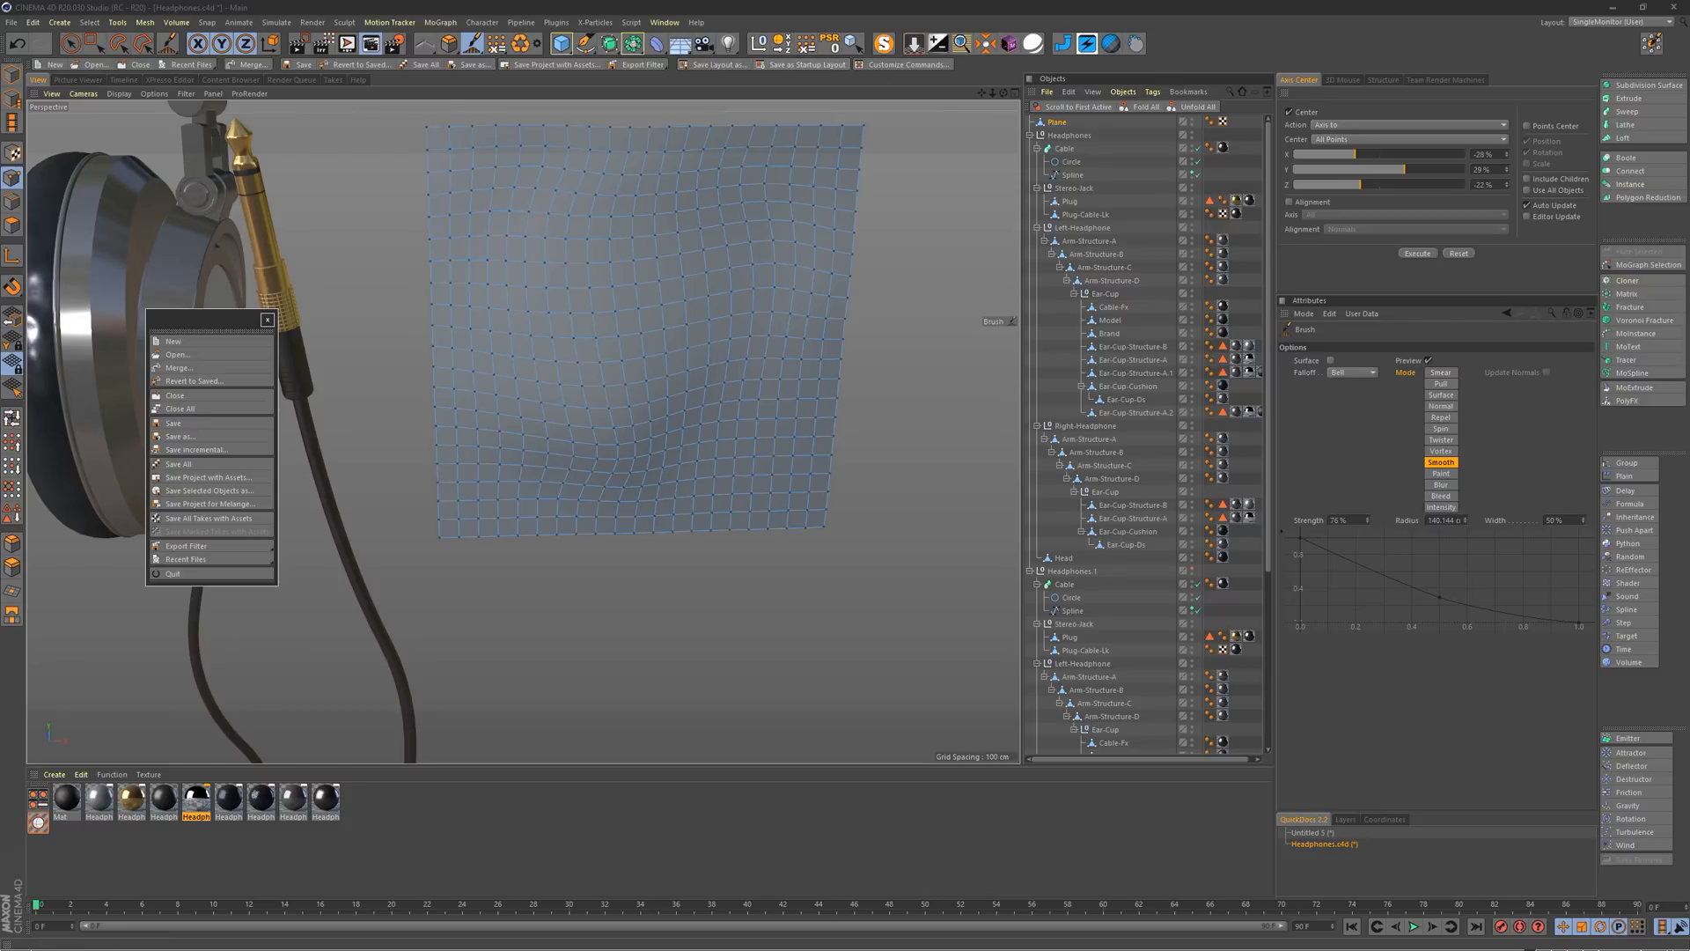
mouse_move(1145, 264)
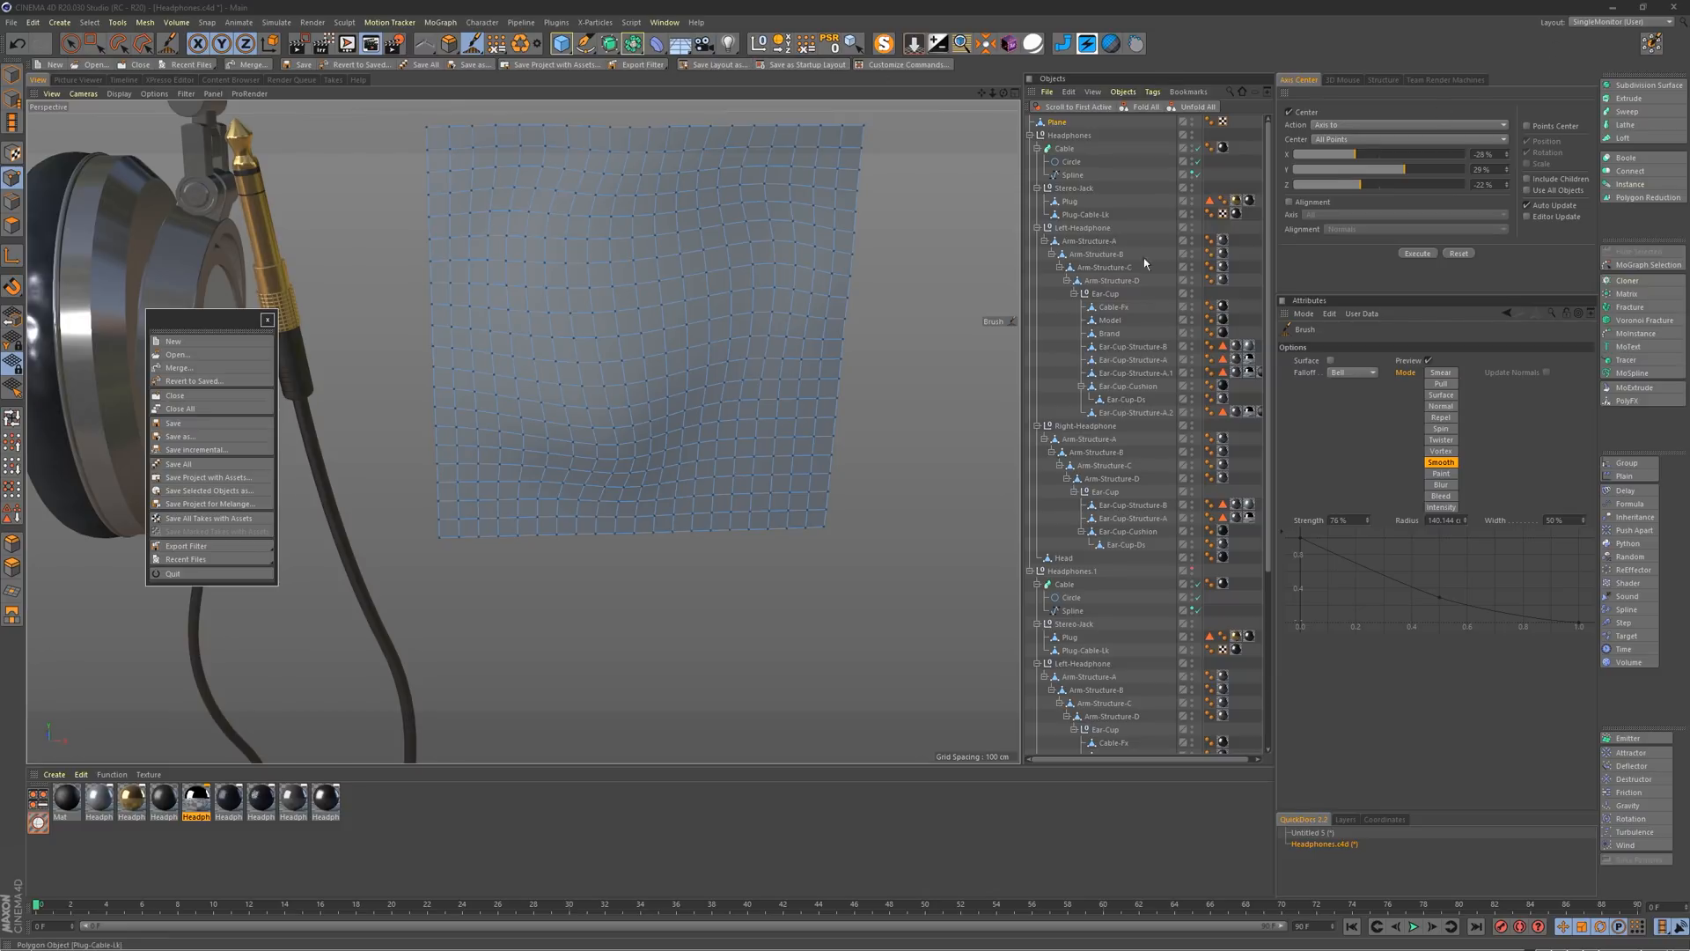
mouse_move(732, 55)
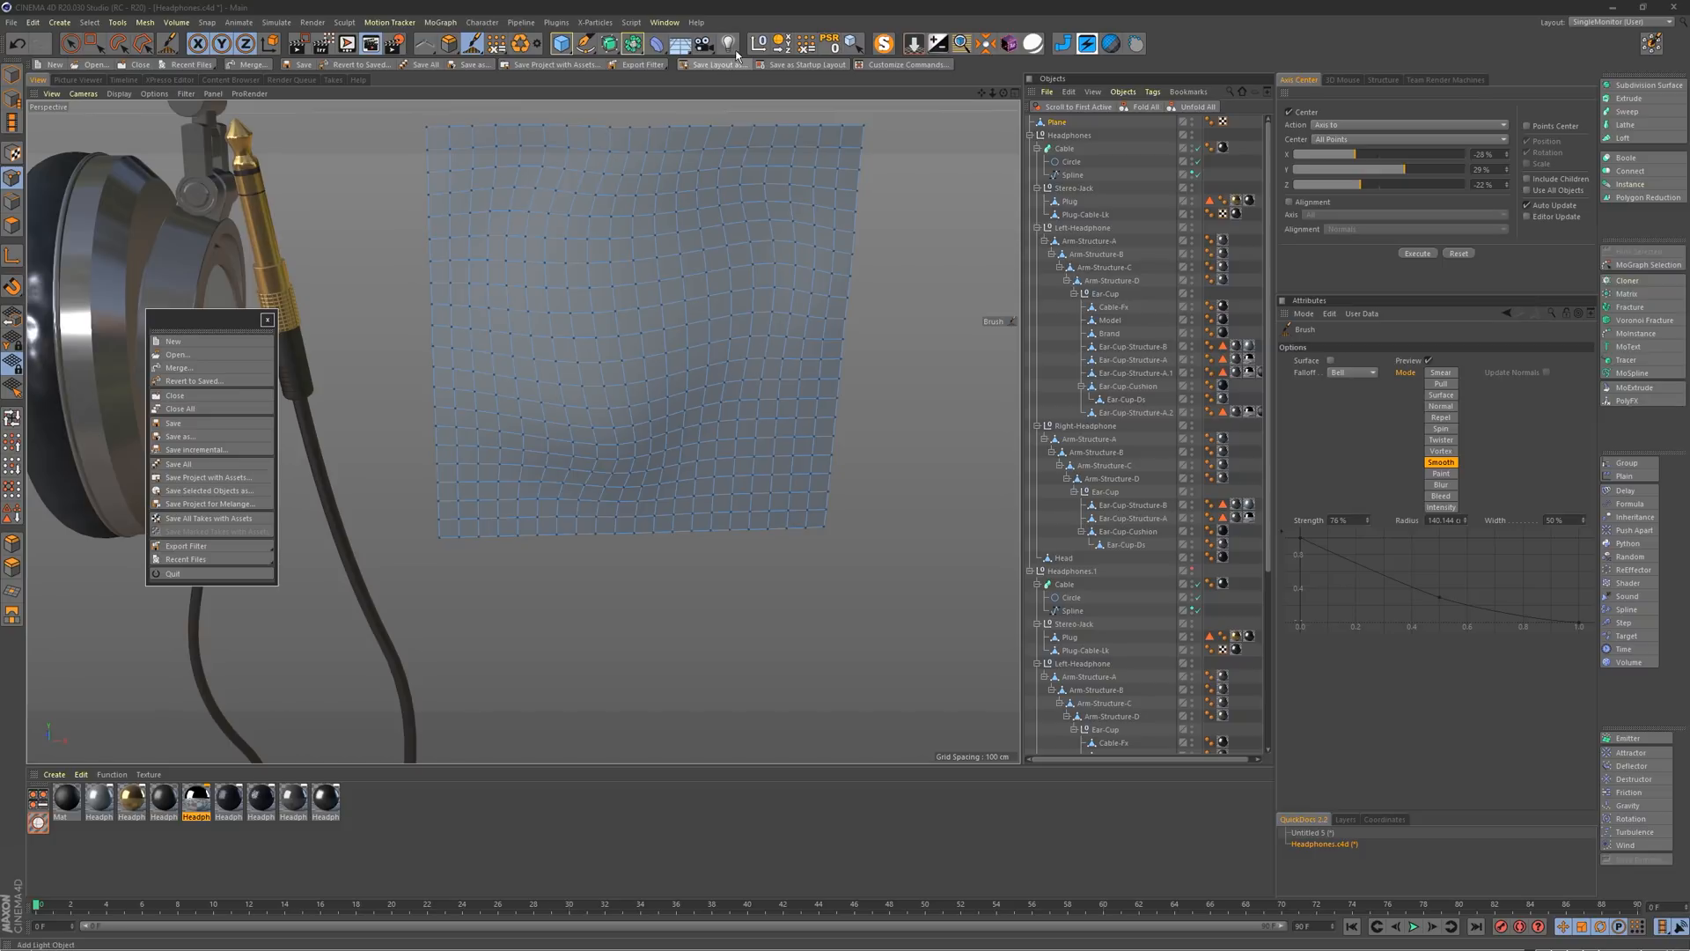
Step: Browse Window > Customization, then switch to the other open project with the full headphones
click(663, 21)
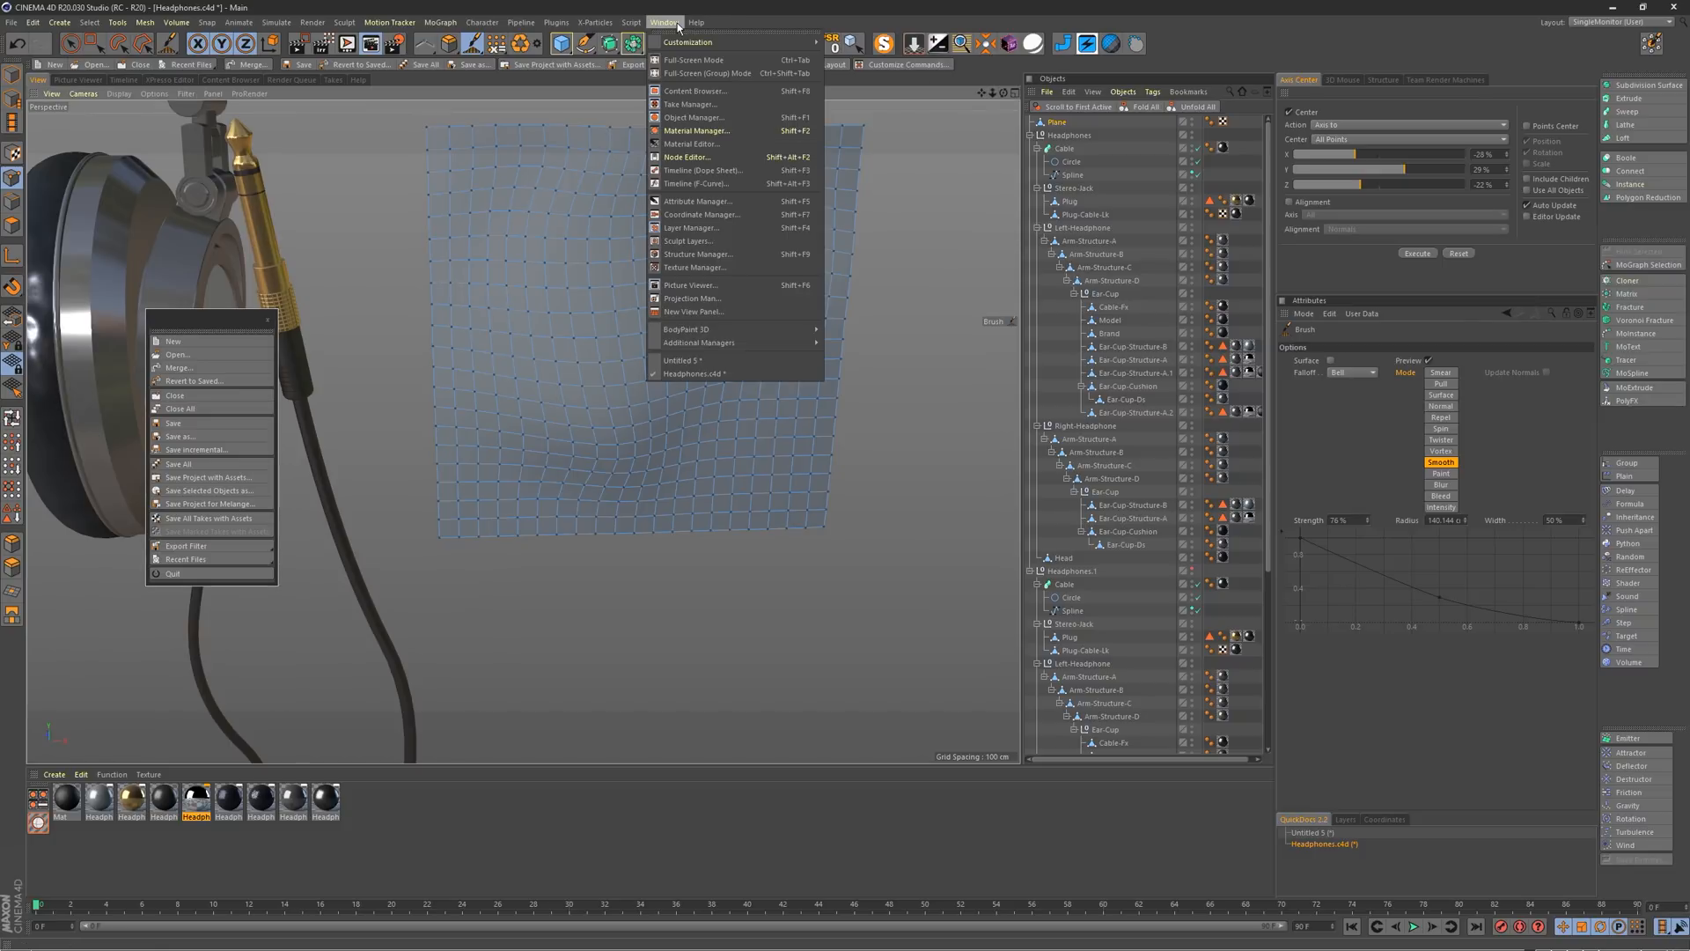
mouse_move(687, 43)
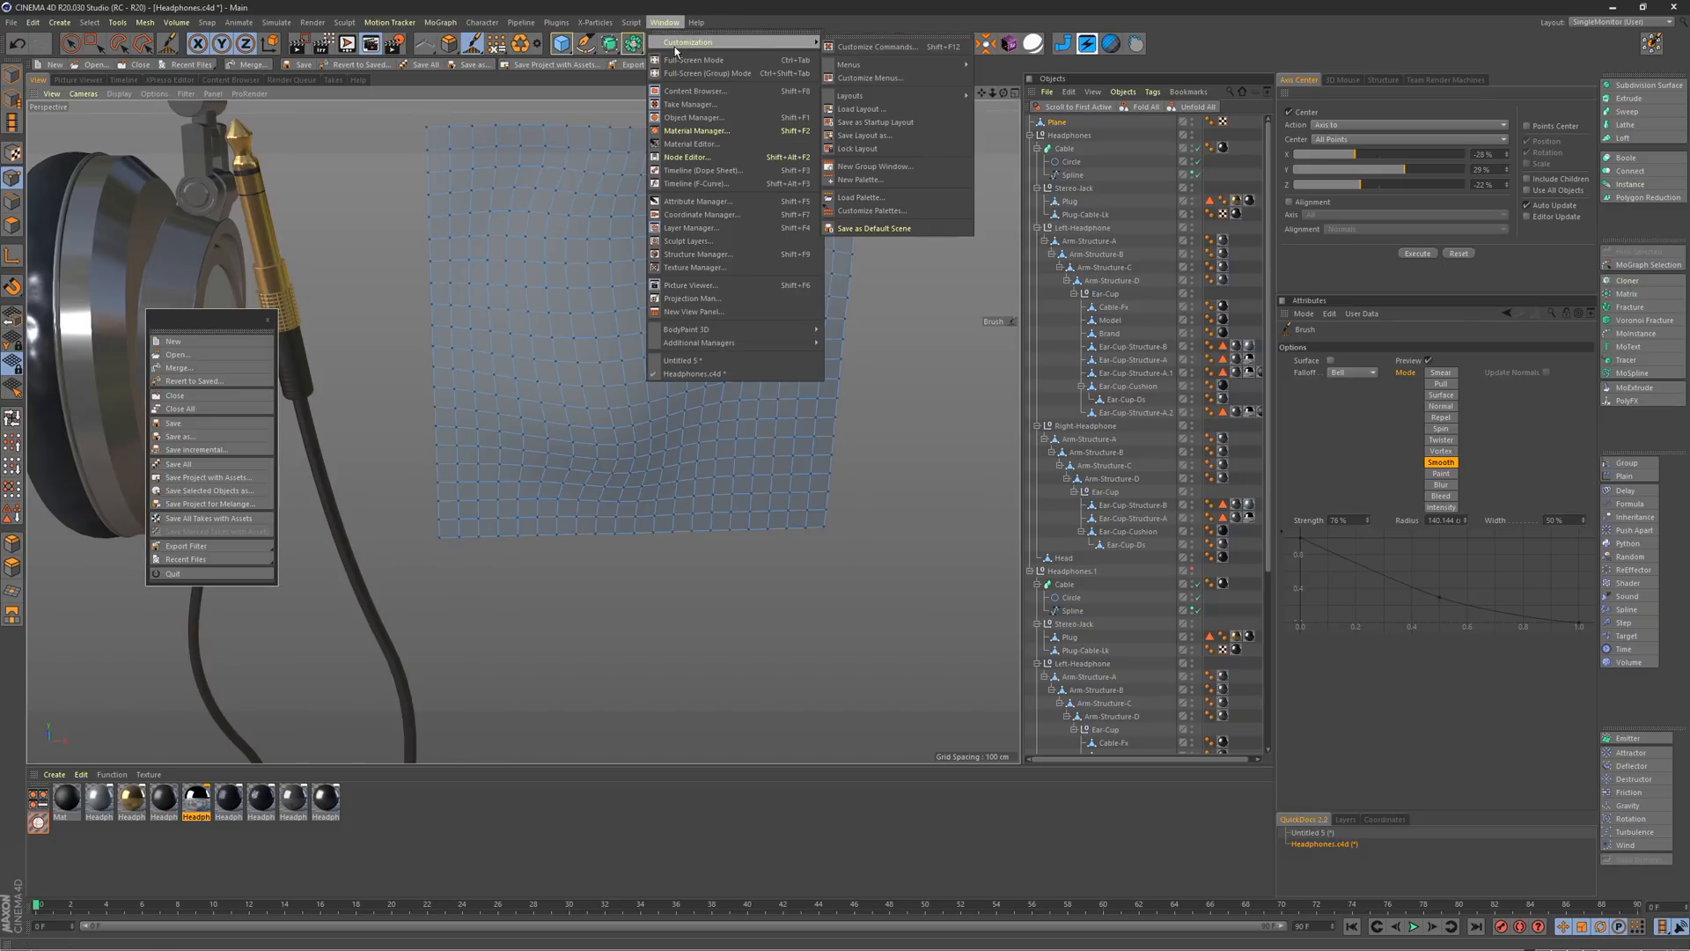
mouse_move(863, 148)
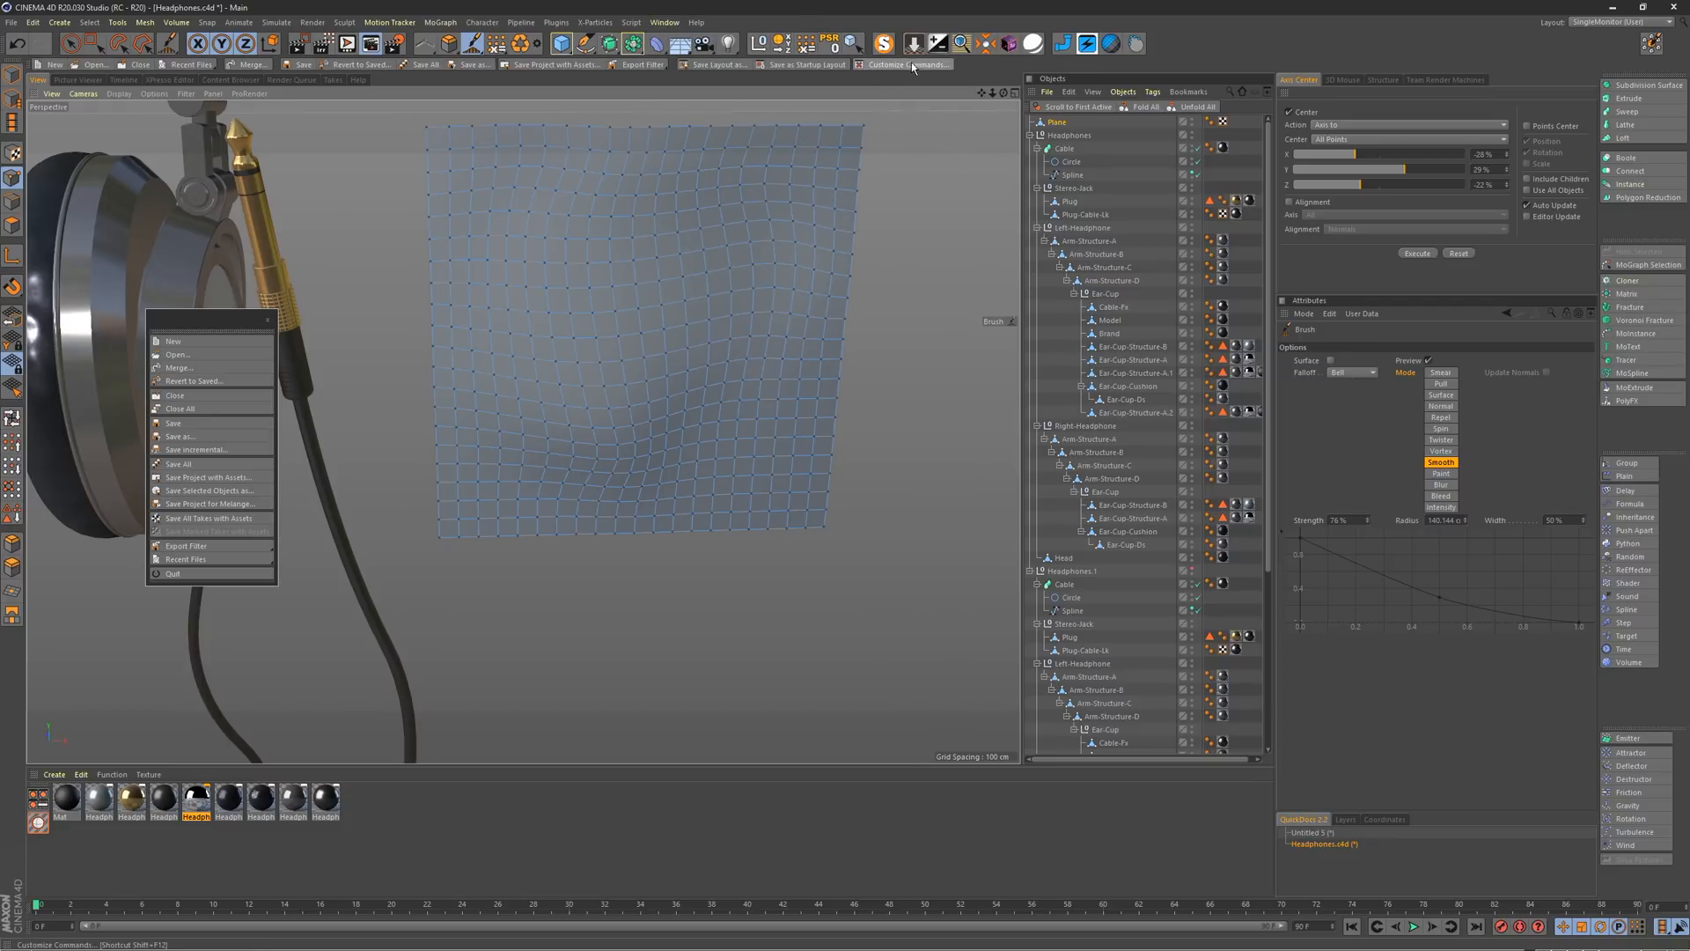
click(903, 66)
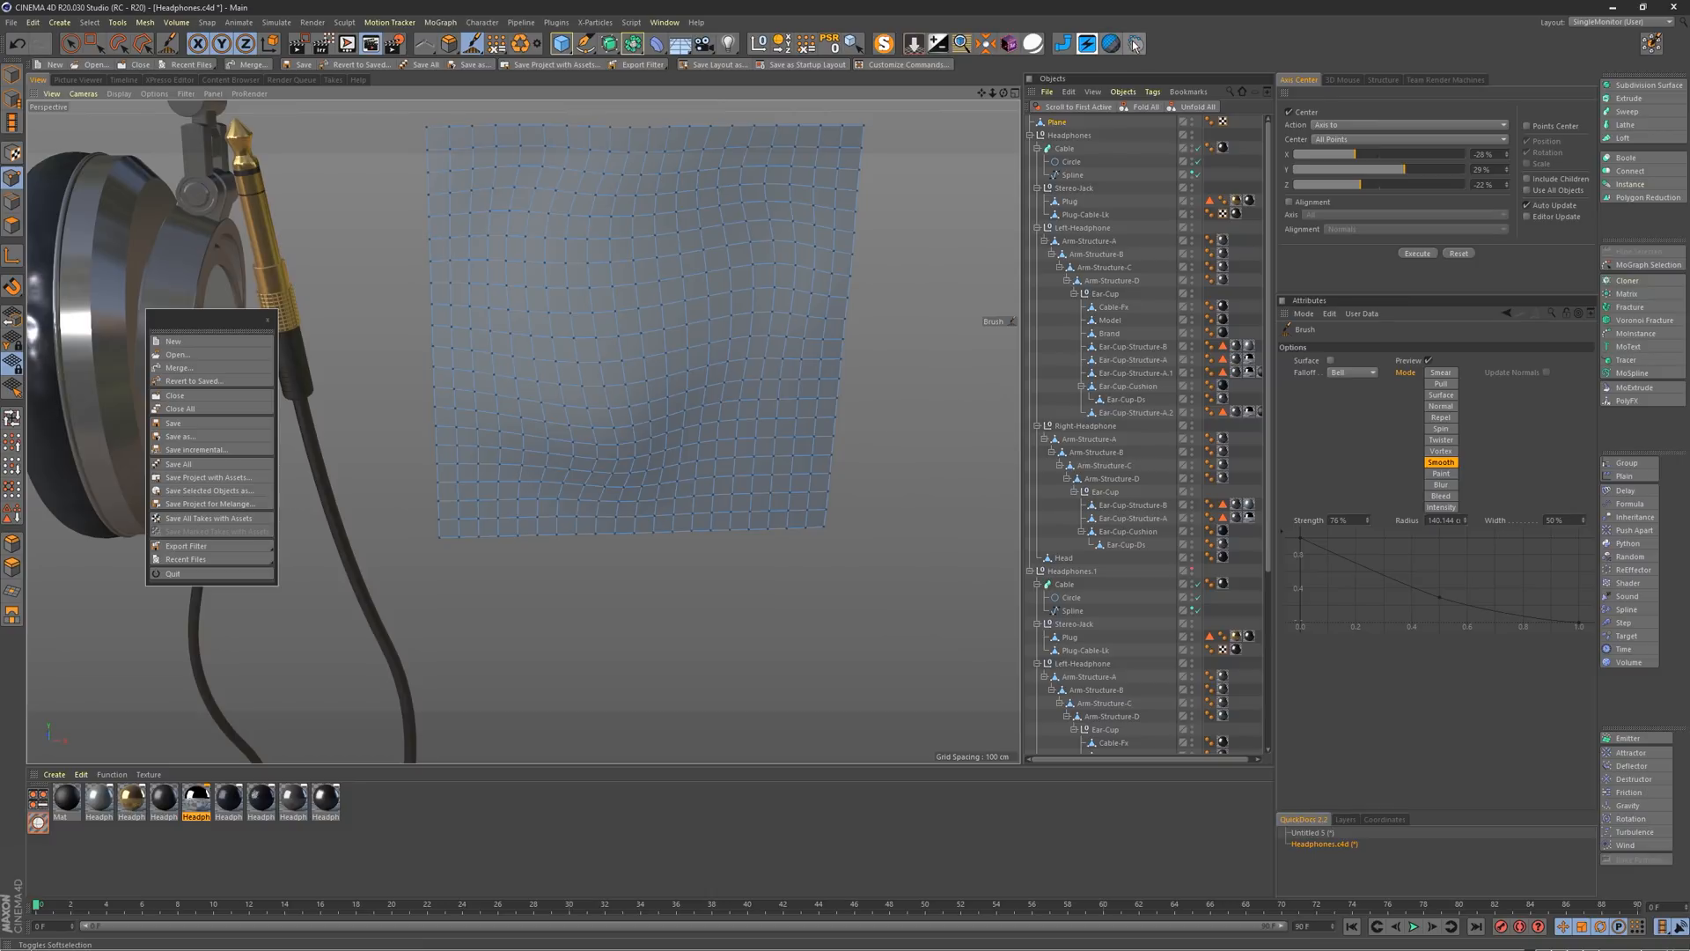
click(1132, 42)
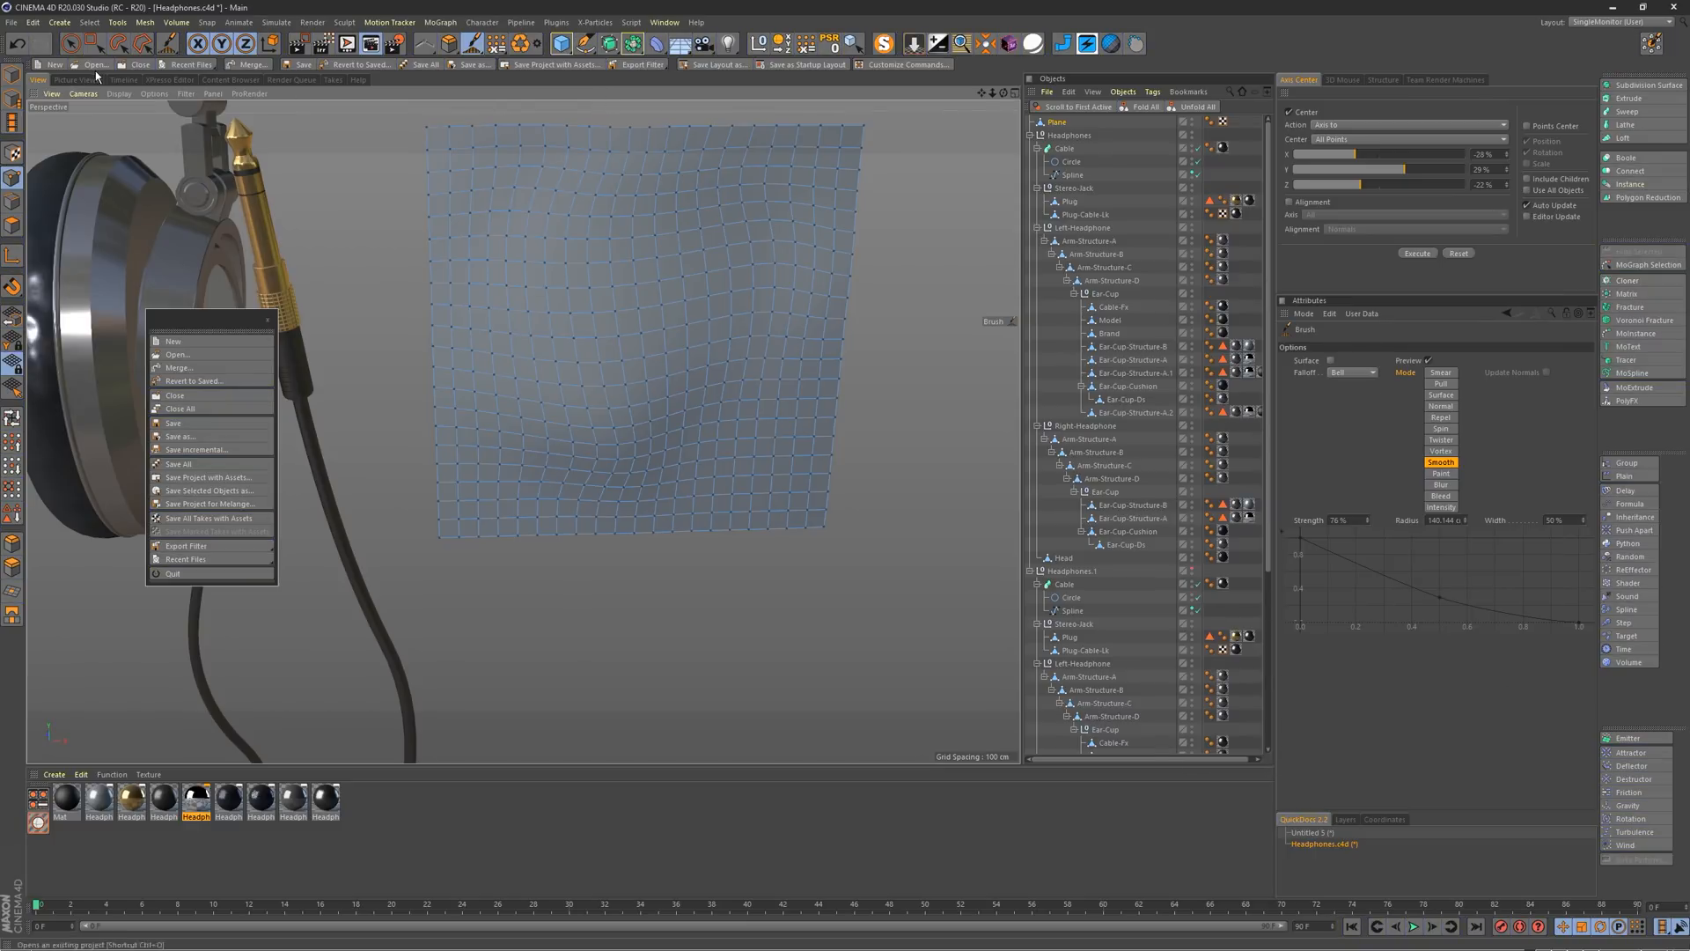
mouse_move(629, 127)
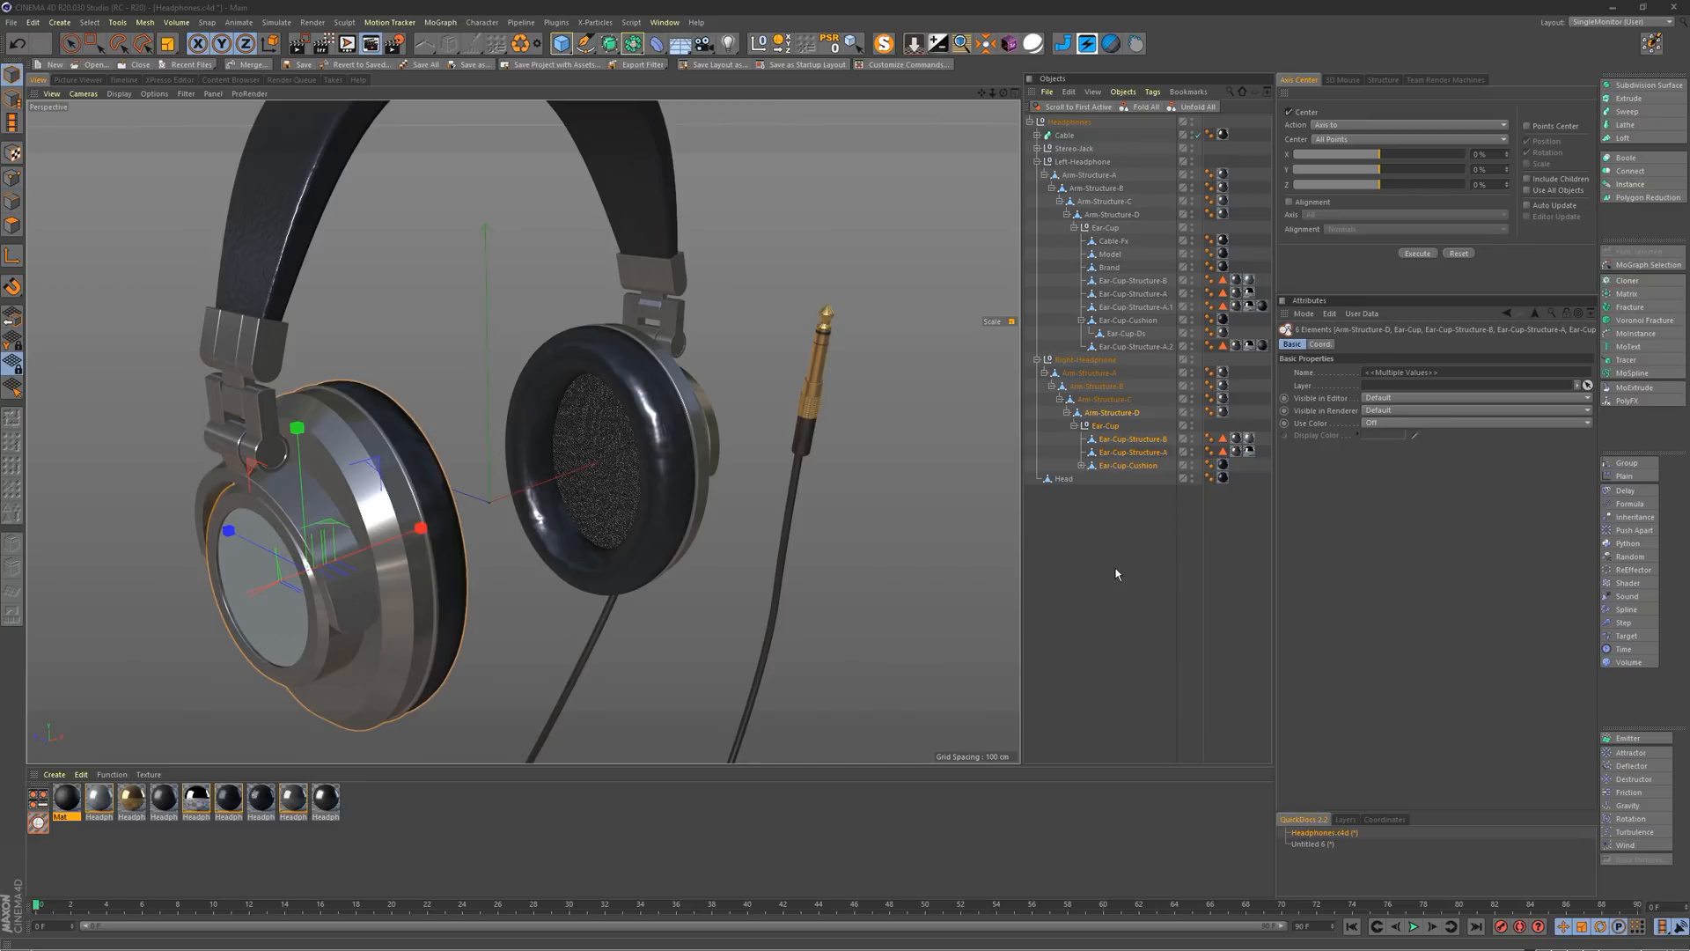
mouse_move(1322, 285)
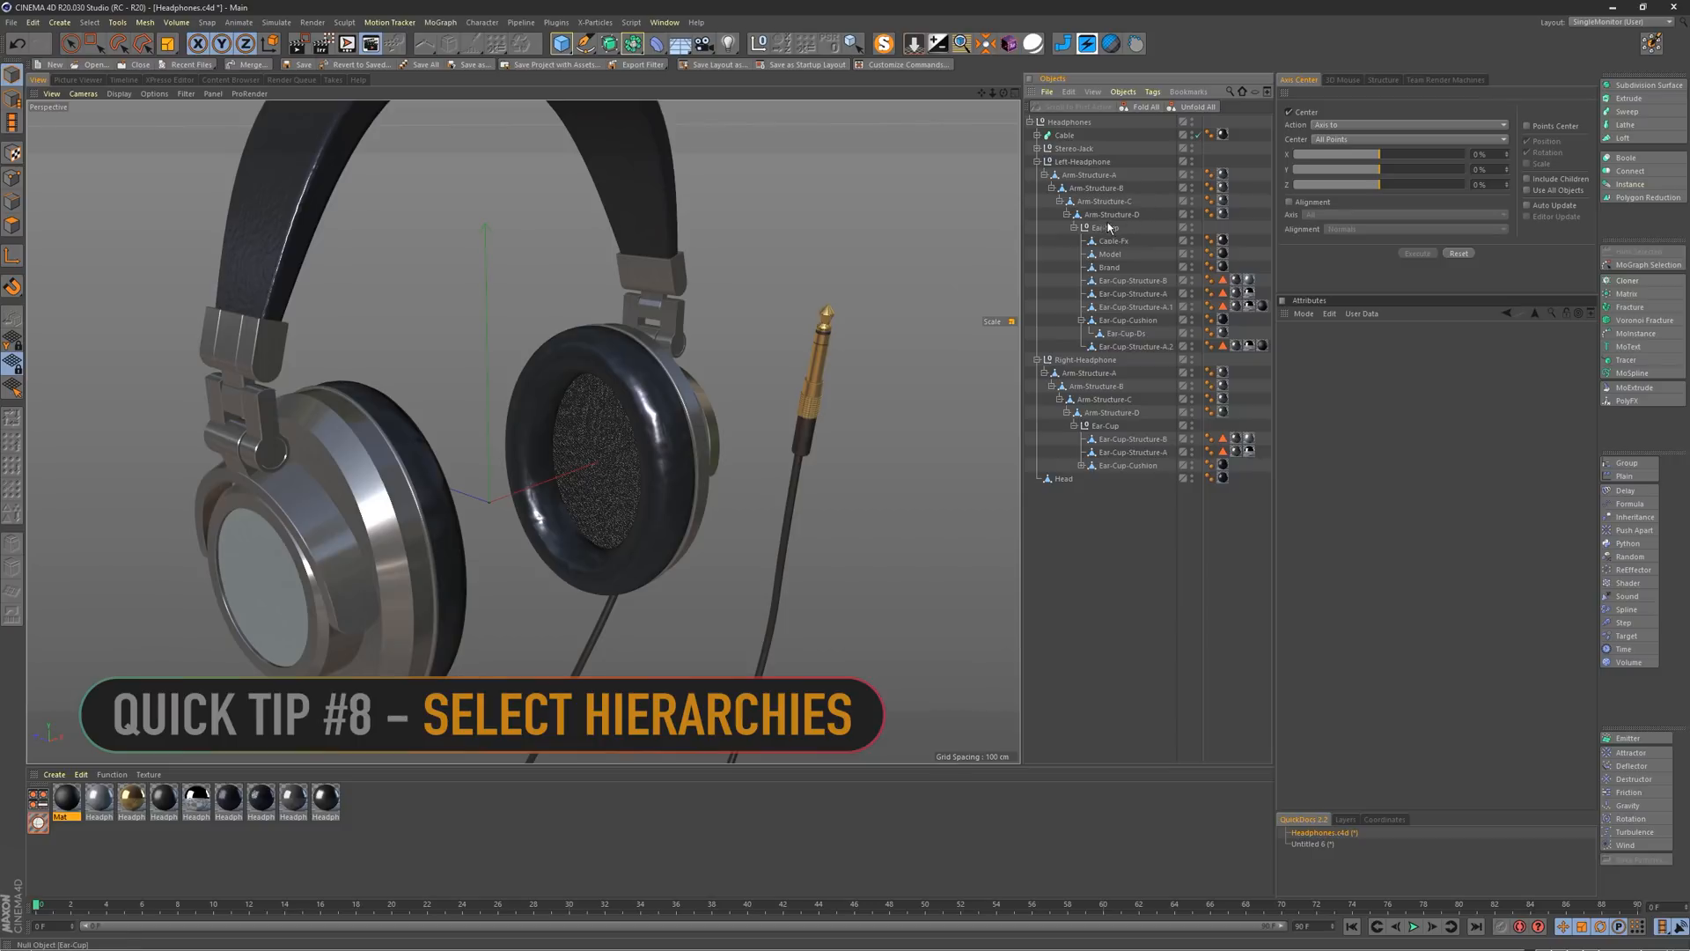
mouse_move(1108, 231)
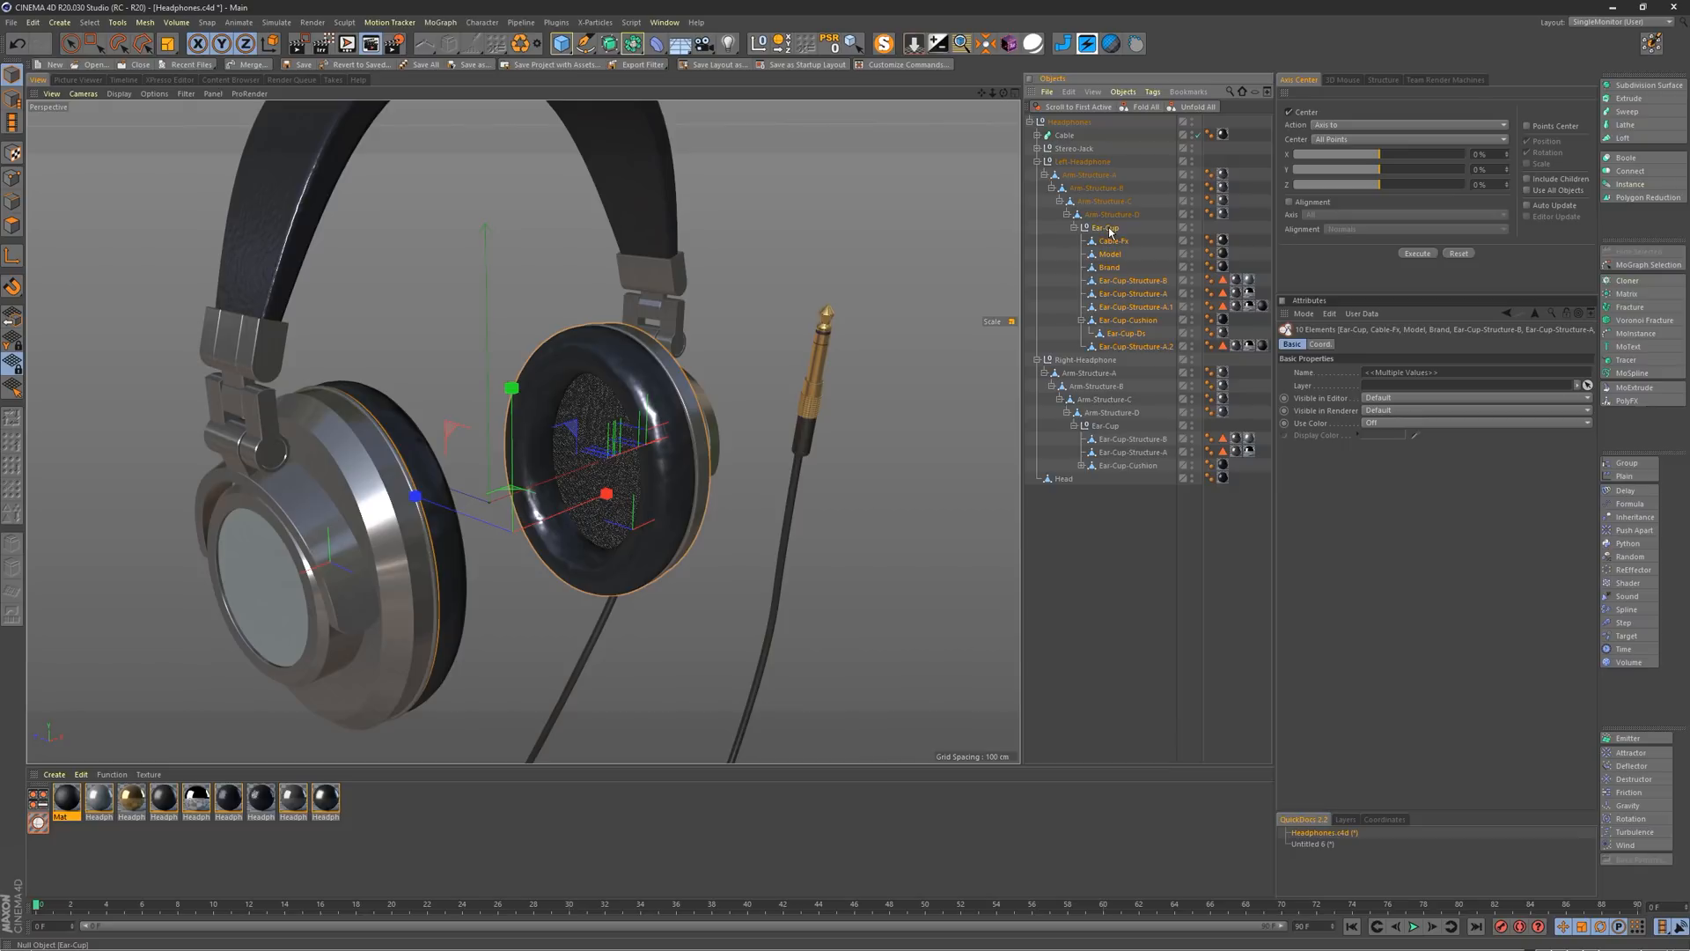
Step: Ctrl-select the Ear-Cup object in the Object Manager together with all its children
click(1104, 227)
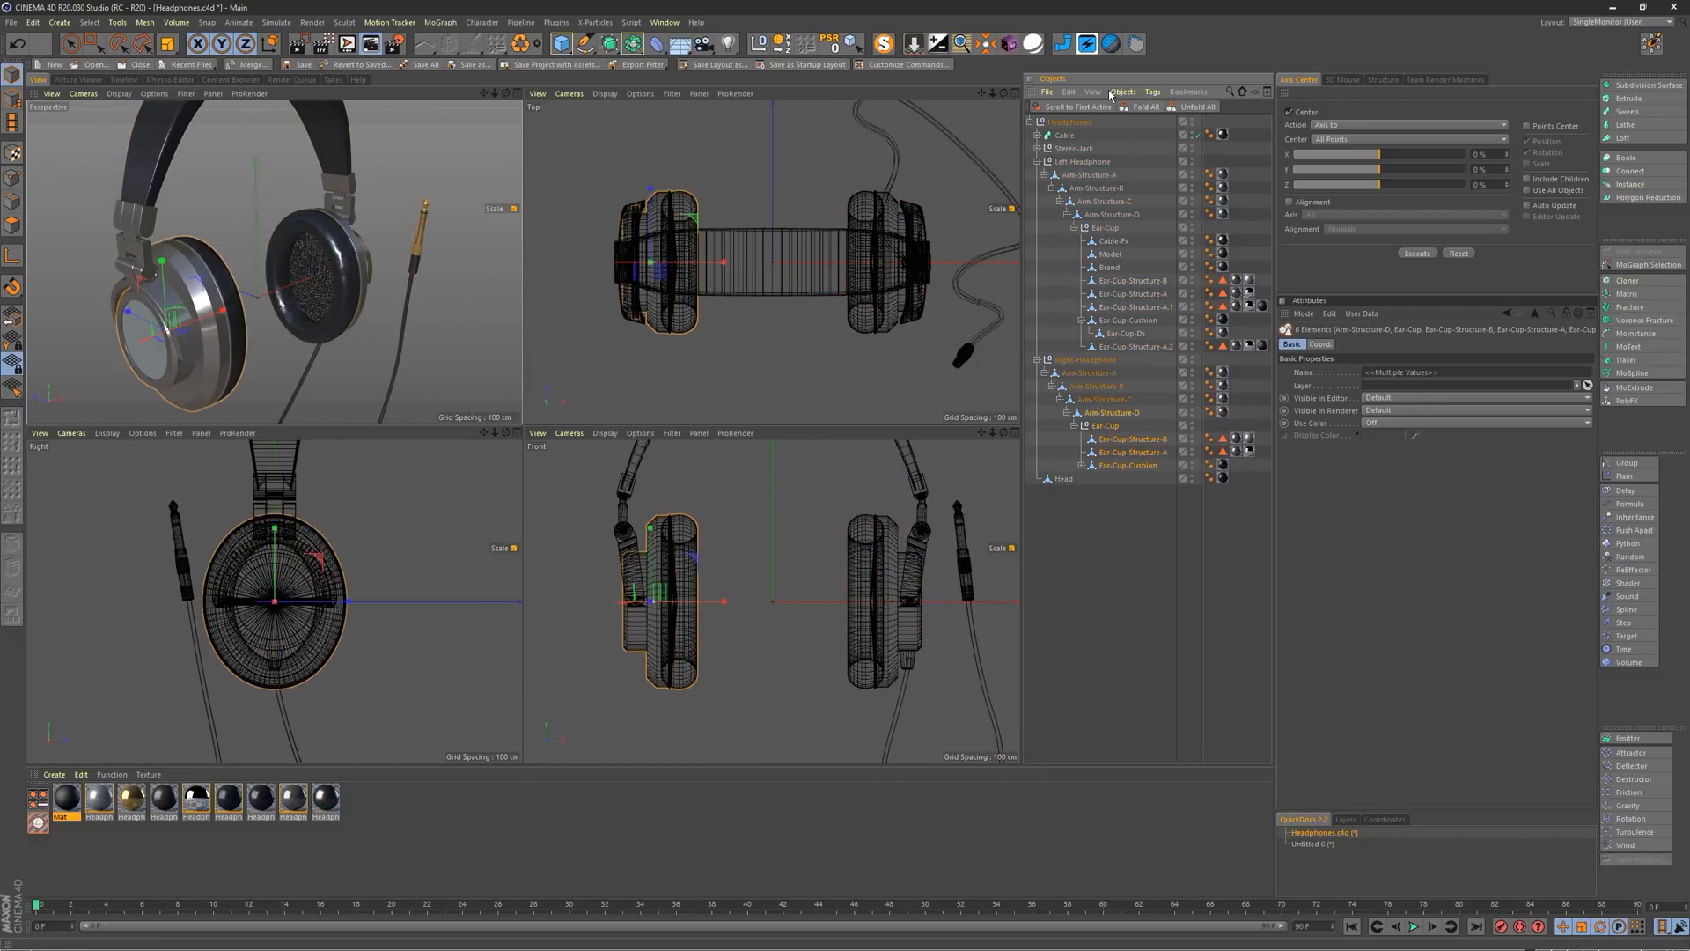
Step: Show the Object Manager's Edit commands, including Select Children
click(1069, 91)
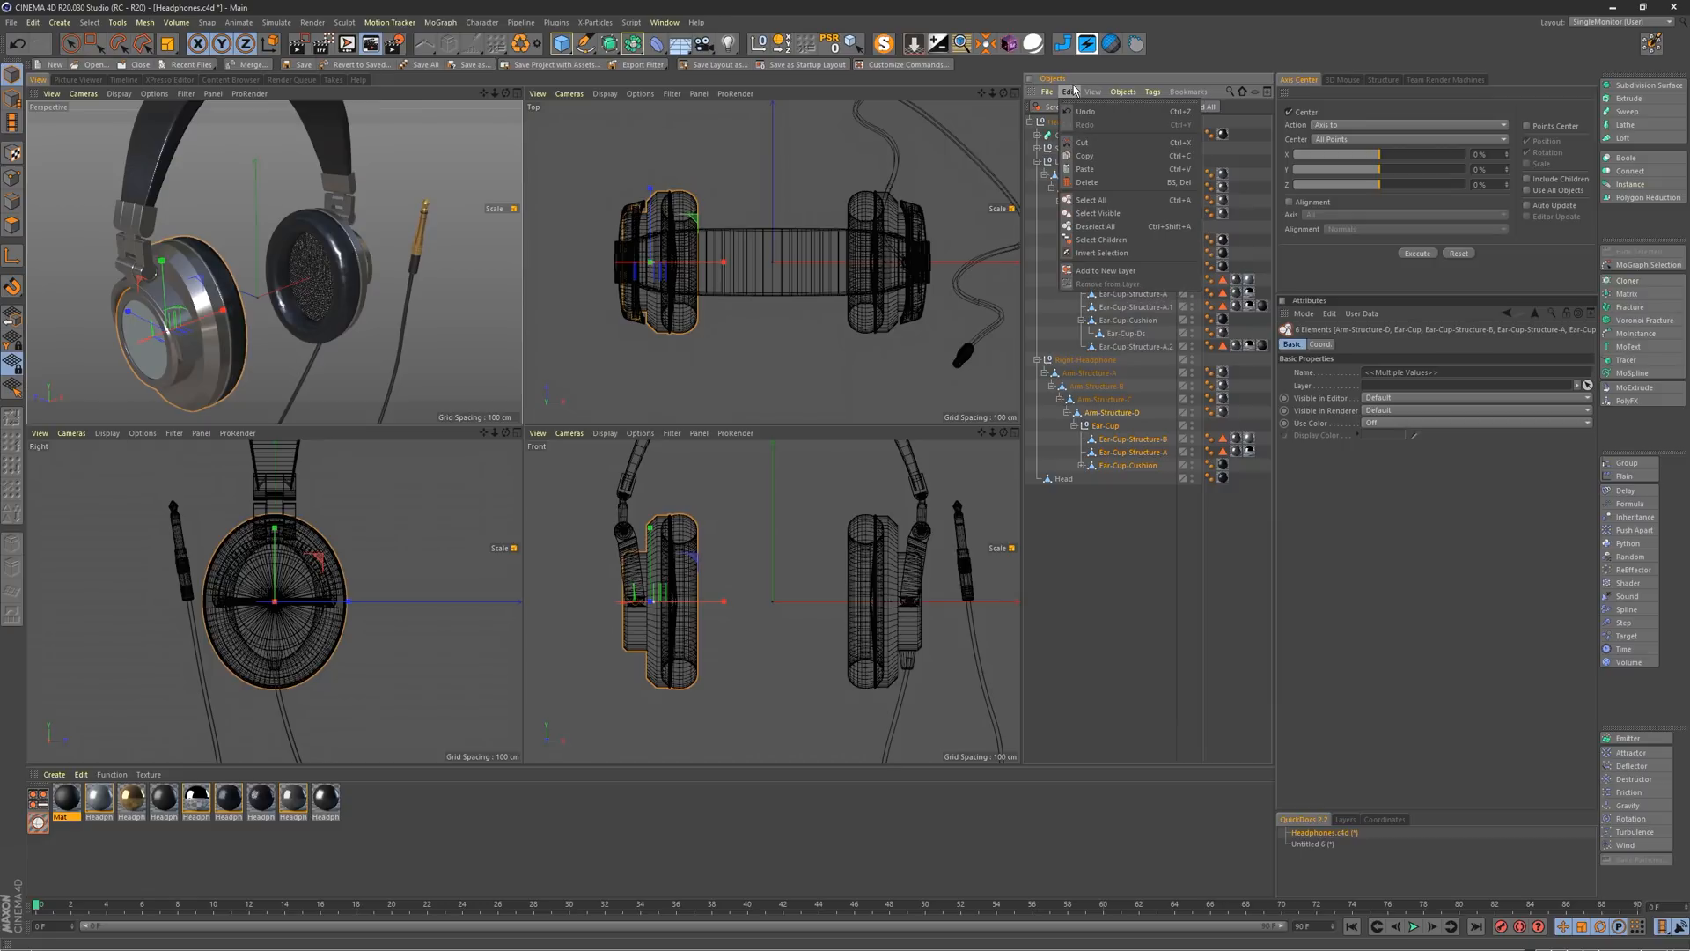
mouse_move(1102, 238)
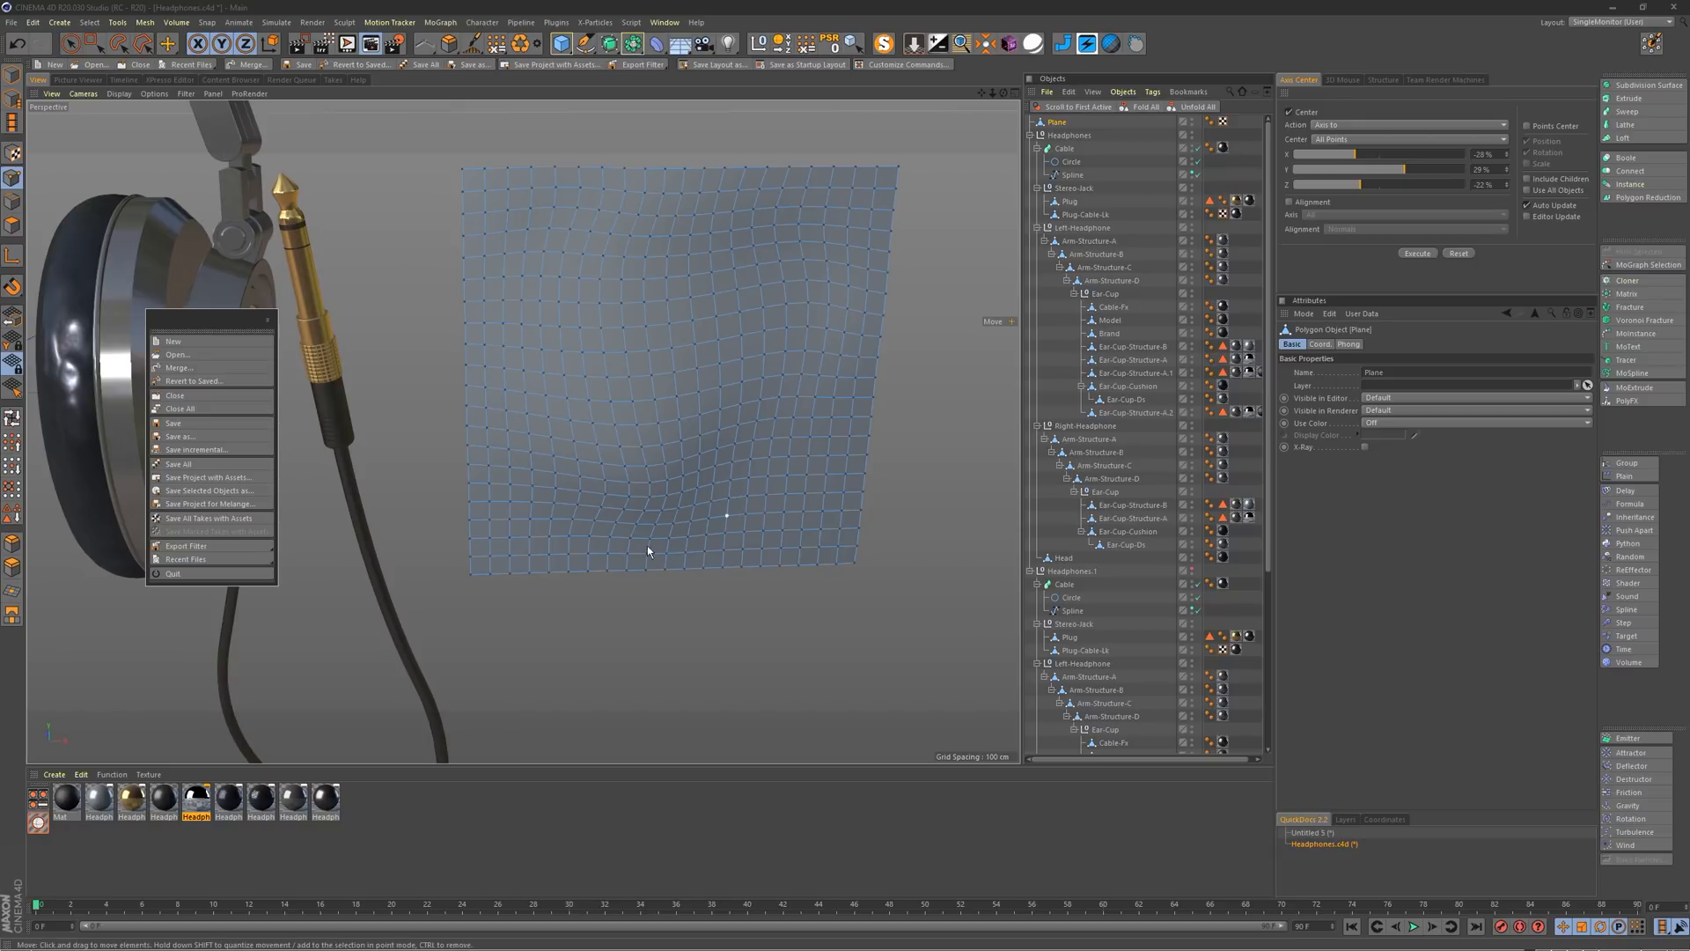
mouse_move(991, 611)
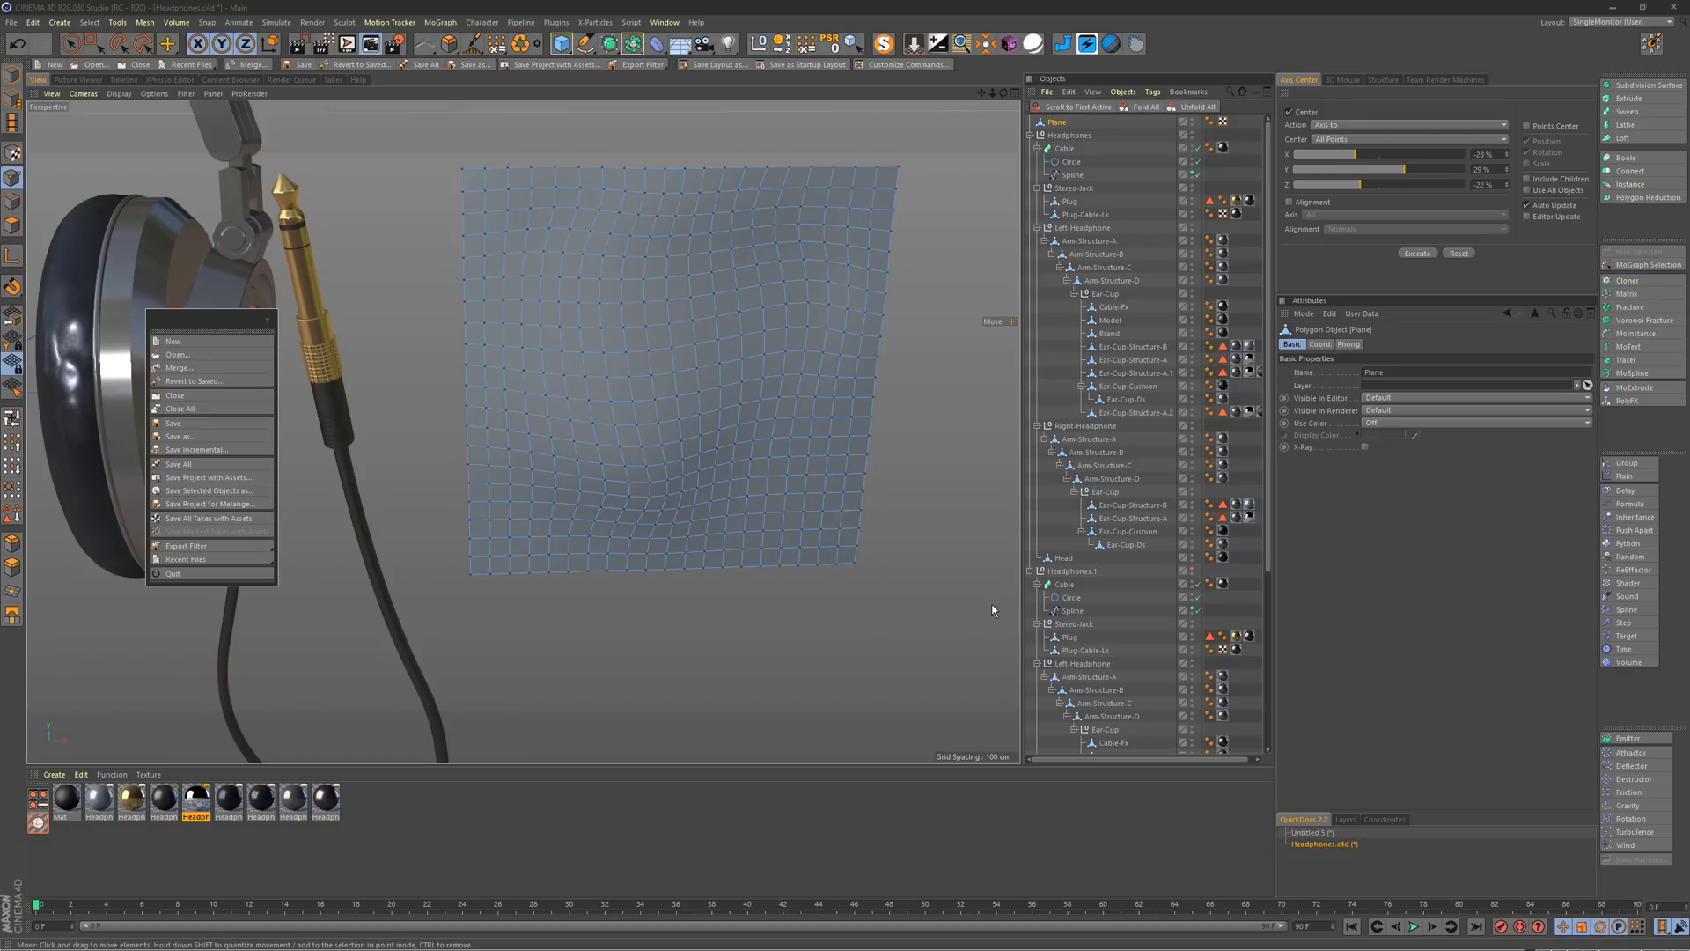